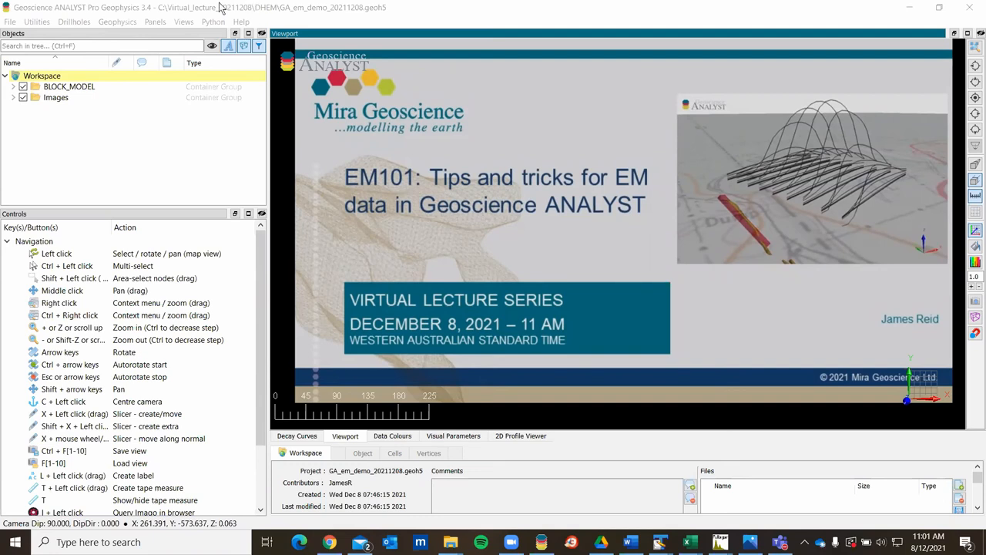
mouse_move(394, 29)
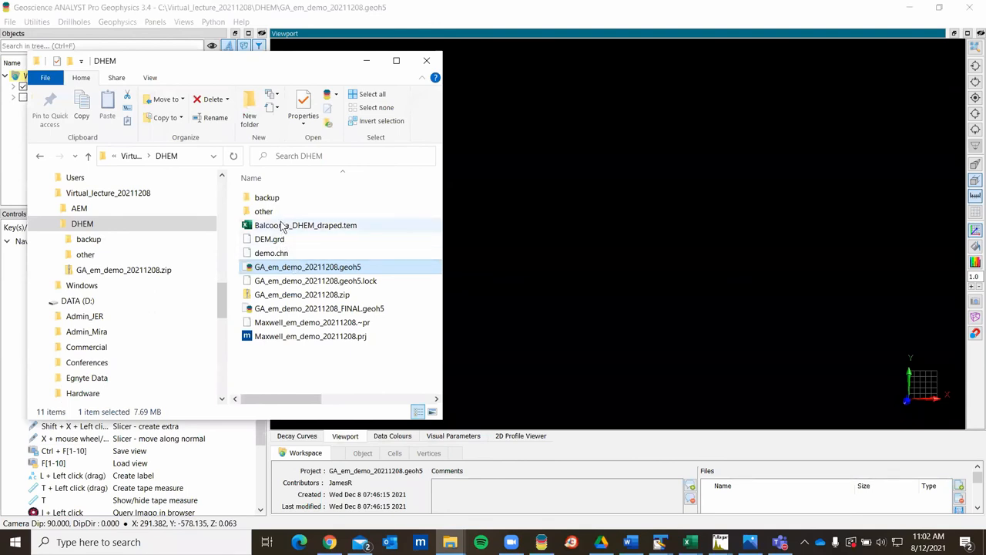
Drop Balcooma_DHEM_draped.tem into the view, accept the AMIRA TEM import, and view the loop and holes in 3D
left_click(305, 225)
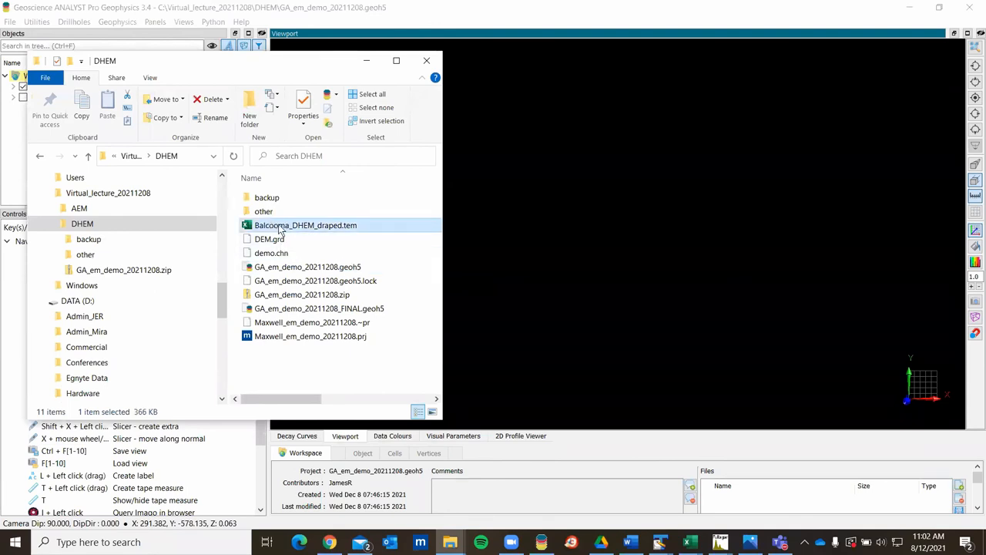
double_click(306, 226)
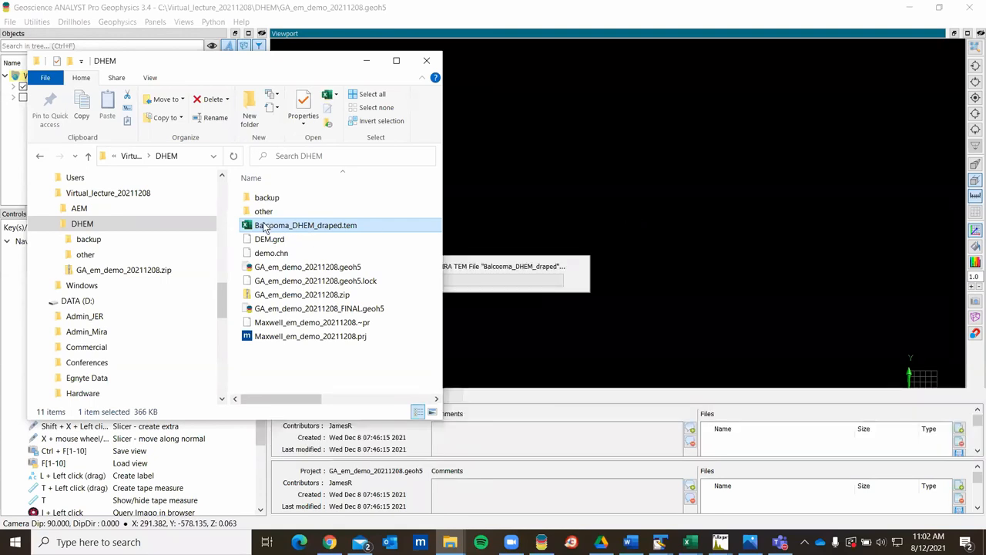
double_click(305, 225)
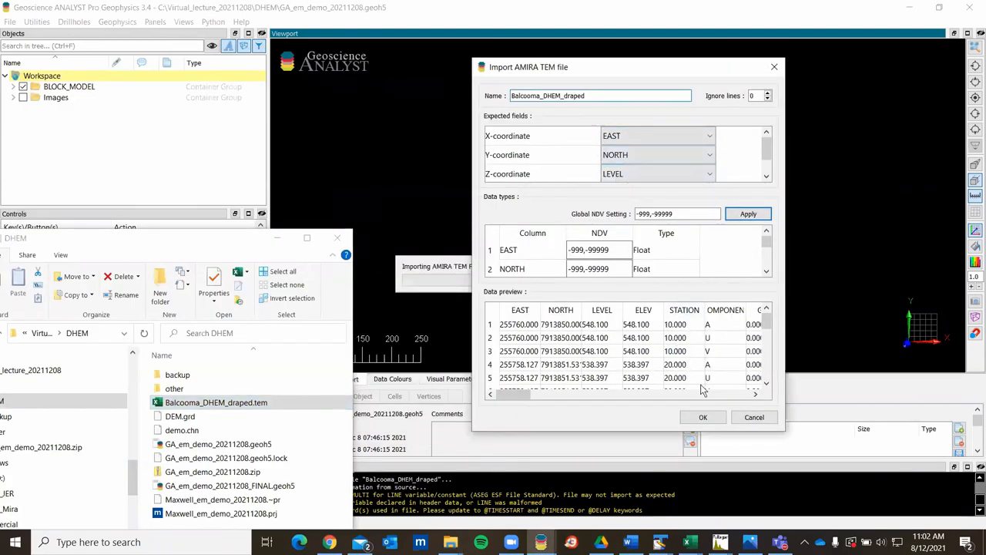
left_click(703, 417)
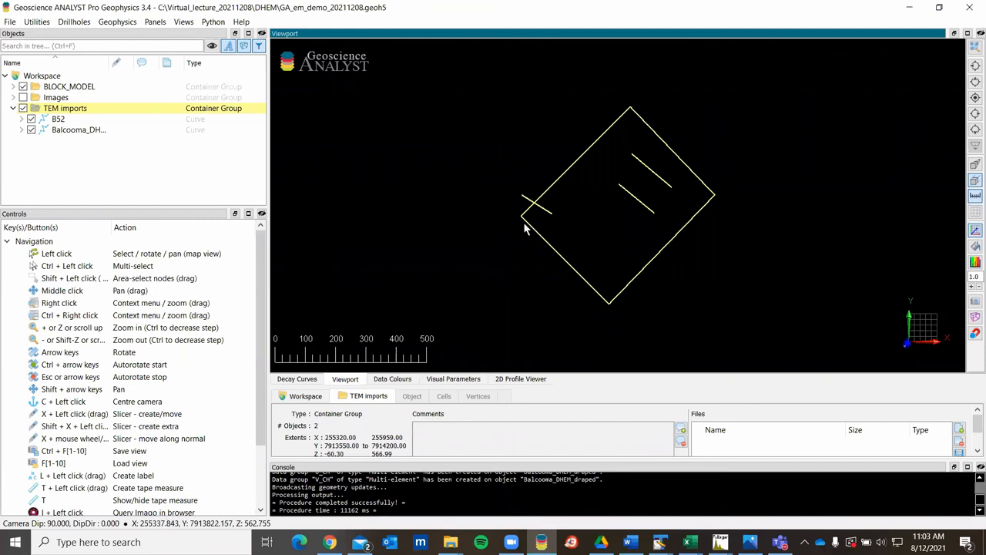
mouse_move(135, 132)
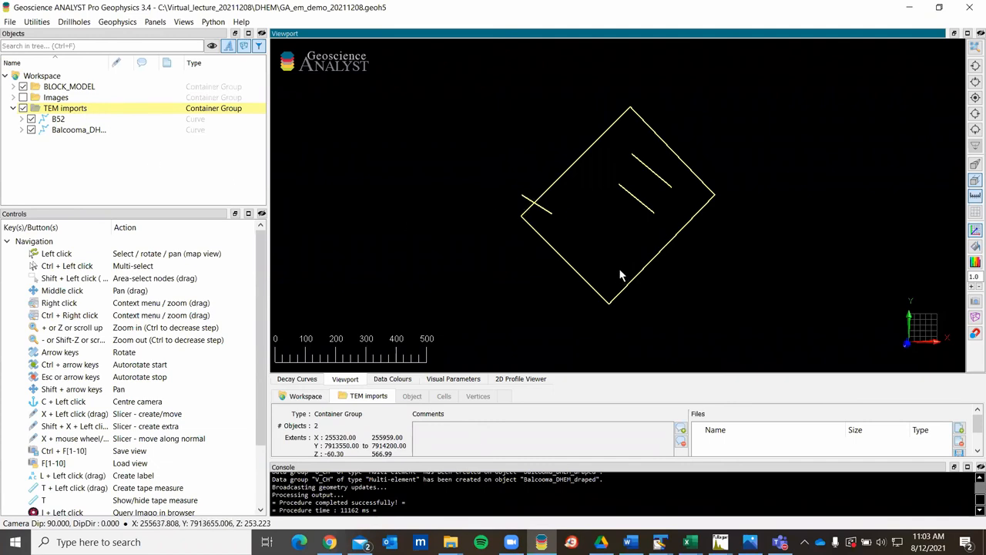
left_click_drag(617, 278, 639, 169)
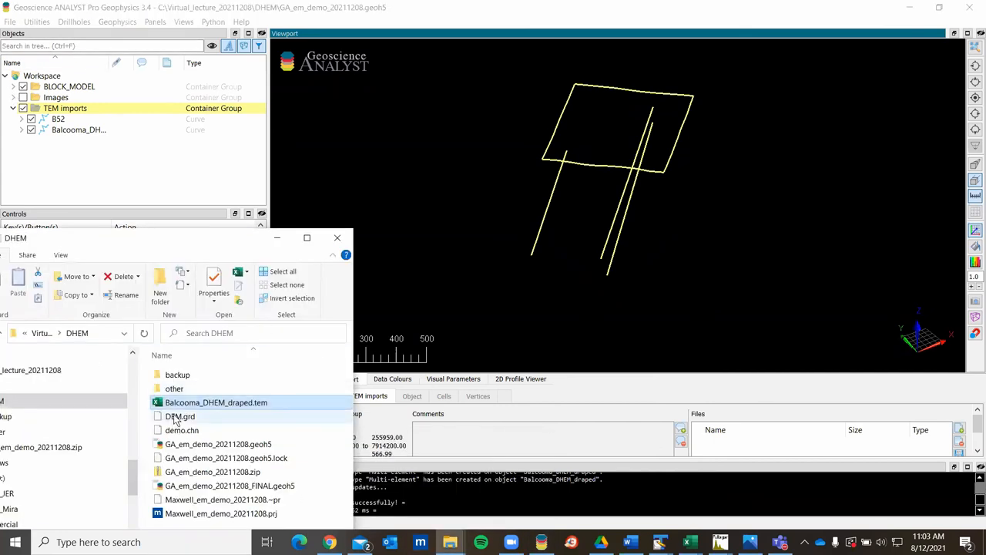
Bring DEM.grd into the workspace, accepting the Geosoft grid elevation setting
left_click(179, 417)
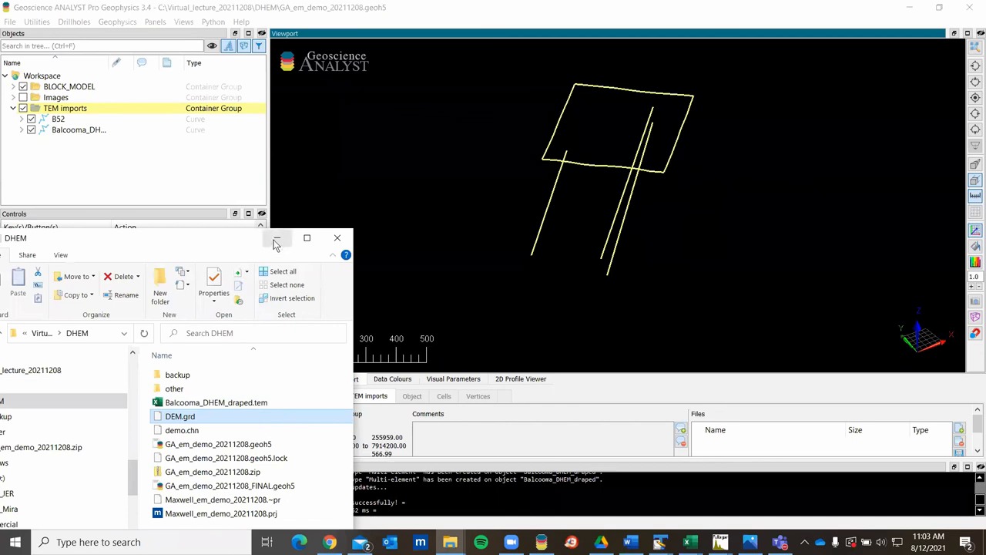
mouse_move(181, 416)
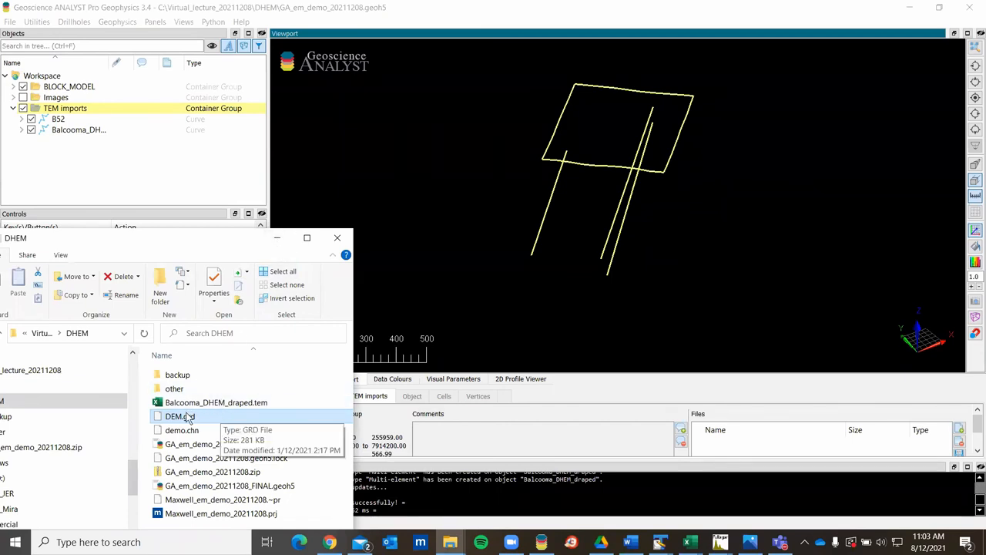
double_click(180, 416)
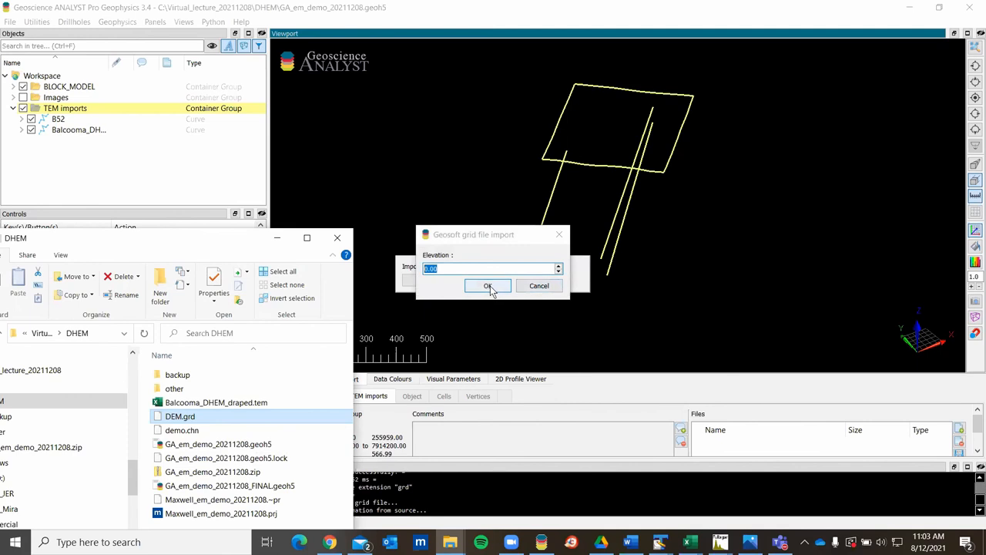
left_click(487, 286)
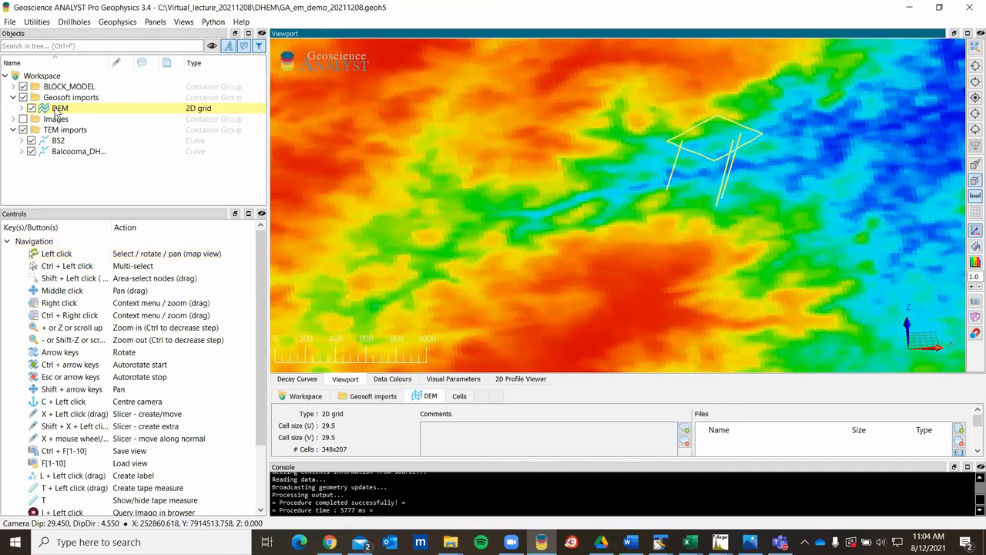
Create a surface from the DEM grid named DEM_ts and tilt the view across it
right_click(60, 108)
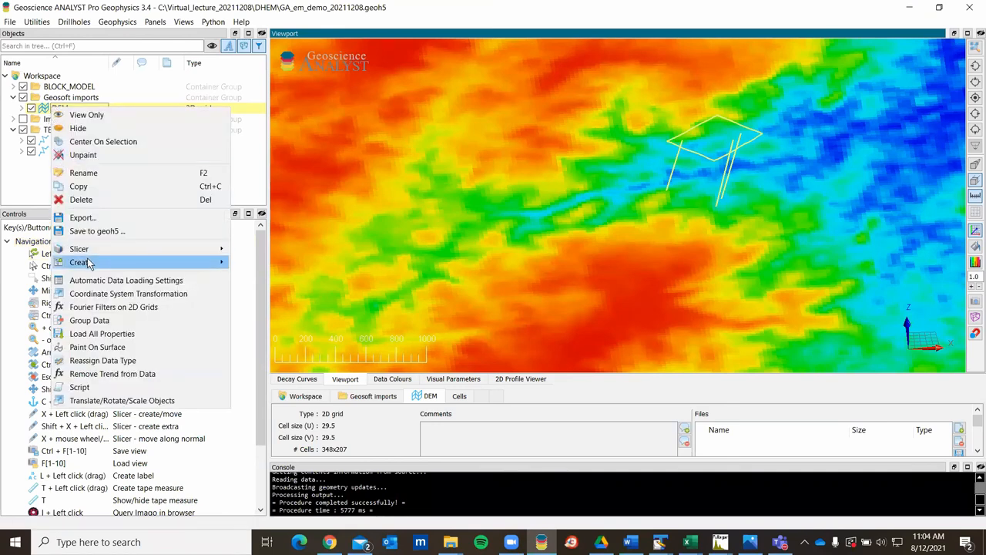
mouse_move(81, 262)
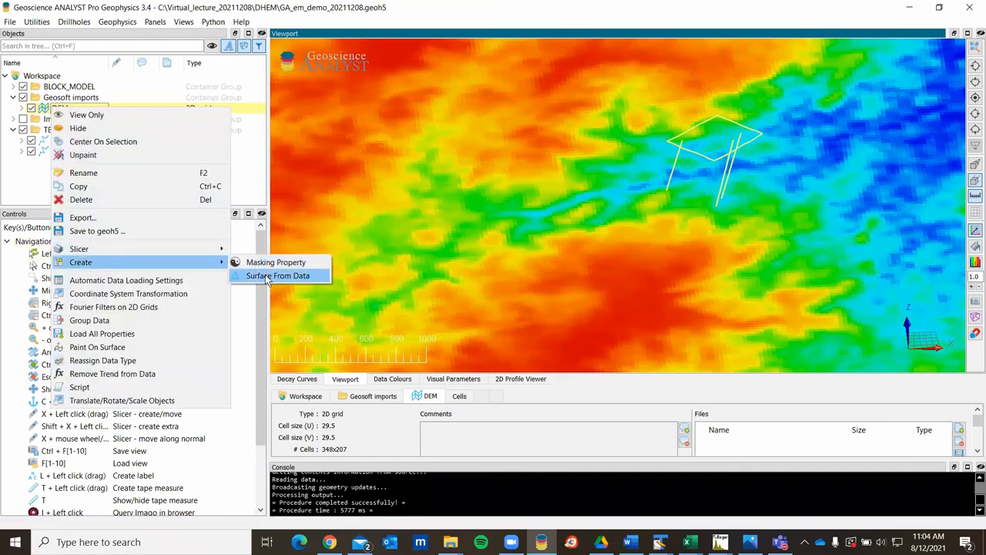
left_click(277, 275)
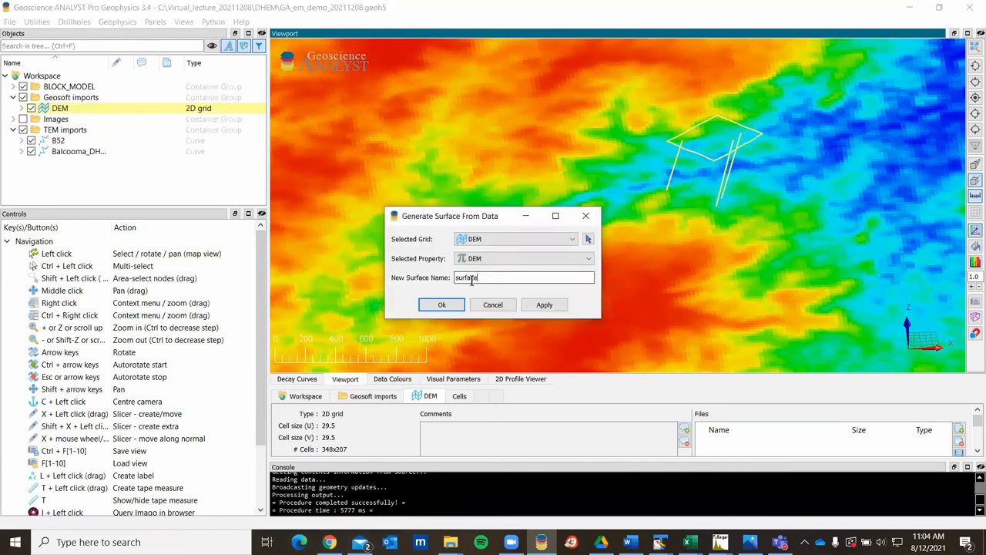
type("DEM_ts")
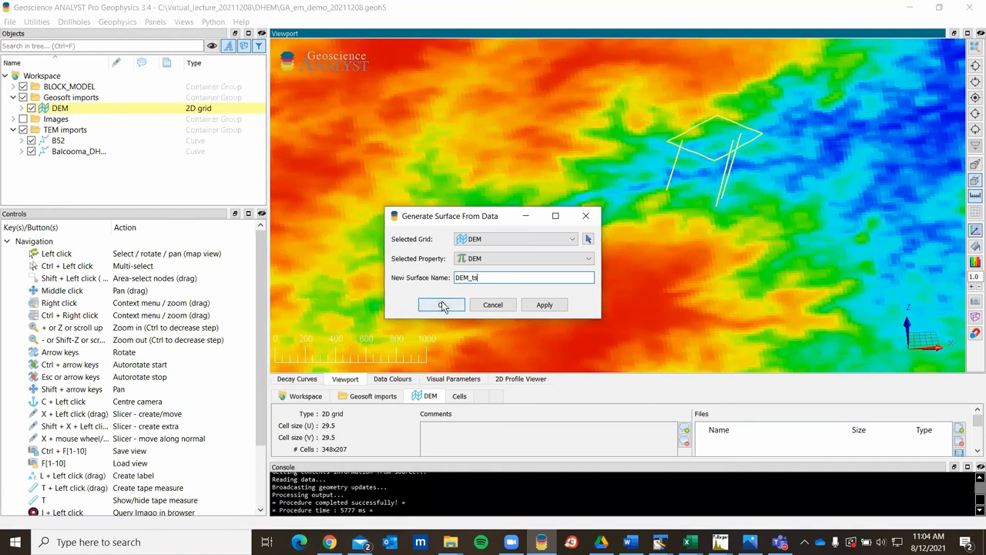
left_click(441, 305)
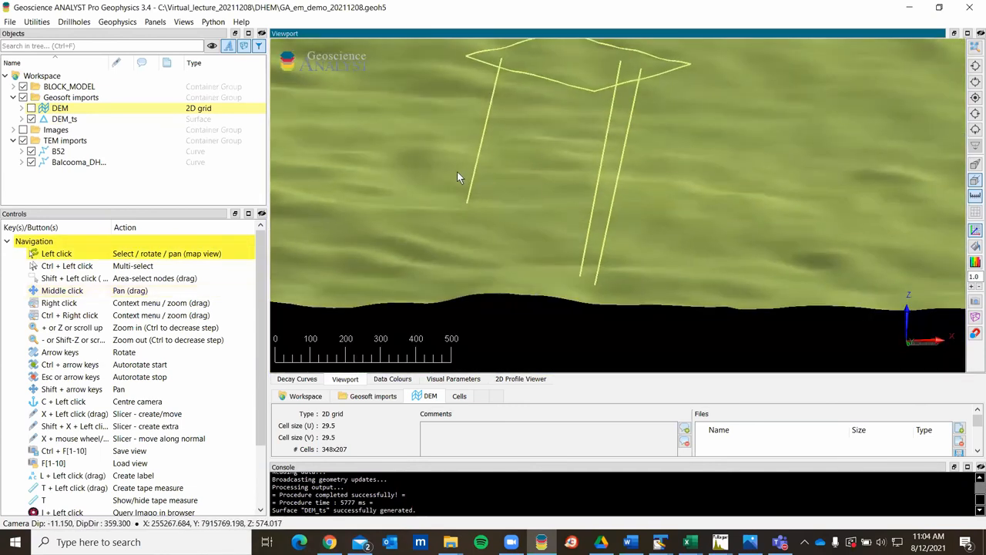
left_click_drag(459, 173, 450, 247)
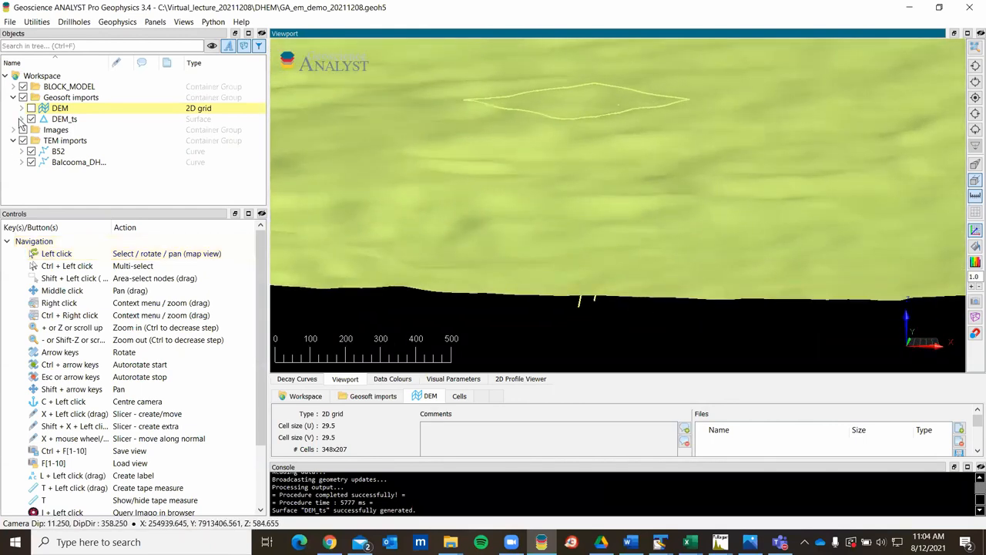
Hide the surfaces so only loop and holes show, and scroll through the Balcooma channel list
left_click(22, 119)
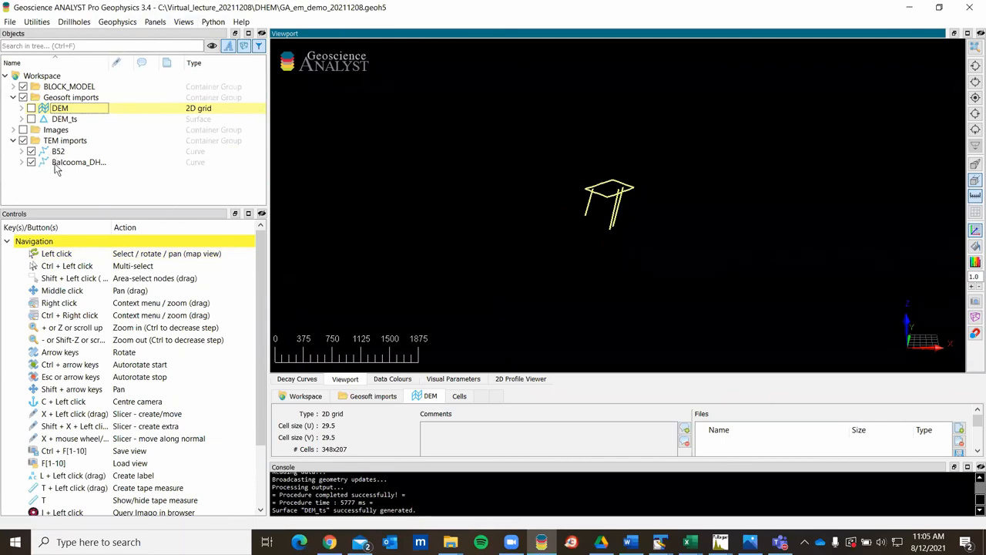
mouse_move(41, 166)
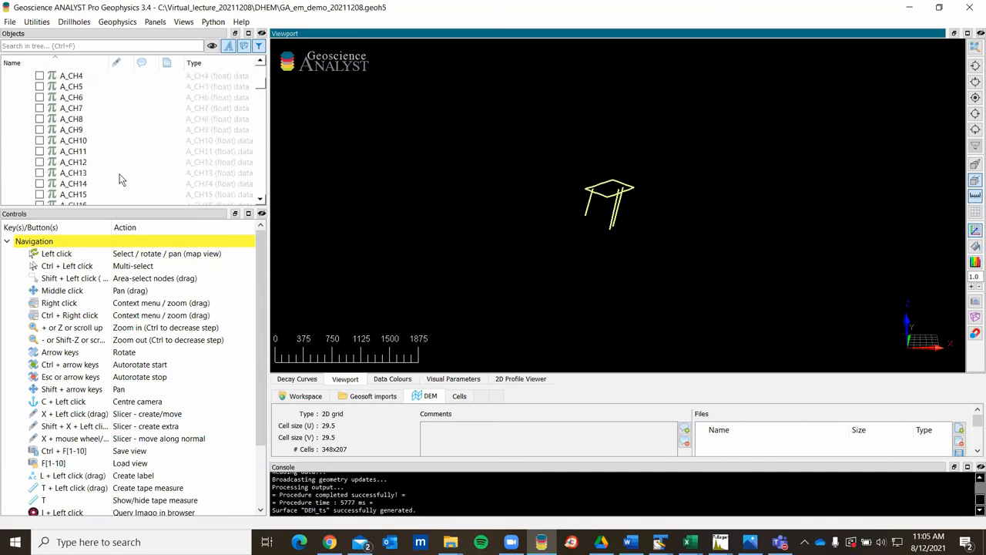
scroll("down", 3)
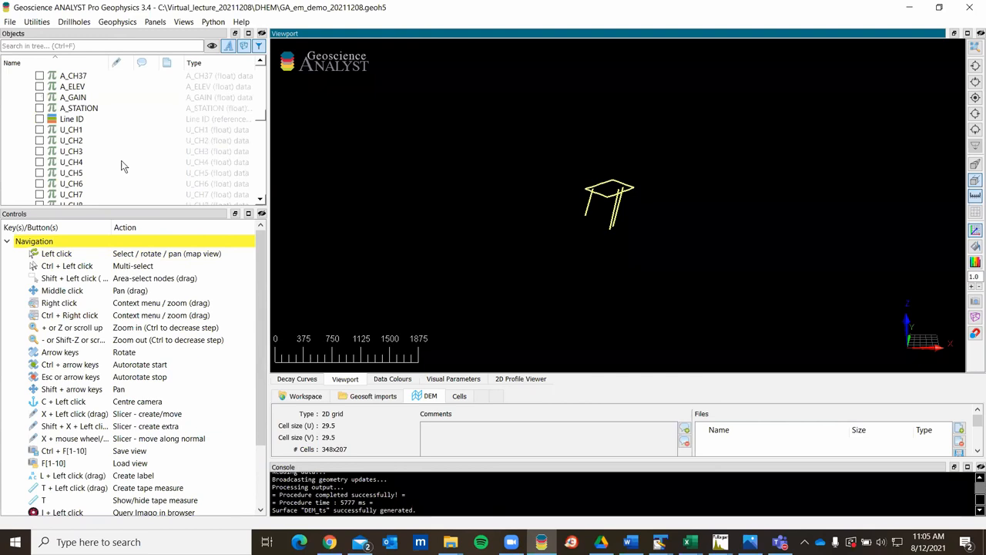
scroll("down", 3)
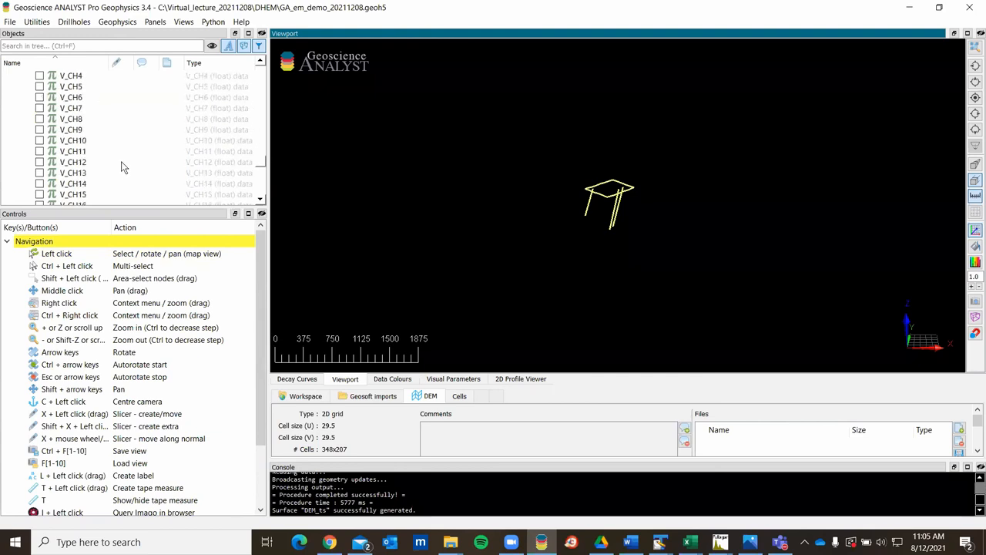
scroll("down", 3)
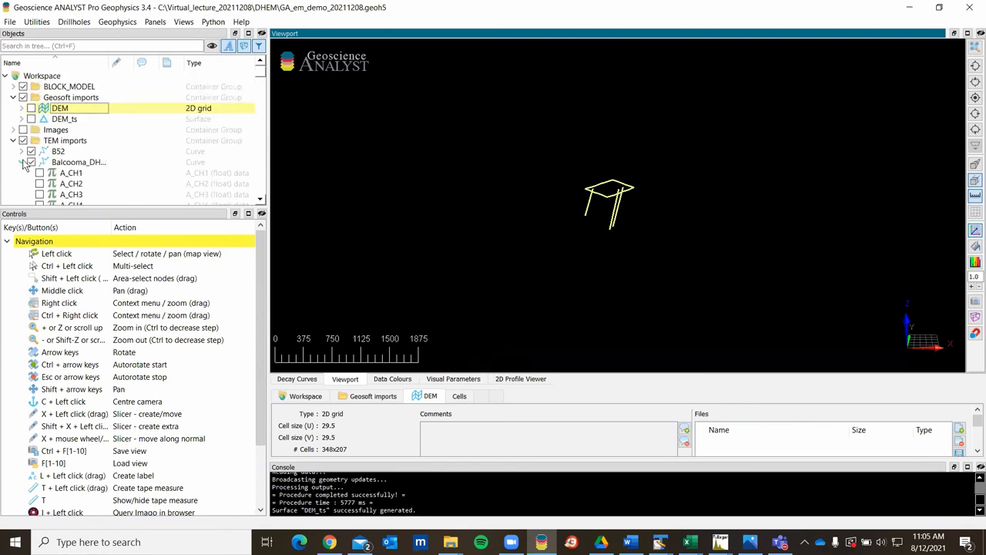
Start an EM dataset as ground TEM large loop with BS2 transmitter and Balcooma draped holes as receivers
left_click(22, 162)
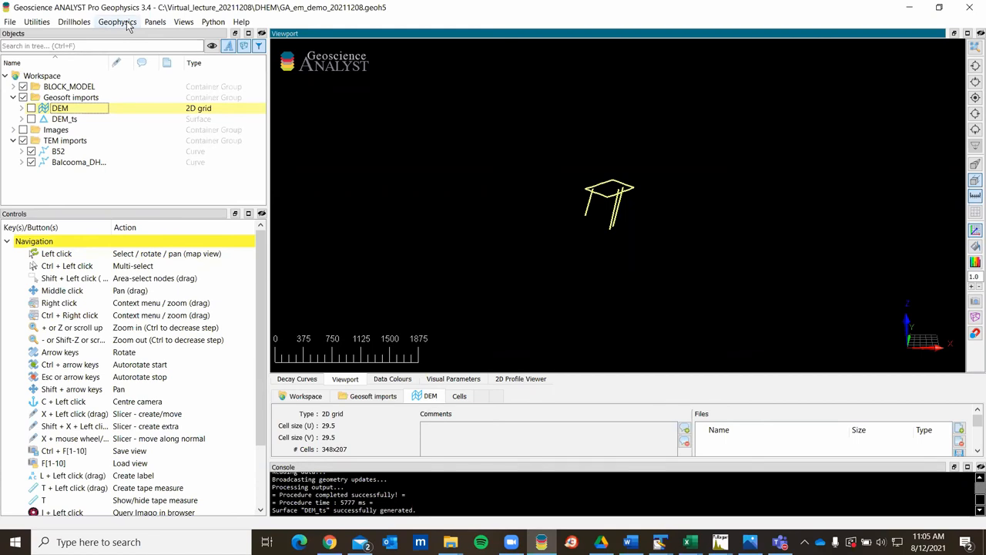
left_click(118, 21)
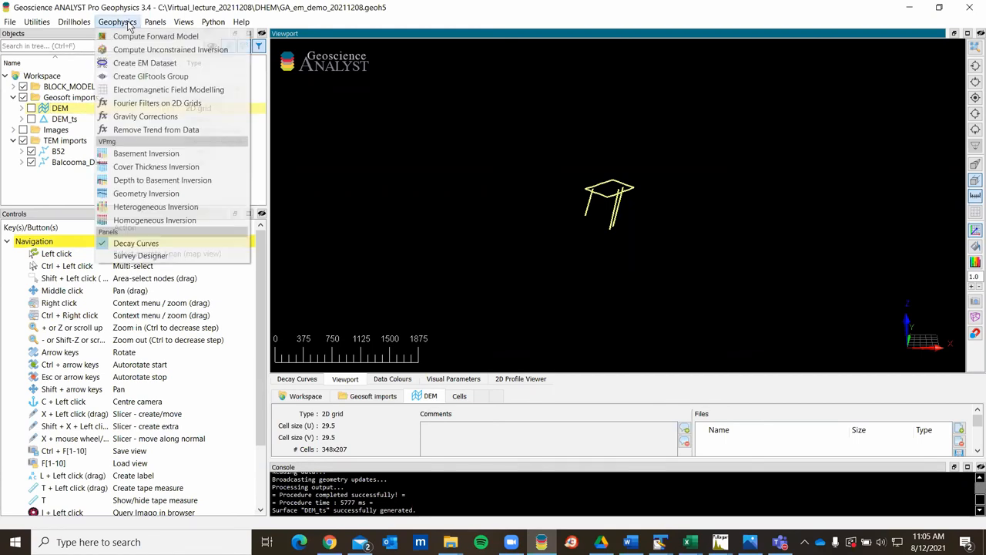
left_click(145, 62)
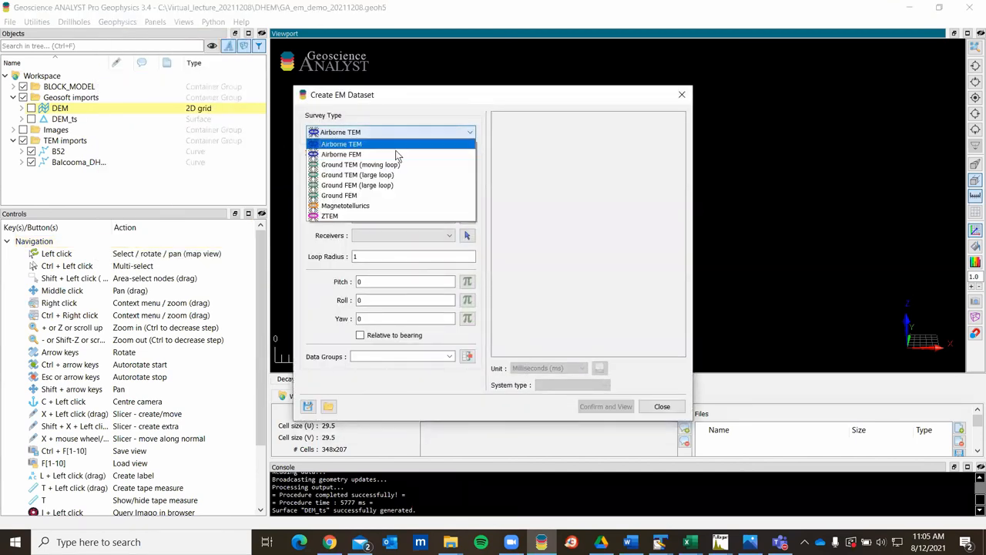
left_click(358, 185)
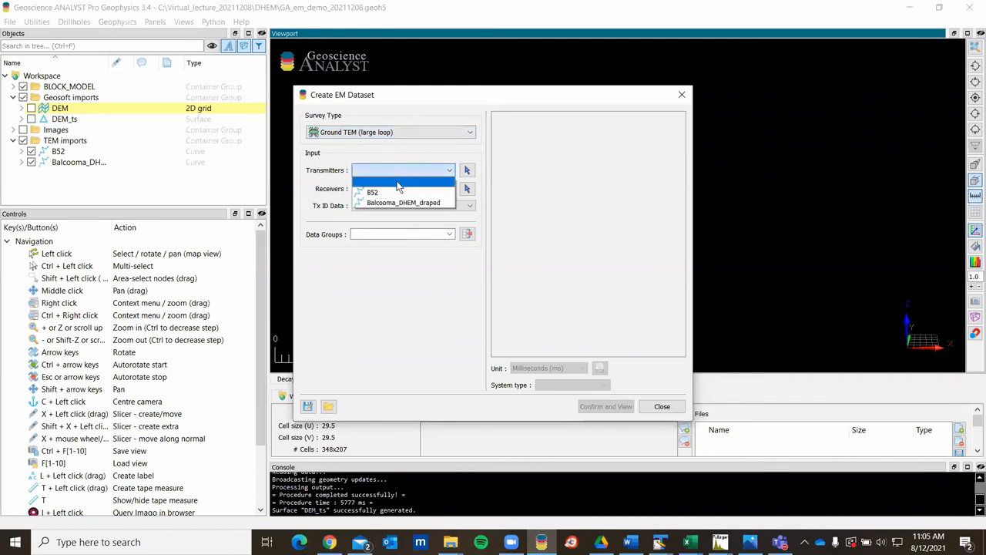
left_click(373, 191)
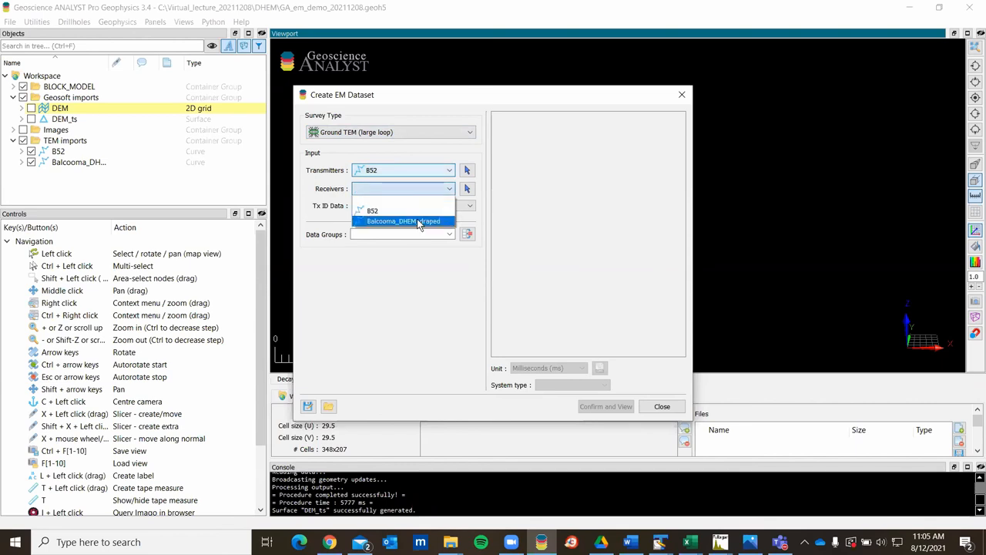
left_click(404, 222)
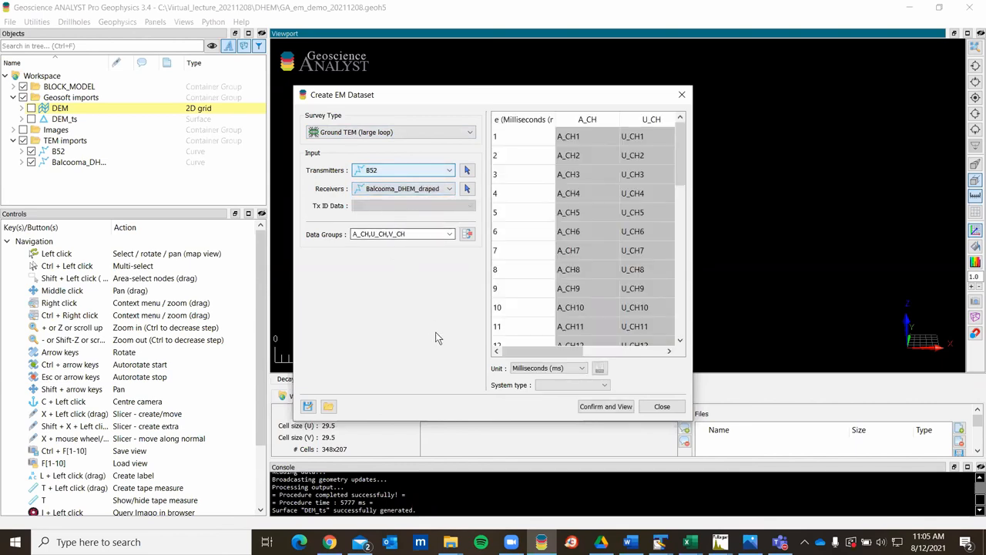
Load demo.chn as the channel time file, then create and view the EM dataset
left_click(450, 234)
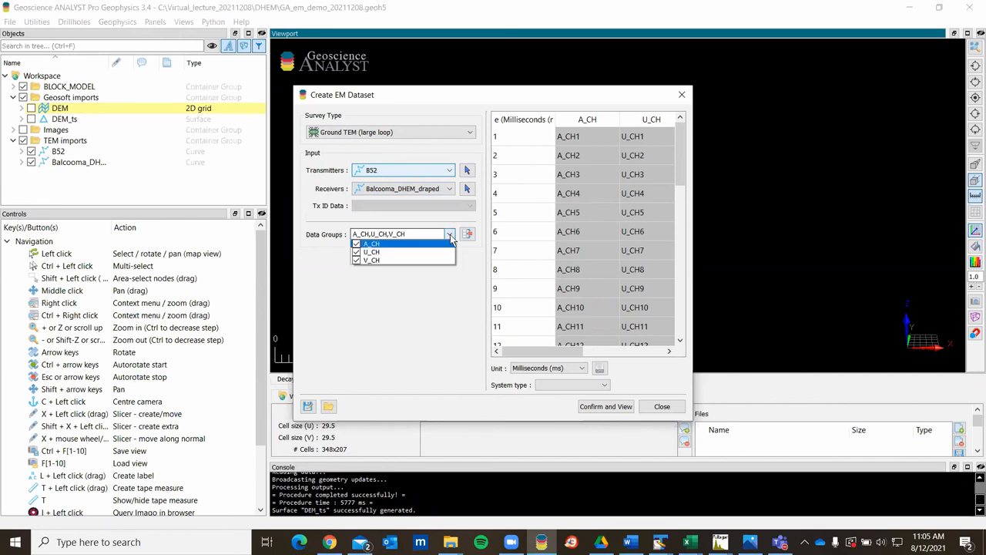
mouse_move(451, 231)
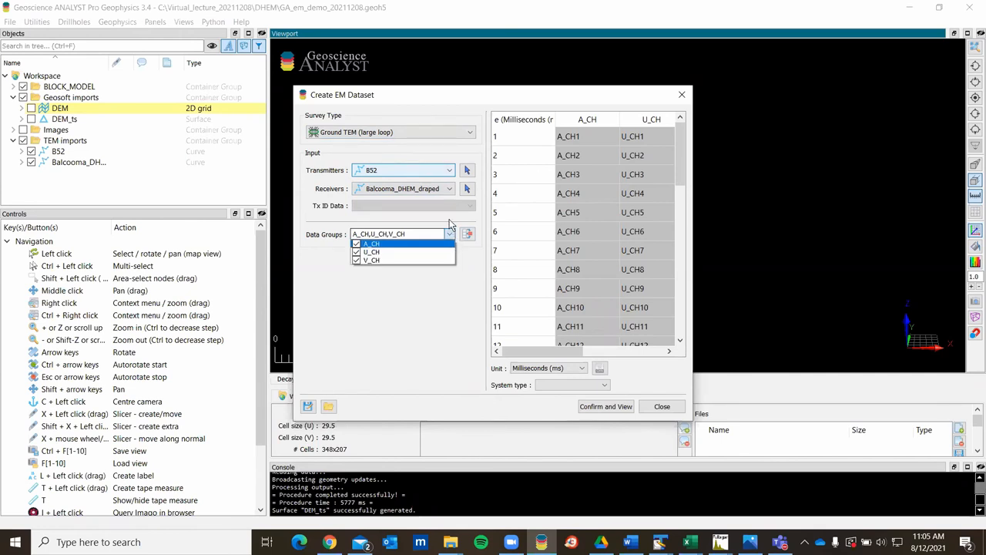
left_click(450, 234)
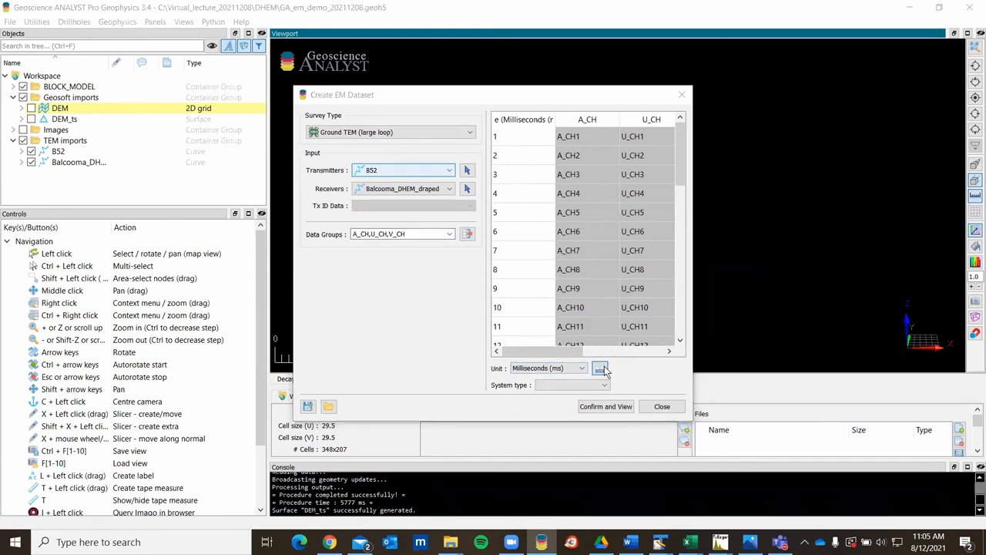
left_click(601, 367)
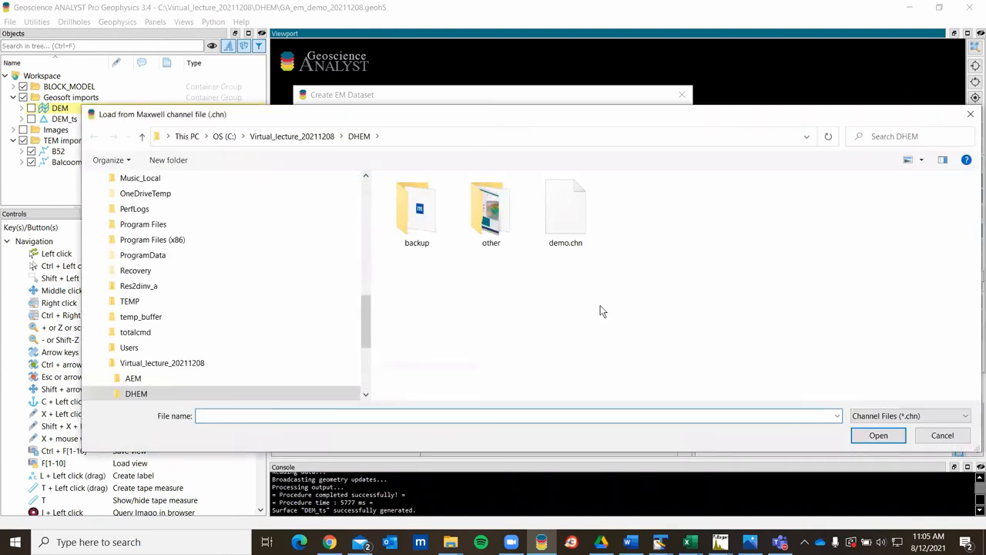
left_click(566, 213)
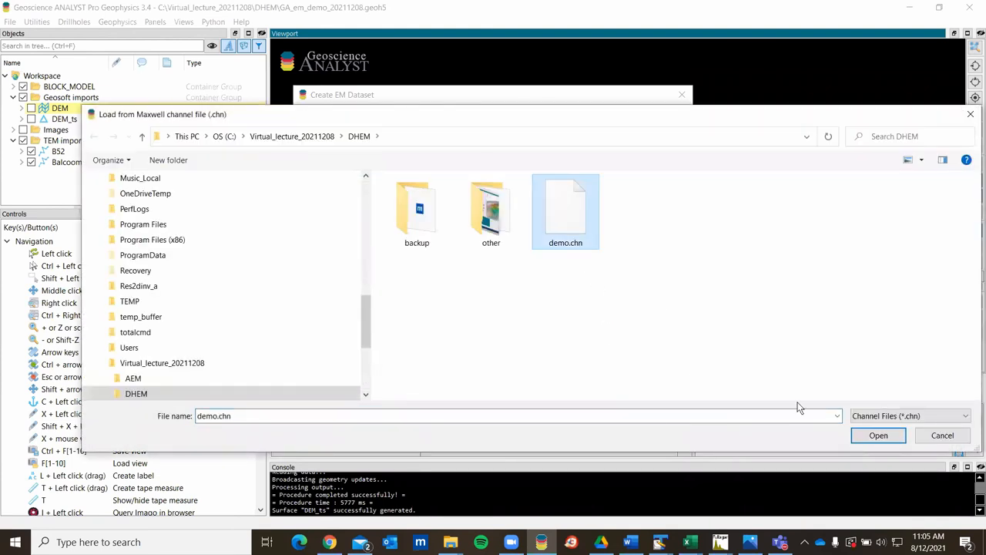
left_click(879, 435)
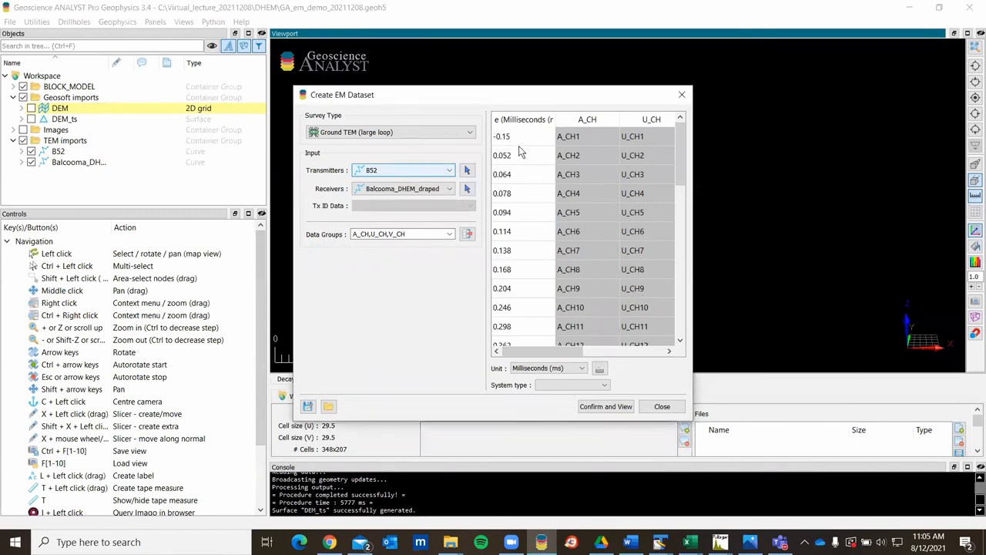
mouse_move(512, 275)
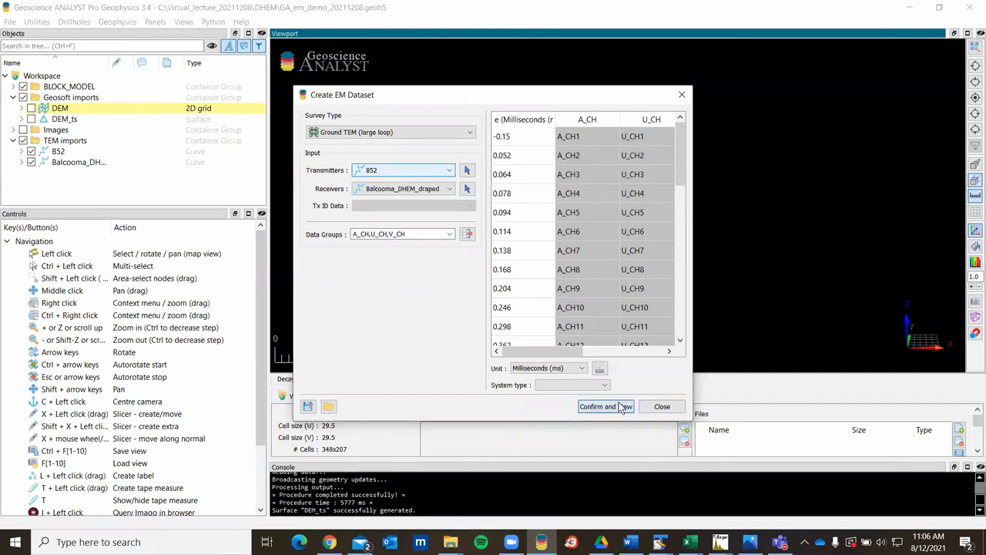
left_click(601, 407)
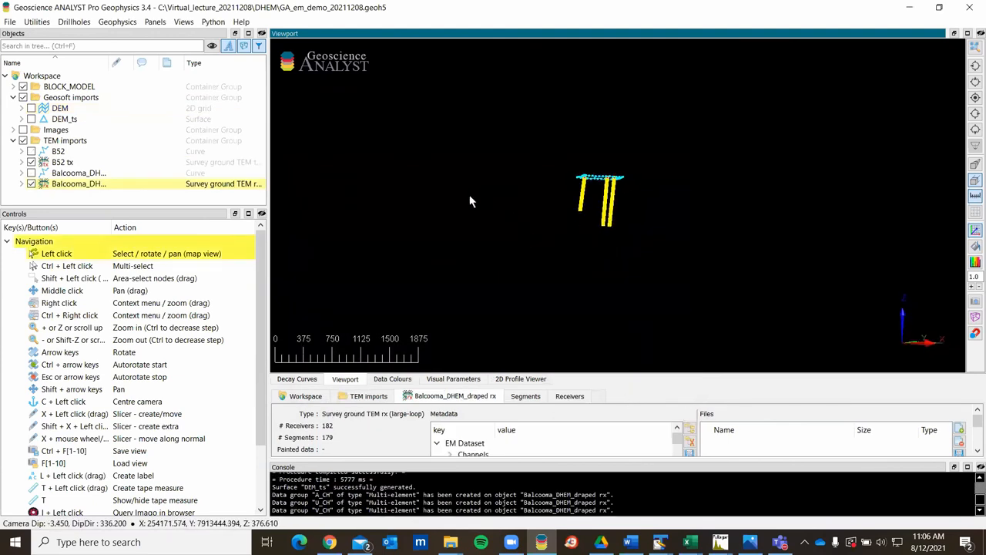
Zoom the 3D view onto the drillholes and loop and widen the object tree's Name column
left_click_drag(471, 202, 717, 299)
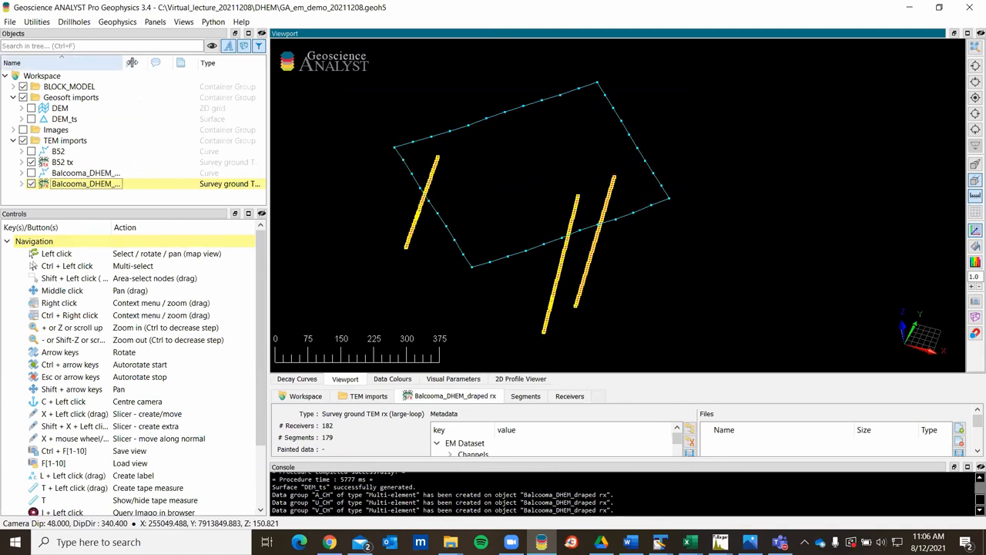
double_click(86, 184)
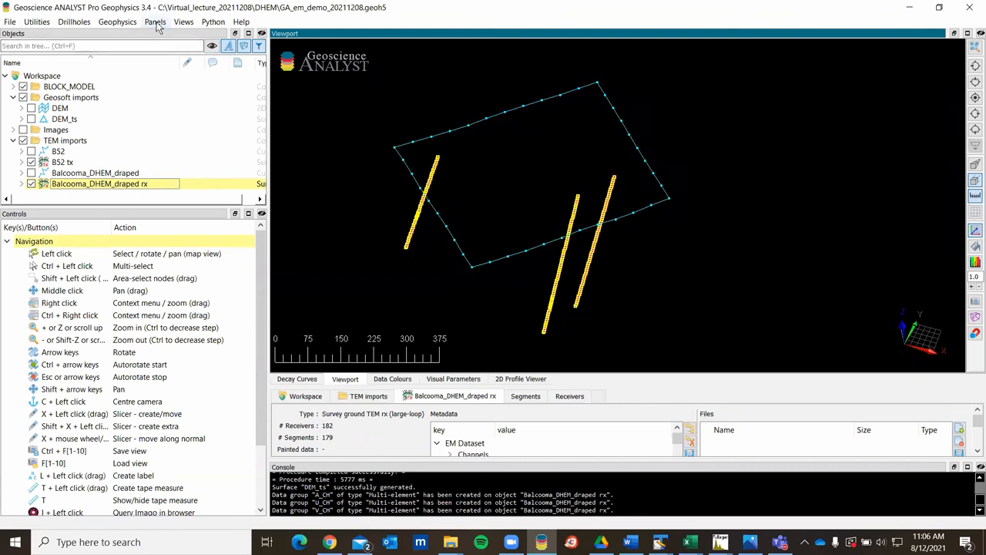
left_click(154, 22)
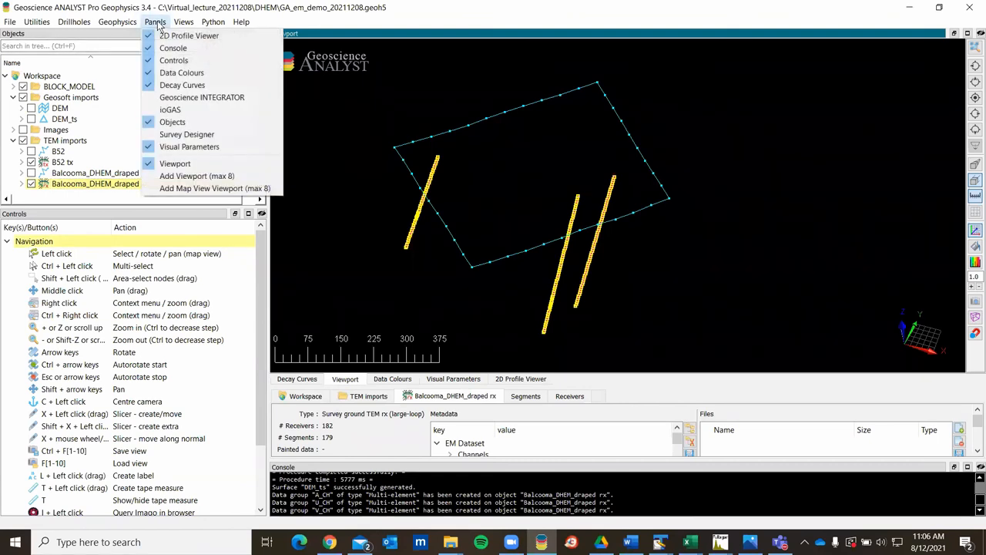
mouse_move(182, 85)
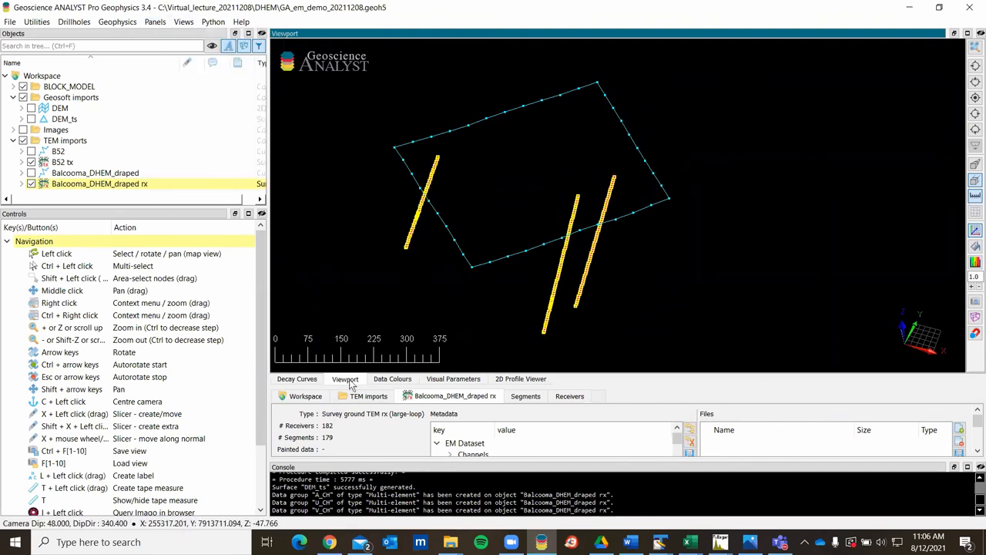
Set up Decay Curves on the Balcooma_DHEM_draped rx dataset with A_CH, U_CH and V_CH groups
left_click(296, 379)
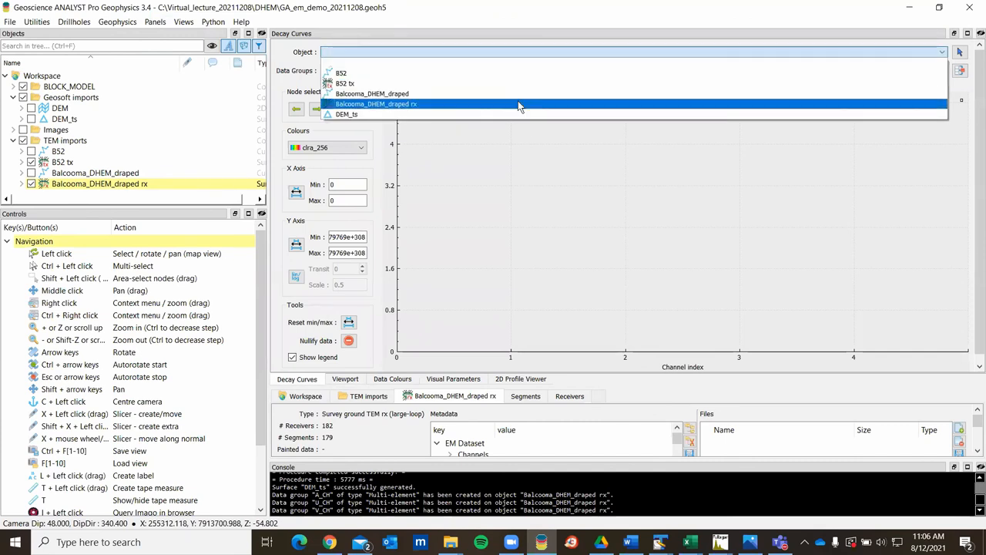
left_click(376, 105)
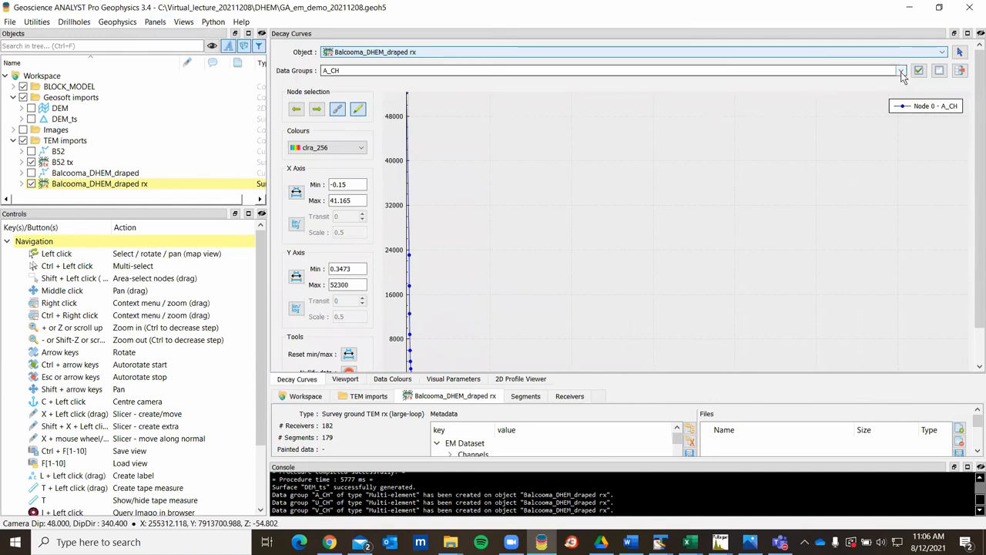
left_click(900, 71)
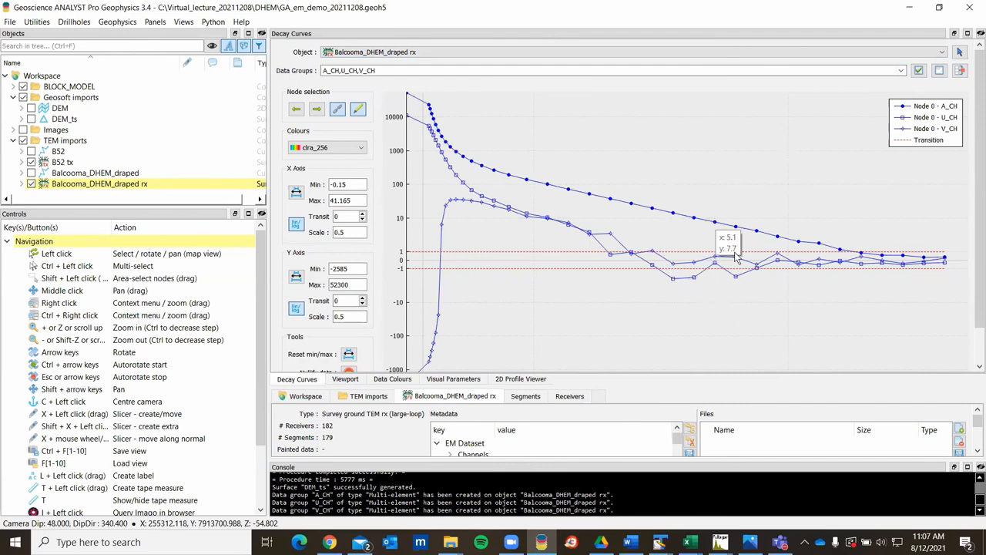
mouse_move(743, 237)
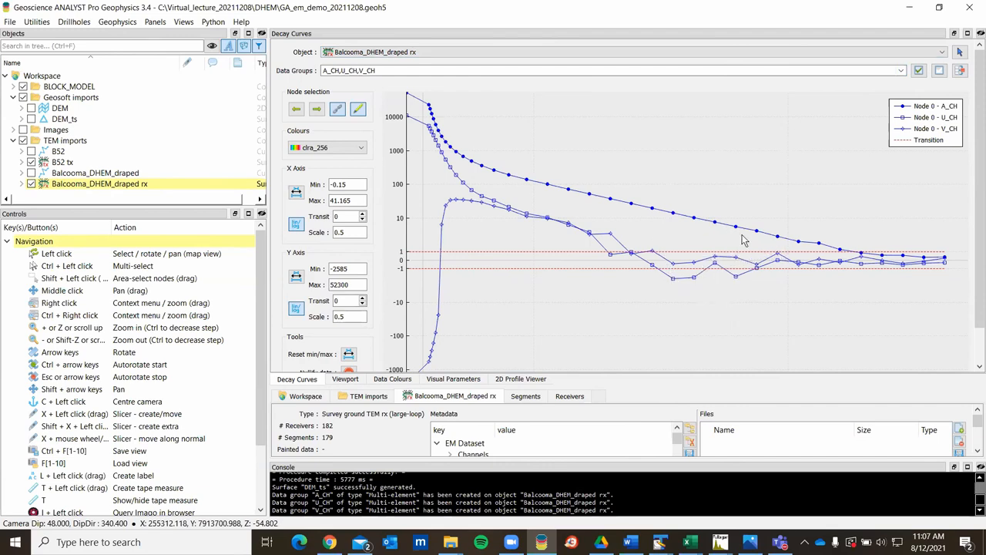
mouse_move(907, 120)
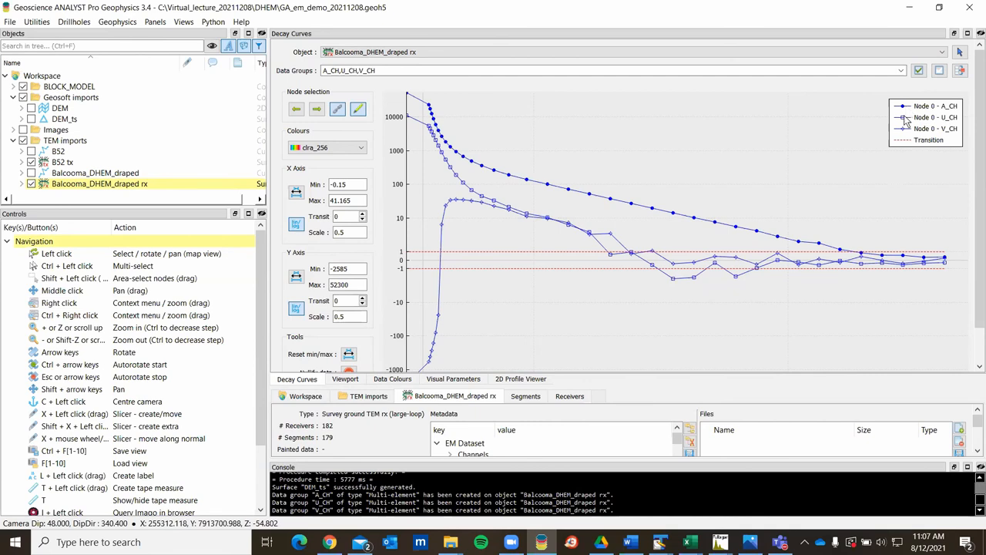
mouse_move(626, 216)
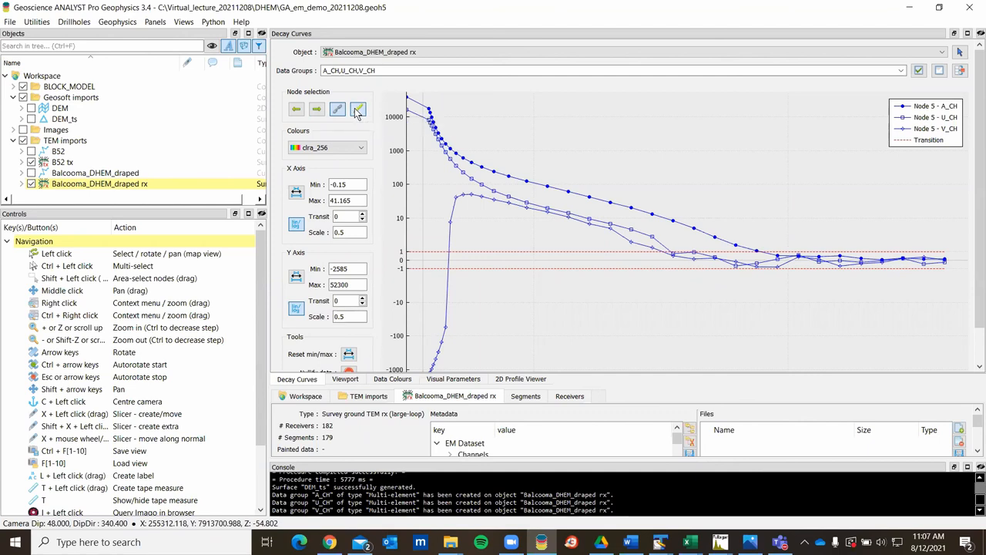
mouse_move(357, 108)
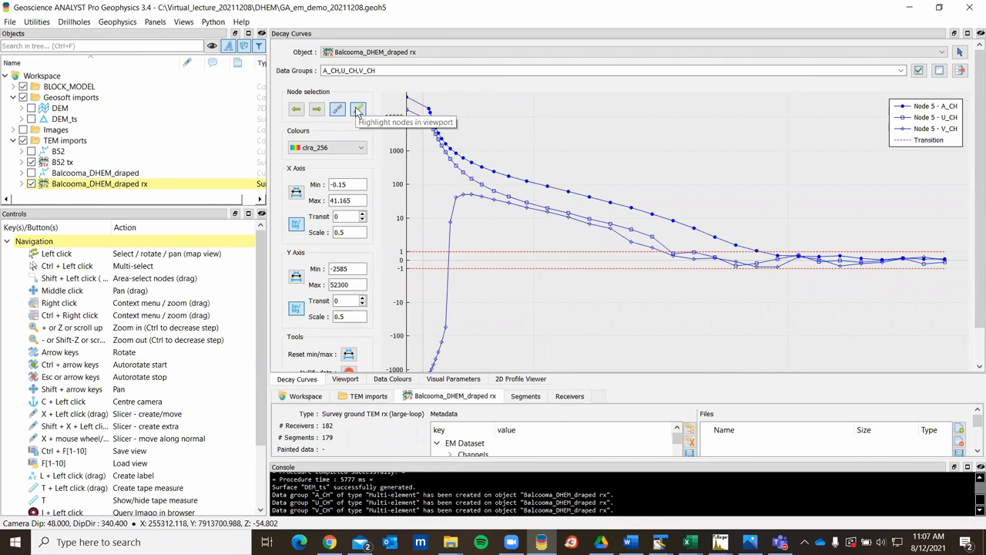
mouse_move(385, 395)
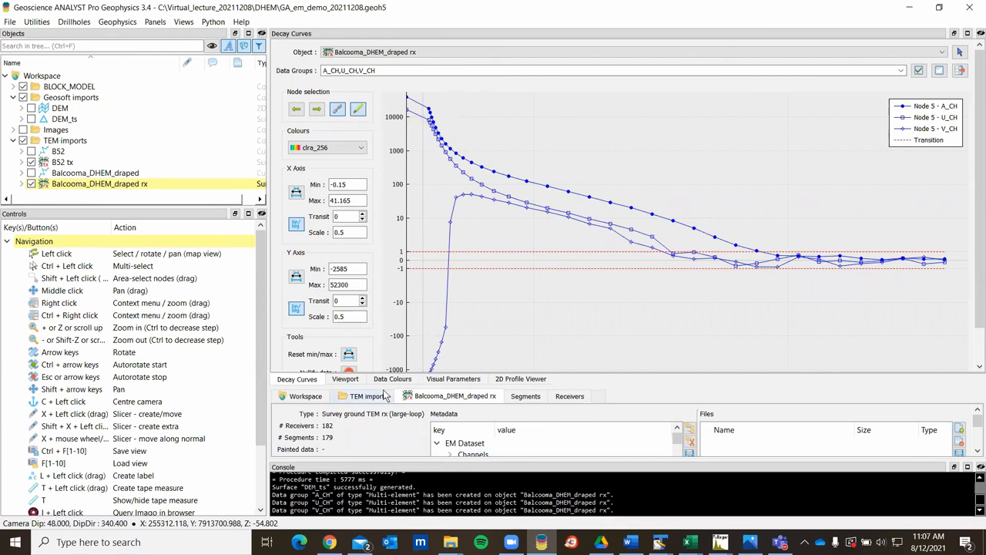
left_click(345, 380)
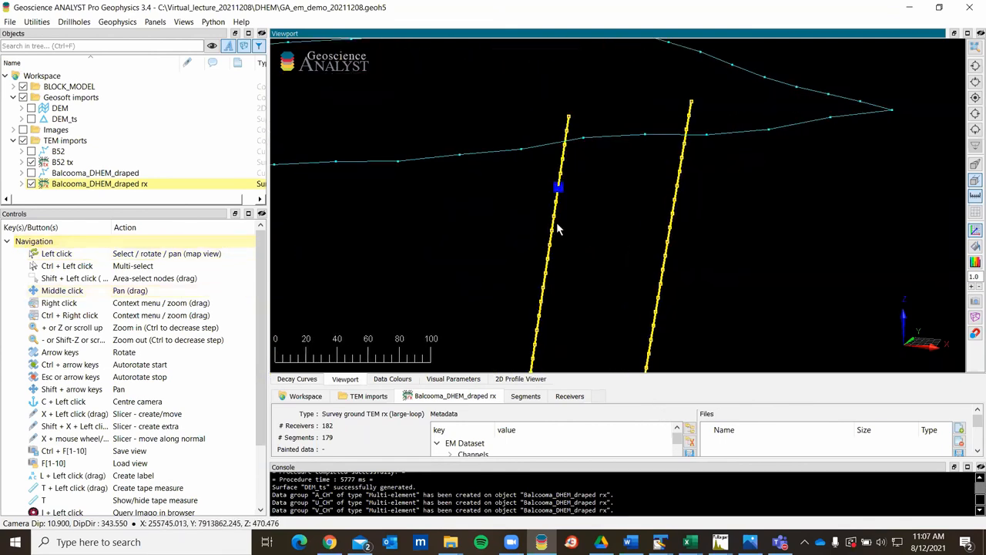
left_click(296, 379)
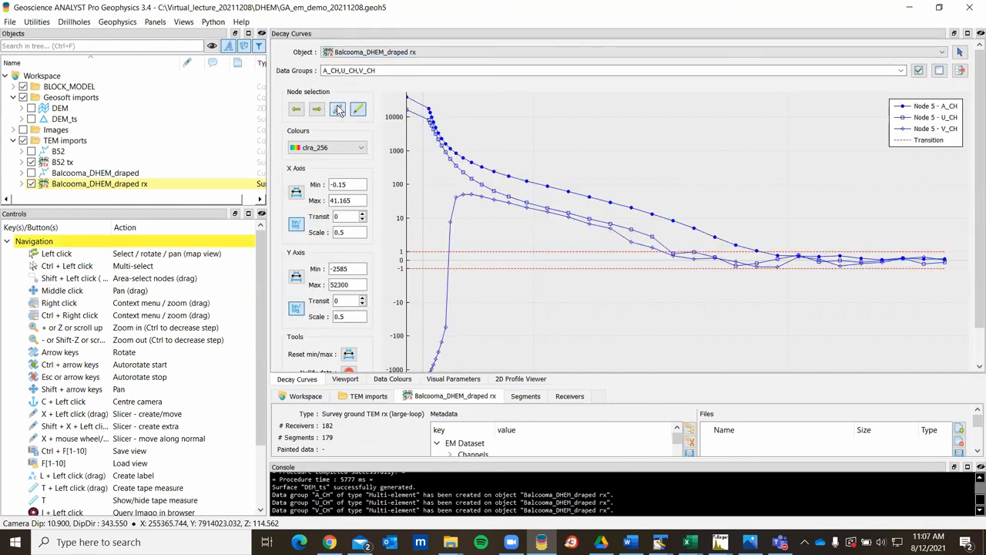
mouse_move(337, 108)
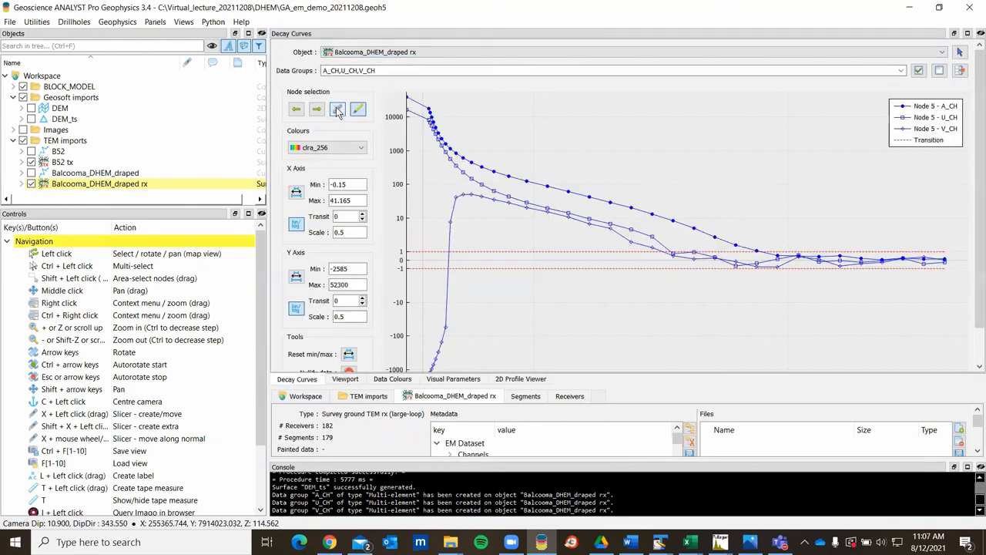
Enable viewport picking, pick receiver station 156 on the left drillhole and view its decay curves
left_click(338, 108)
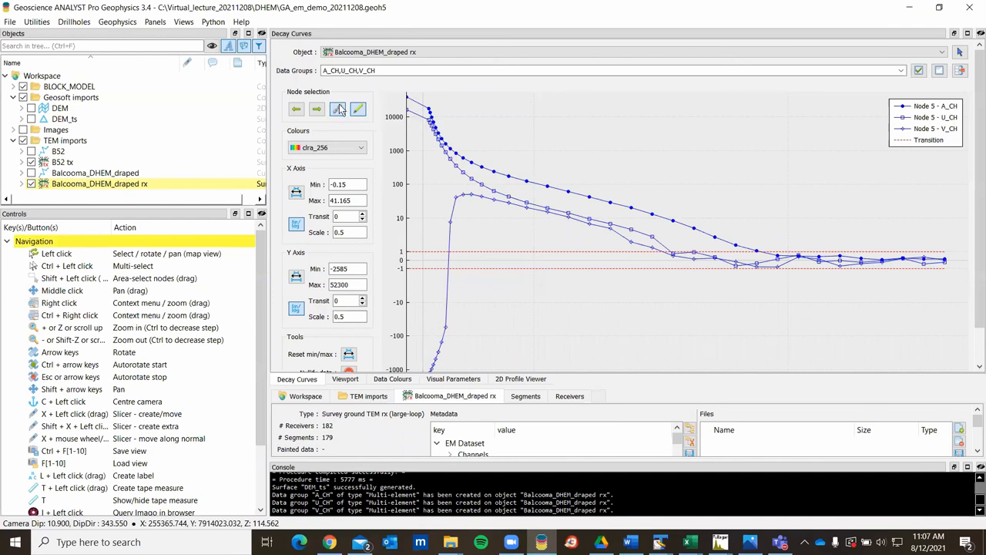
mouse_move(472, 171)
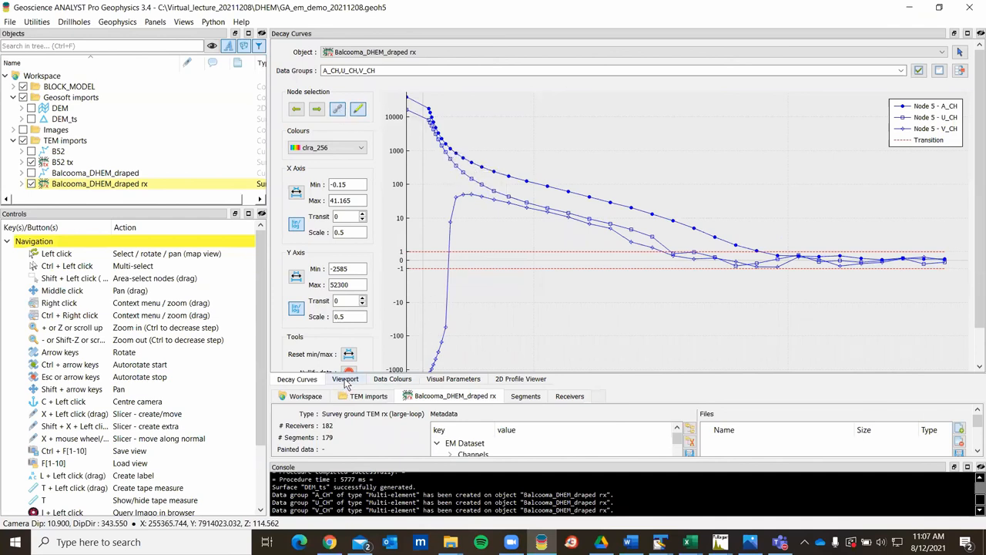
left_click(345, 380)
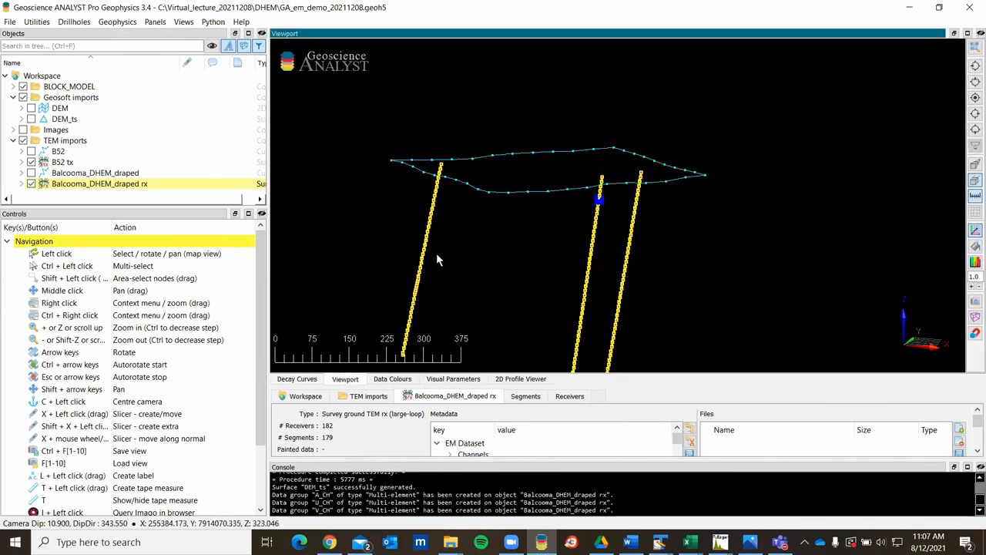
left_click(571, 397)
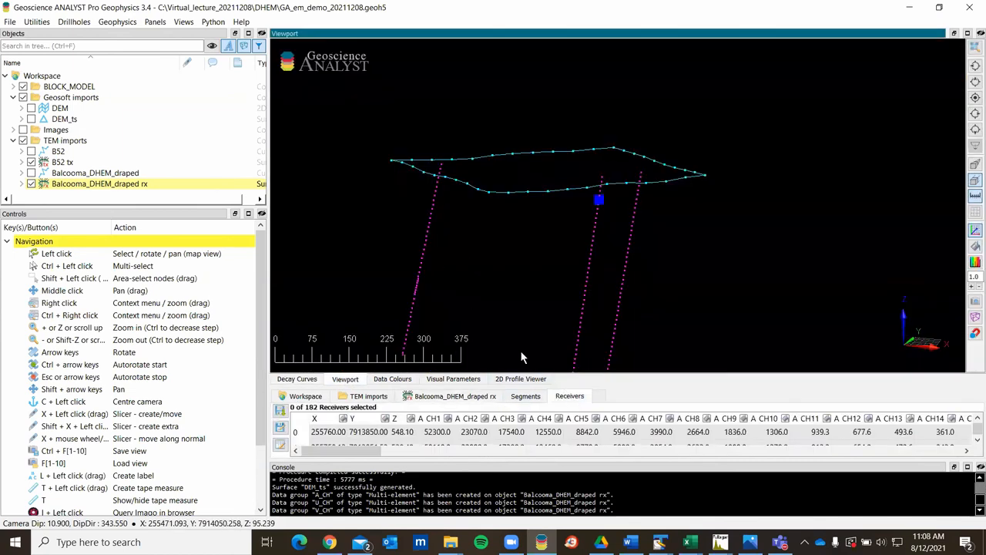
mouse_move(422, 268)
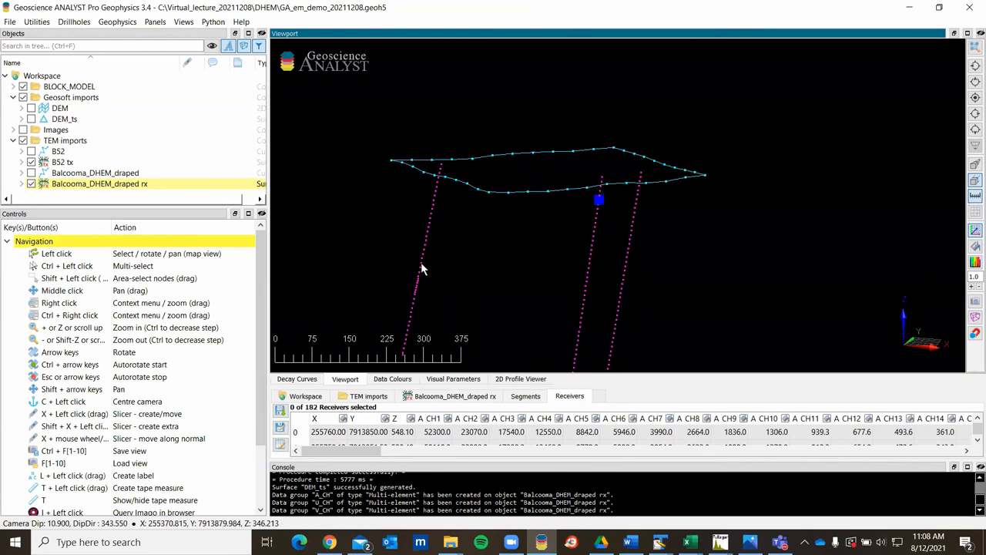
left_click(423, 263)
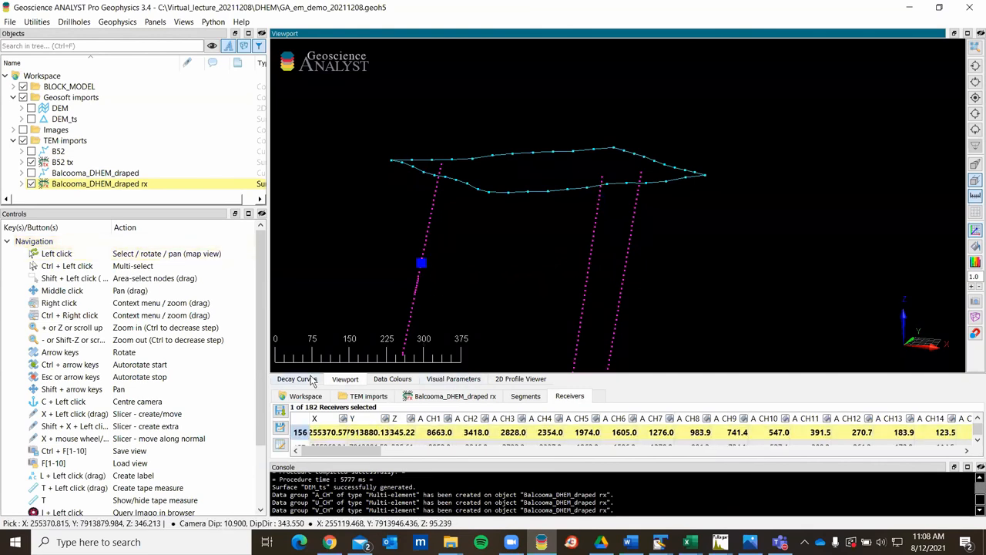
left_click(296, 379)
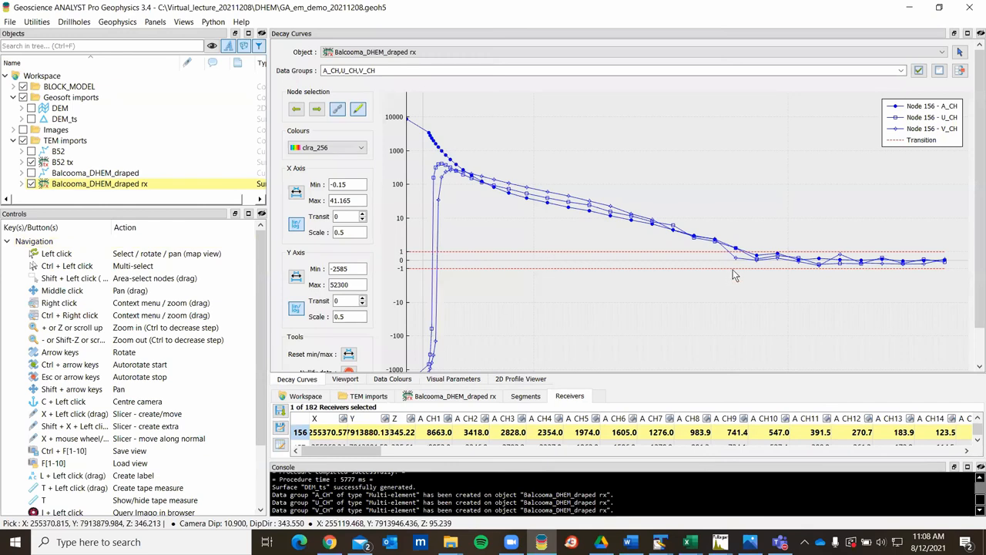
mouse_move(564, 177)
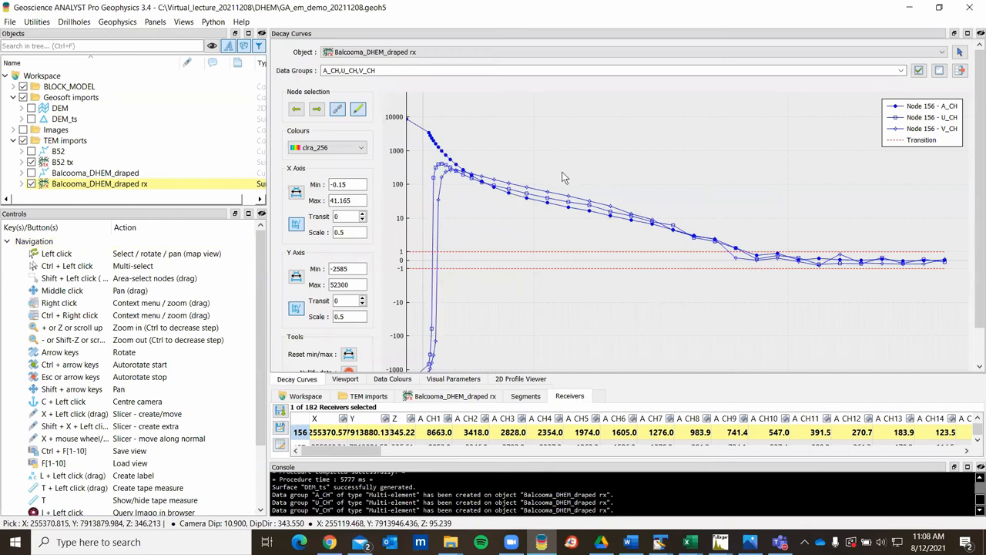
mouse_move(743, 240)
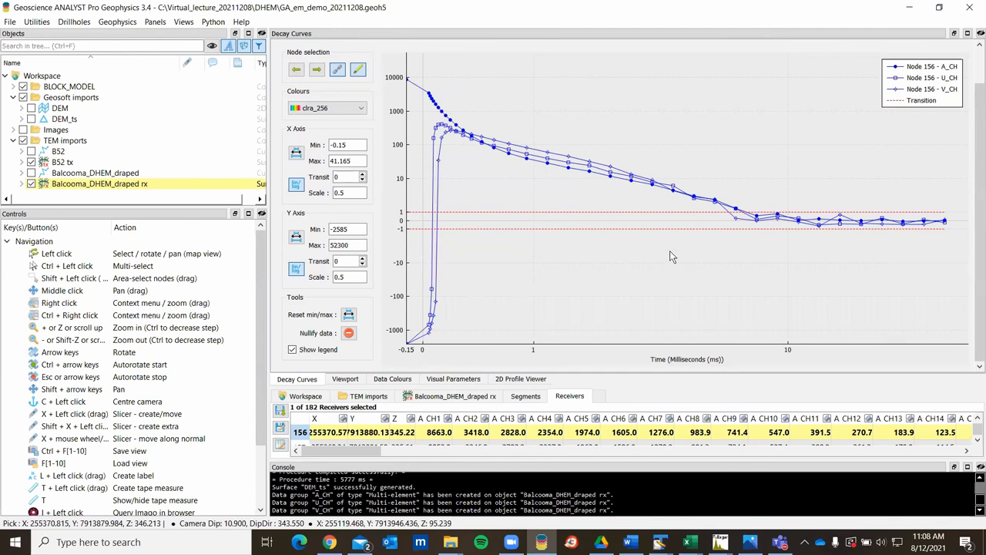
mouse_move(848, 237)
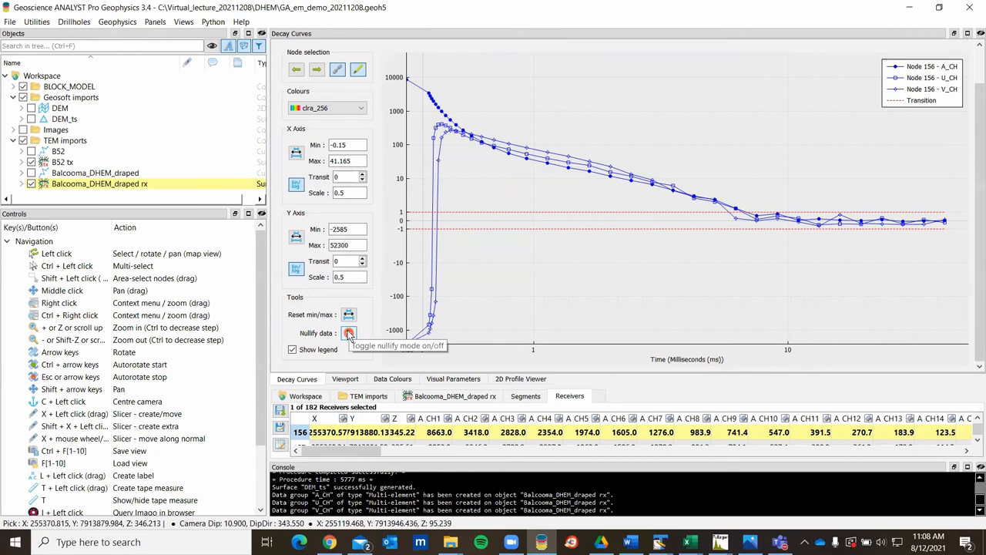
Nullify and remove the flagged decay-curve reading, then return to the 3D scene of loop and holes
left_click(348, 333)
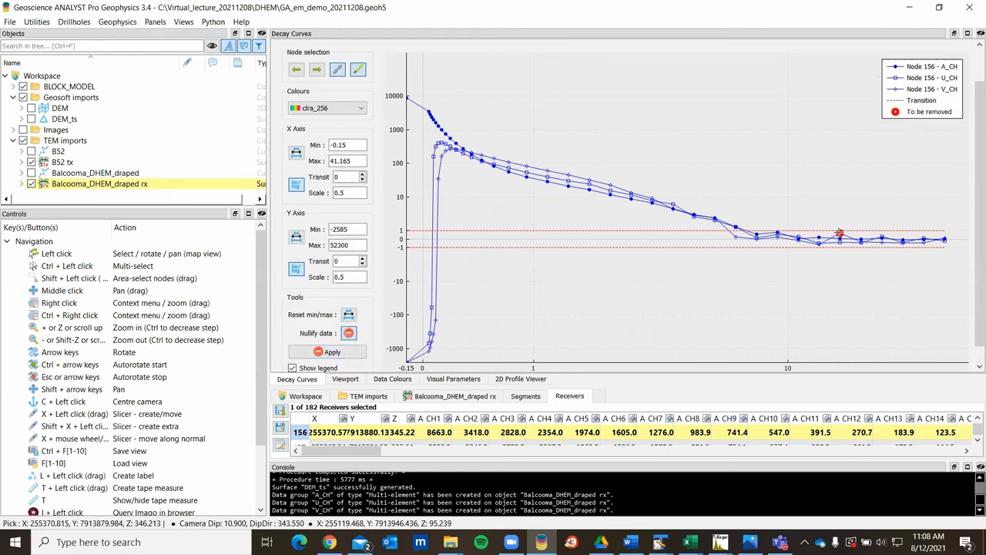
left_click(327, 351)
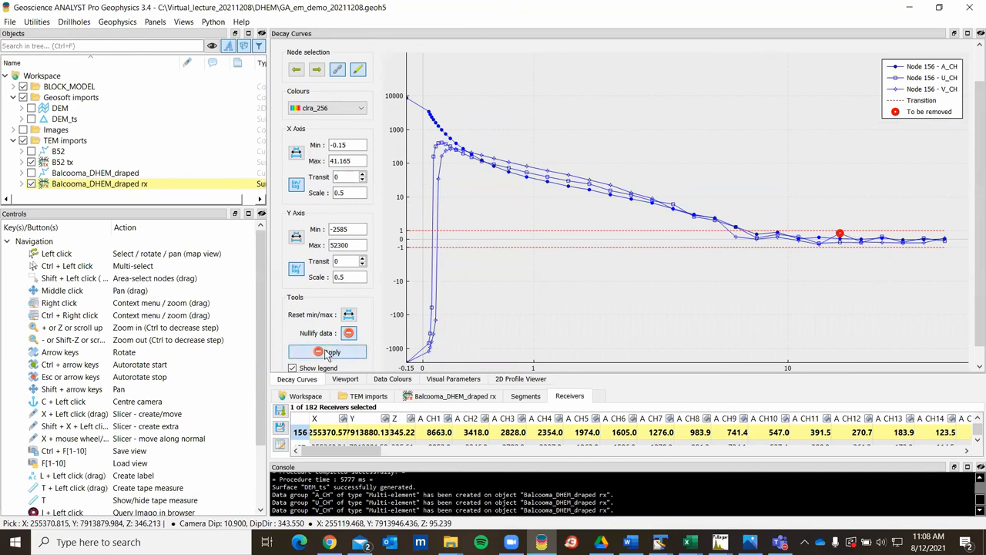
left_click(326, 351)
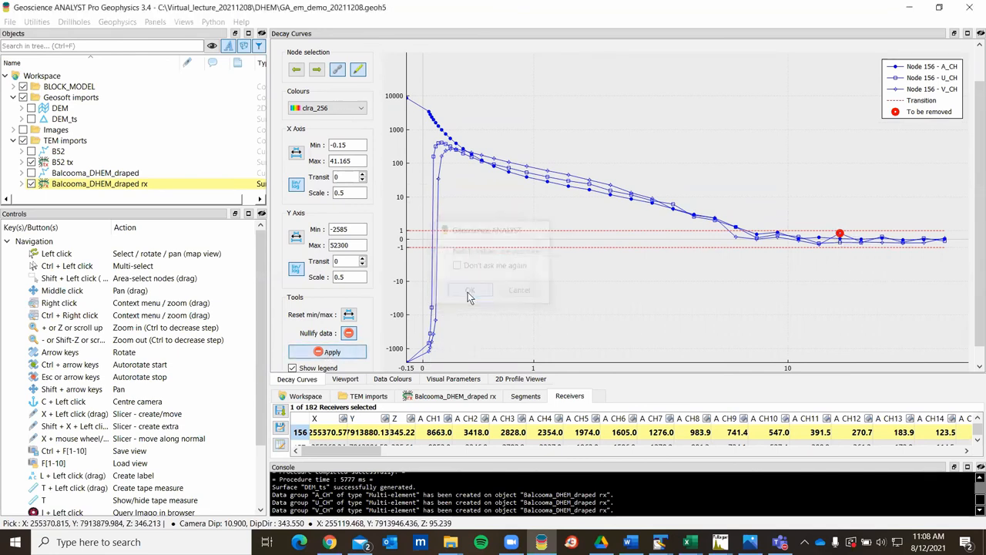
left_click(470, 290)
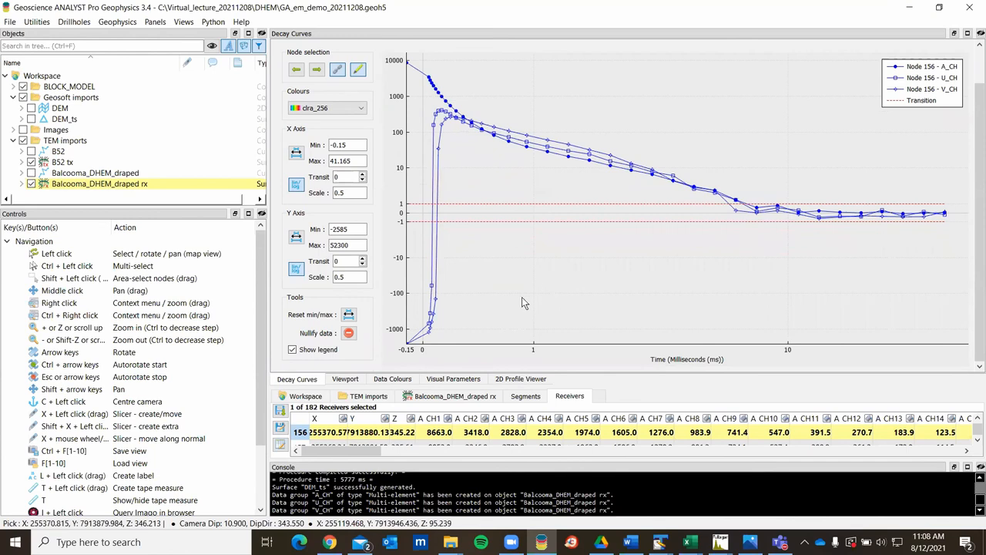
mouse_move(580, 230)
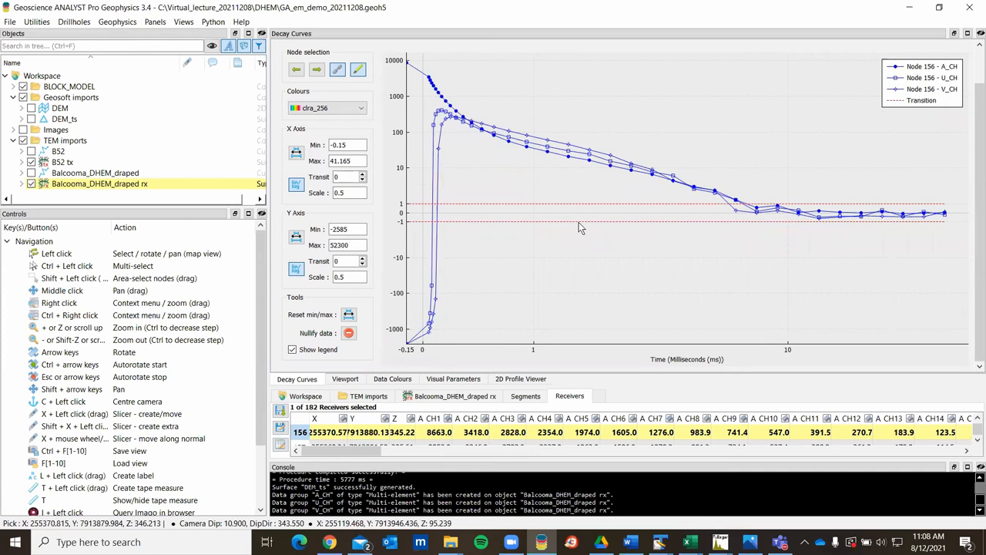
mouse_move(384, 111)
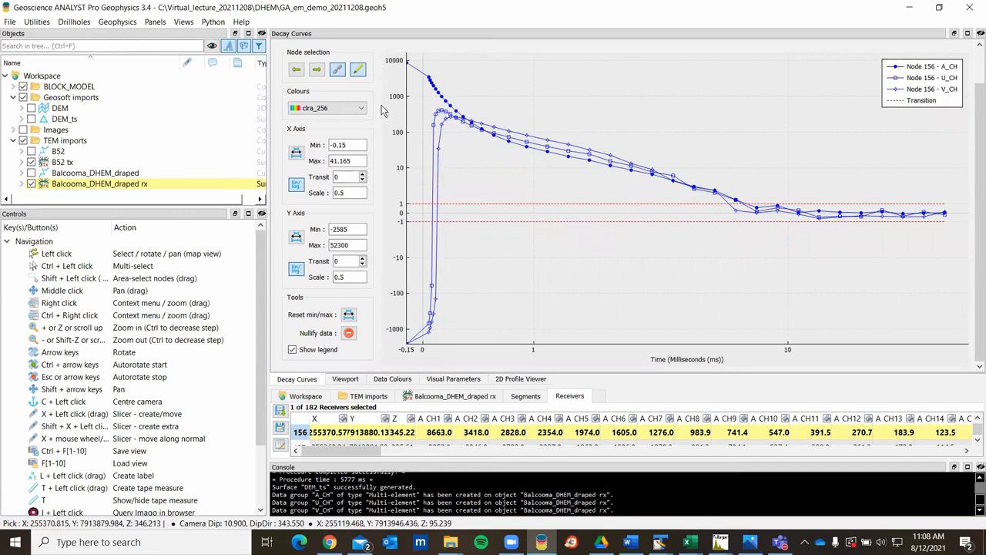
mouse_move(357, 69)
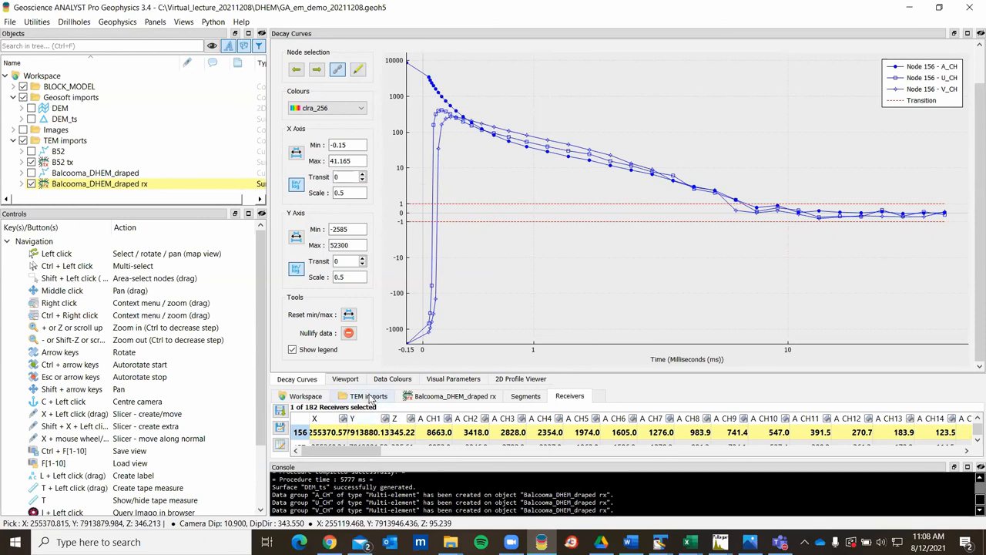
left_click(345, 379)
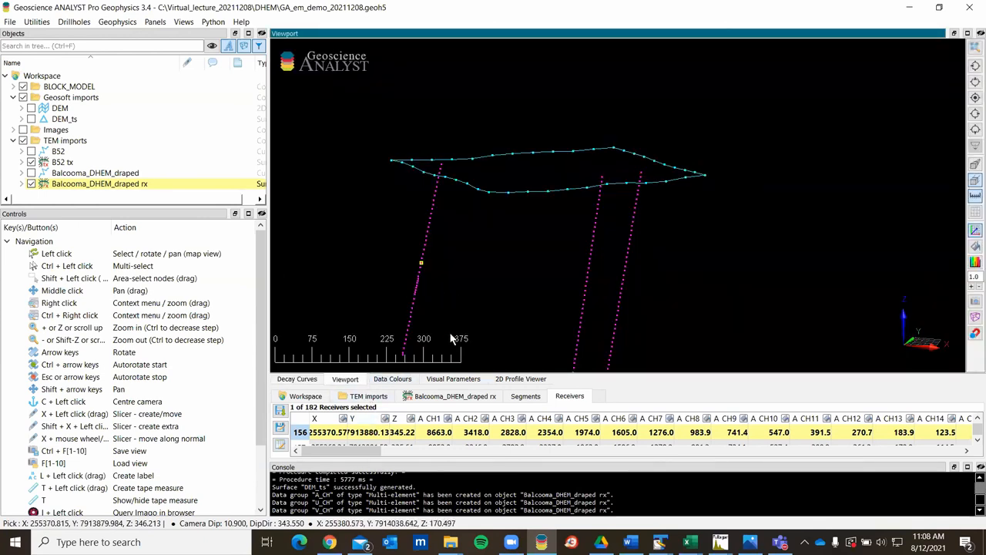
mouse_move(459, 284)
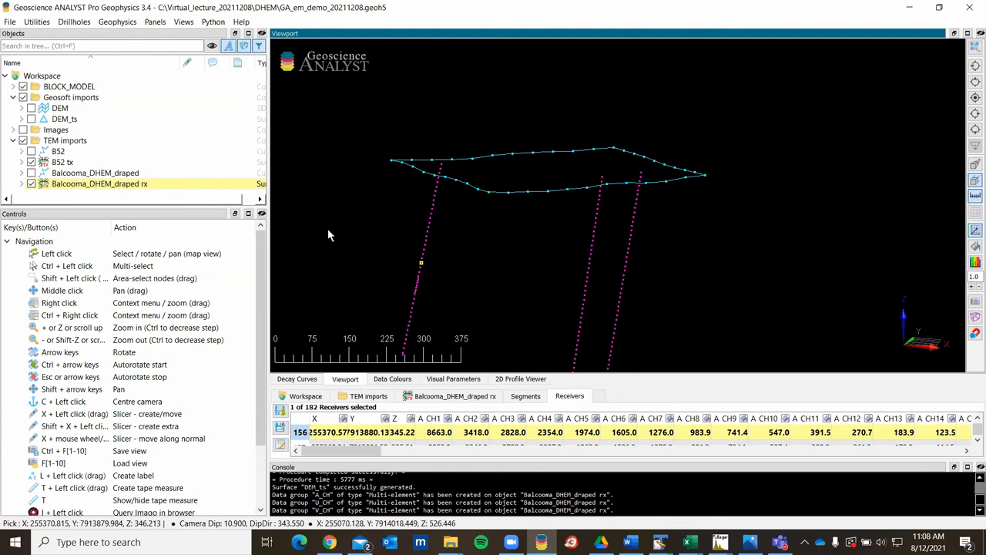
mouse_move(538, 196)
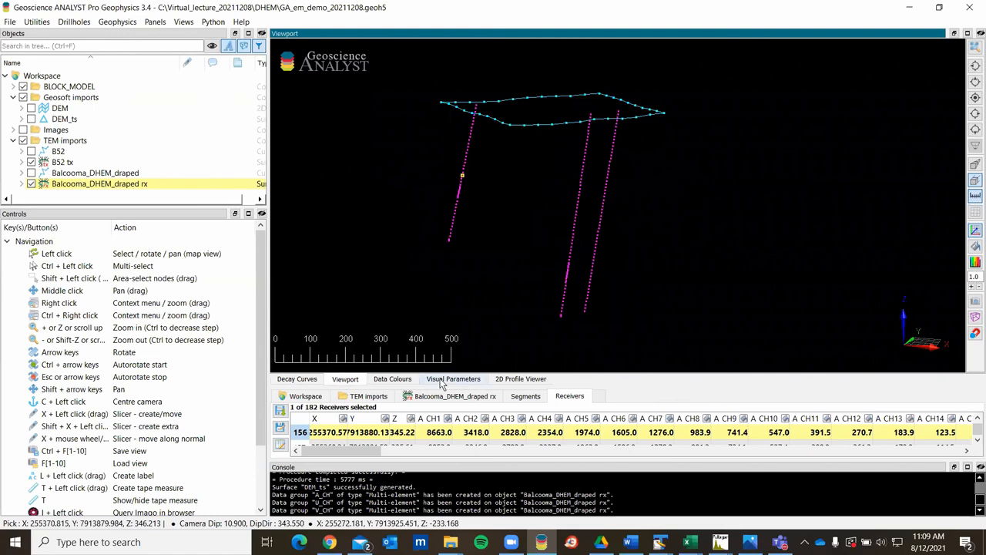
Turn on Profiles in Visual Parameters for the receivers and select the BSK drill holes
left_click(453, 379)
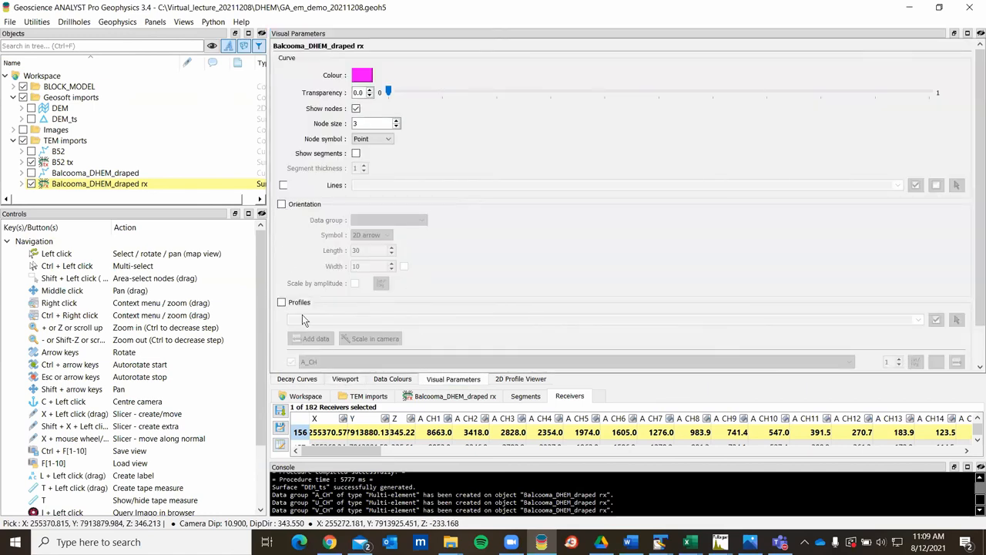
left_click(282, 301)
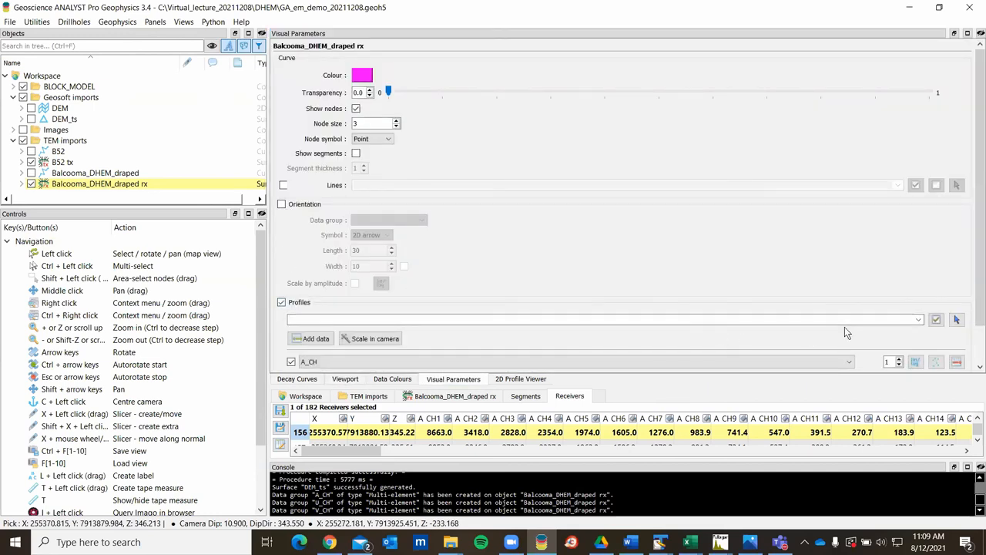
left_click(918, 319)
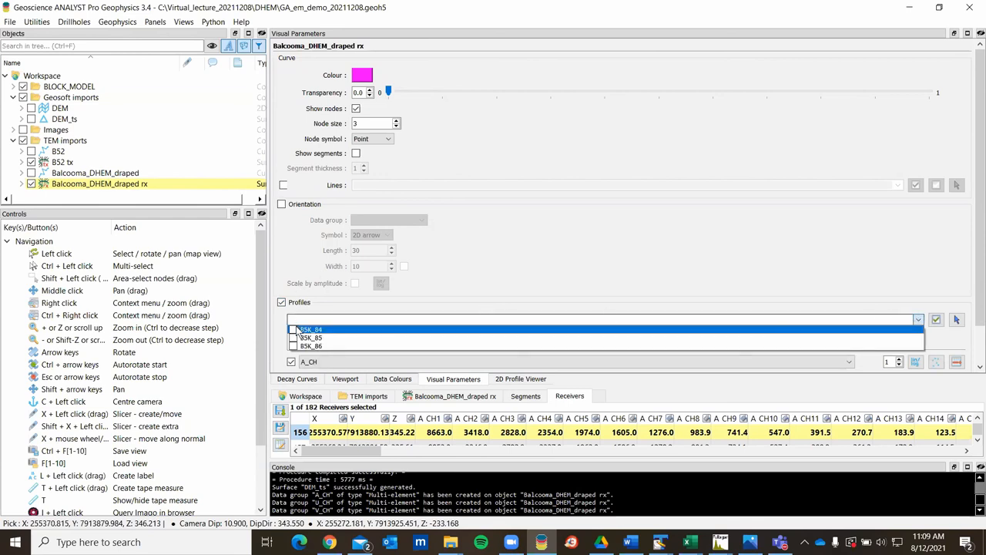
left_click(293, 345)
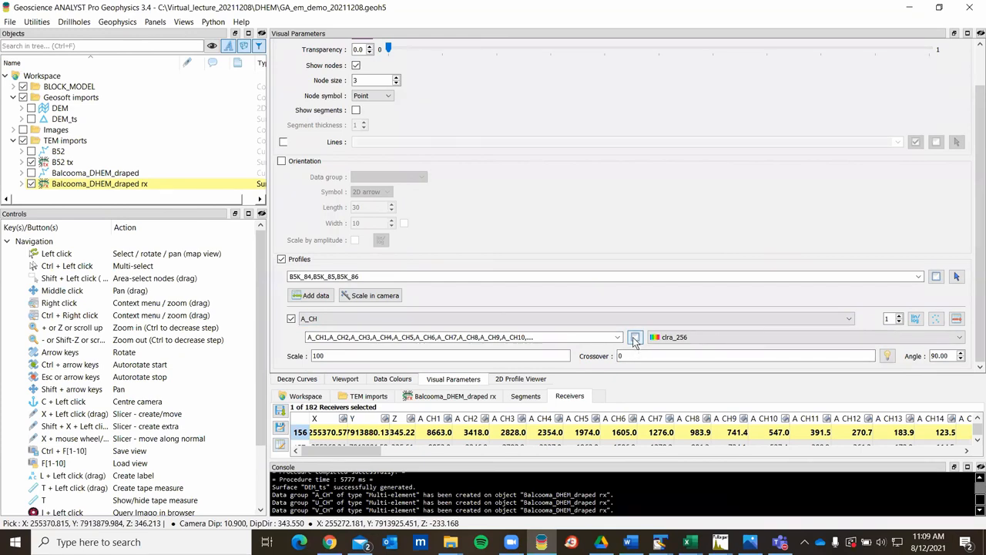
Add data group A_CH with channels 1–32 and set the profile scale to 500
left_click(616, 336)
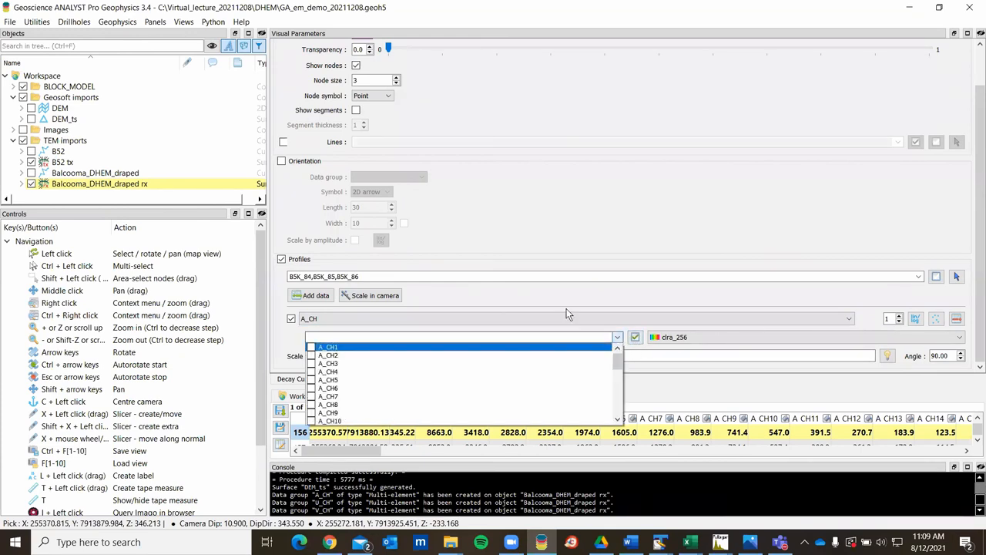
scroll("down", 3)
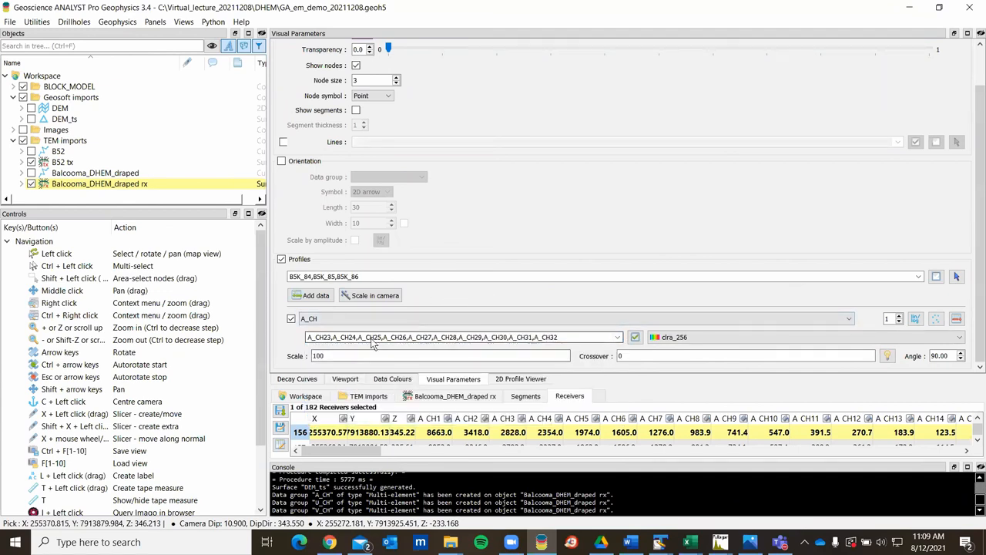
type("5")
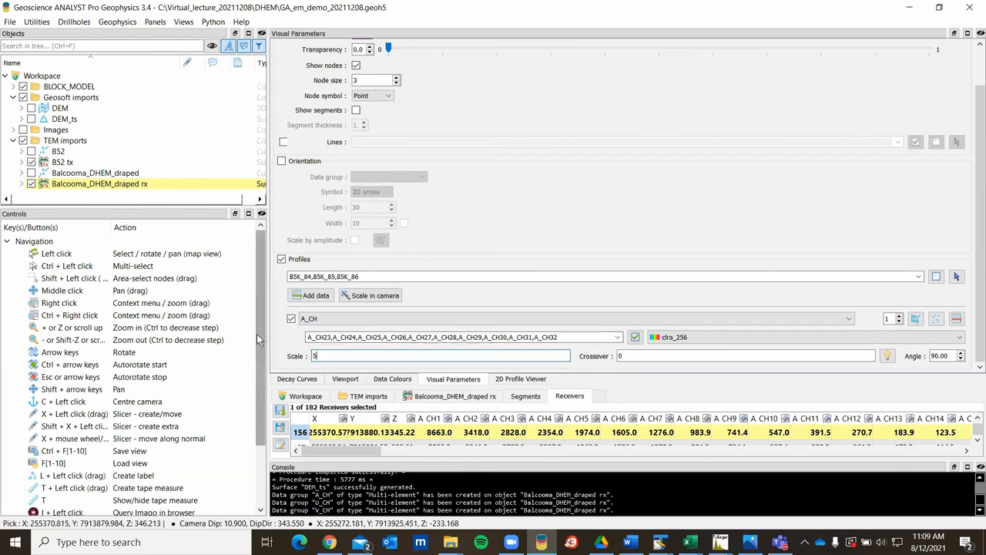
type("00")
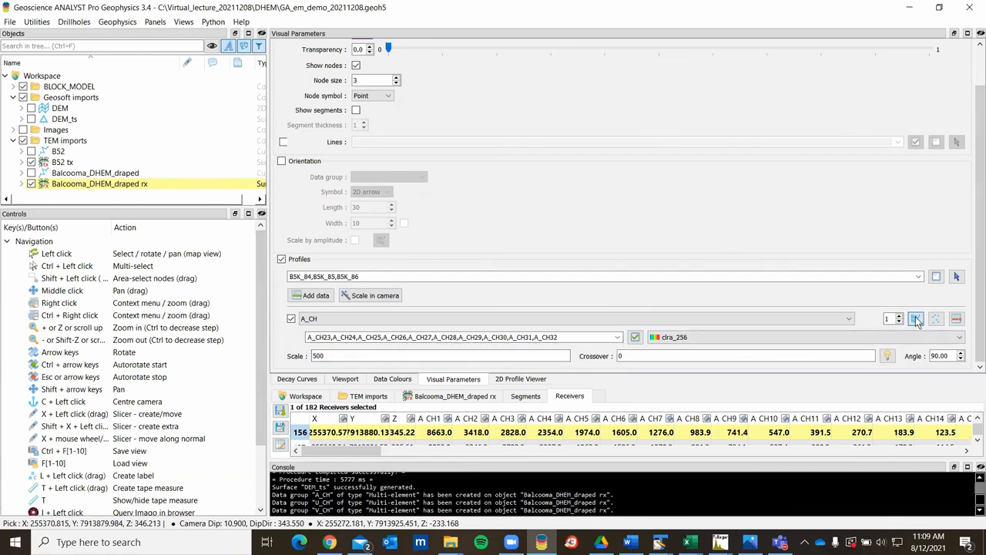
mouse_move(916, 317)
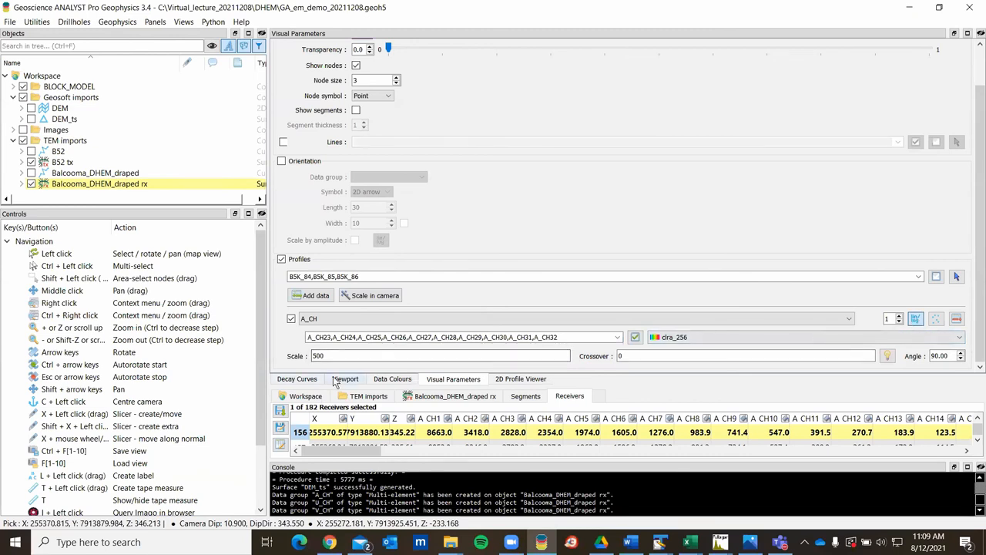
Orbit the 3D scene around the stacked A-channel profiles along the holes, ending in plan view
left_click(345, 379)
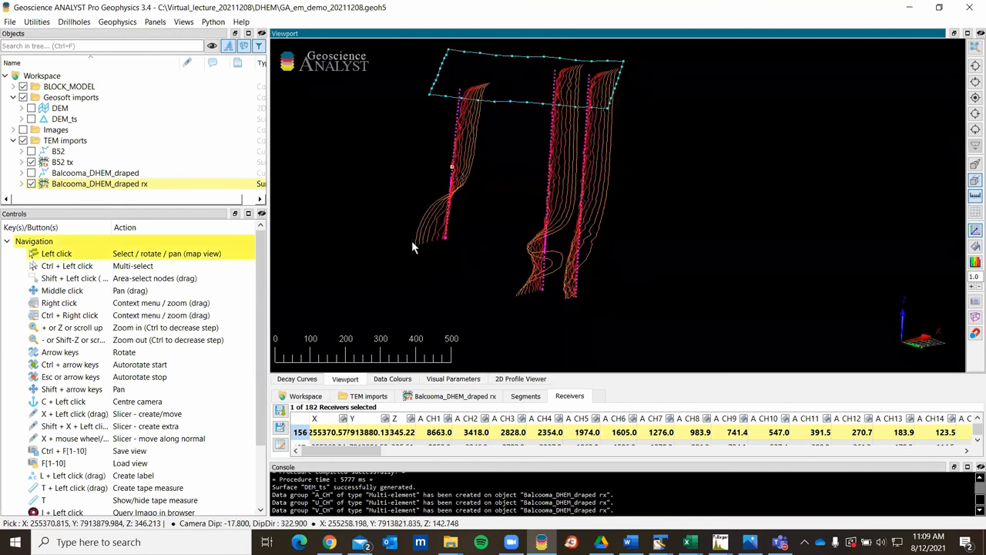
left_click_drag(413, 247, 463, 260)
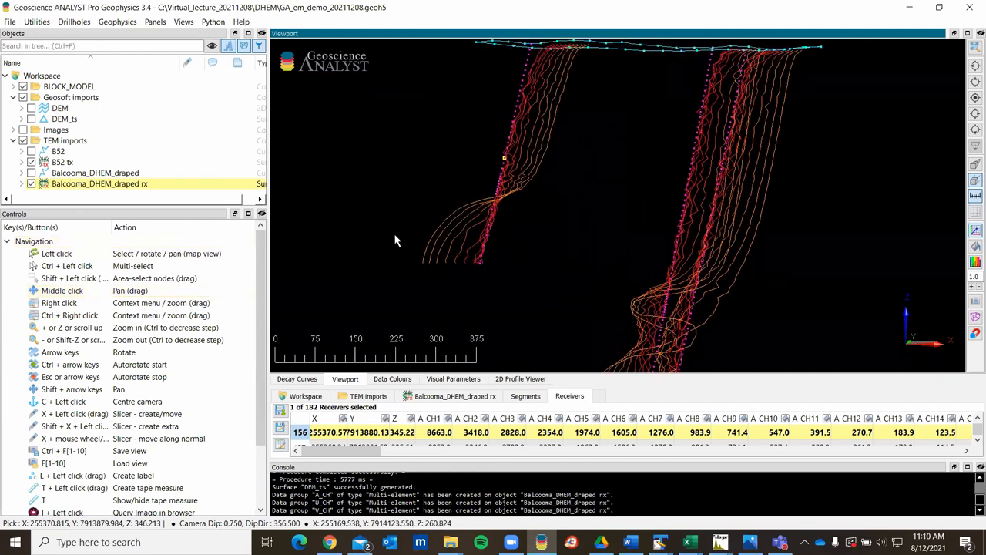
mouse_move(640, 330)
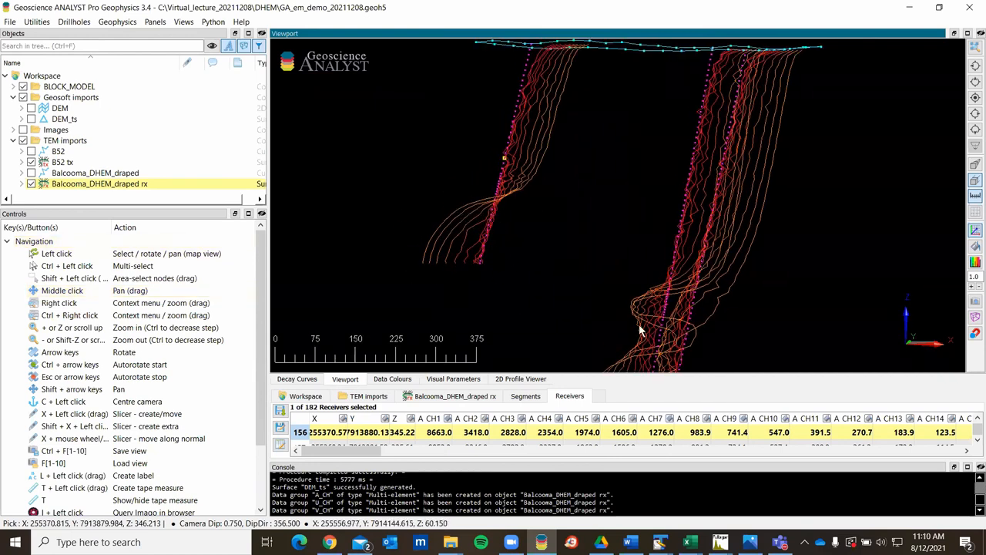
left_click_drag(639, 331, 589, 300)
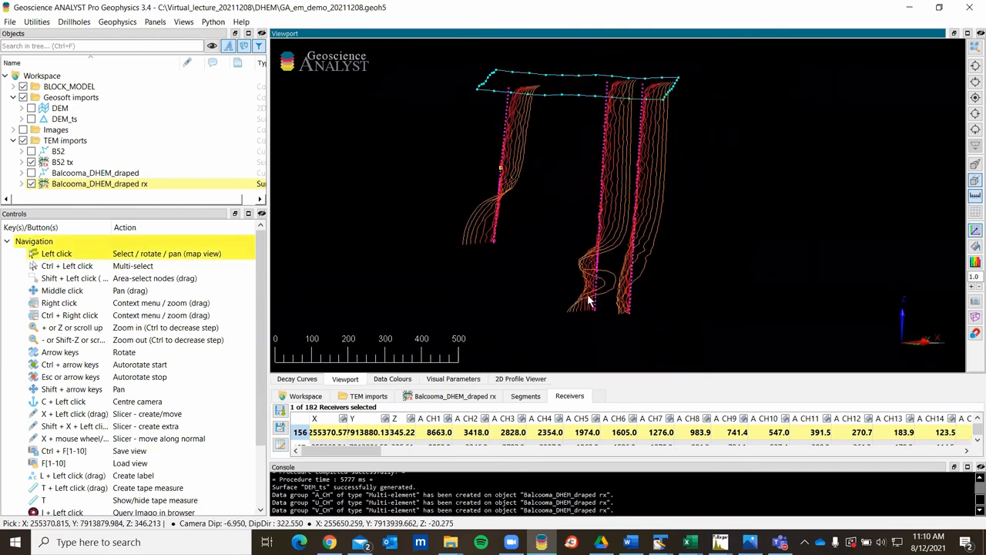
mouse_move(589, 269)
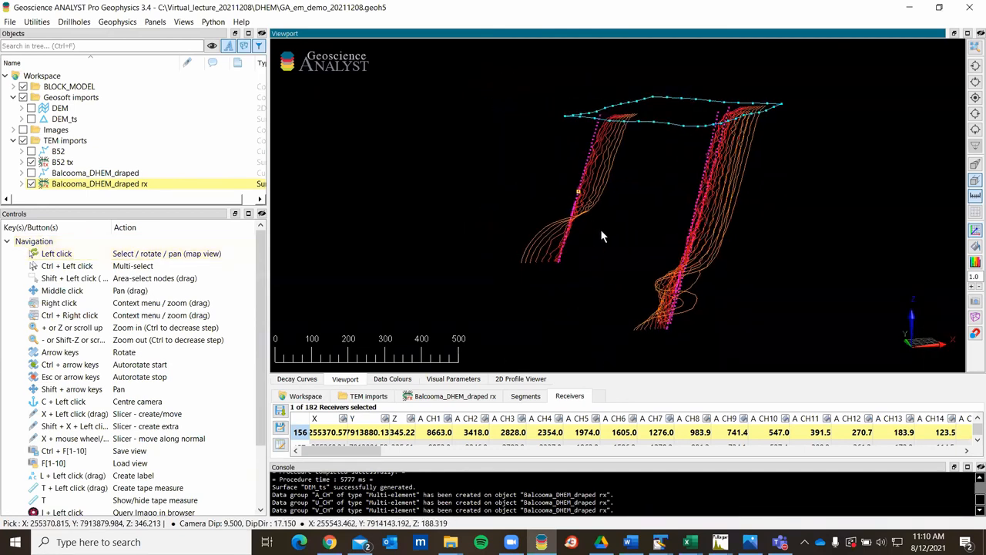
left_click_drag(605, 235, 578, 249)
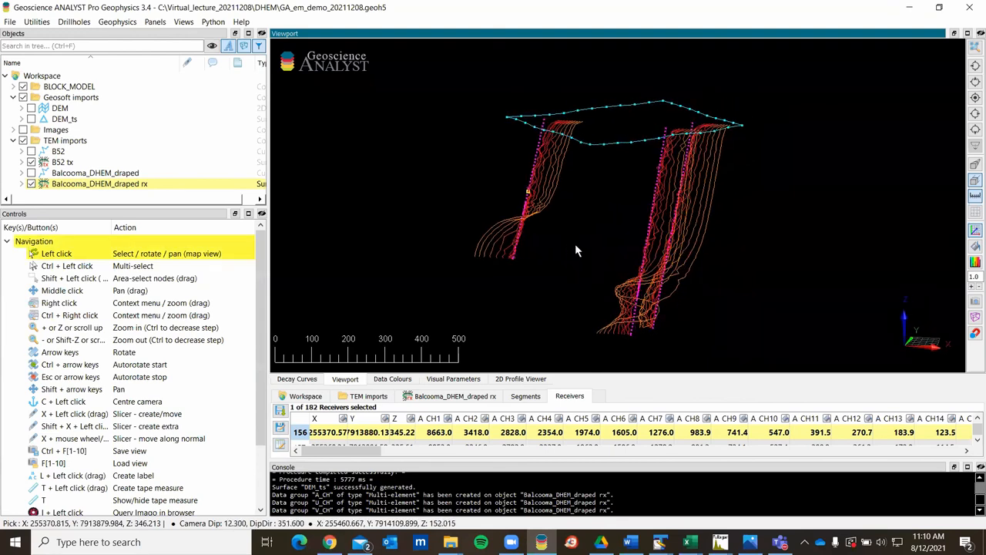
left_click_drag(578, 250, 512, 266)
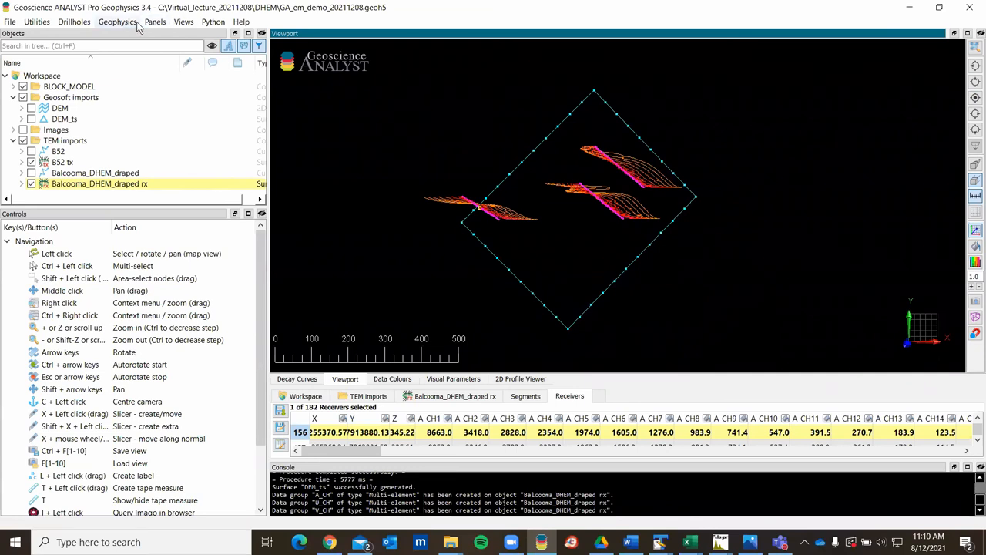
Start Electromagnetic Field Modelling with the B52 tx loop as source and begin designing a receiver grid
left_click(117, 22)
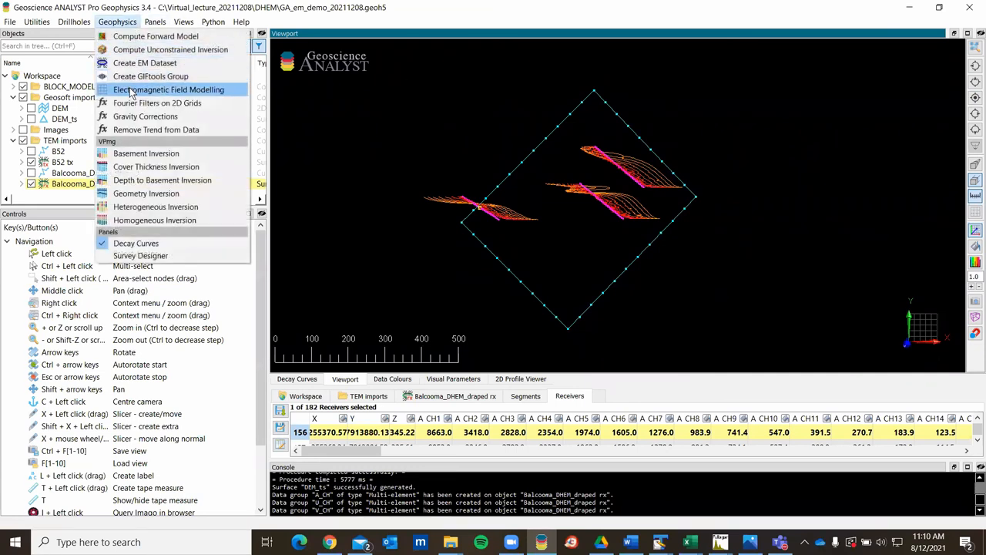
mouse_move(154, 92)
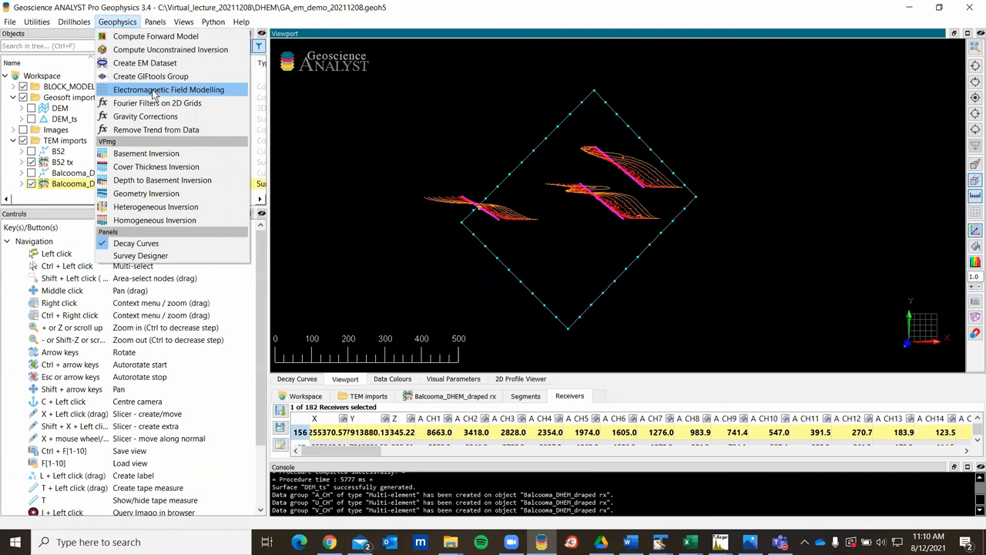
left_click(168, 89)
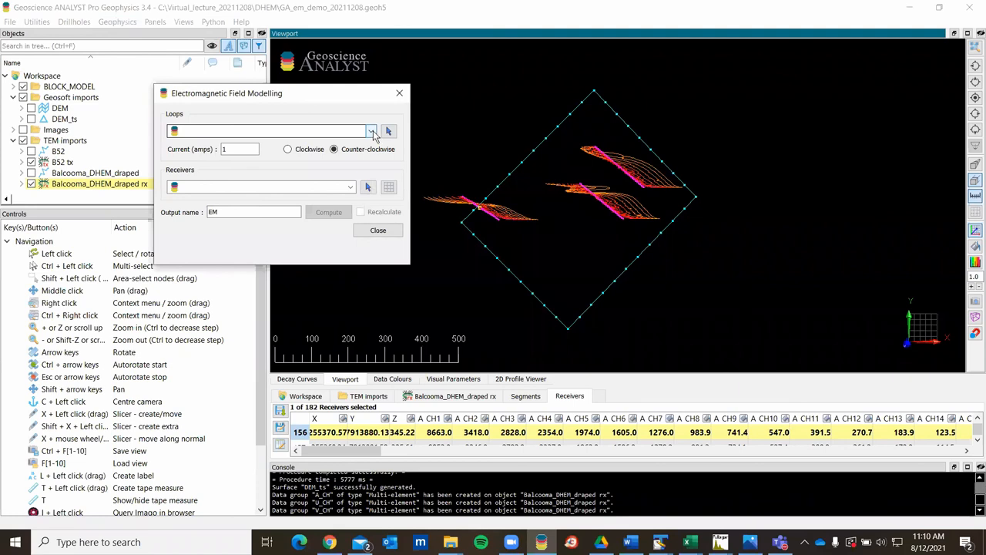
left_click(370, 129)
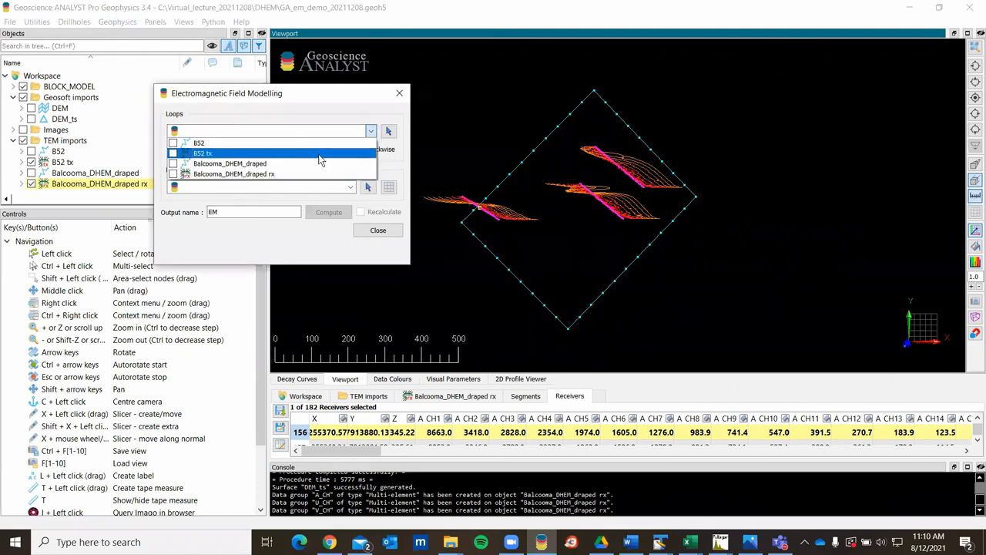
left_click(202, 153)
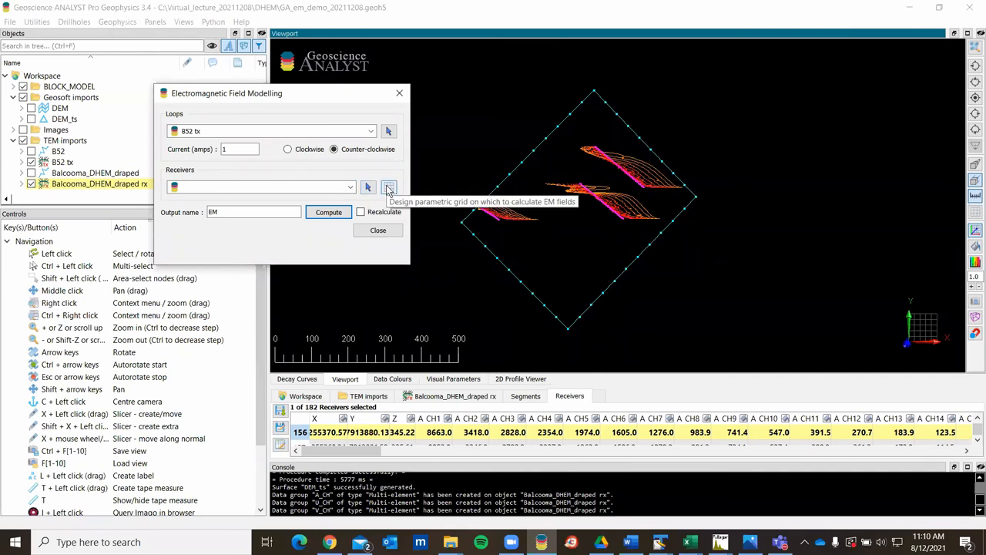
left_click(389, 186)
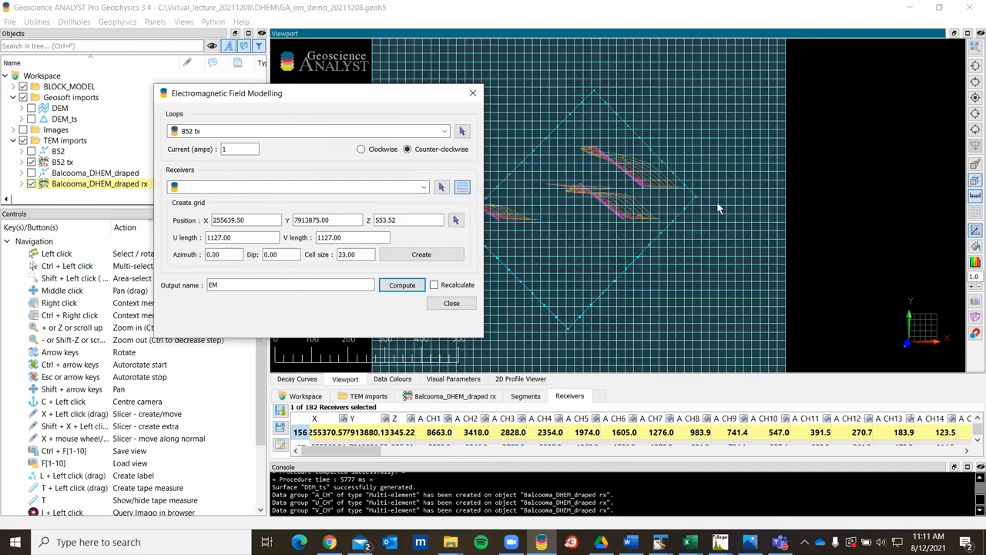
mouse_move(571, 271)
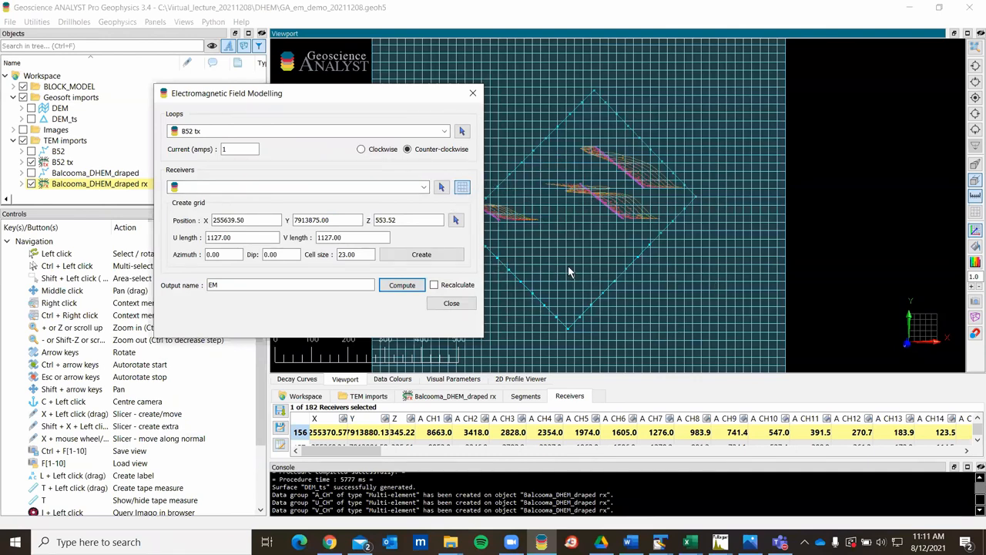
Set the receiver grid dip to 90.00, azimuth 39.2 and cell size 50
left_click(281, 255)
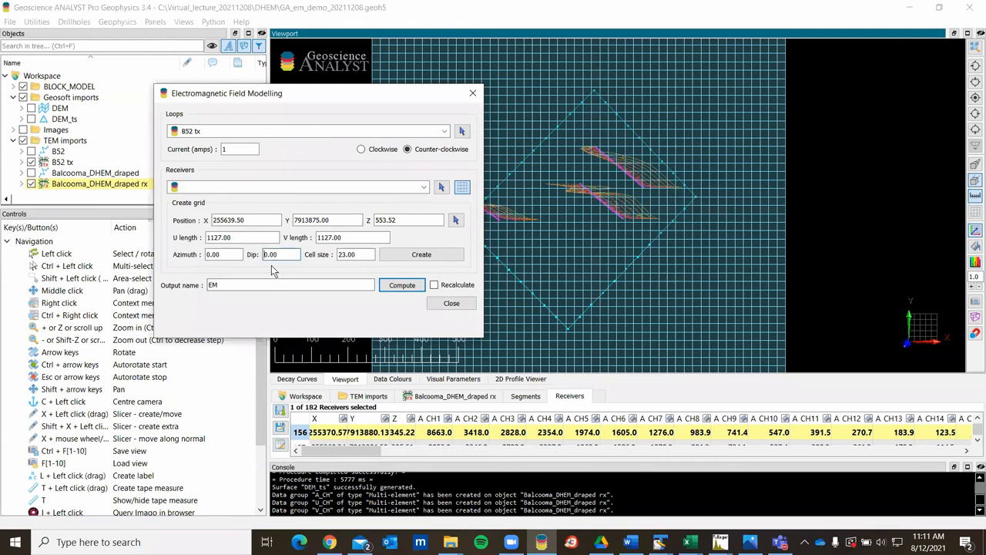
type("90.00")
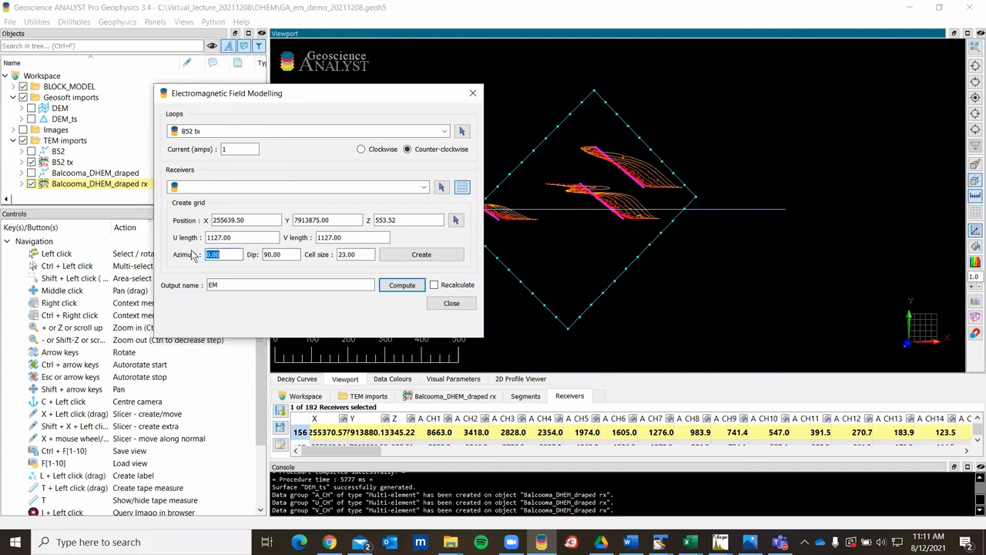
type("39.25")
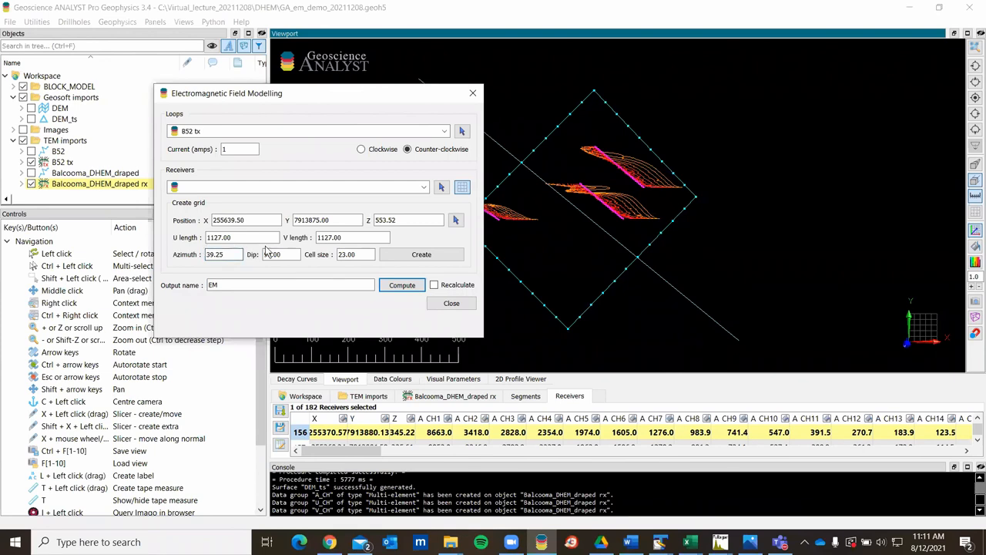
left_click(224, 254)
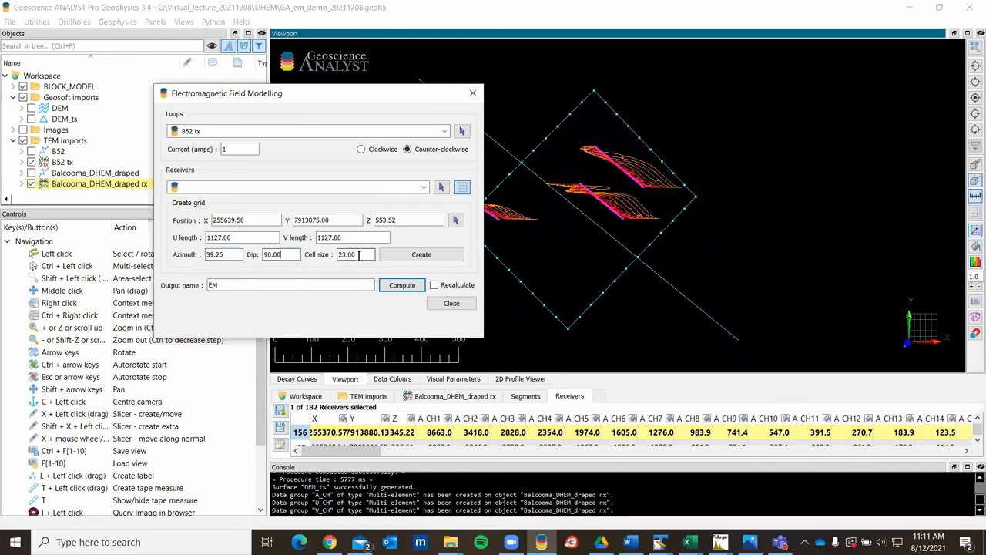
type("50")
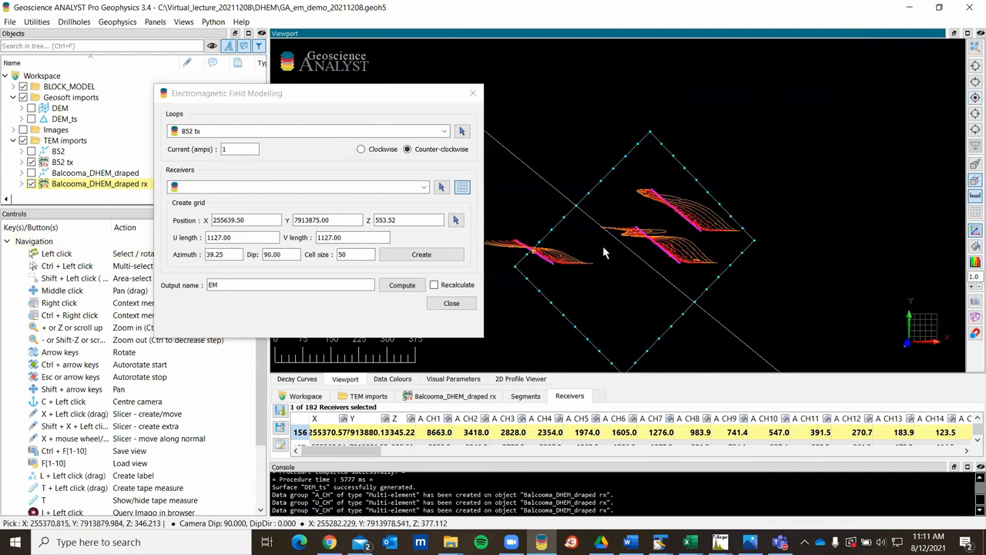
mouse_move(544, 230)
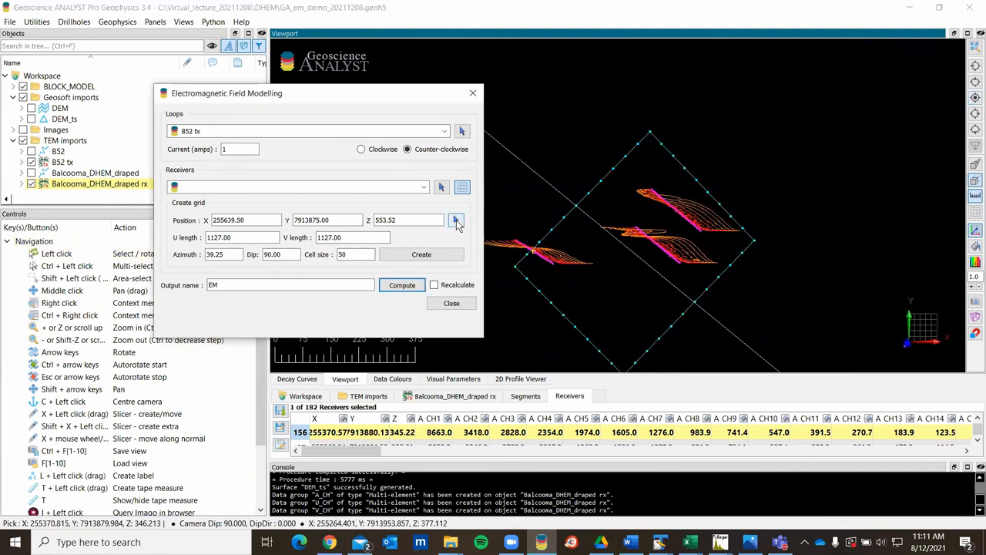
Pick the grid centre on the drillholes, create the grid and name the output Primary_field
left_click(456, 219)
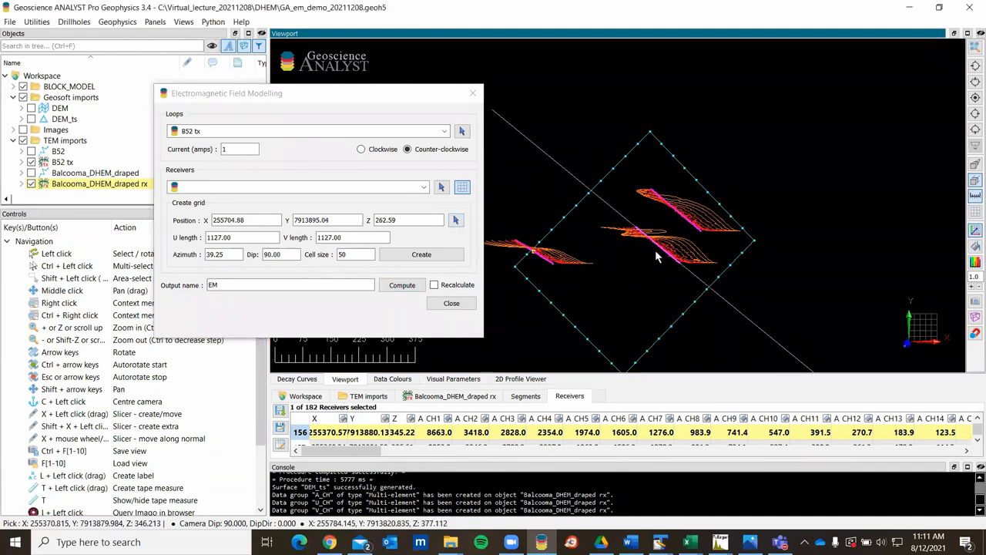
mouse_move(707, 293)
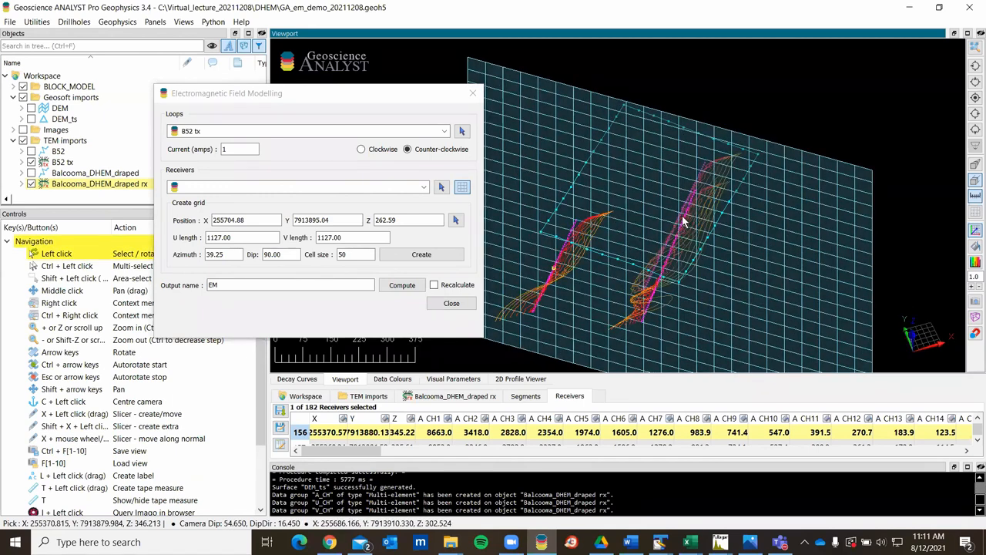
left_click_drag(686, 224, 648, 231)
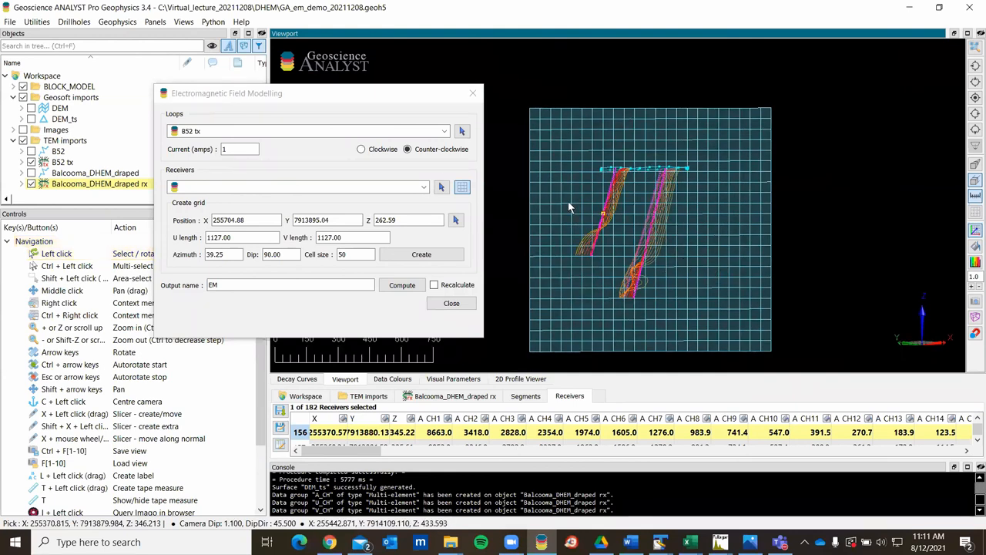
left_click(422, 254)
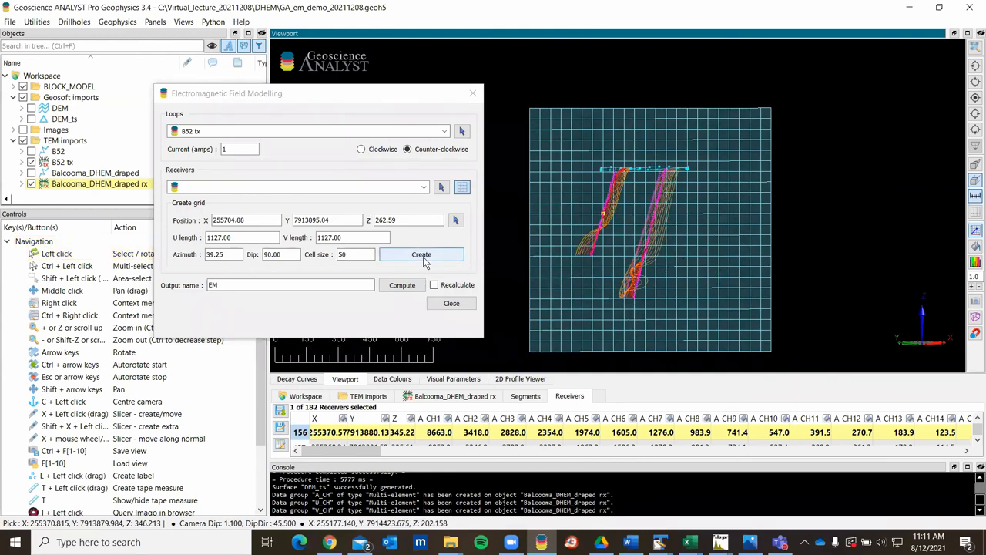
left_click(422, 254)
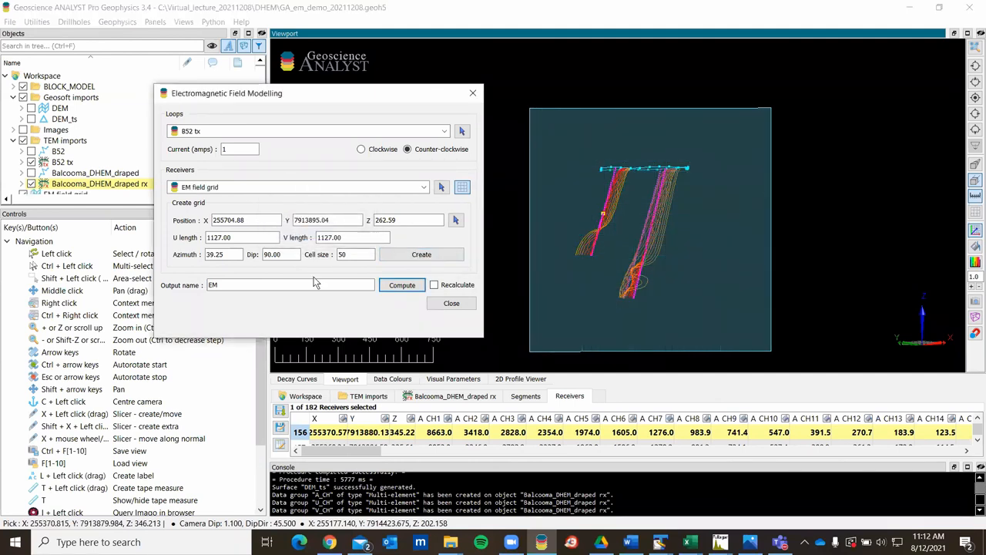
left_click(289, 283)
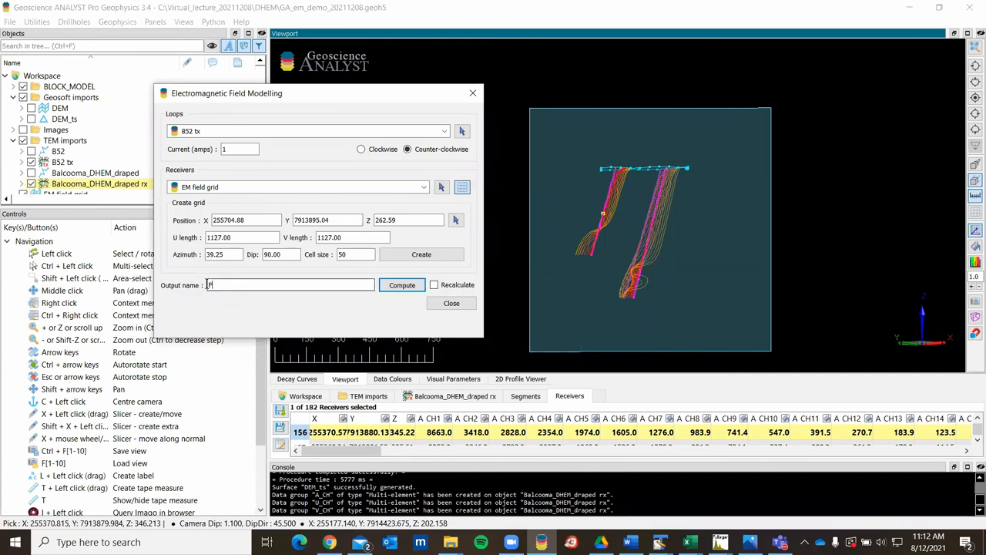
type("Primary")
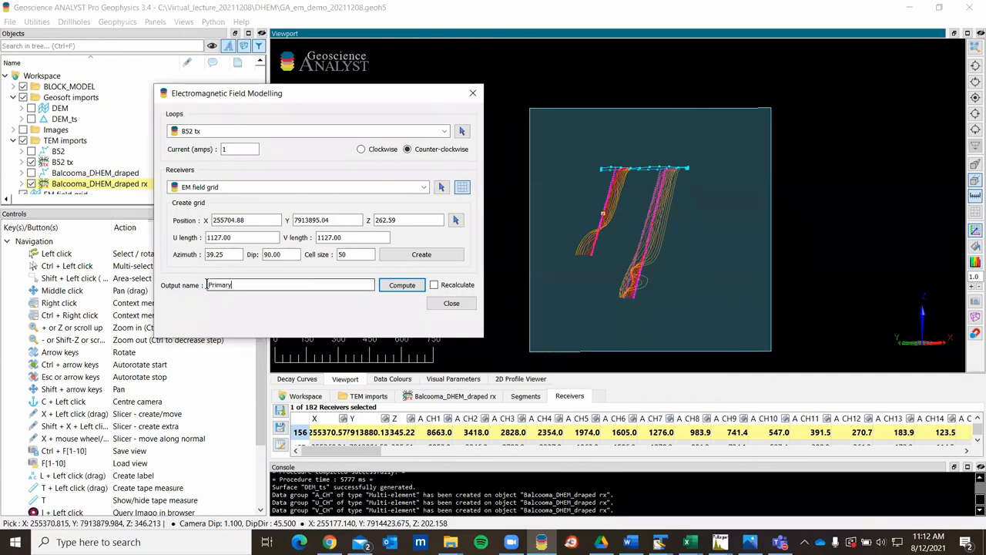
type("_field")
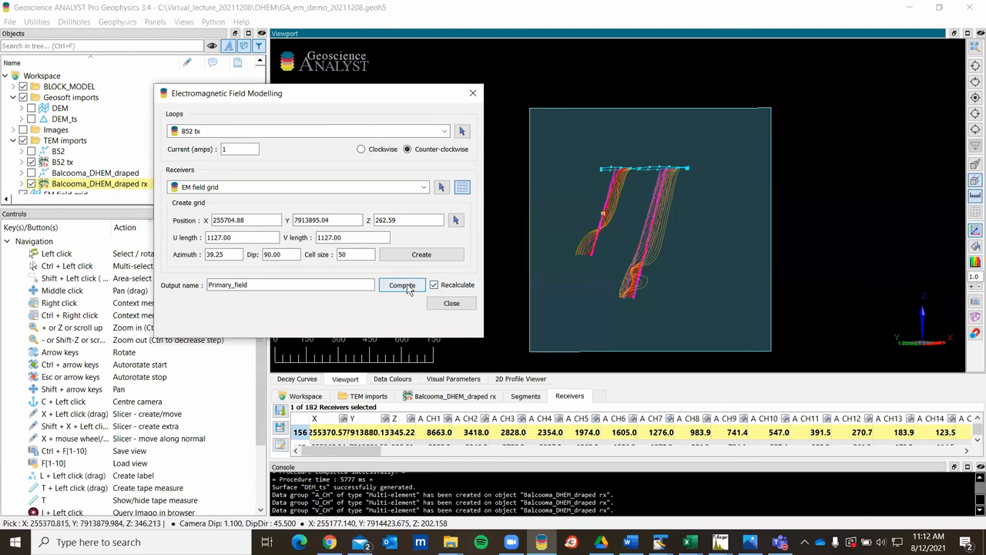
Compute the loop's Primary_field on the grid so field vectors appear around the drillholes
left_click(403, 284)
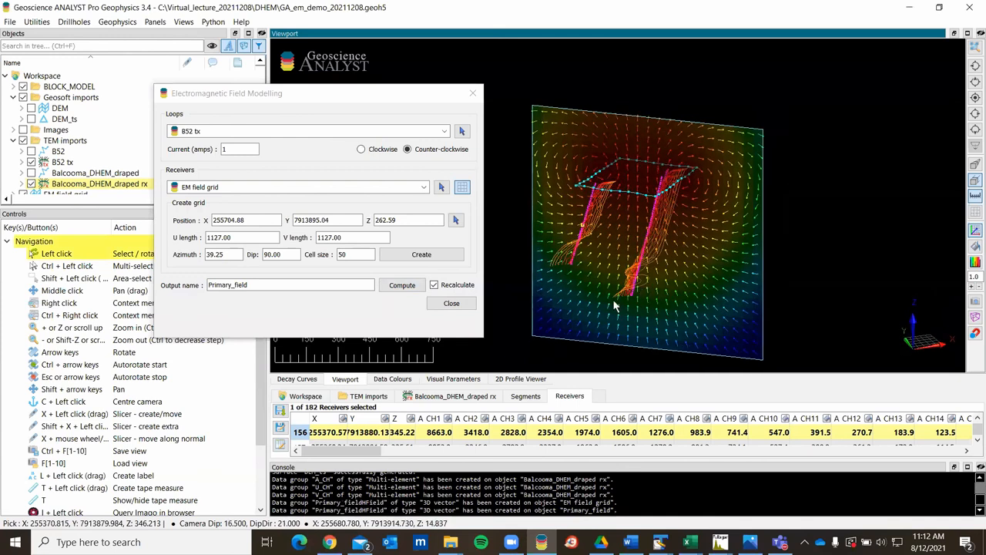
left_click(402, 283)
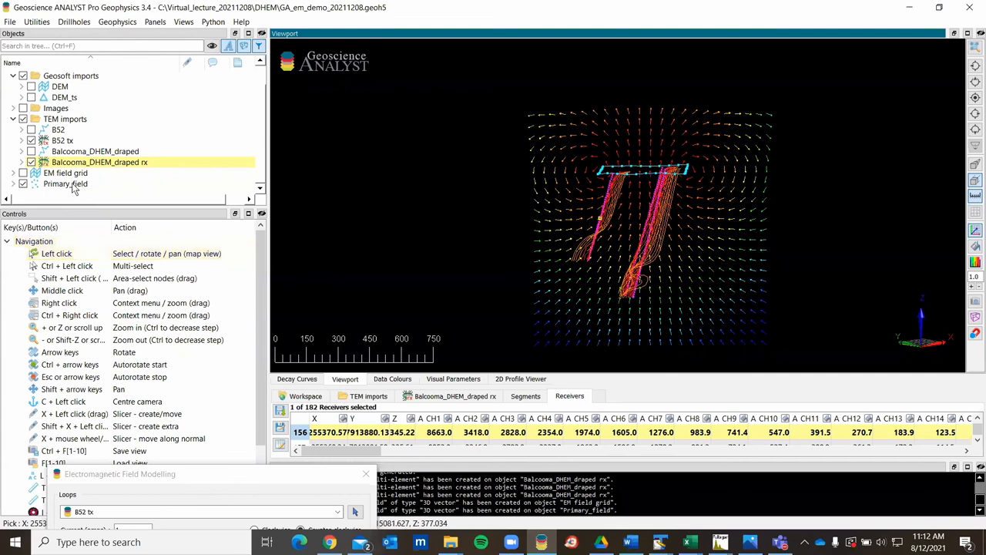
Set the Primary_field orientation arrow length to 30 with Data Colours enabled
left_click(65, 183)
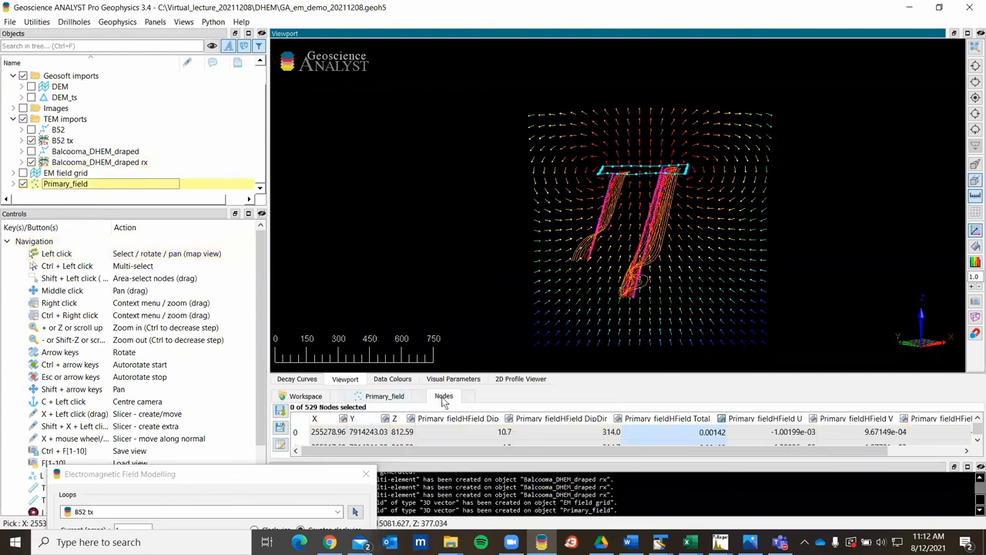
left_click(453, 379)
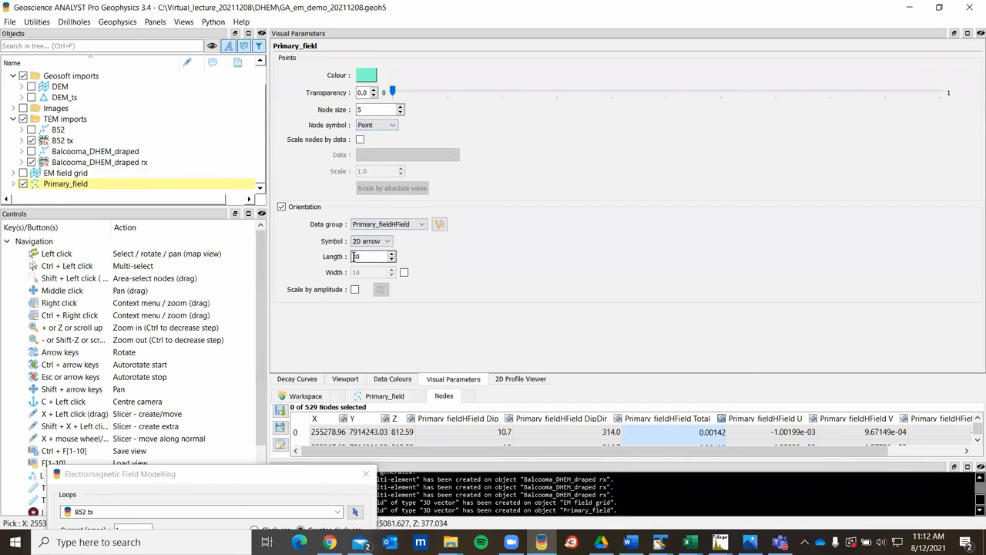
type("30")
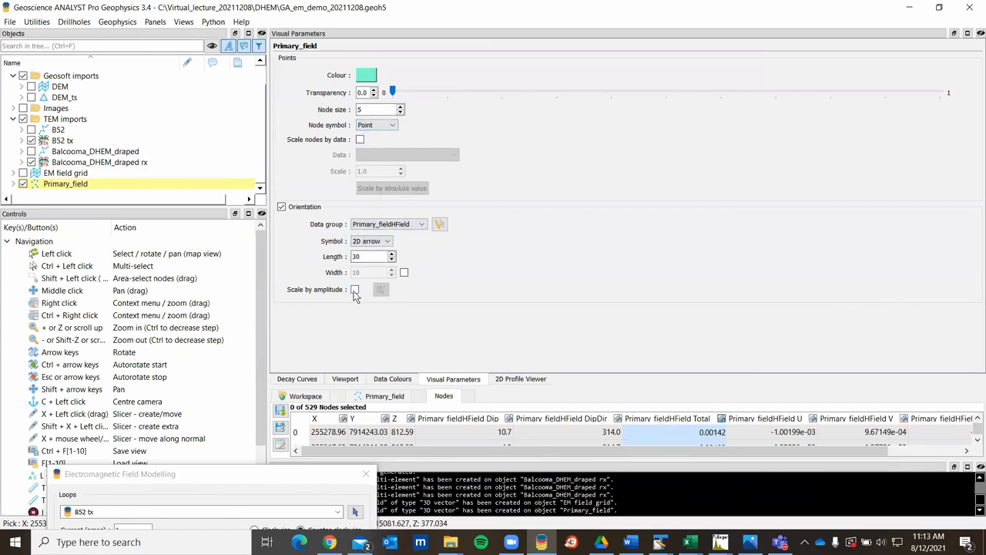
mouse_move(382, 293)
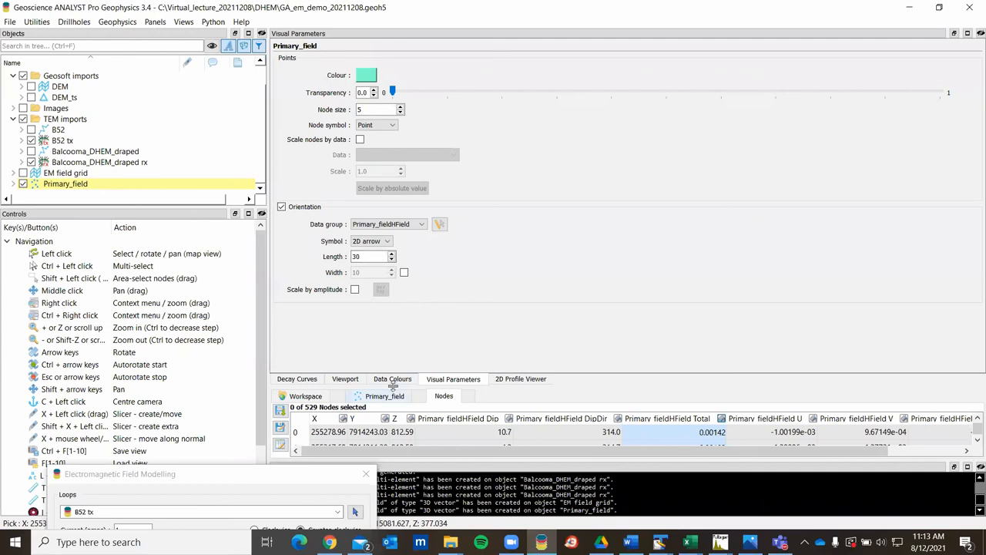
left_click(345, 379)
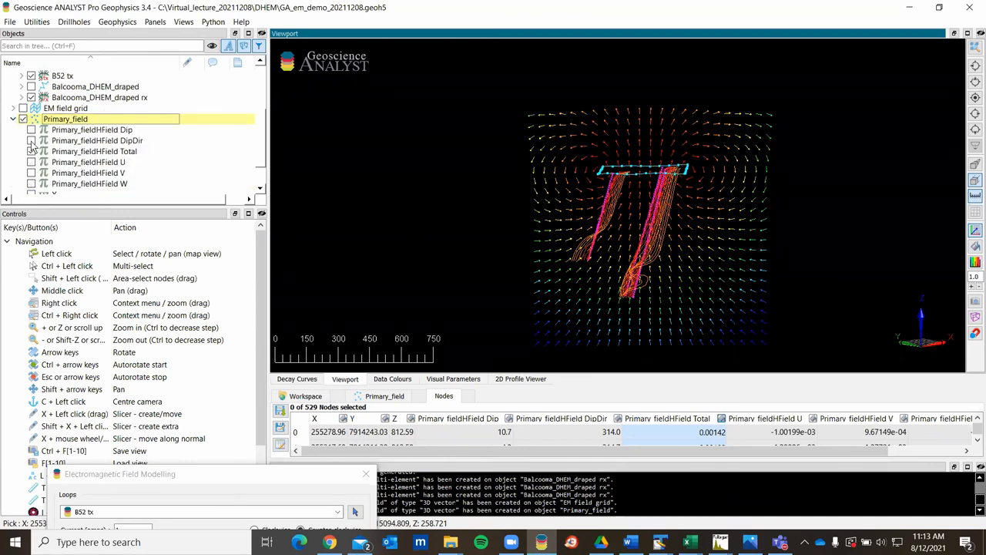
left_click(32, 140)
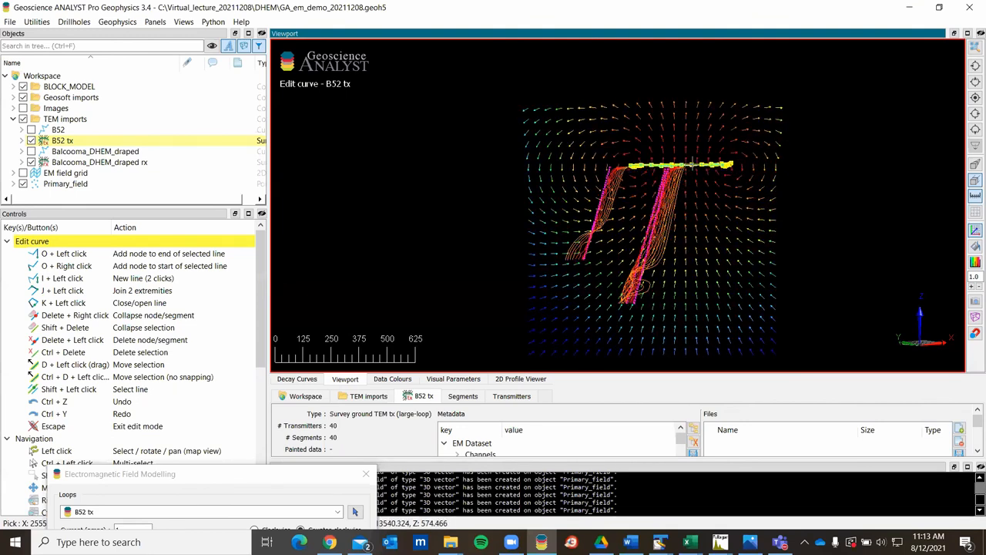
mouse_move(761, 164)
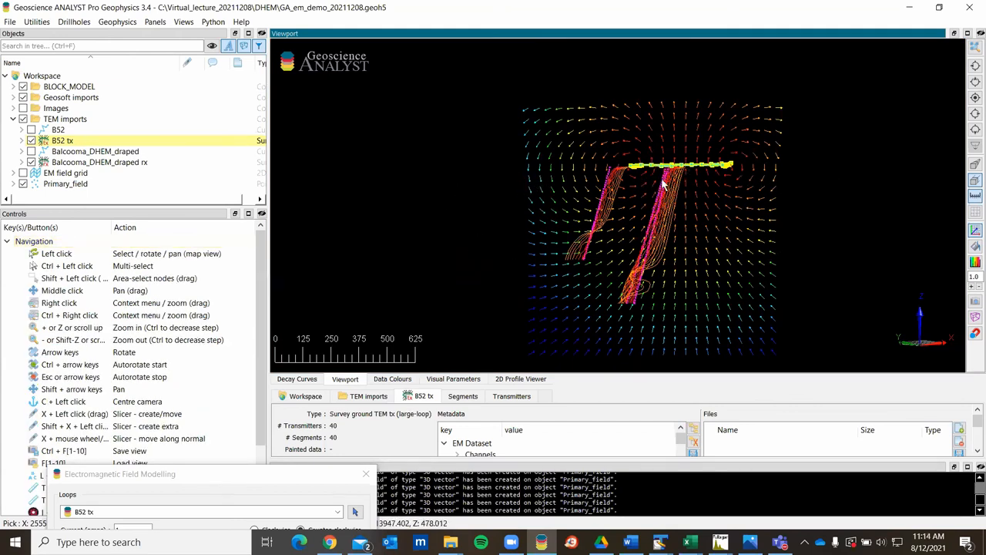
mouse_move(551, 210)
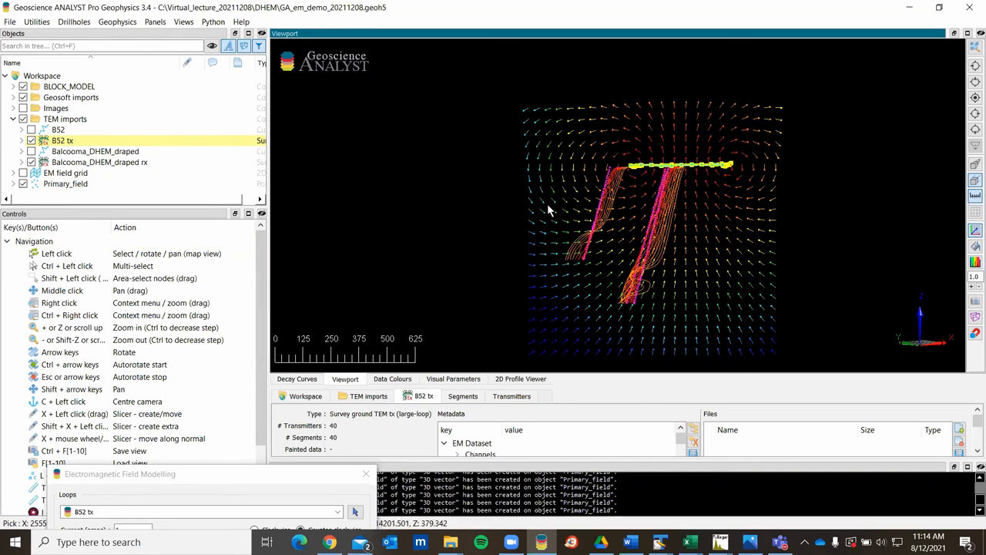
mouse_move(80, 207)
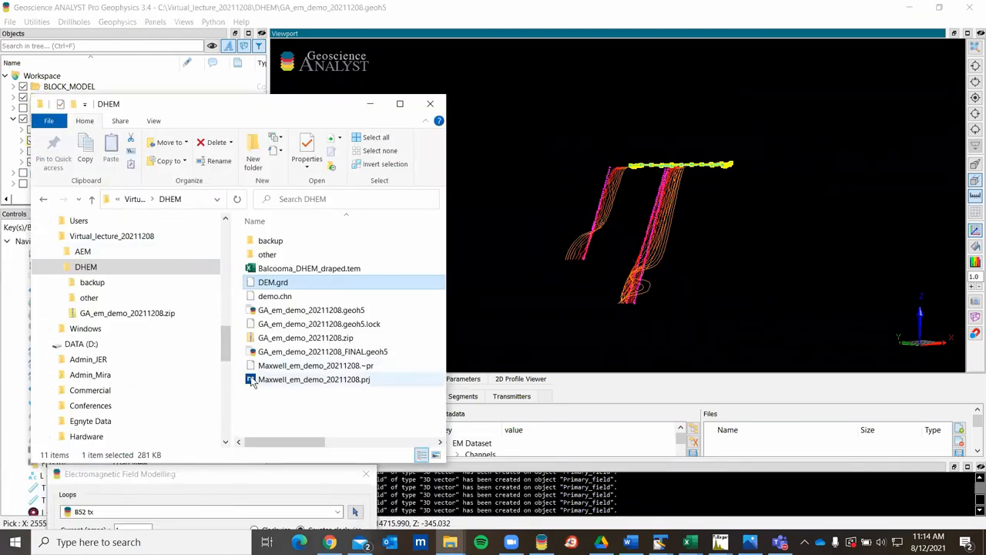
Launch Maxwell from the DHEM demo .prj file and connect Geoscience ANALYST to the new session
left_click(315, 379)
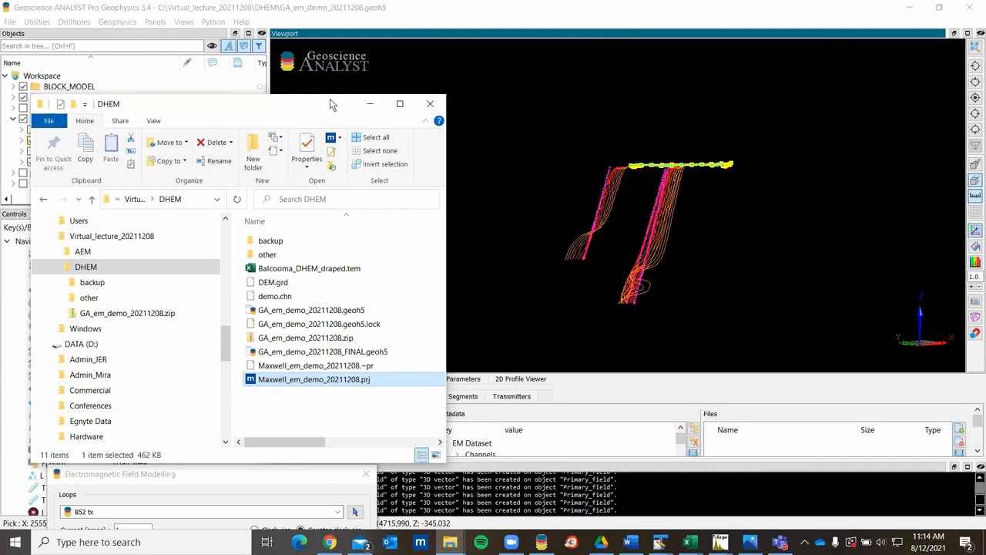
mouse_move(347, 122)
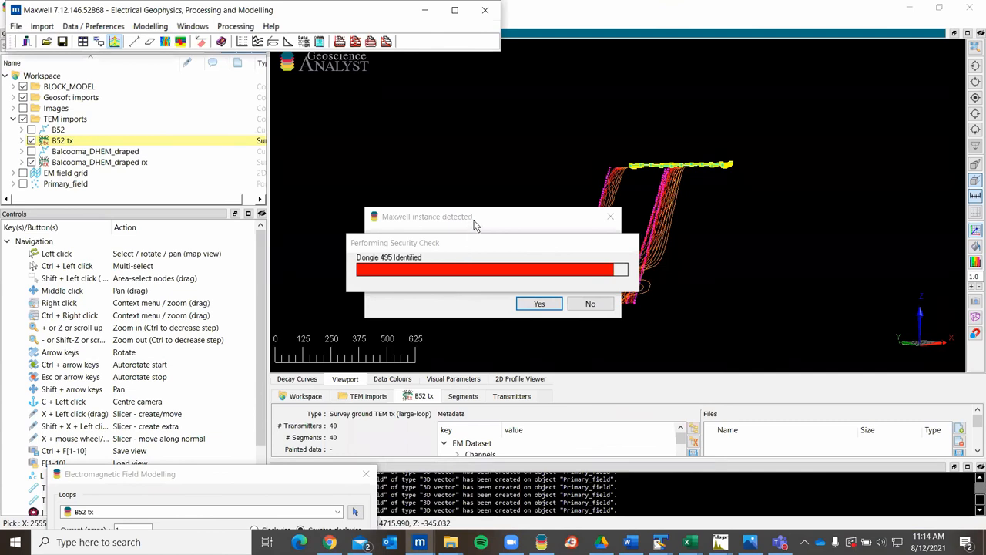
mouse_move(453, 222)
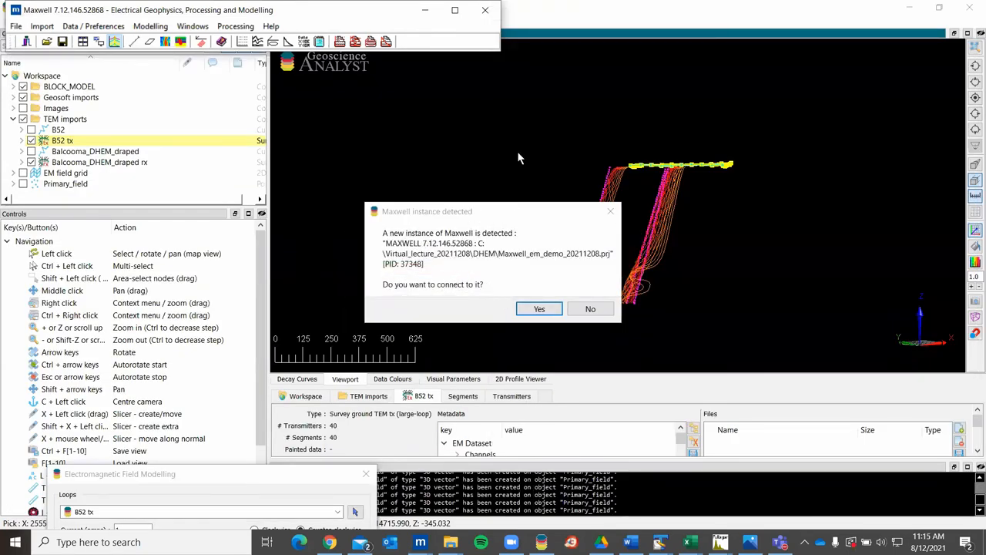
mouse_move(730, 188)
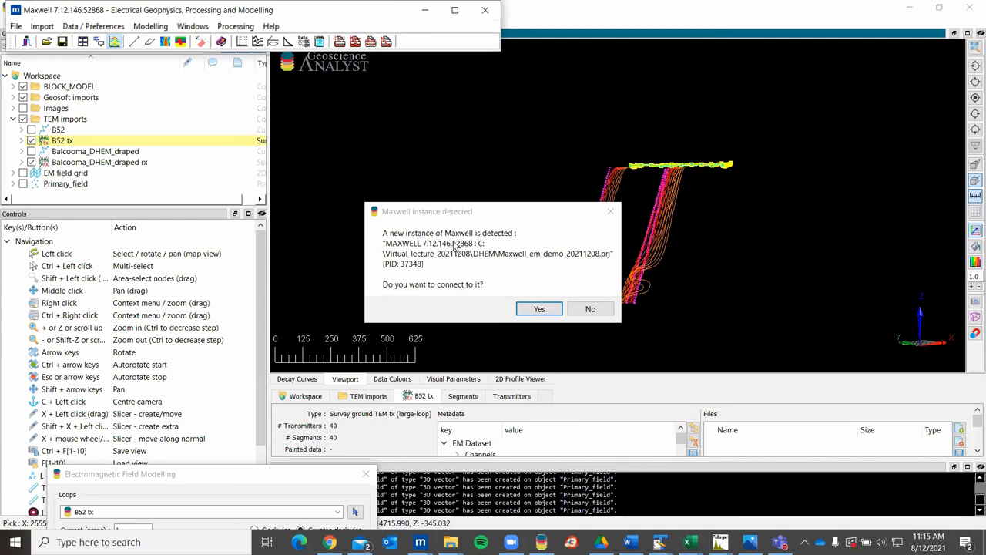
mouse_move(457, 256)
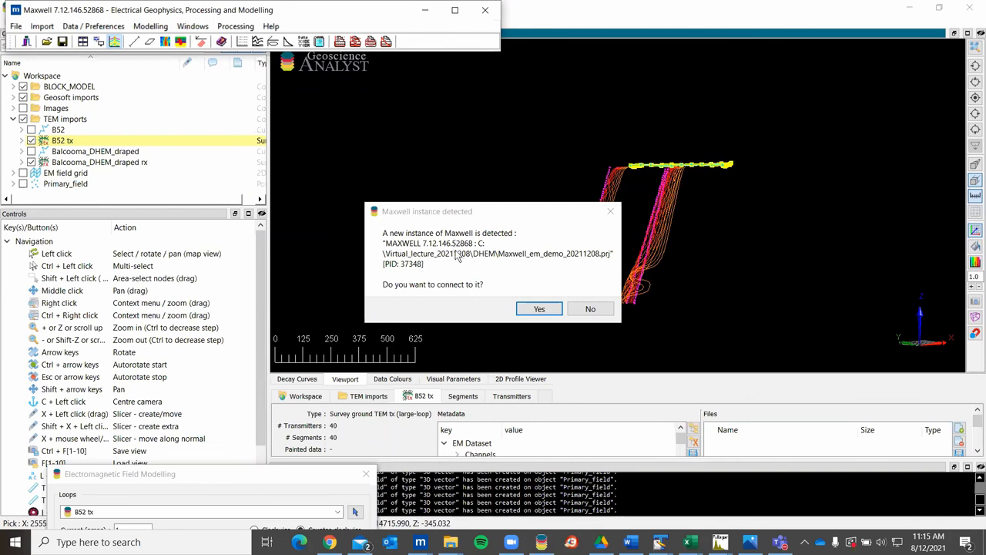
mouse_move(455, 272)
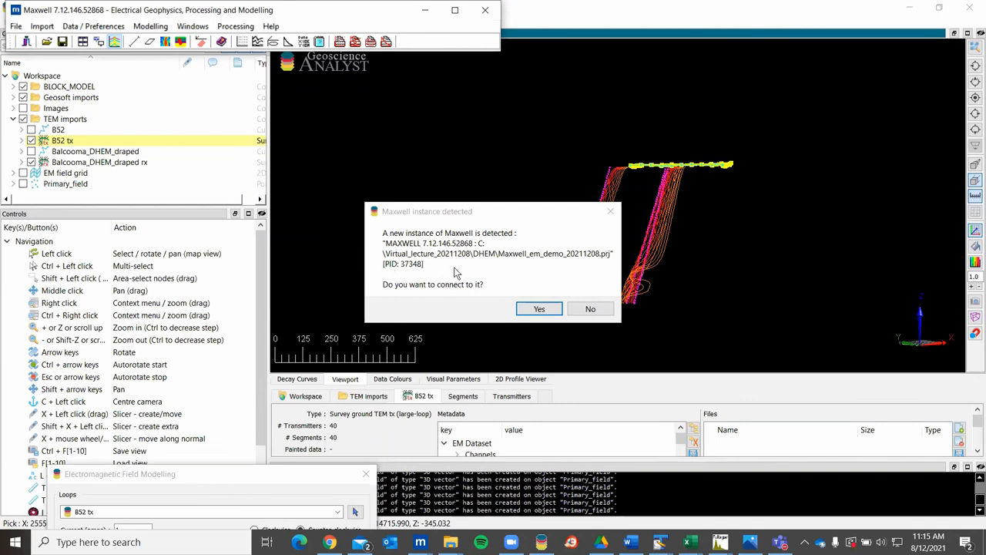
left_click(539, 308)
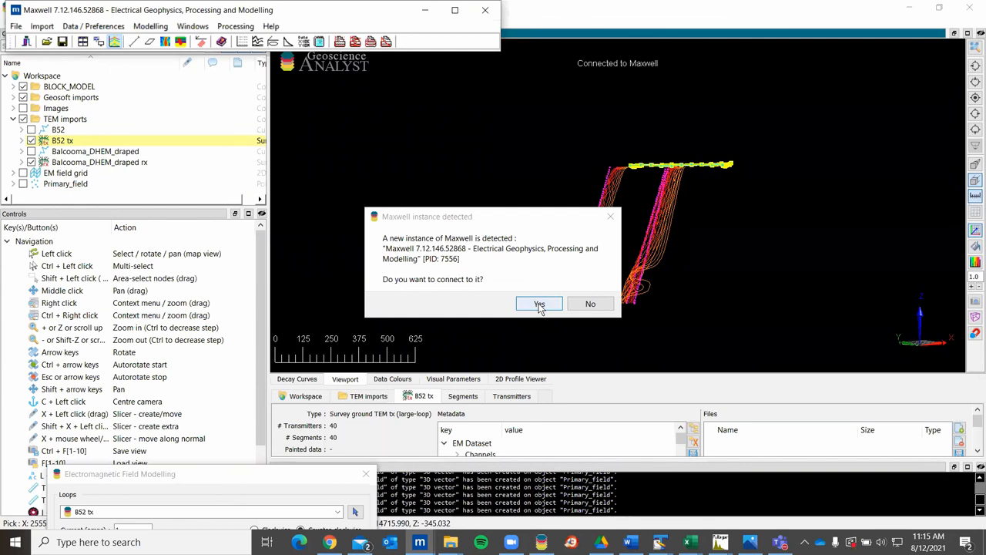
left_click(540, 304)
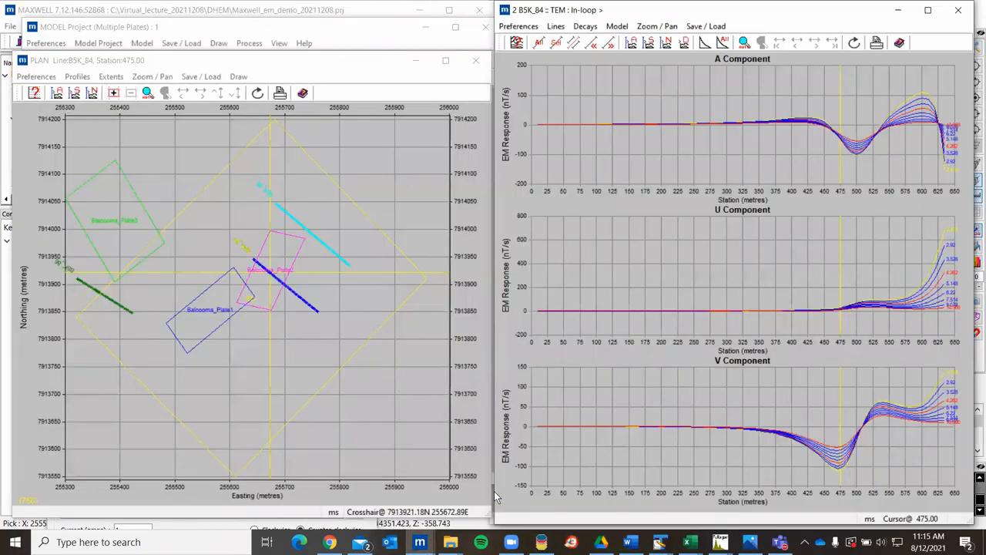
mouse_move(731, 142)
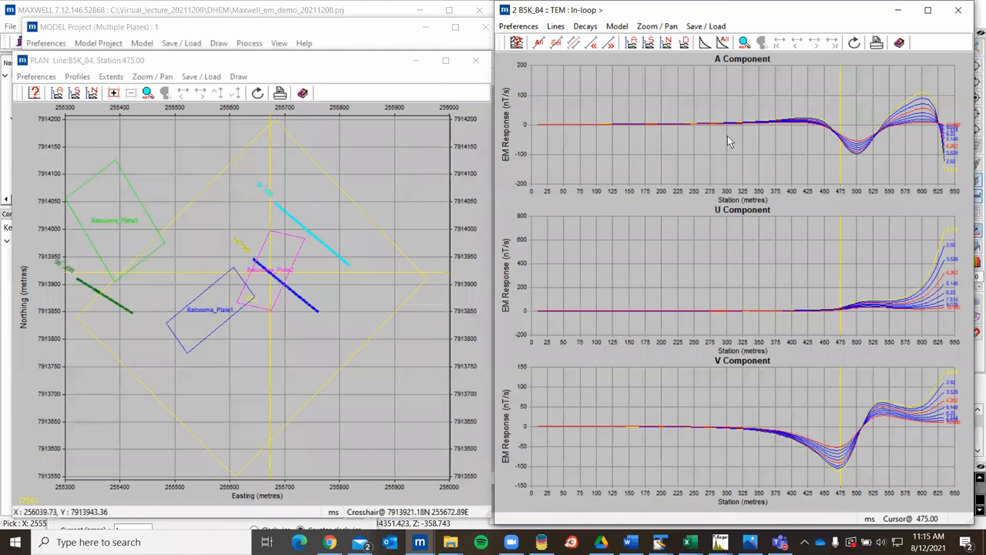
mouse_move(99, 317)
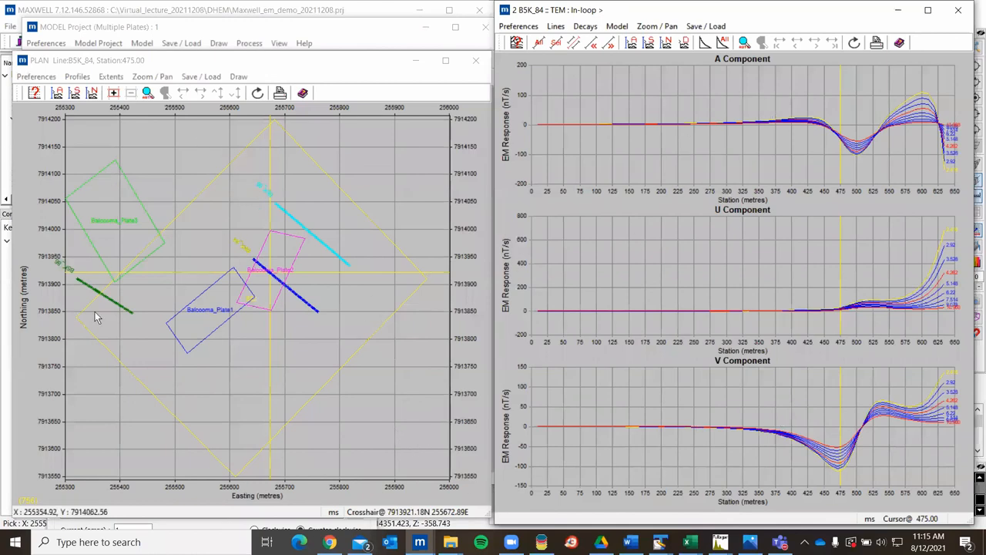
mouse_move(126, 166)
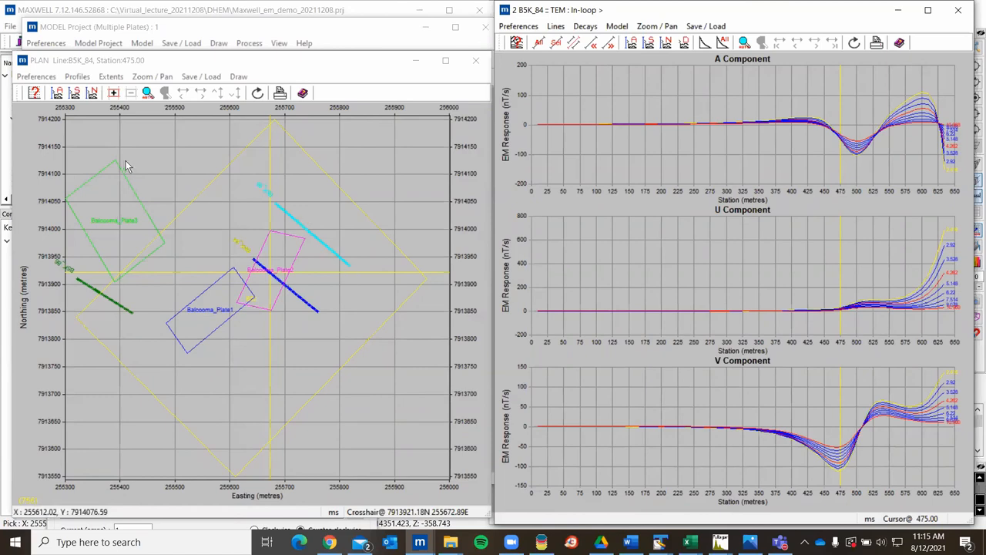
mouse_move(342, 270)
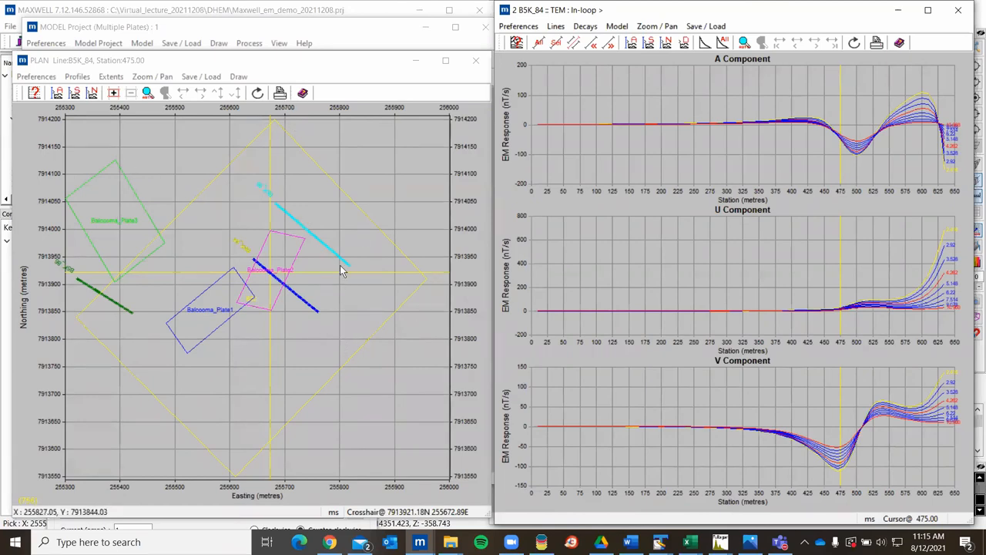
mouse_move(270, 277)
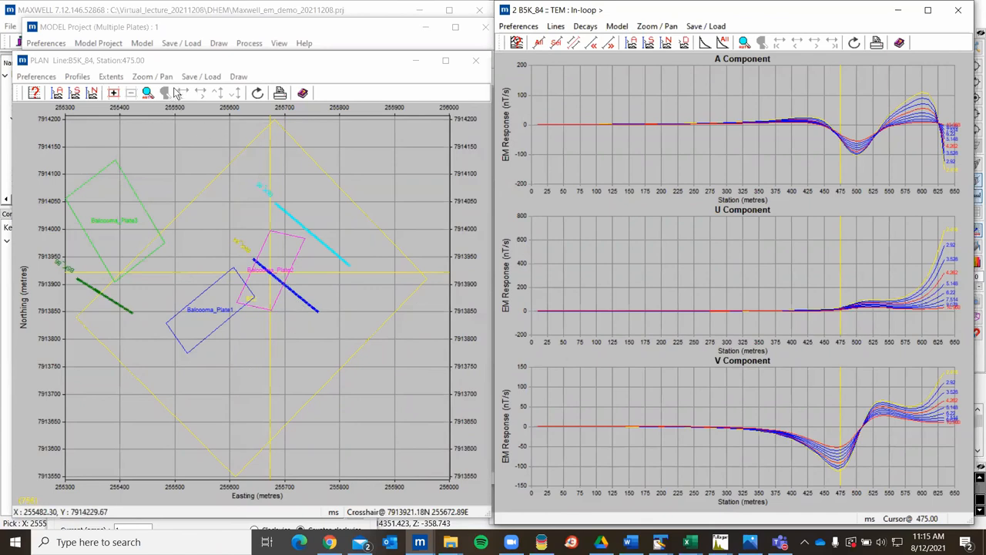
mouse_move(234, 50)
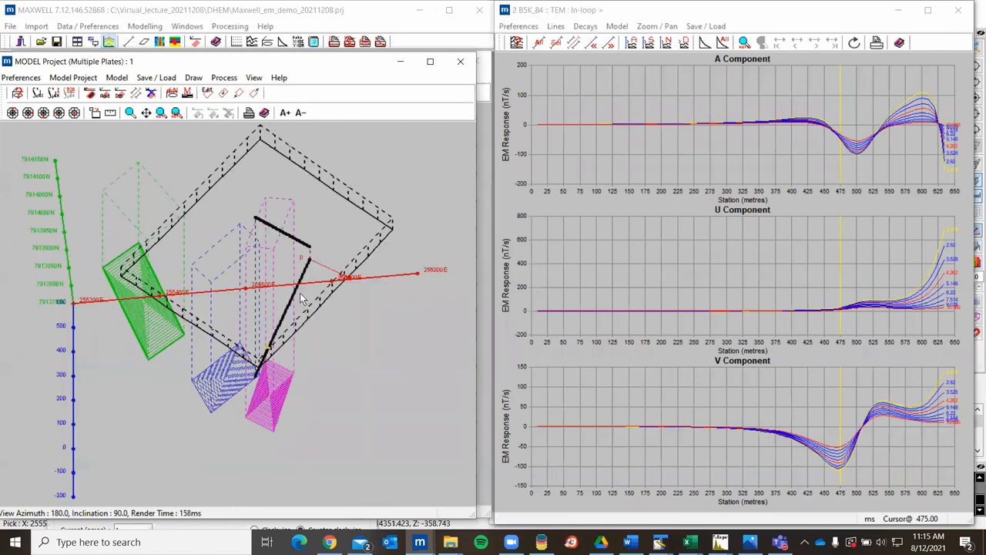
Tilt Maxwell's Model Project 3D view off vertical to see loop, plates and hole traces obliquely
left_click_drag(300, 301, 295, 254)
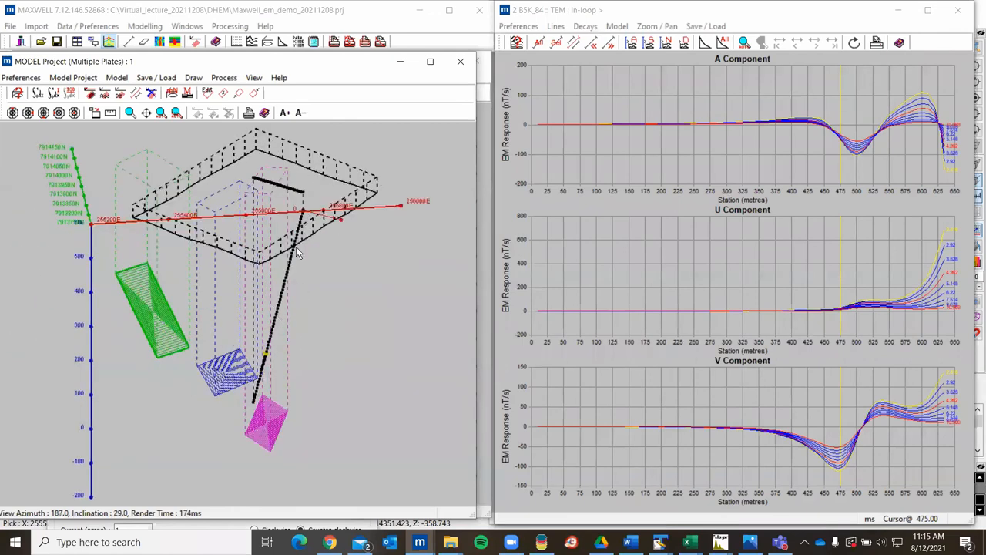
mouse_move(269, 327)
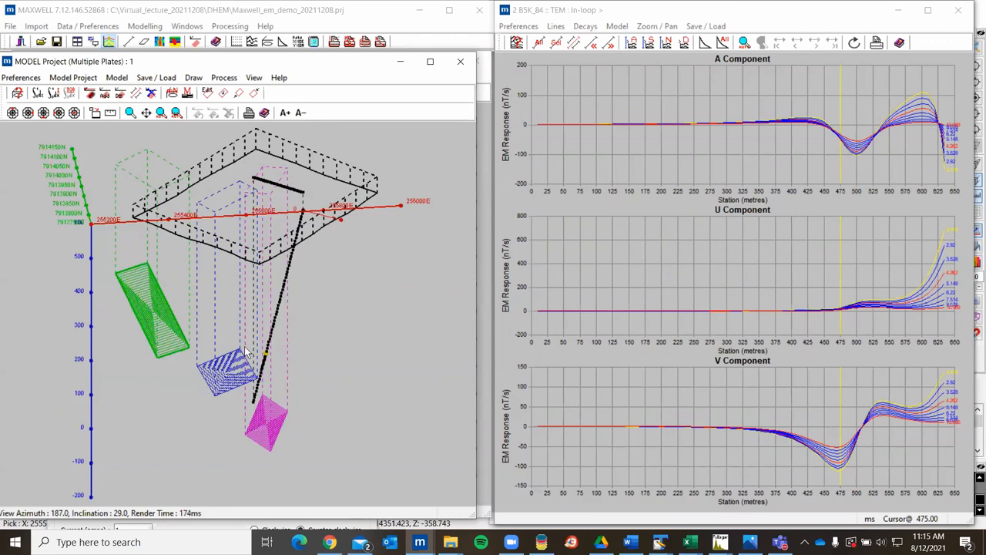
mouse_move(302, 383)
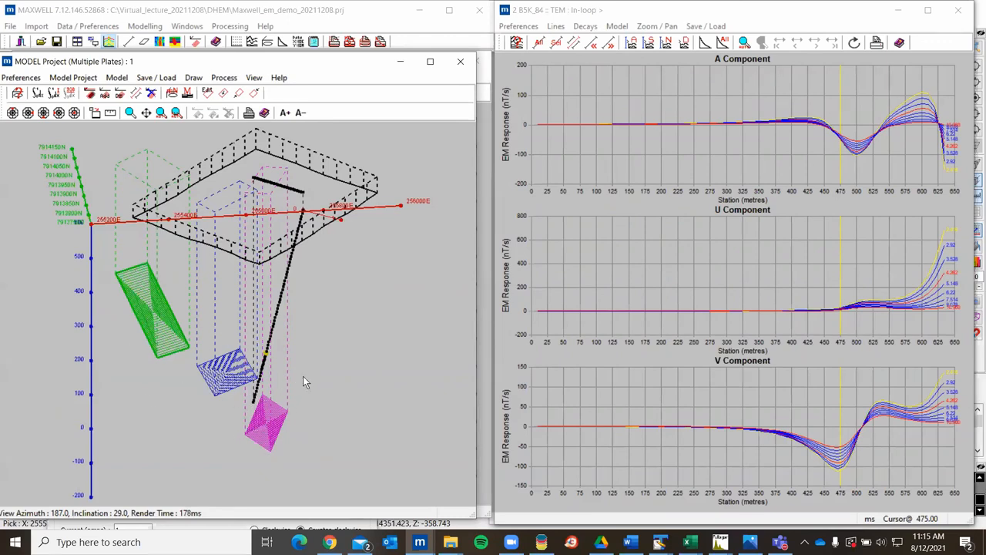
mouse_move(317, 330)
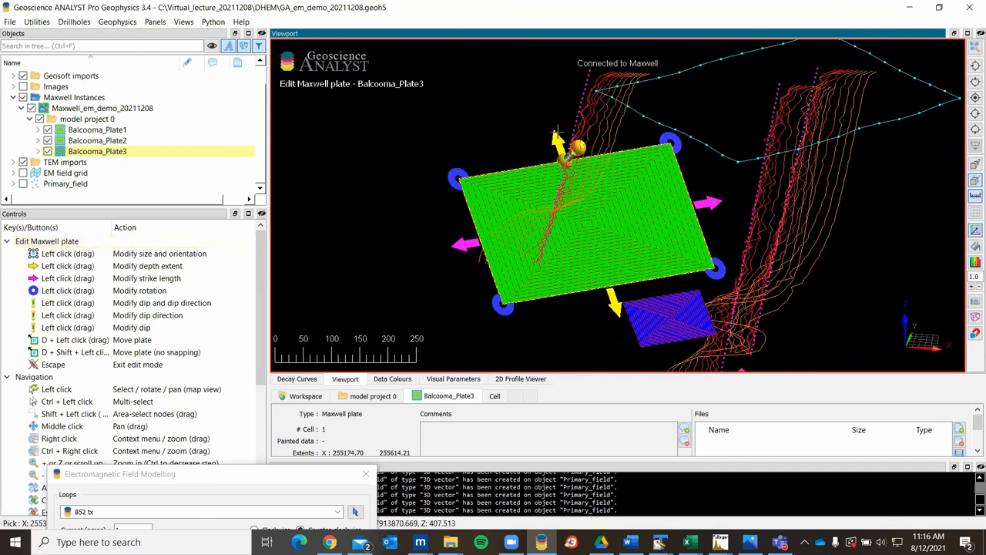
Drag the size handle to narrow Balcooma_Plate3 into a long thin strip
left_click_drag(558, 136, 573, 224)
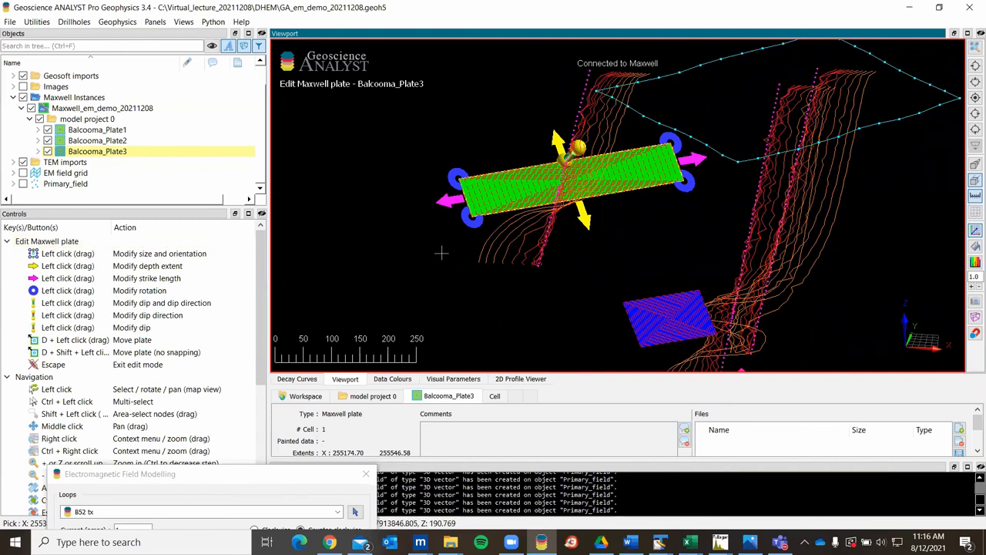
mouse_move(514, 249)
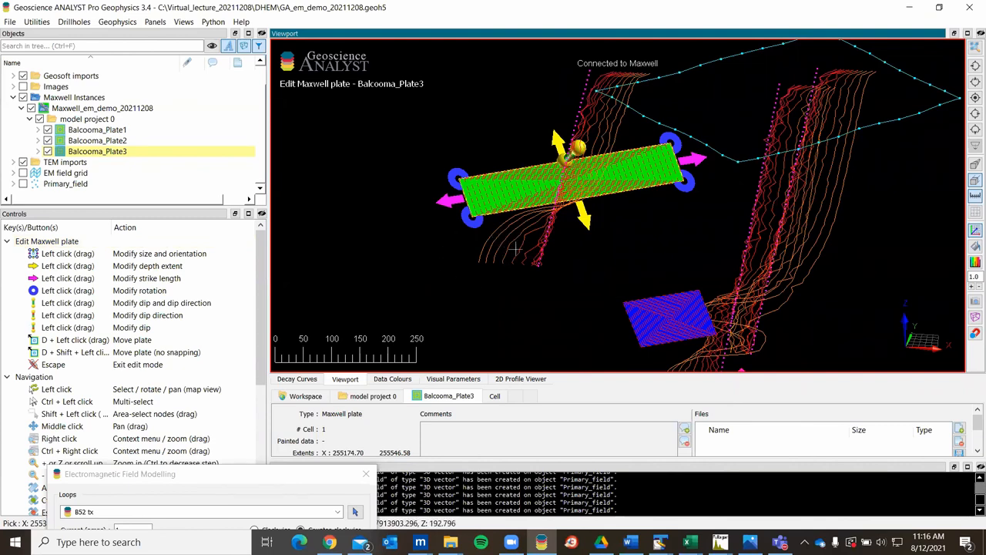
mouse_move(404, 274)
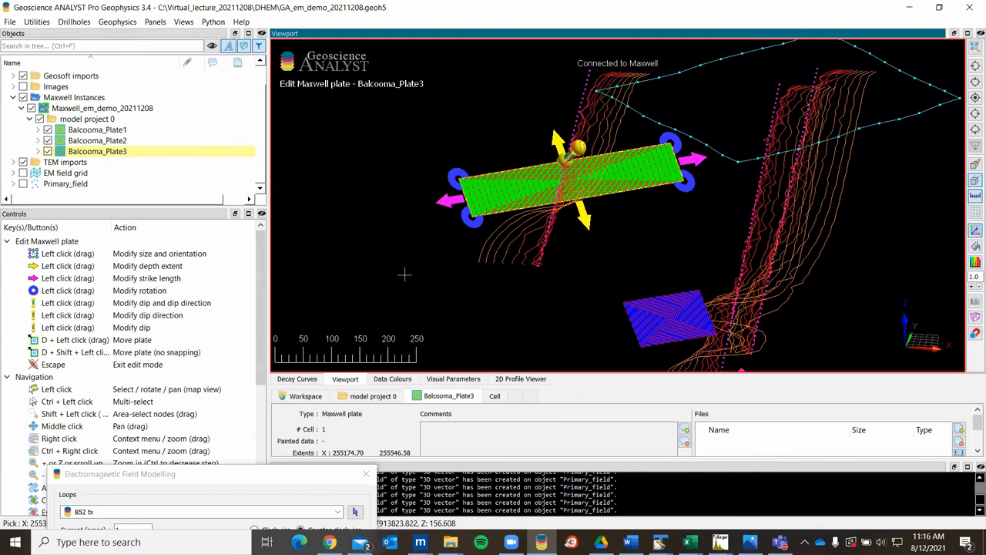
mouse_move(404, 274)
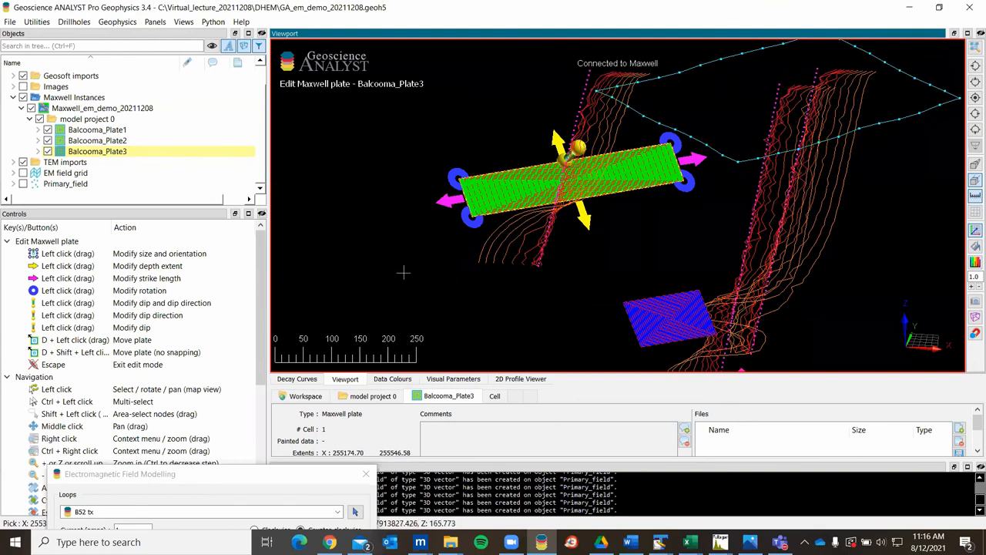
mouse_move(404, 299)
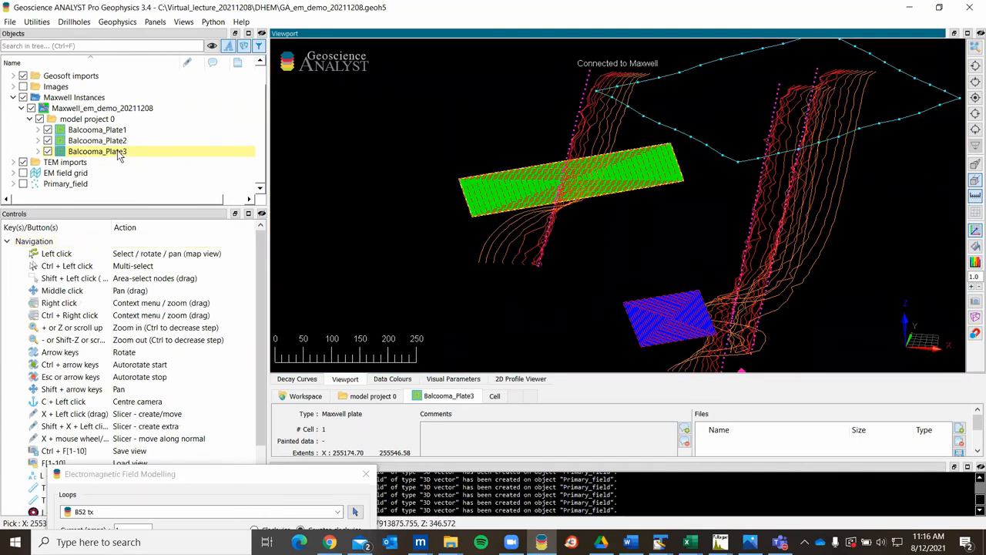
Rotate Maxwell's 3D model view to inspect the thinned green plate
right_click(96, 151)
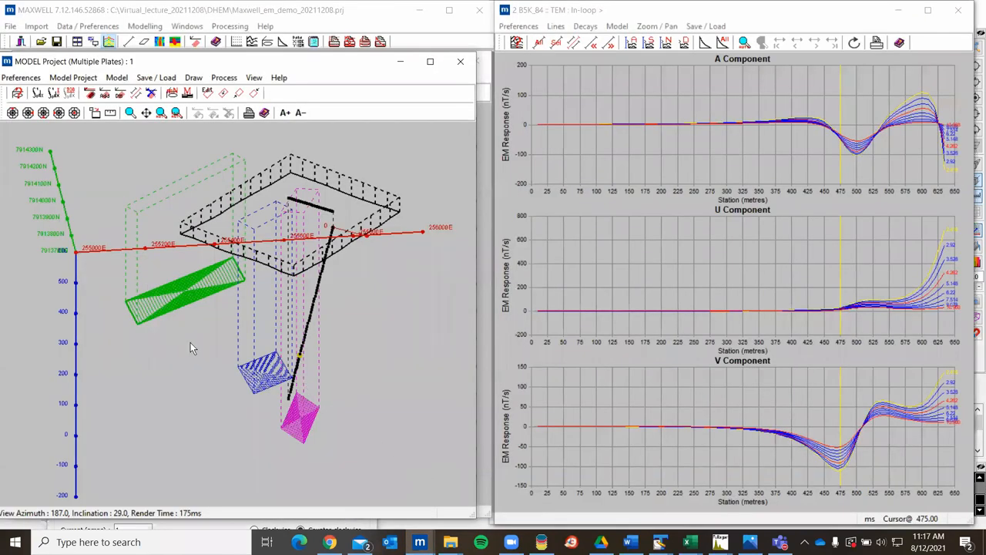
left_click_drag(192, 347, 213, 319)
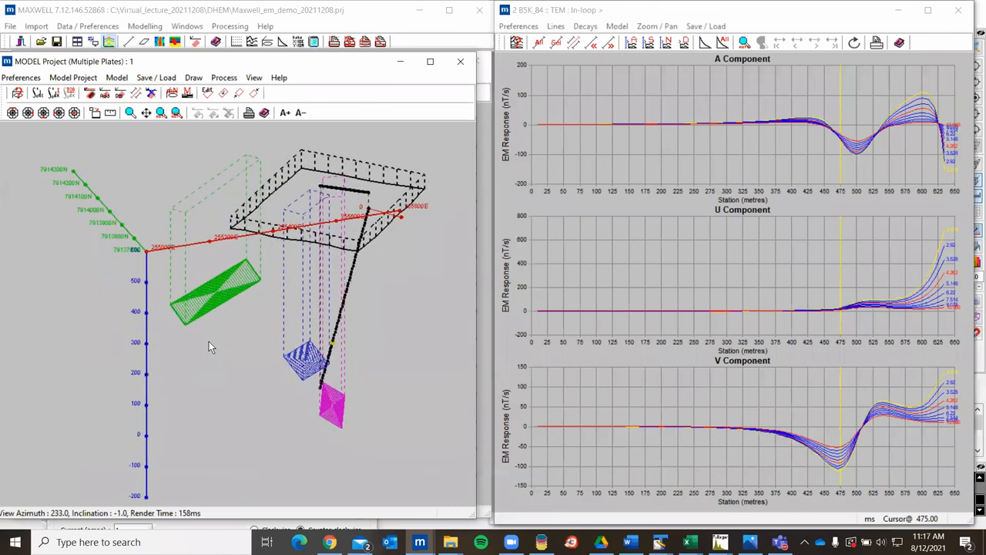
left_click_drag(212, 347, 199, 302)
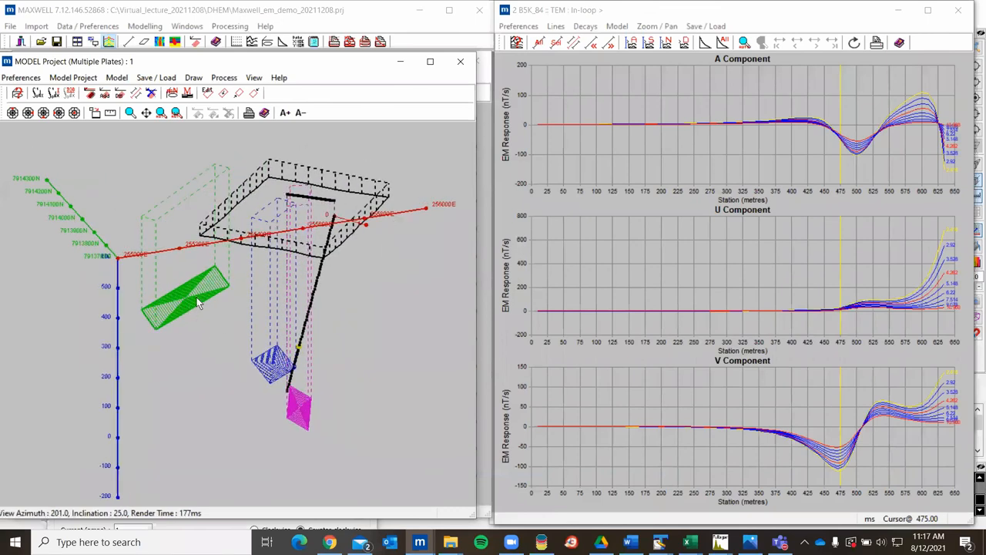
mouse_move(214, 296)
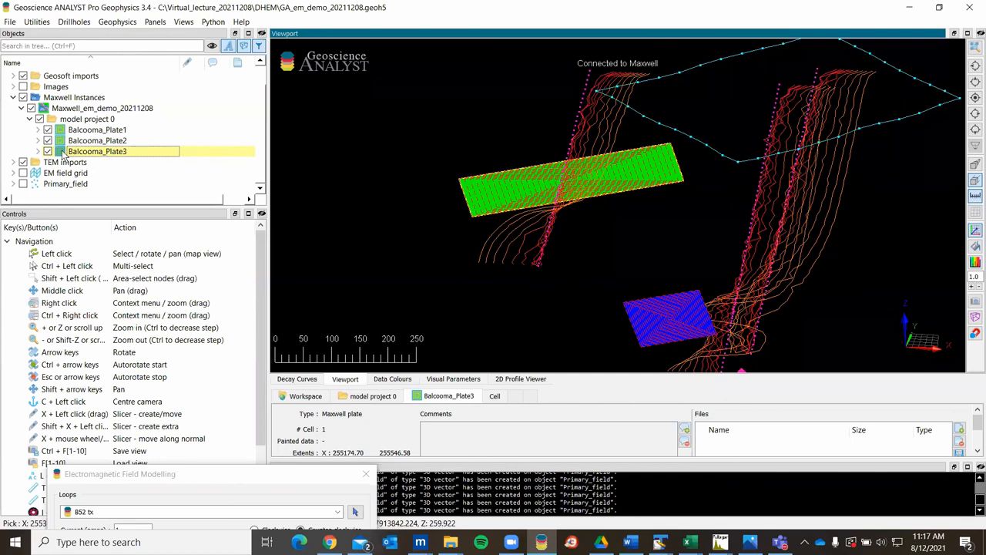
Hide Balcooma_Plate3's surfaces in Geoscience ANALYST and turn the scene to face the blue plate
left_click(37, 152)
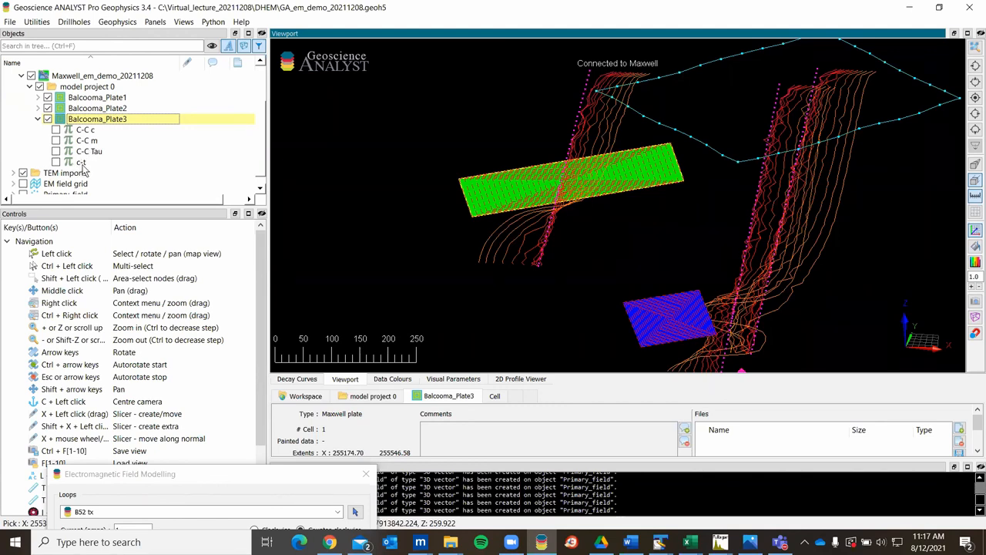
mouse_move(86, 168)
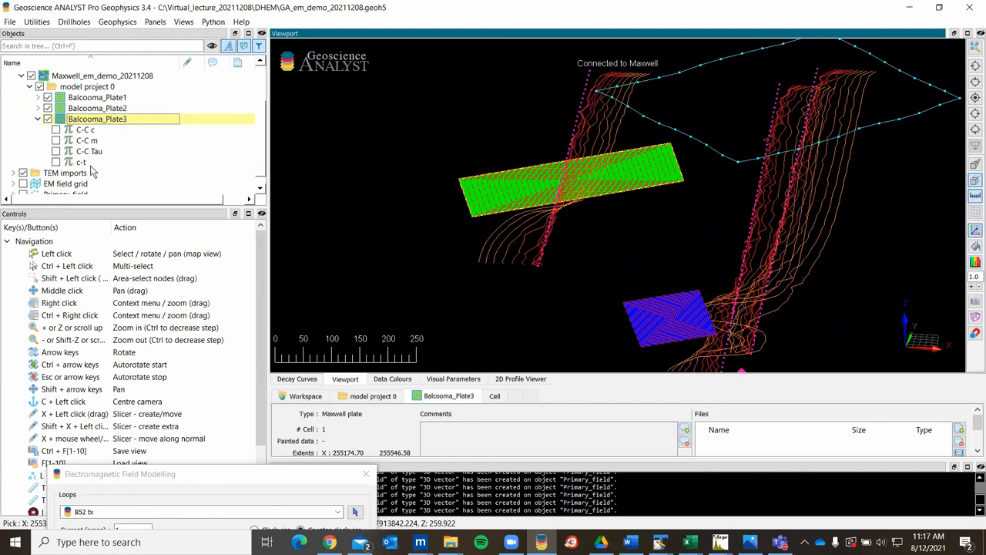
mouse_move(361, 178)
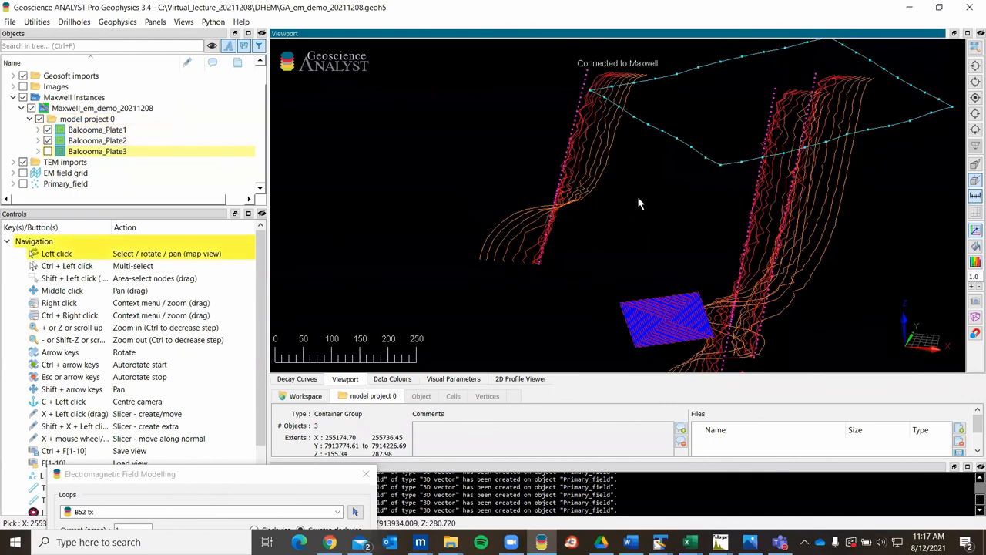
left_click_drag(638, 204, 623, 212)
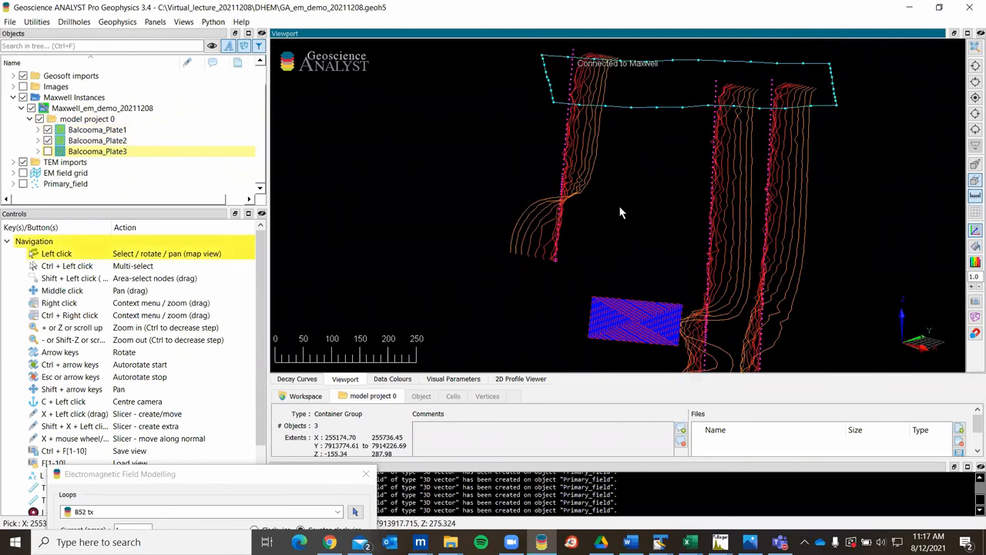
left_click_drag(623, 213, 523, 254)
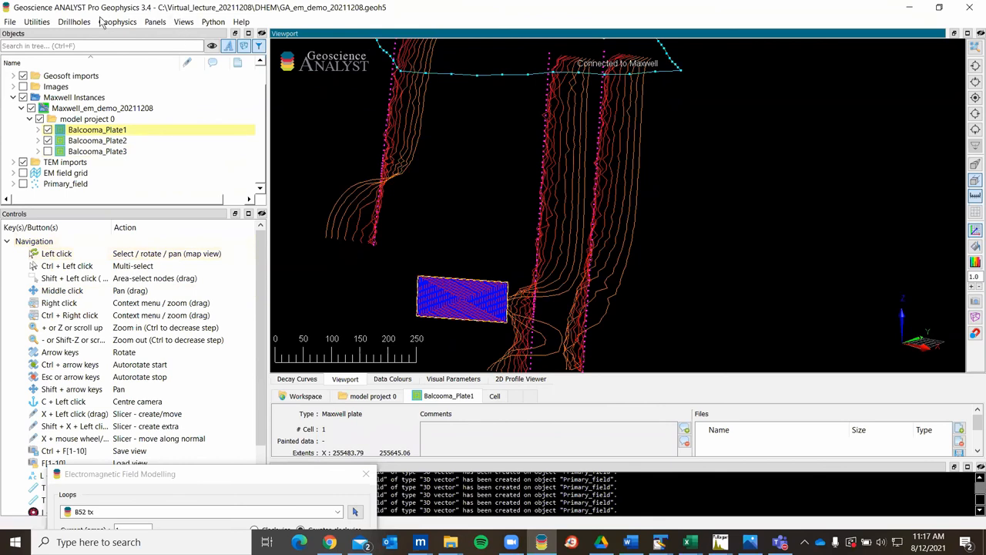
Create a drillhole target on the blue Balcooma_Plate1 with buffer size 50
left_click(74, 21)
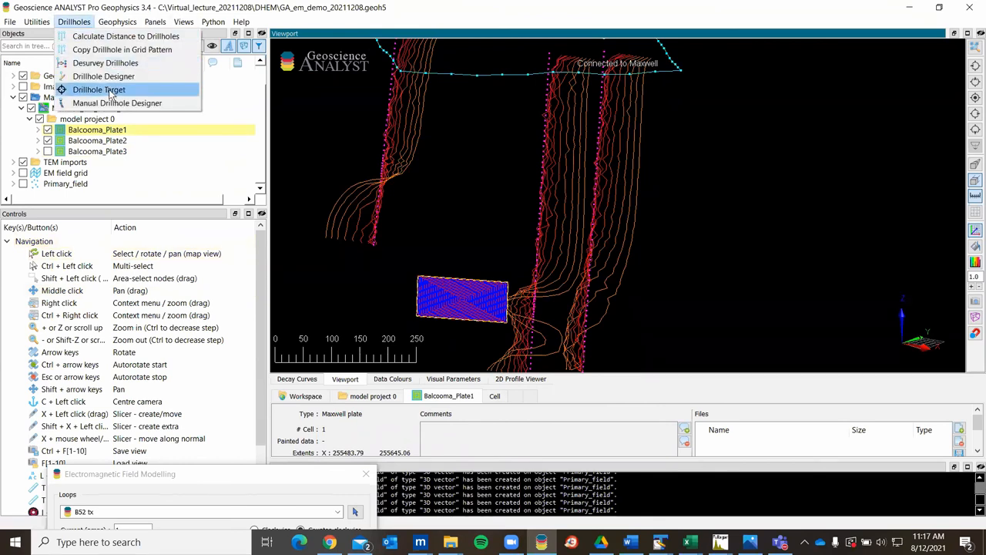
left_click(99, 89)
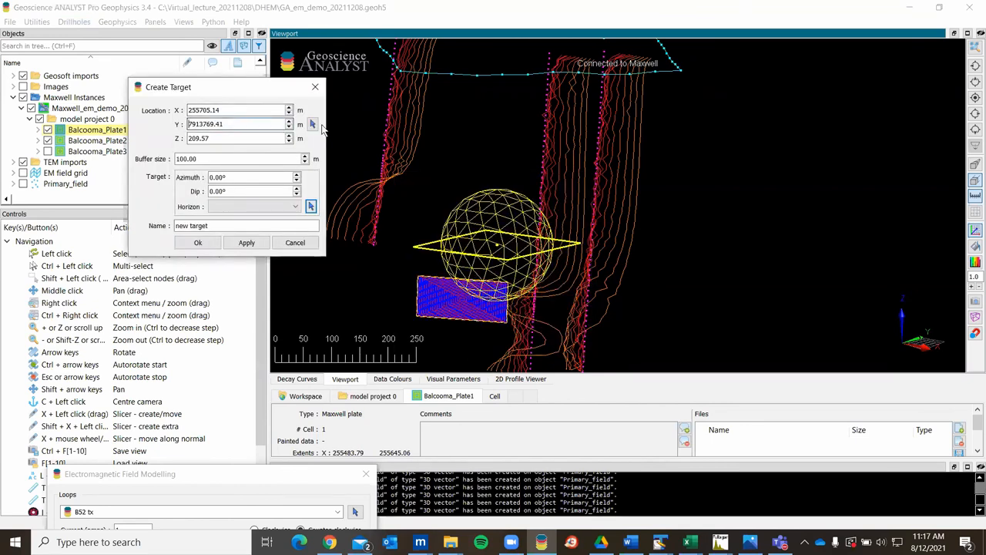
left_click(311, 123)
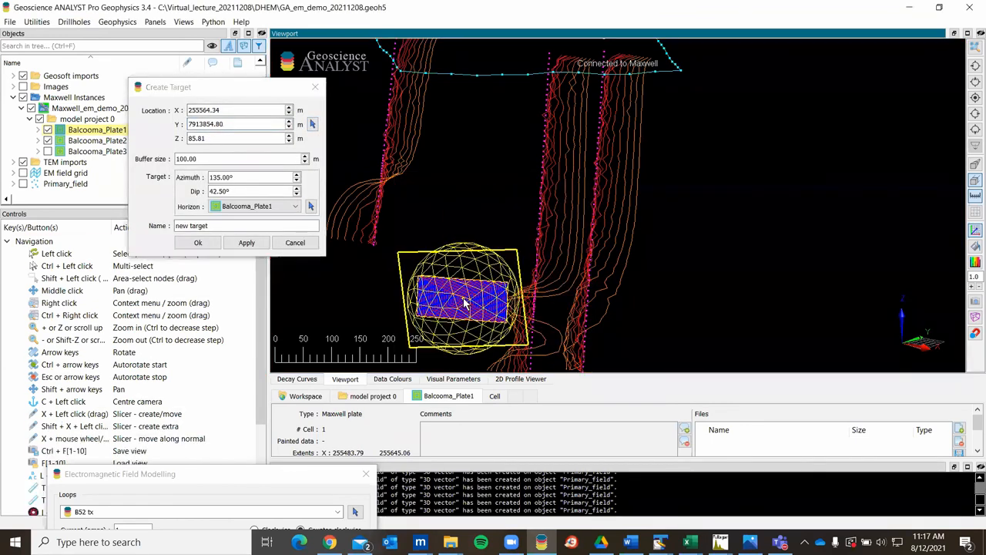
left_click(239, 159)
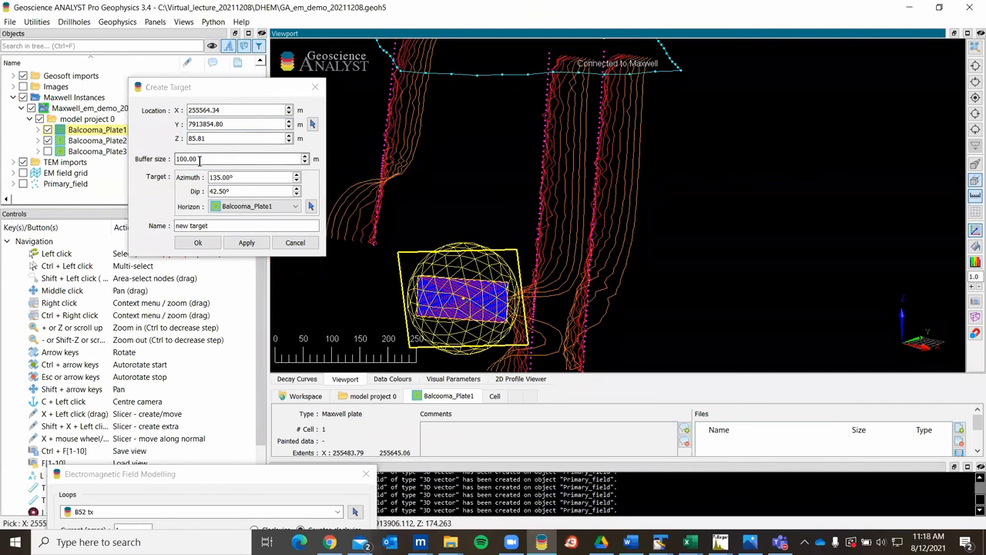
type("5")
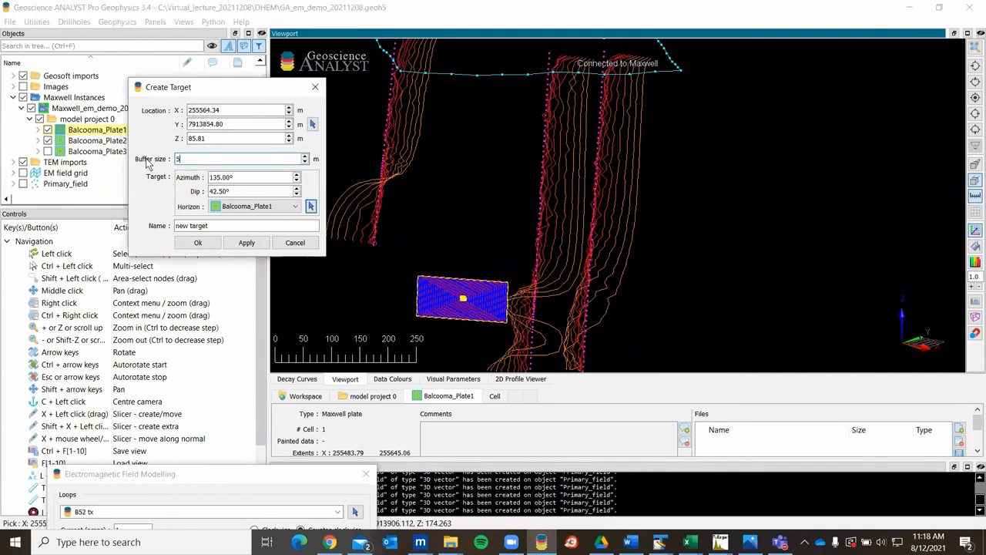
type("0")
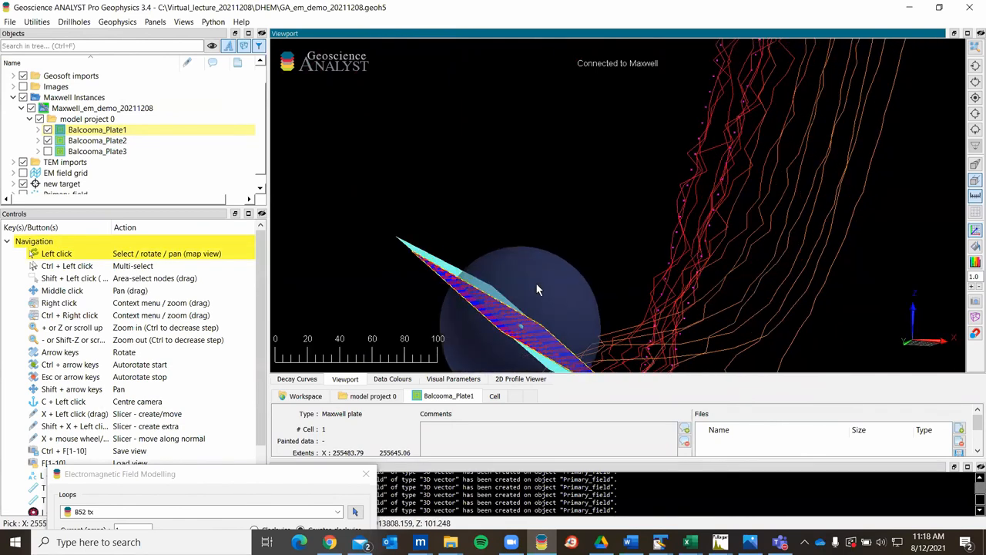
left_click_drag(539, 289, 490, 200)
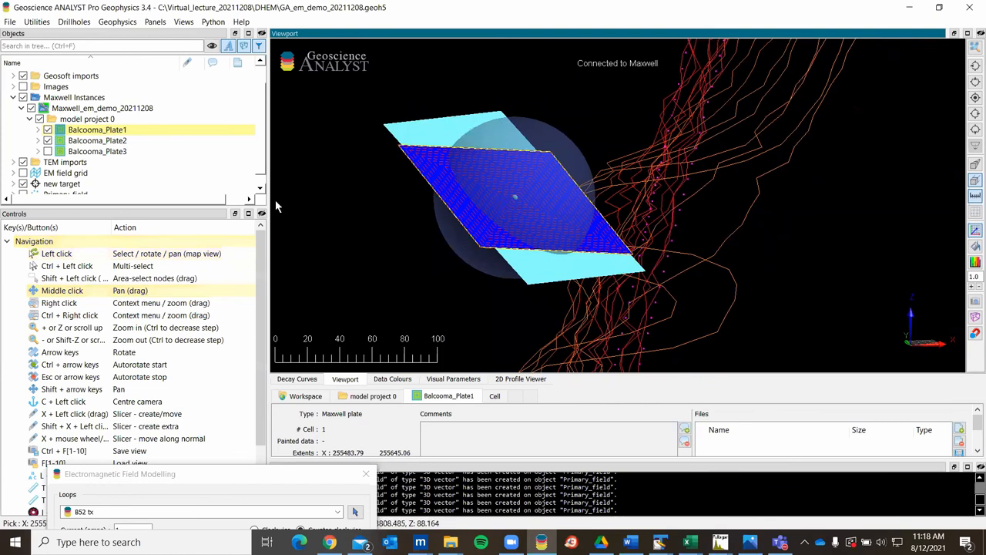
In Drillhole Designer set target-to-surface extension 30 with DEM_ts as the collar surface
left_click(74, 21)
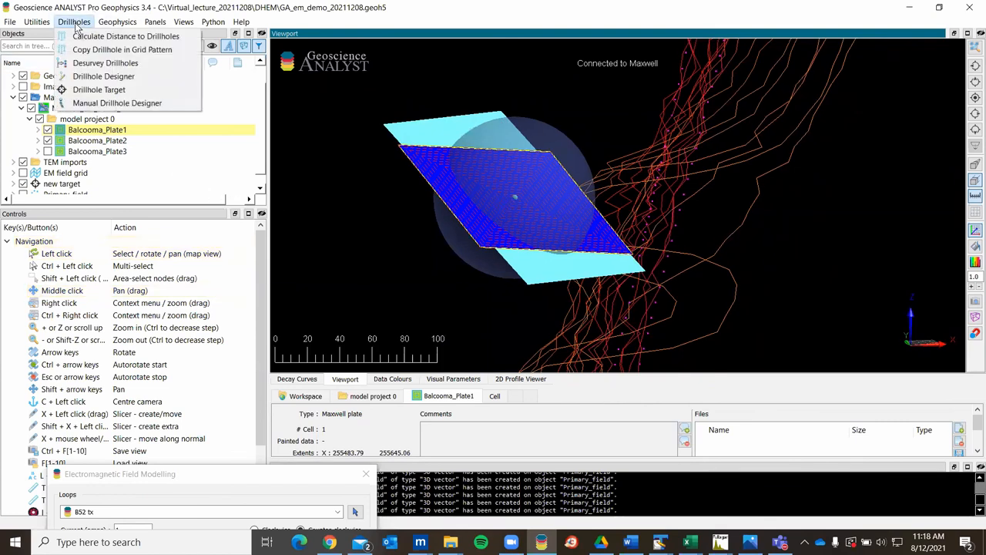
left_click(74, 21)
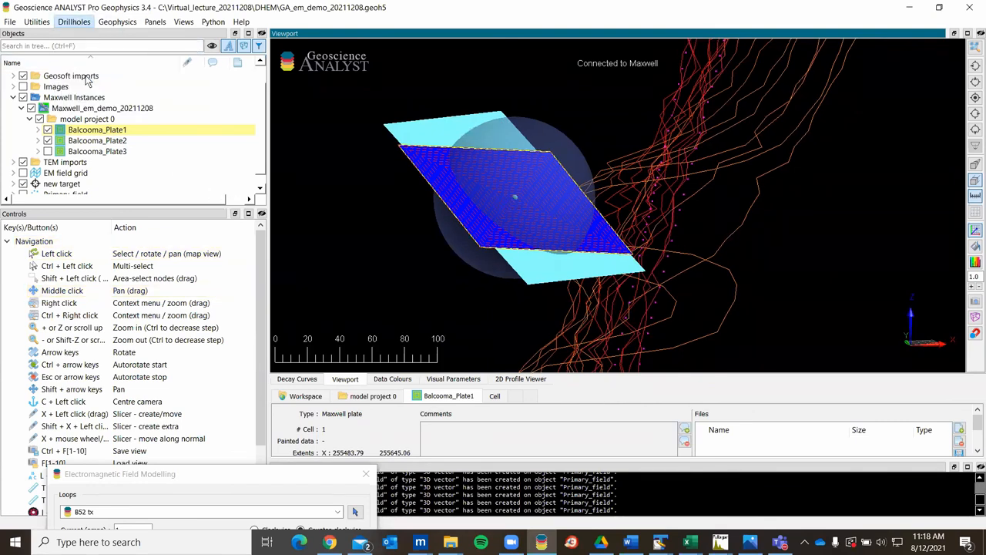
left_click(74, 21)
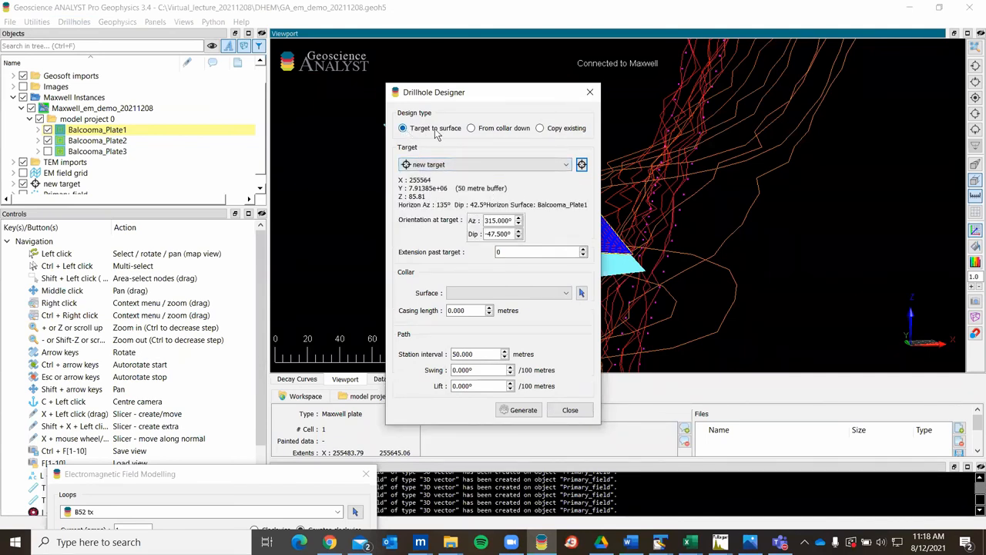
left_click(539, 251)
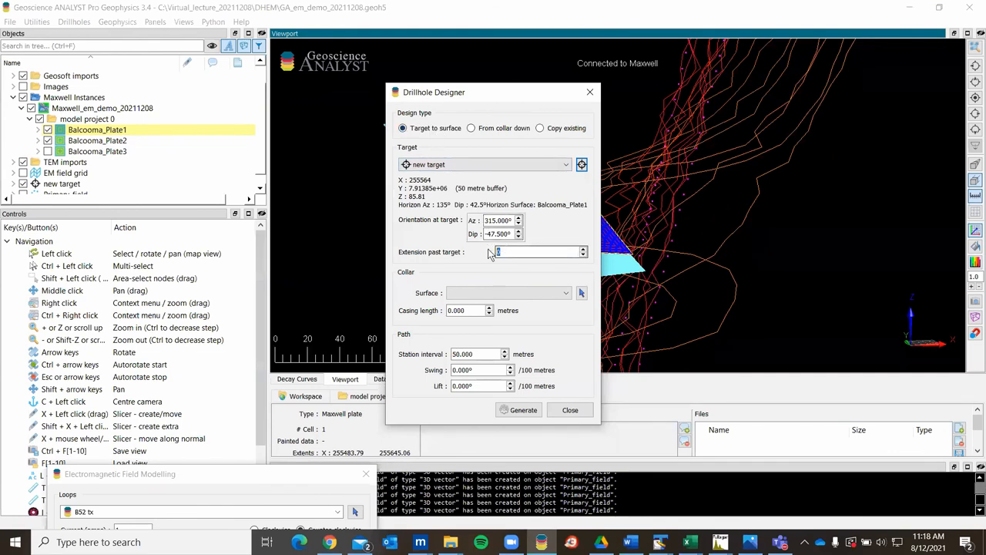
type("30")
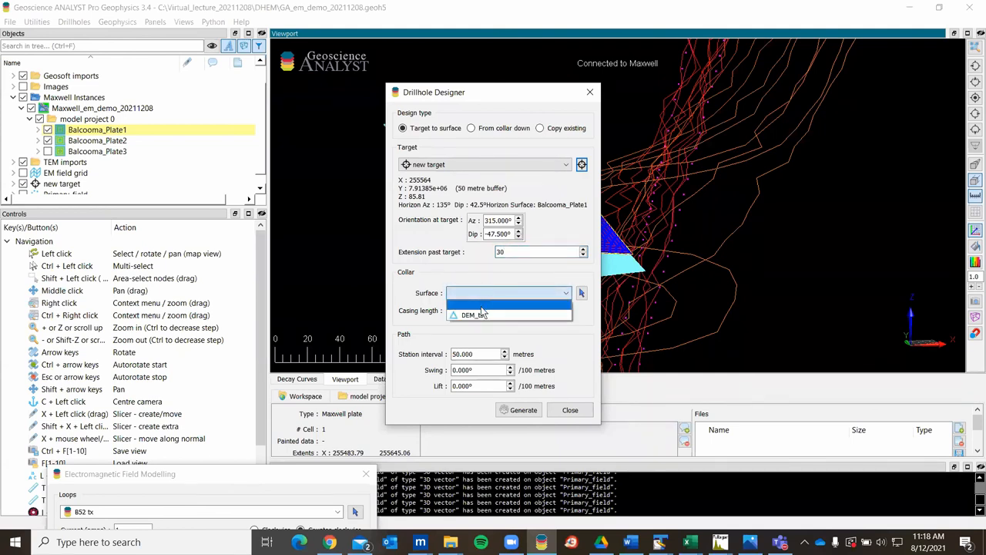
left_click(474, 314)
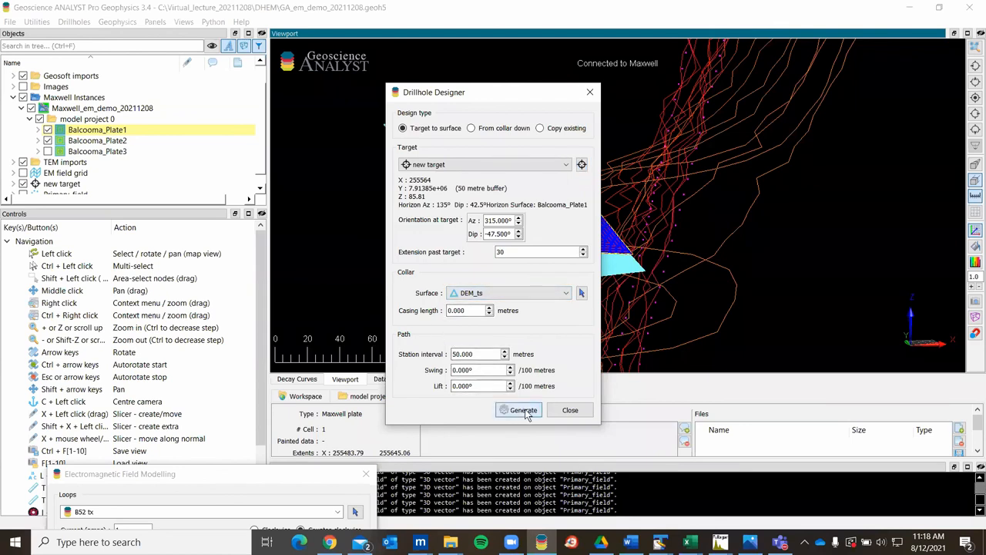
Generate the planned hole path and create the planned drillhole in the workspace
left_click(522, 410)
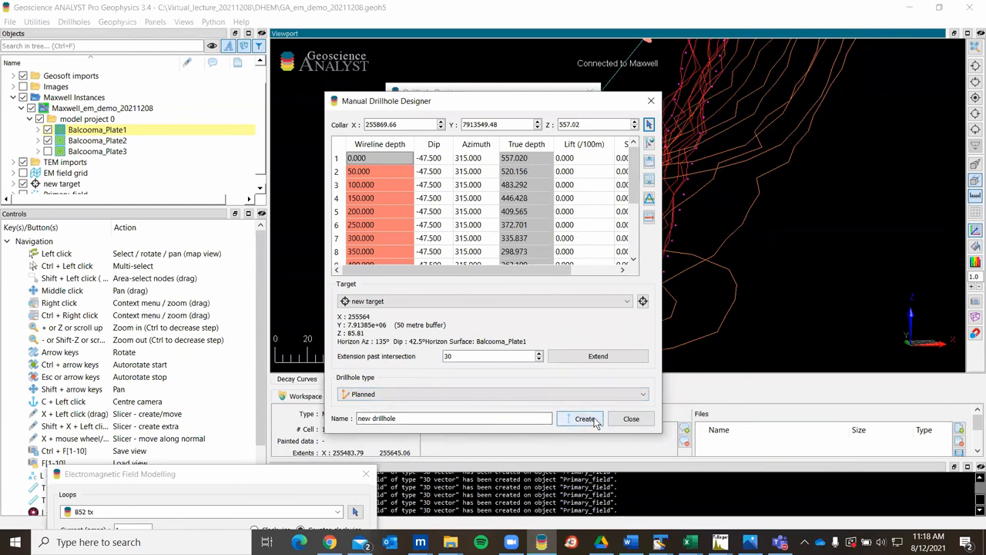
left_click(584, 419)
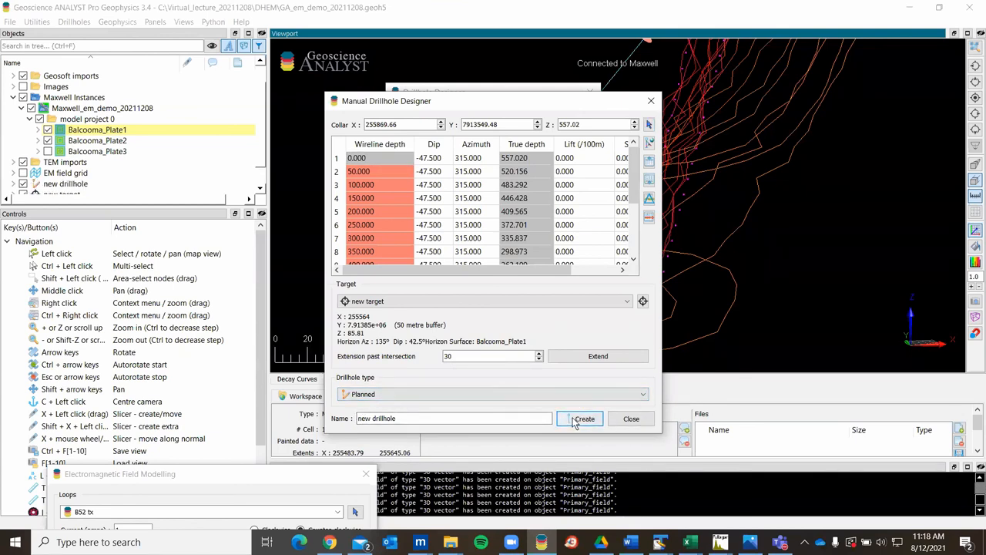
left_click(585, 419)
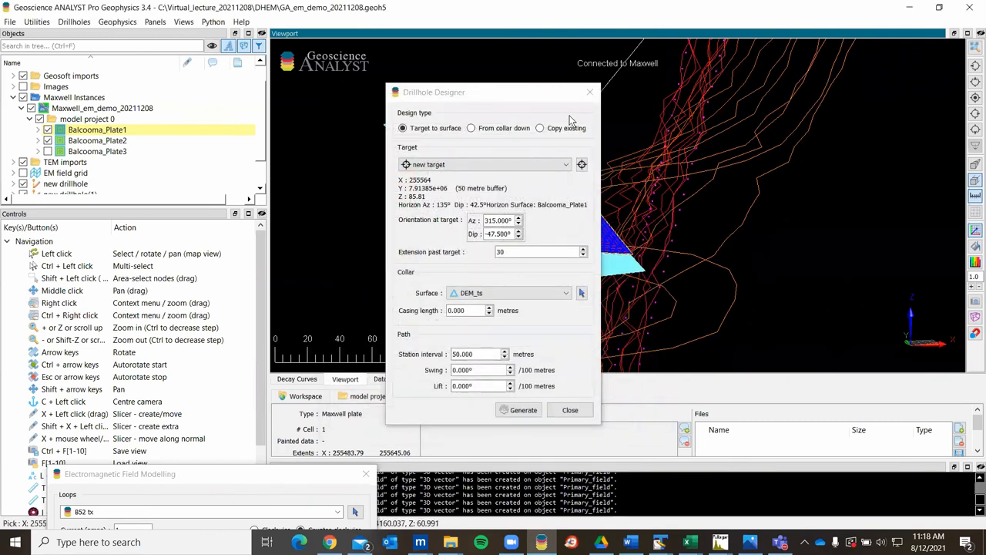
left_click(570, 410)
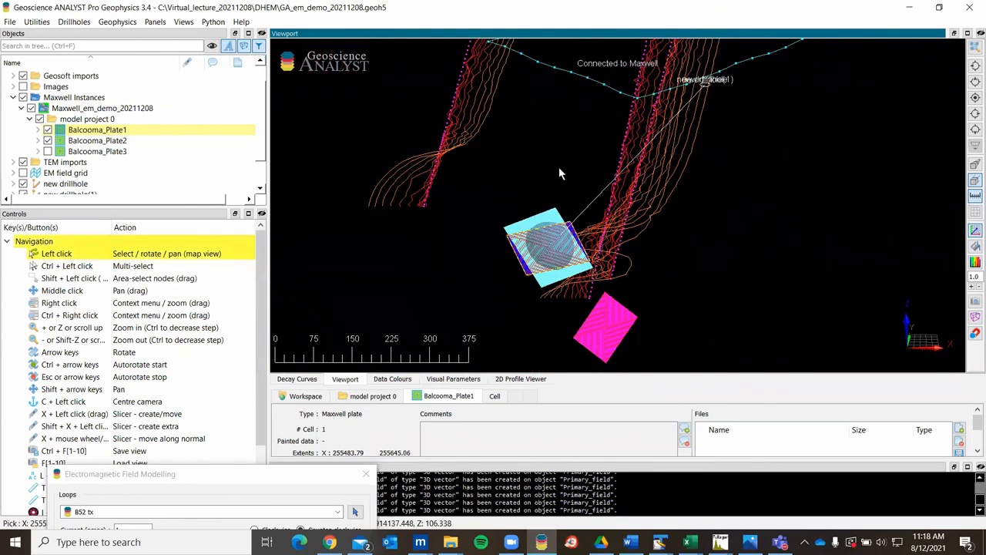
Turn the scene to the new drillhole trace, then browse into the AEM lecture folder
left_click_drag(561, 172, 669, 222)
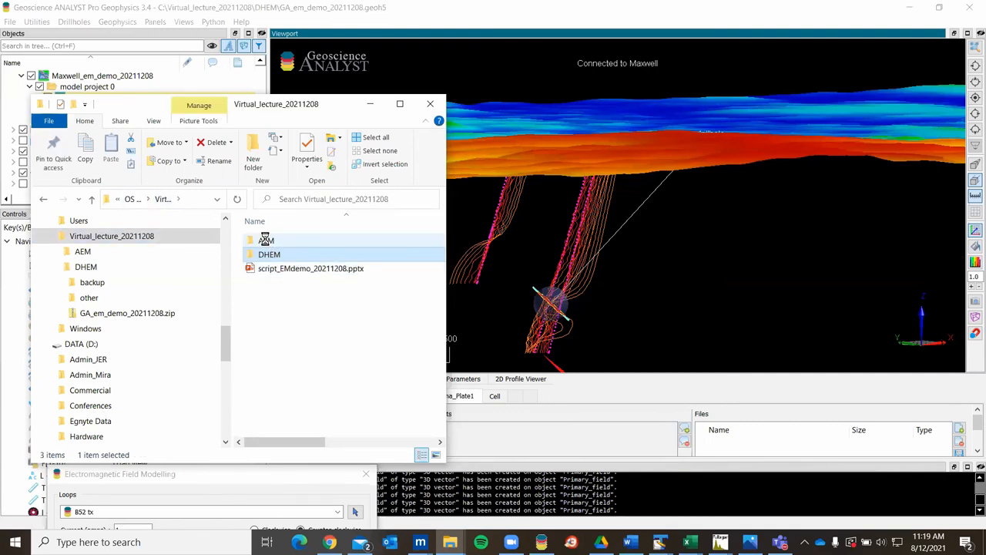
left_click(265, 241)
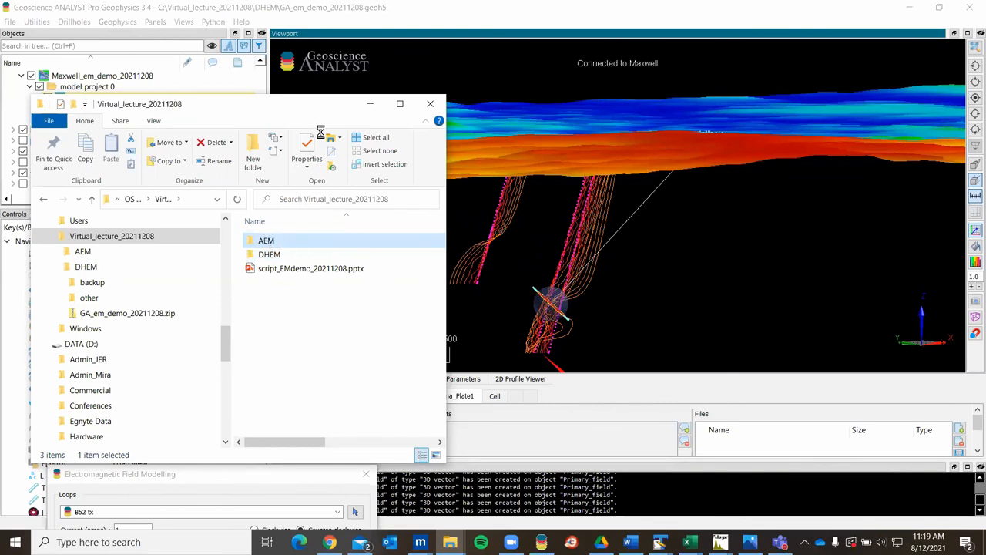
double_click(266, 240)
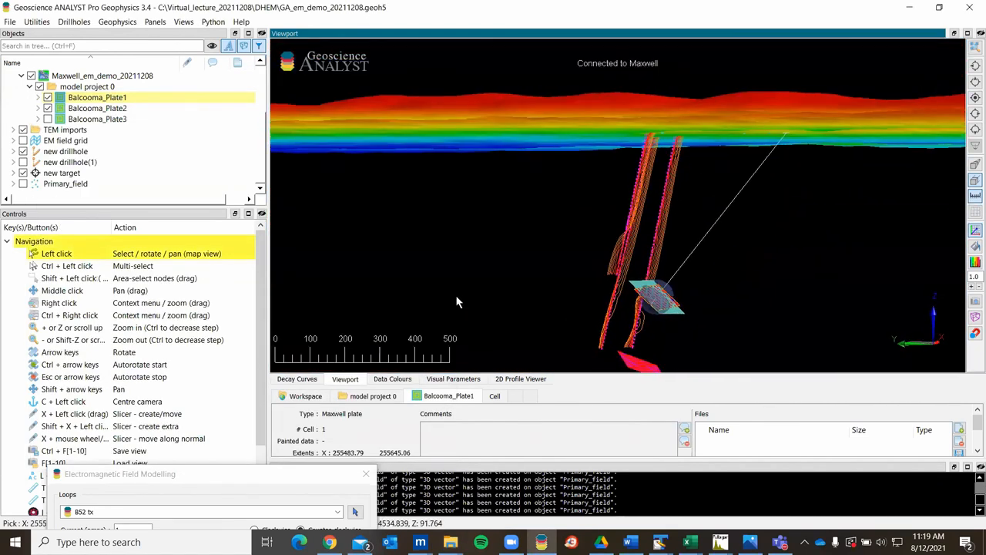
Orbit and shift the block model section to view the conductor plate against the coloured units
left_click_drag(457, 300, 537, 293)
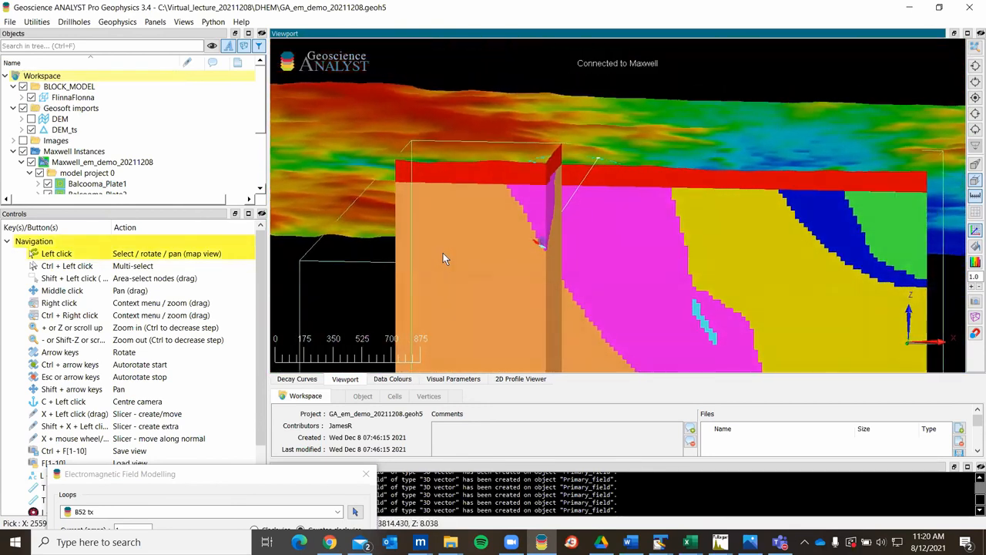
left_click_drag(444, 259, 459, 264)
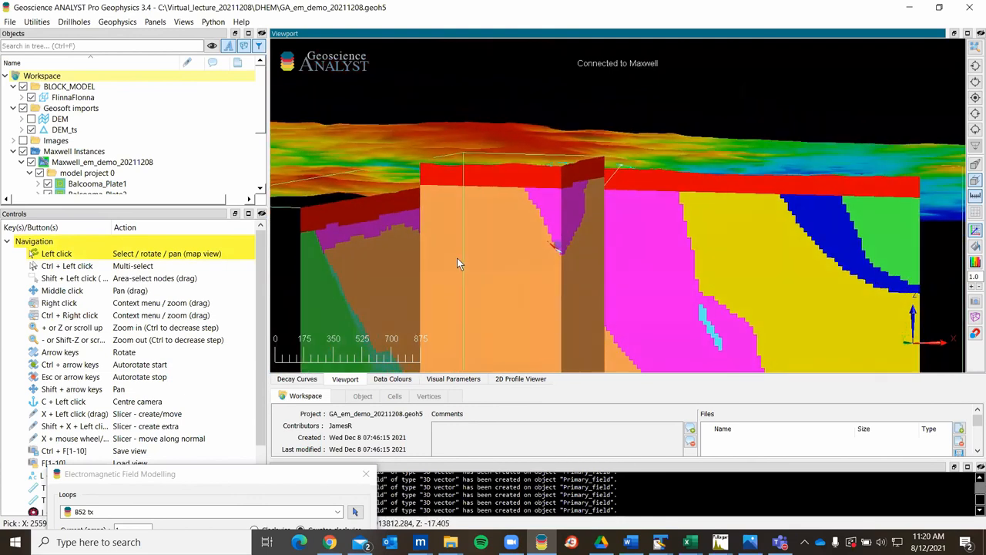
left_click_drag(460, 264, 609, 297)
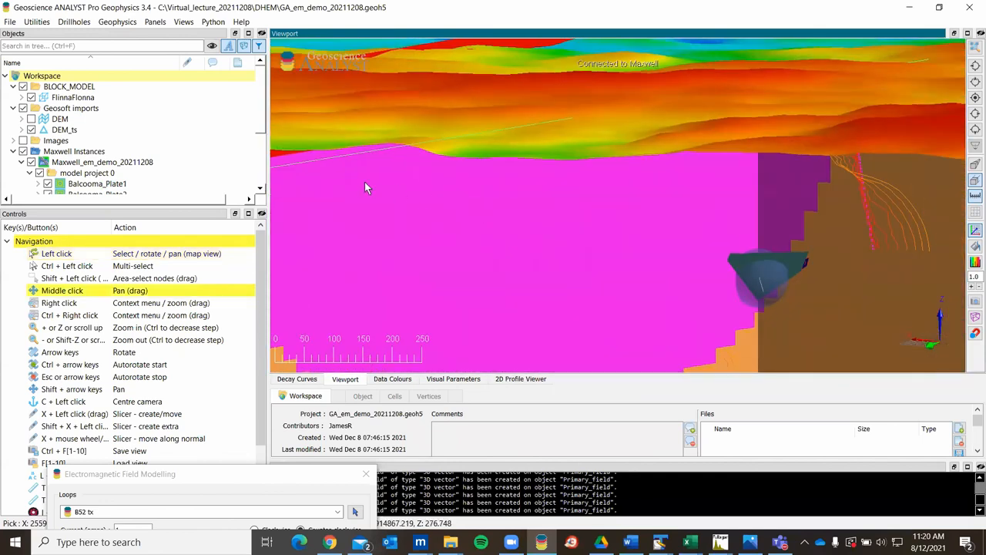
left_click_drag(367, 189, 542, 234)
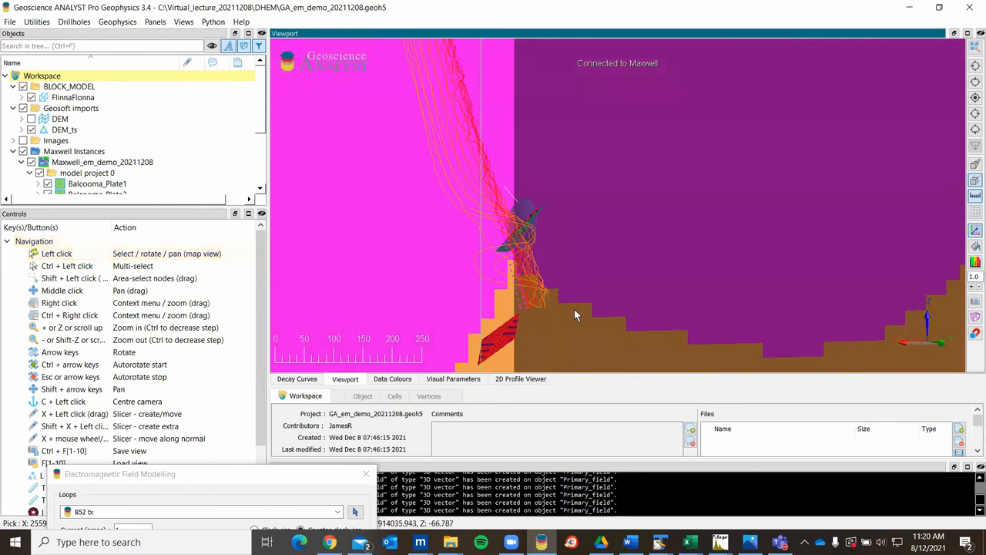
mouse_move(595, 288)
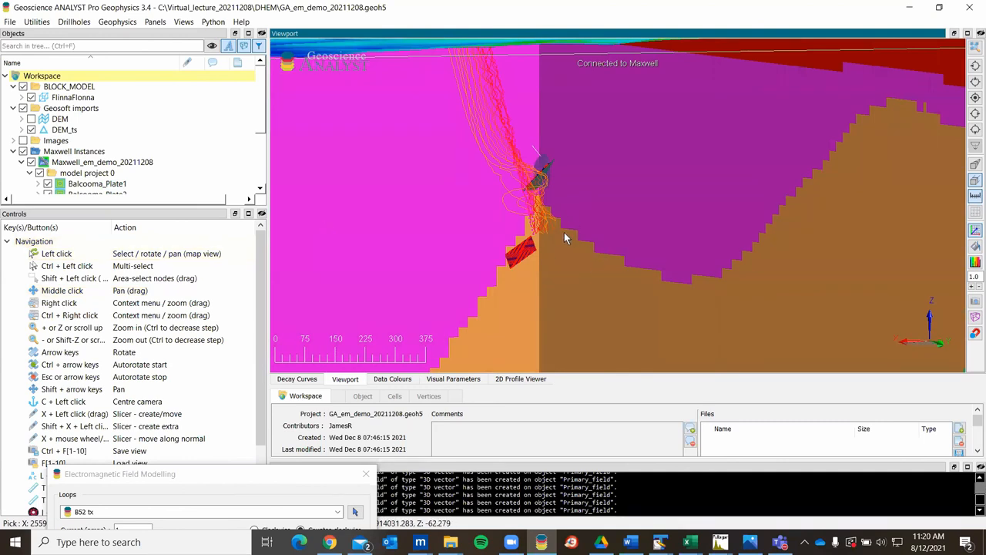
mouse_move(501, 248)
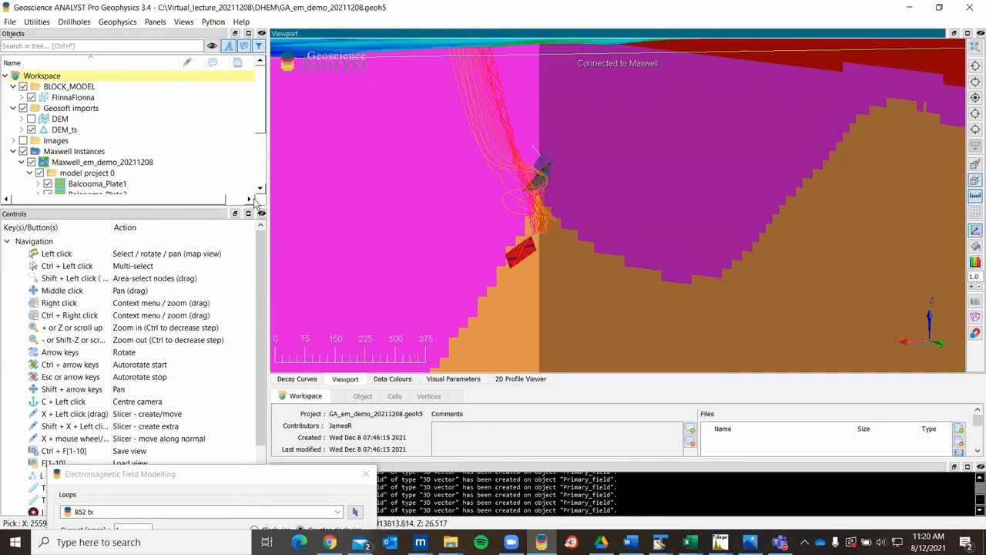
mouse_move(336, 480)
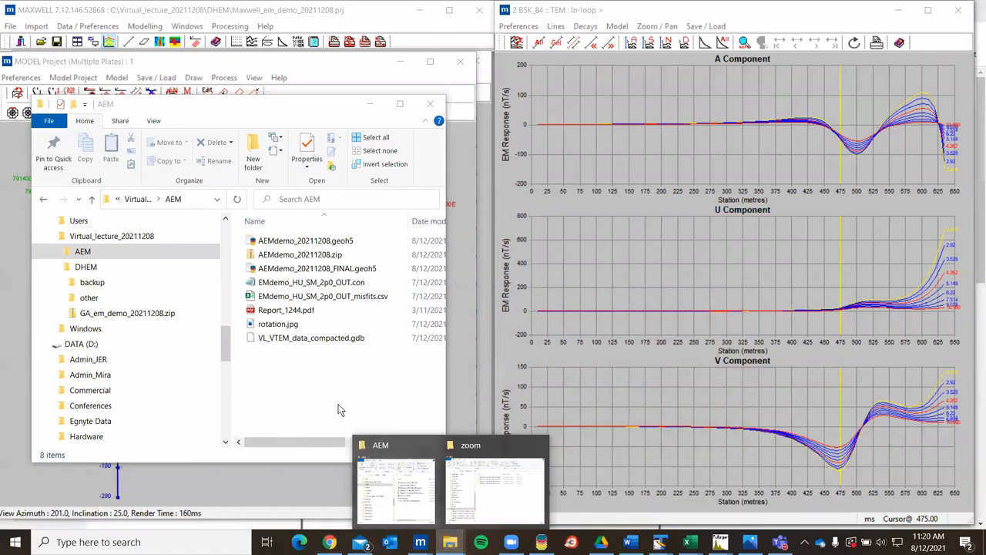
Open the AEMdemo_20211208.geoh5 workspace and expand its contents list
left_click(305, 240)
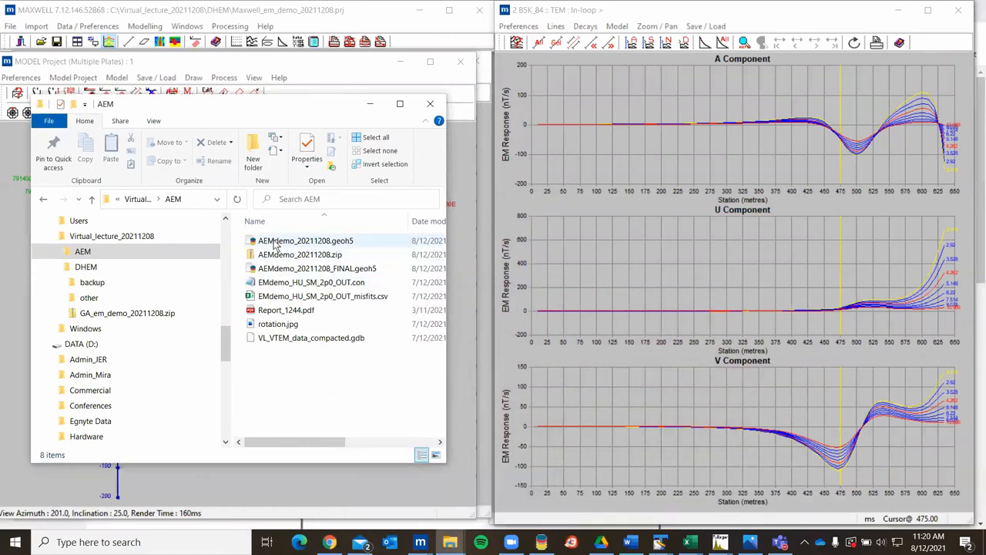
left_click(305, 241)
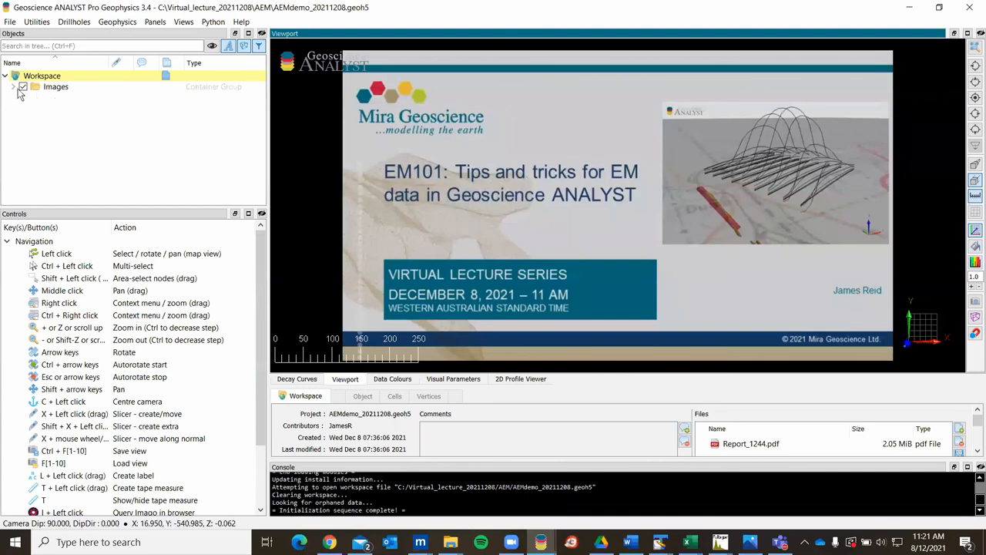
left_click(23, 86)
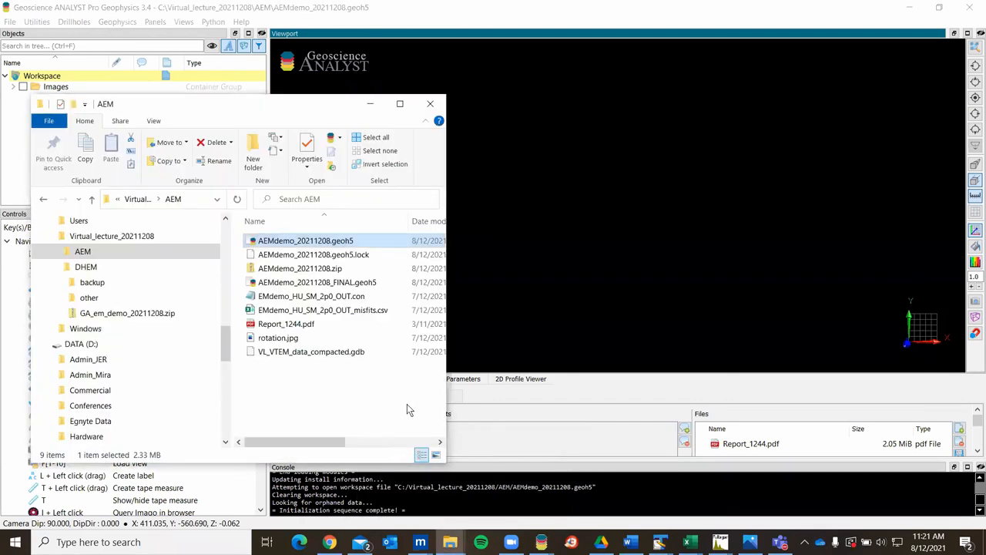
mouse_move(311, 296)
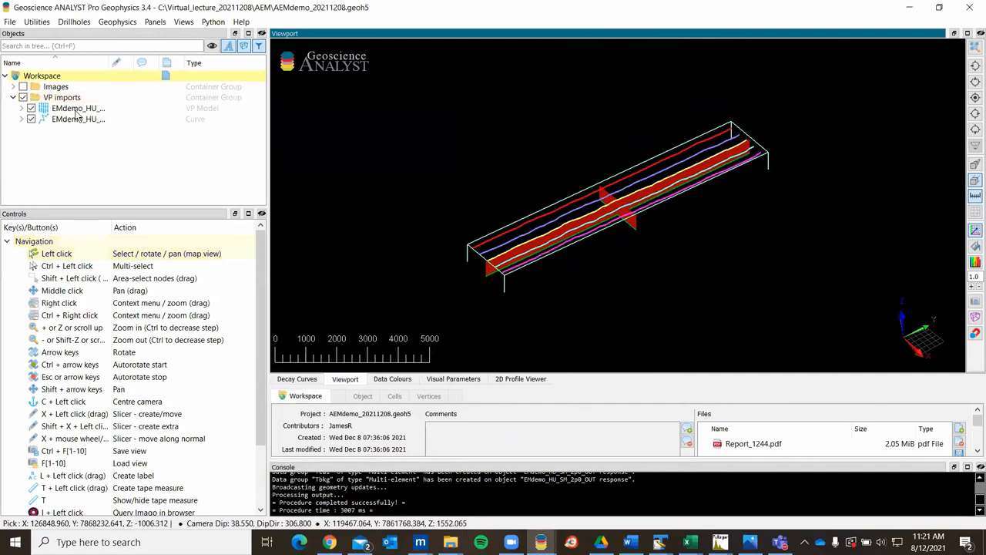
Expand VP imports and display the Conductivity property along the survey lines
left_click(21, 108)
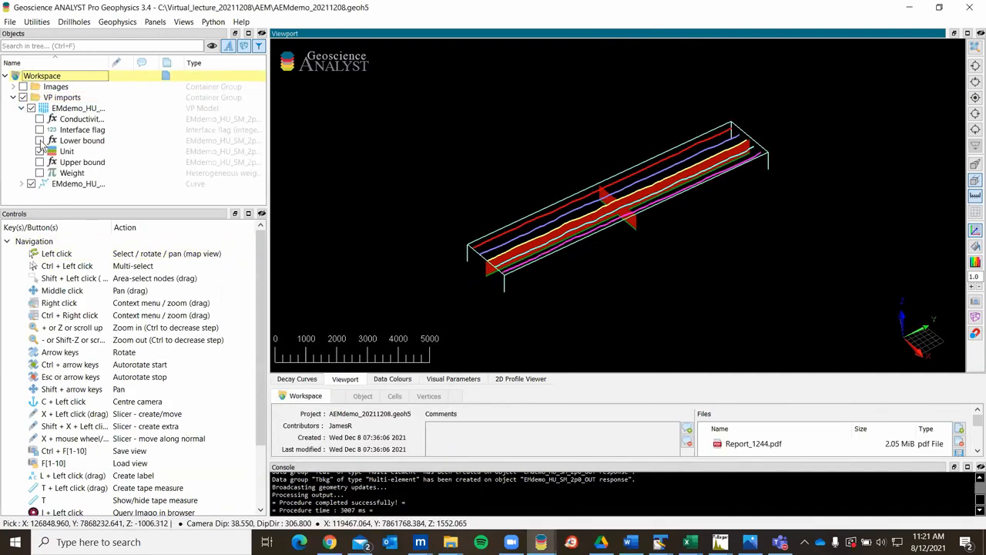
left_click(40, 140)
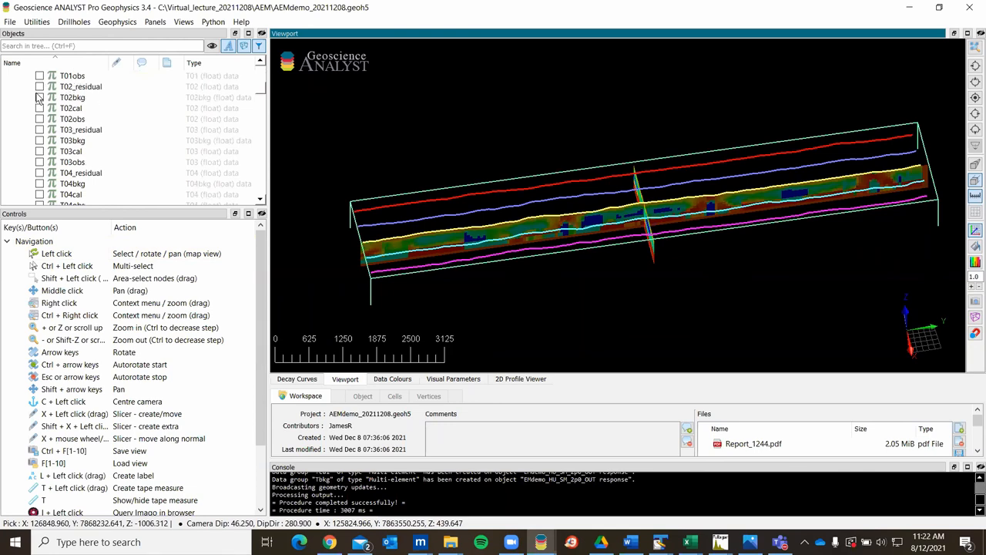
left_click(31, 119)
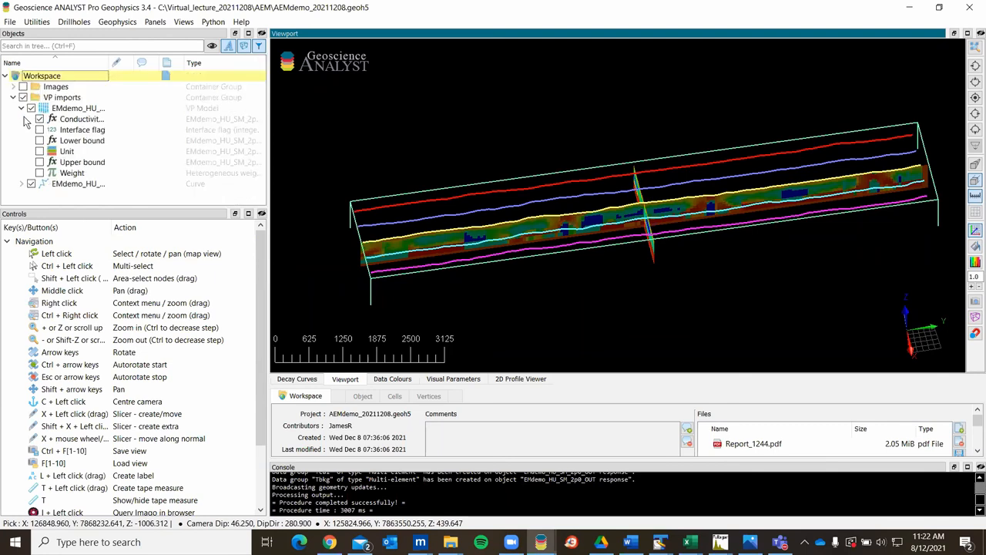
left_click(80, 119)
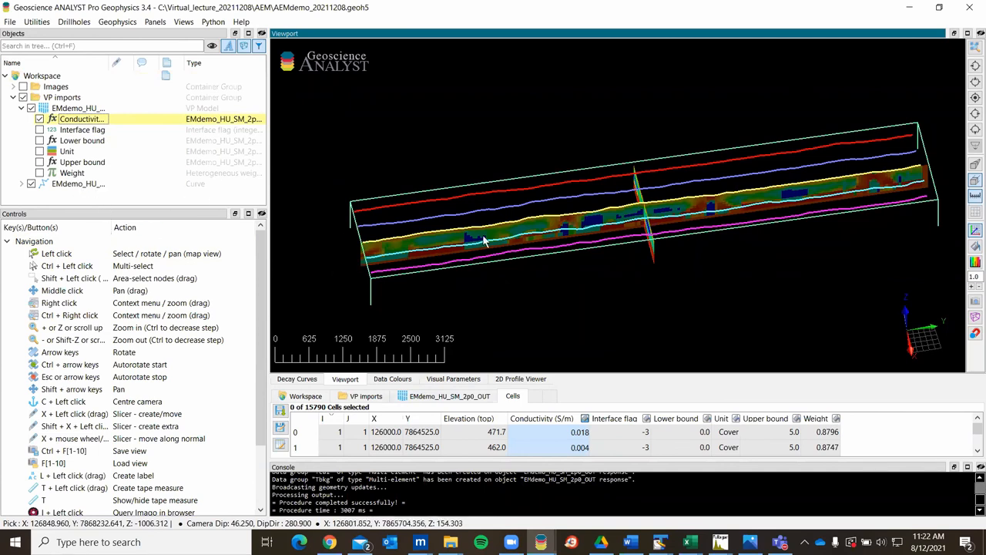
mouse_move(330, 136)
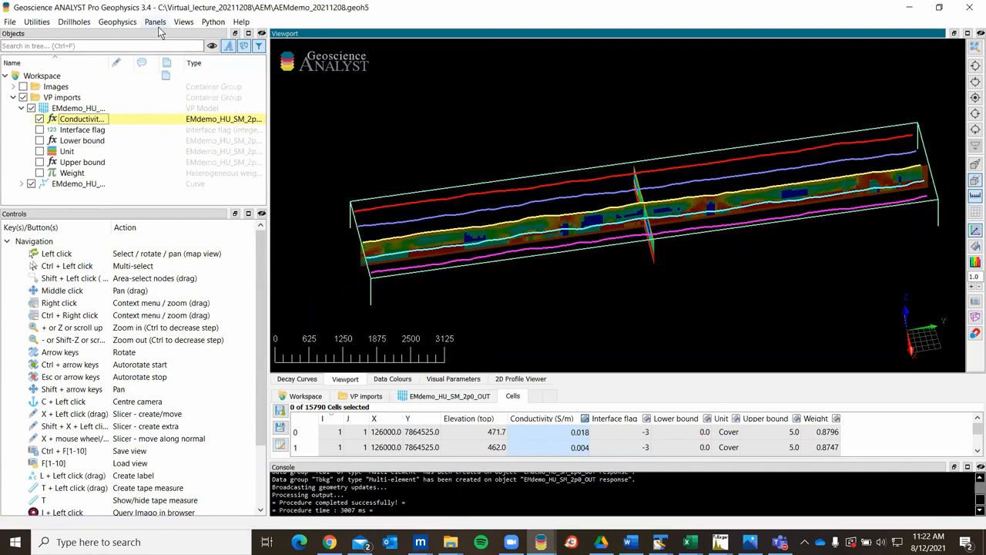
mouse_move(155, 25)
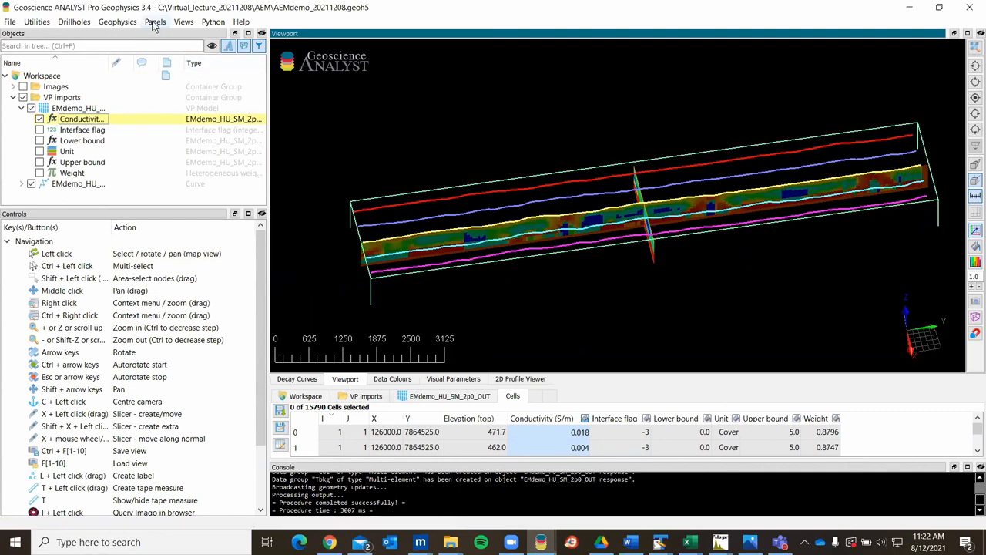
Turn on the 2D Profile Viewer panel and switch to it
left_click(154, 22)
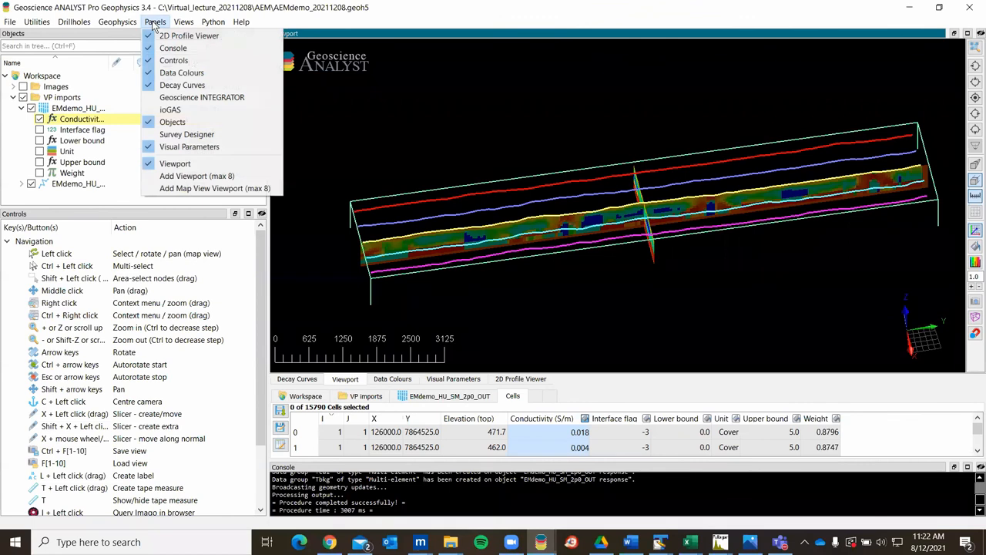
left_click(154, 22)
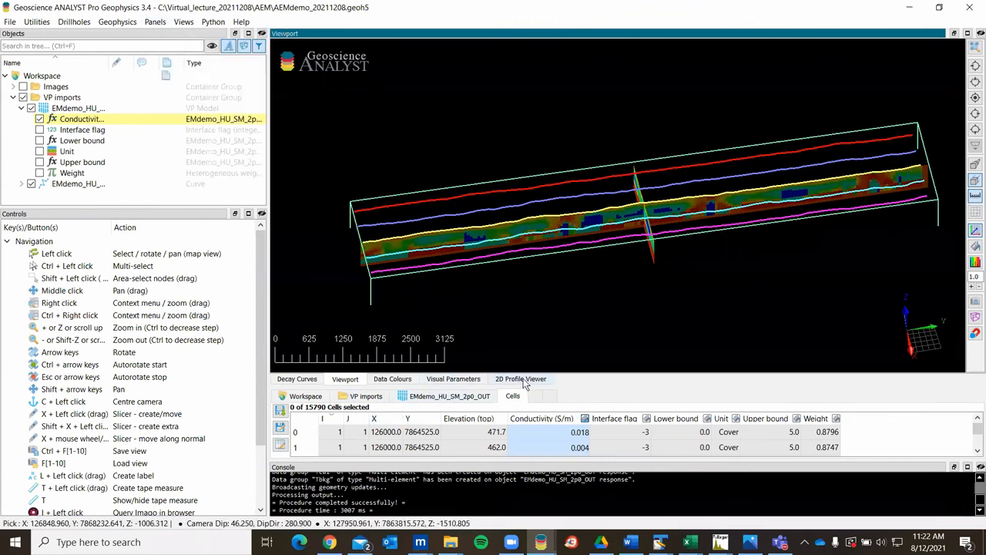
left_click(521, 379)
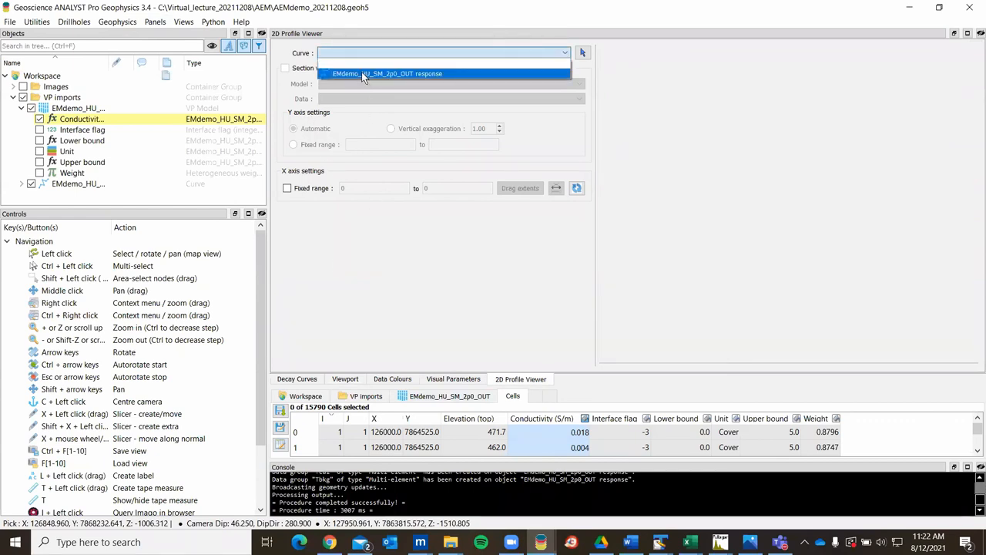
Profile the EMdemo_HU_SM_2p0_OUT response curve with a Conductivity section beneath it
left_click(388, 74)
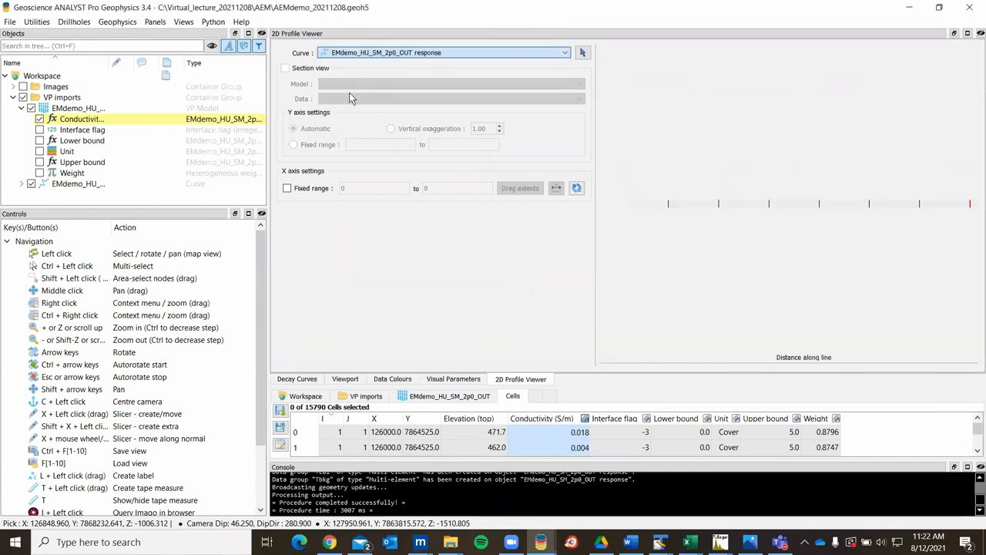
left_click(287, 67)
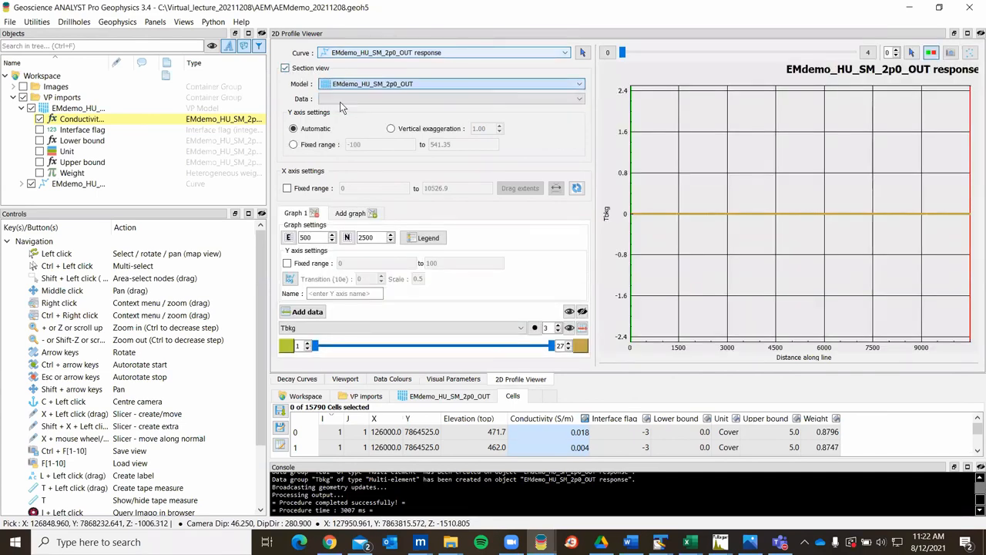
left_click(450, 99)
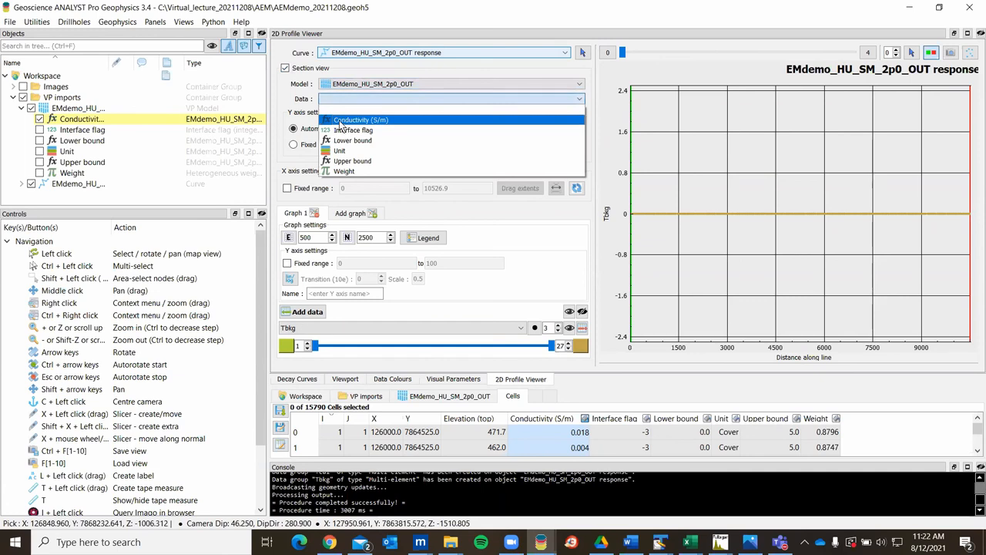
left_click(361, 120)
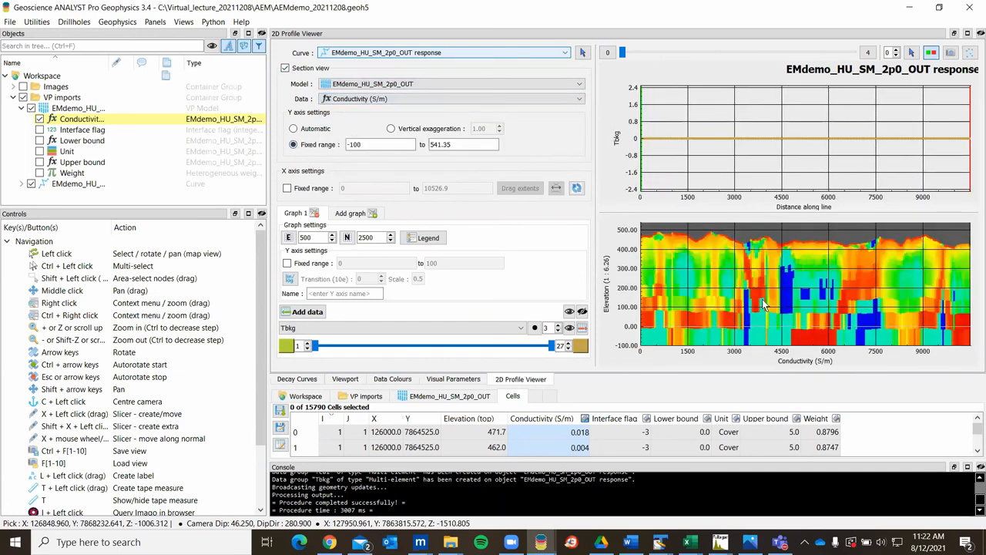
mouse_move(474, 285)
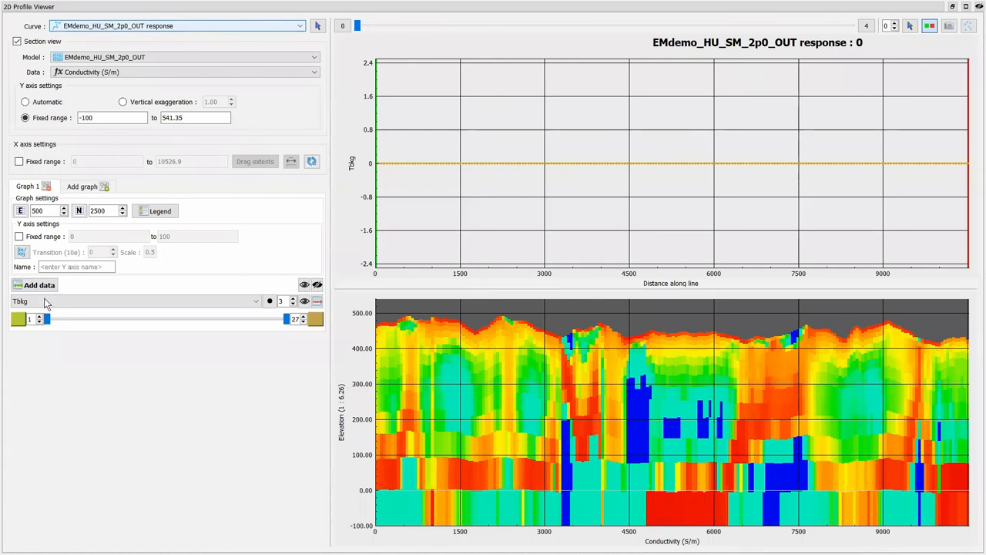
Plot the Tobs channels as black stacked profiles on a log Y axis with transition -2
left_click(136, 301)
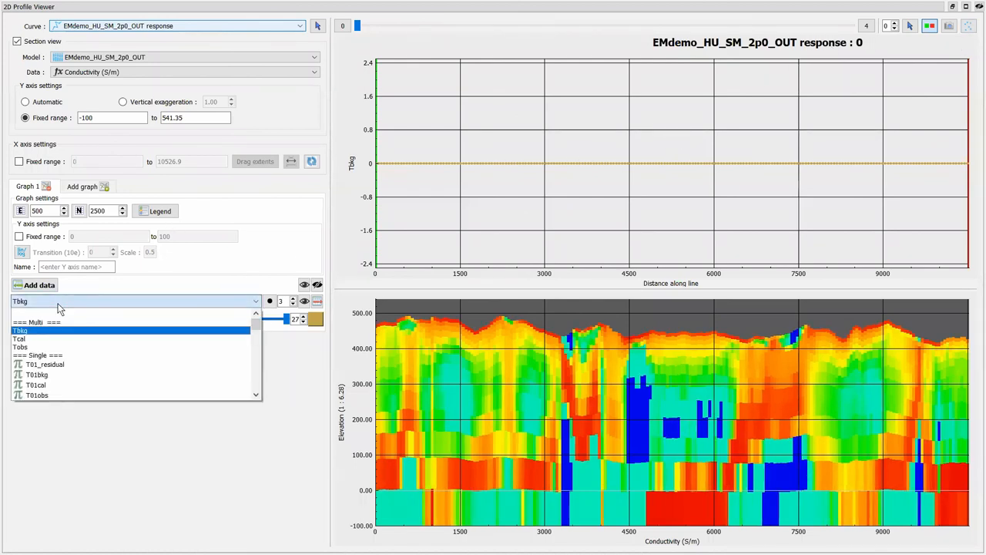
left_click(22, 347)
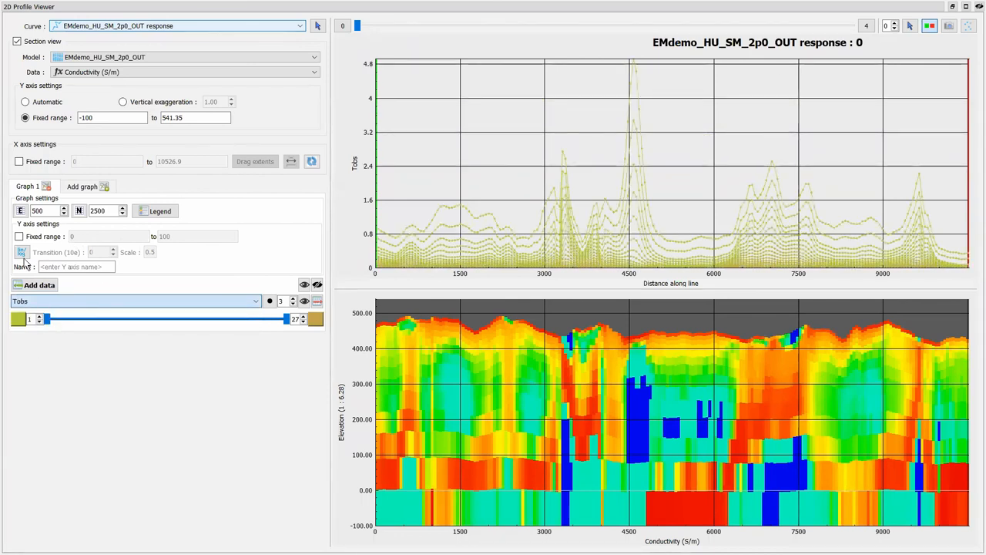
mouse_move(22, 253)
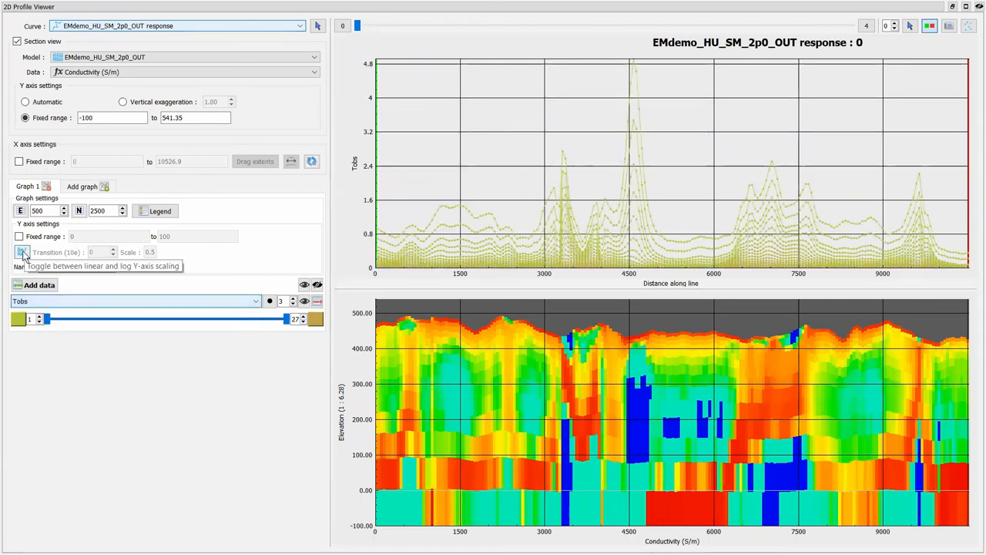
left_click(22, 253)
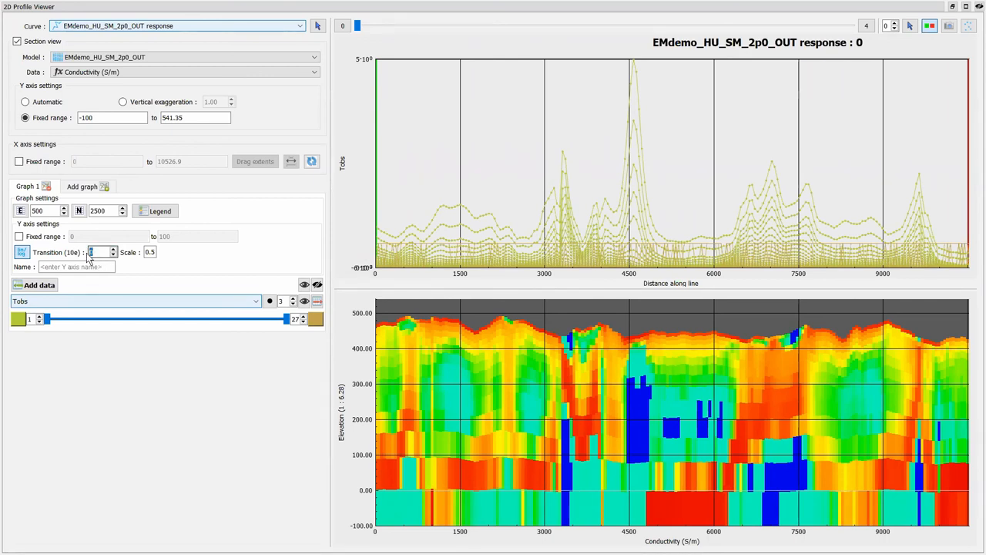
left_click(100, 252)
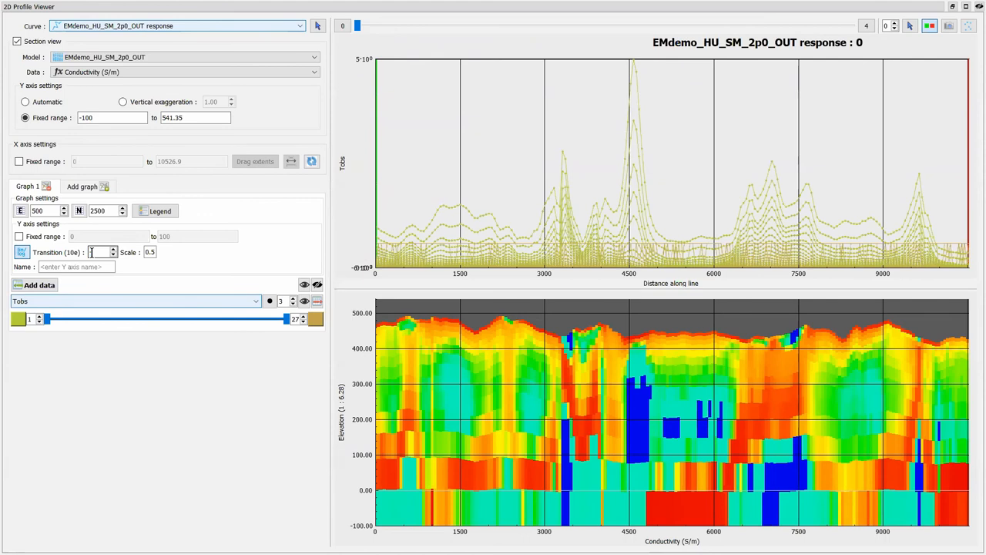
type("-2")
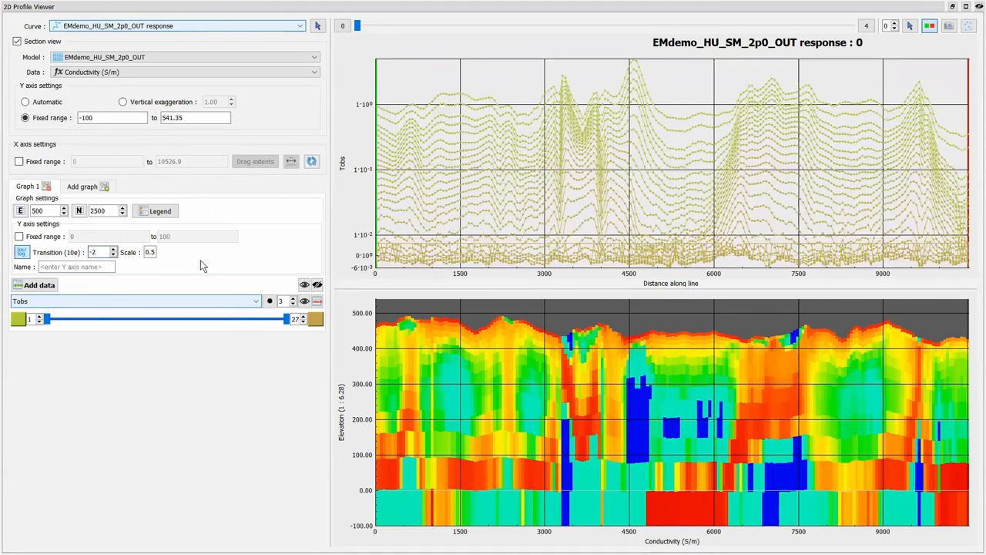
mouse_move(499, 202)
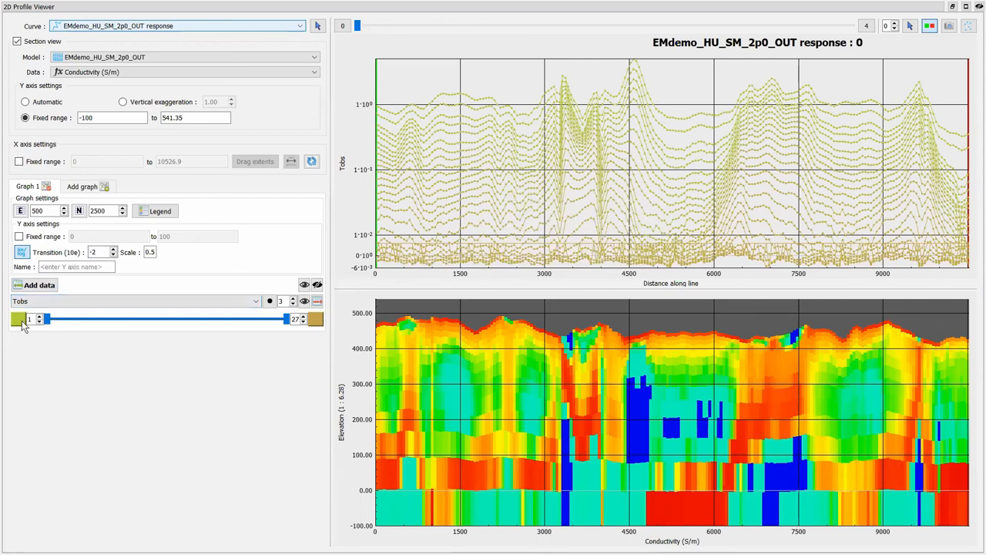
left_click(315, 319)
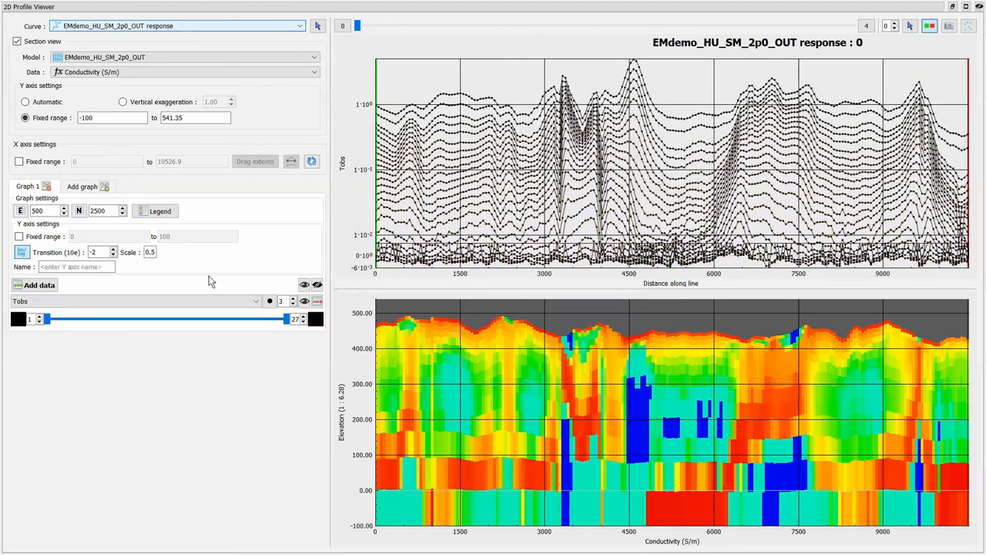
mouse_move(623, 83)
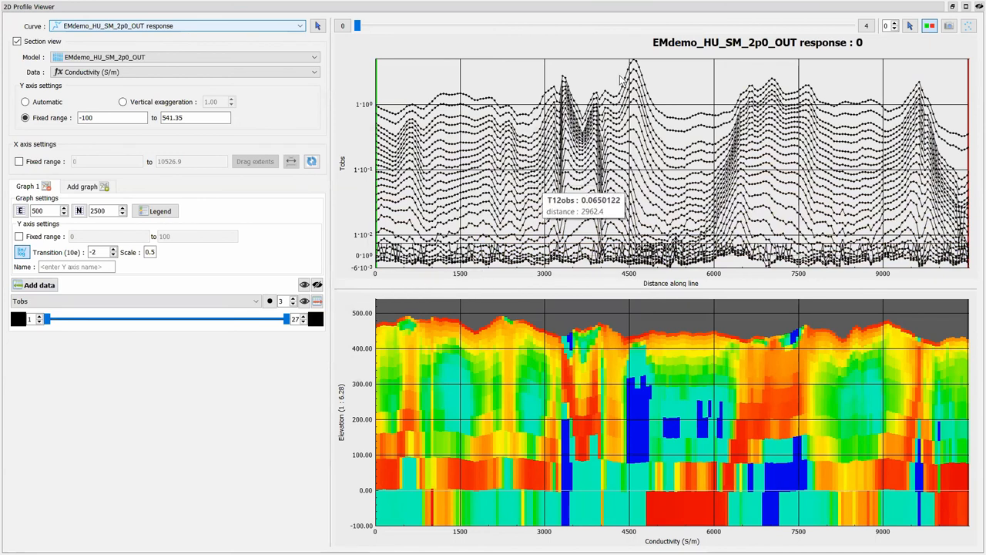
mouse_move(800, 38)
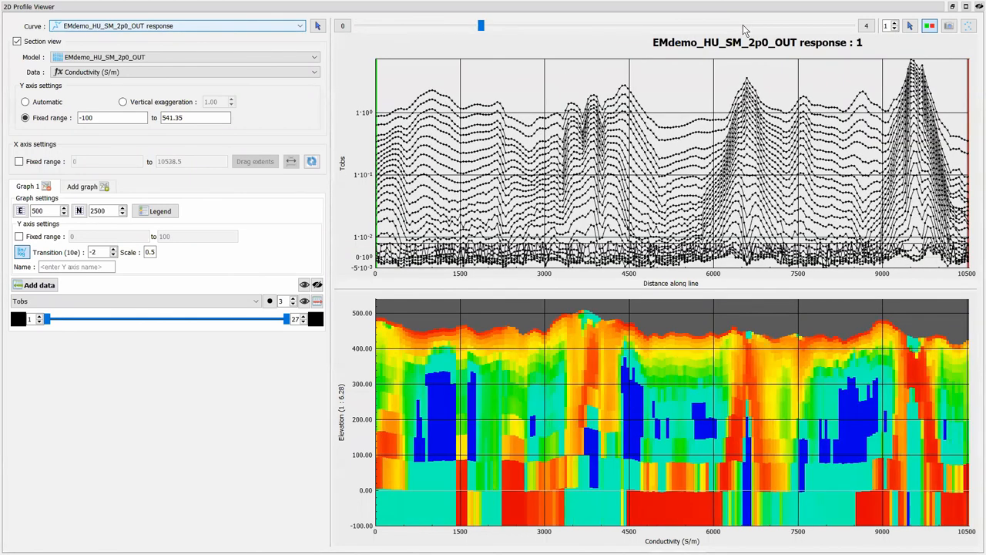
Step the line slider to 4, check the lines in the 3D viewport, and return to the profiles
left_click_drag(481, 25, 727, 24)
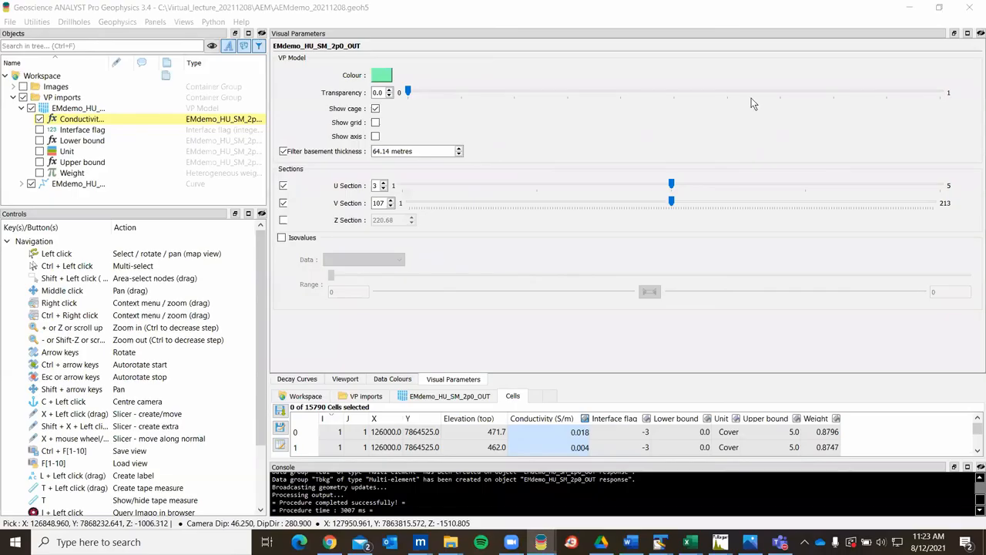
left_click(345, 379)
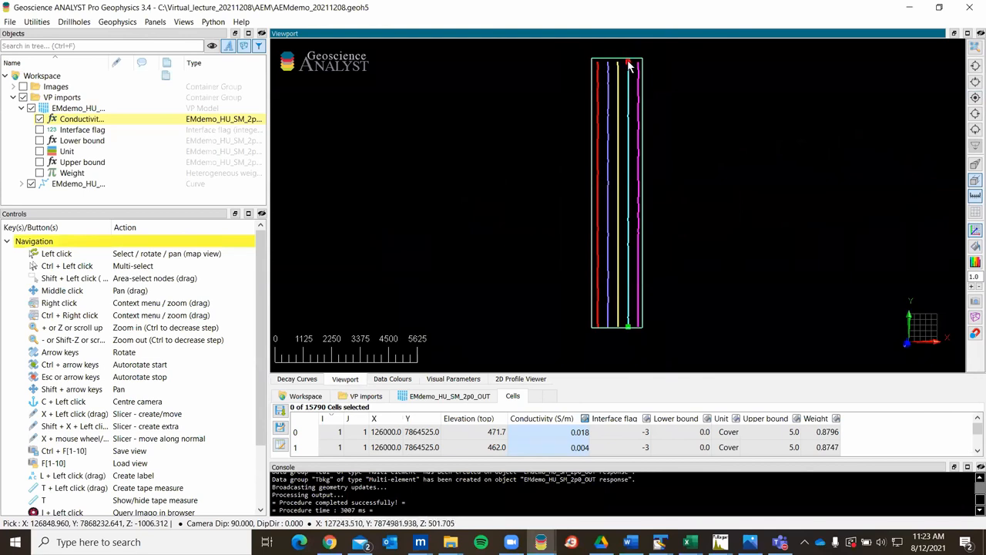
mouse_move(630, 331)
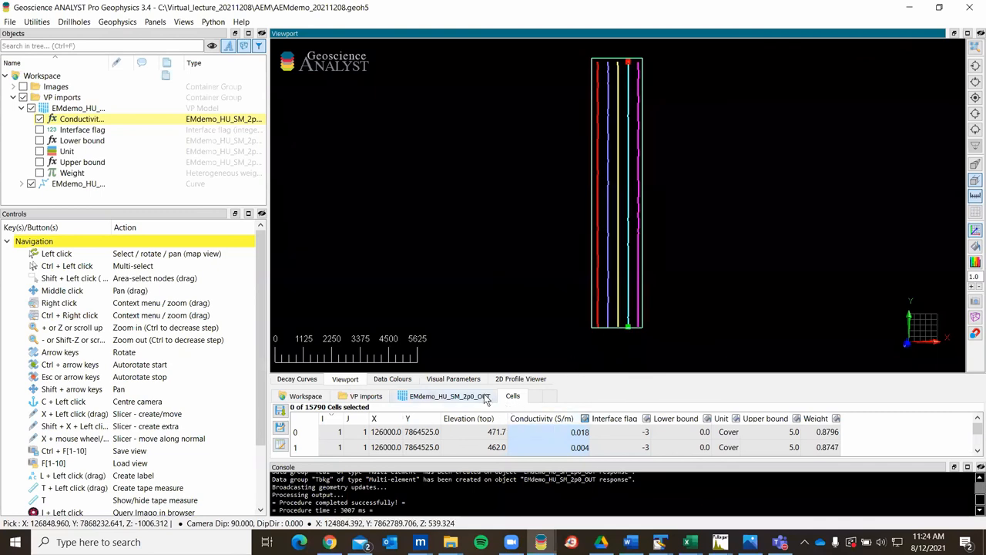
left_click(521, 379)
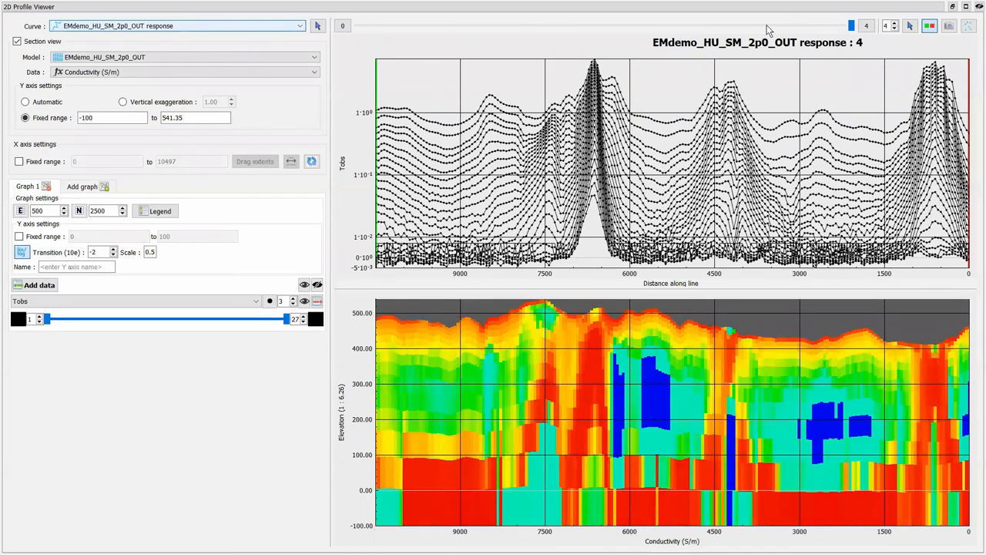
Show line 3, add the Tcal channel in red over the observed profiles, then hide it
left_click_drag(850, 25, 728, 25)
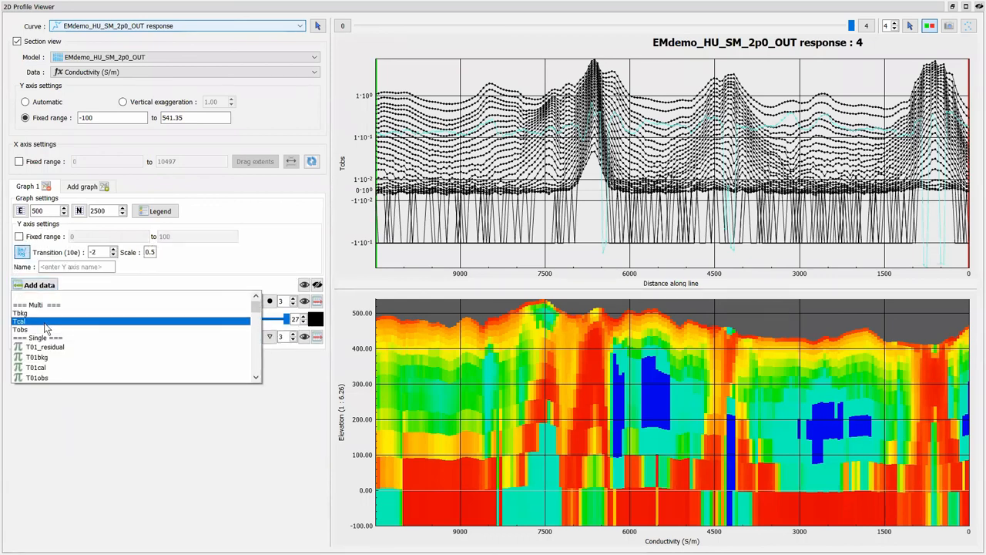
left_click(22, 330)
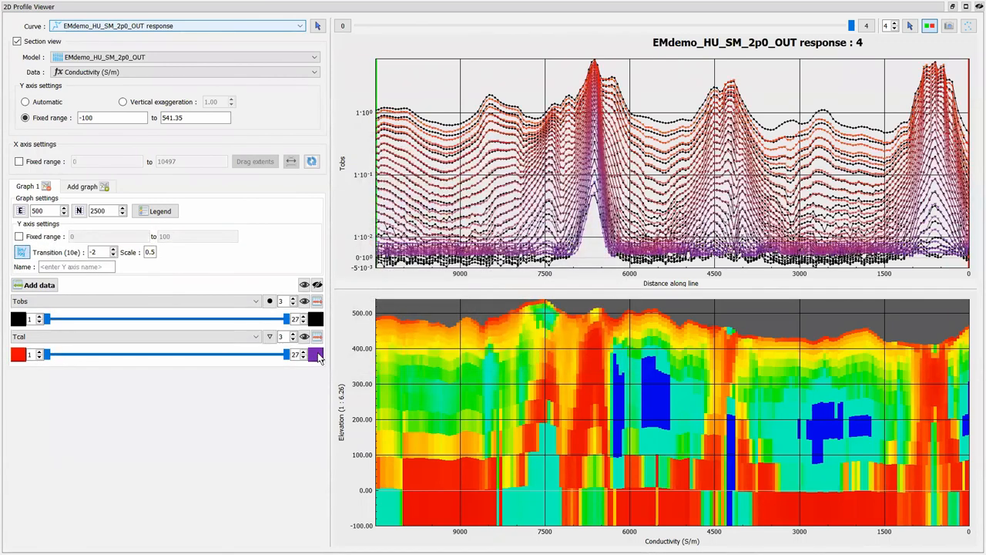
left_click(316, 353)
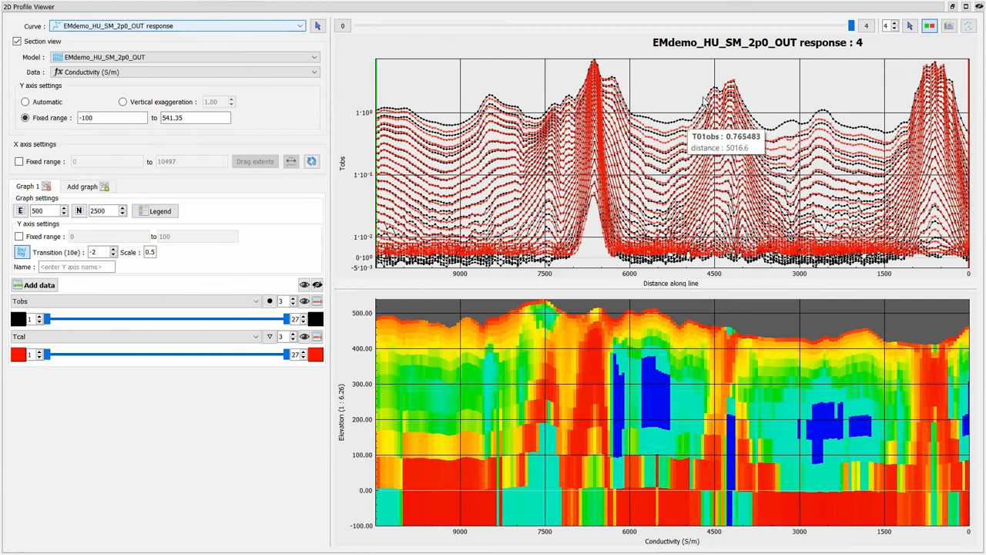
mouse_move(644, 116)
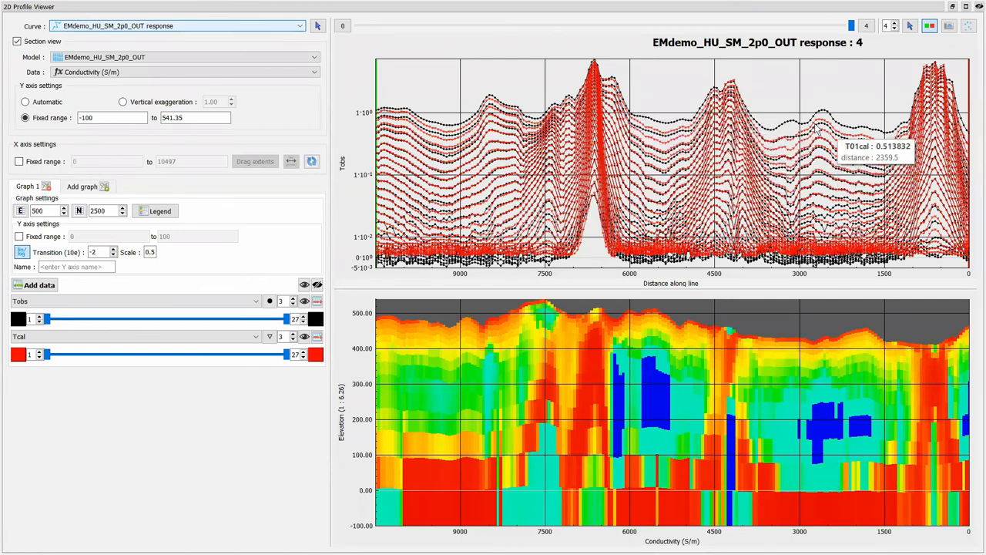
mouse_move(740, 74)
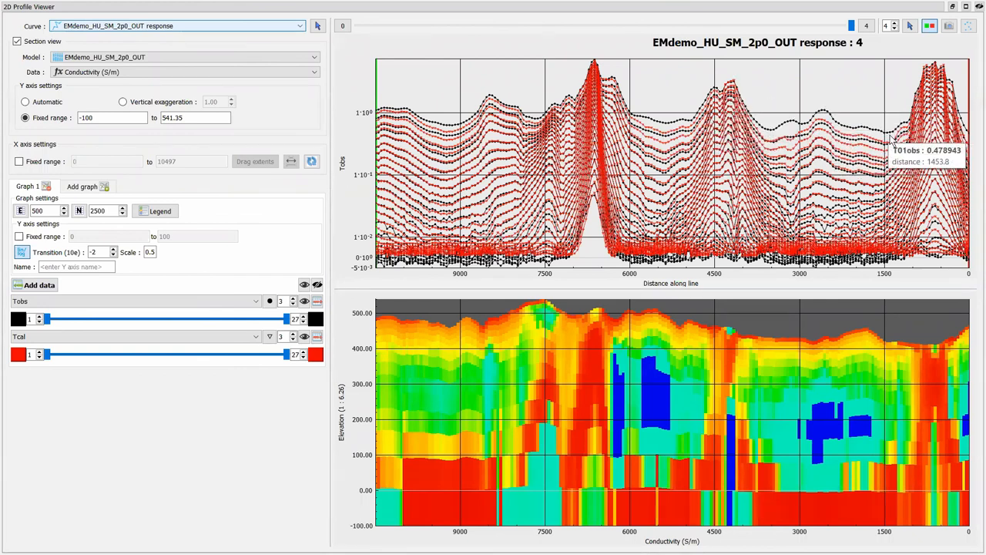
mouse_move(789, 122)
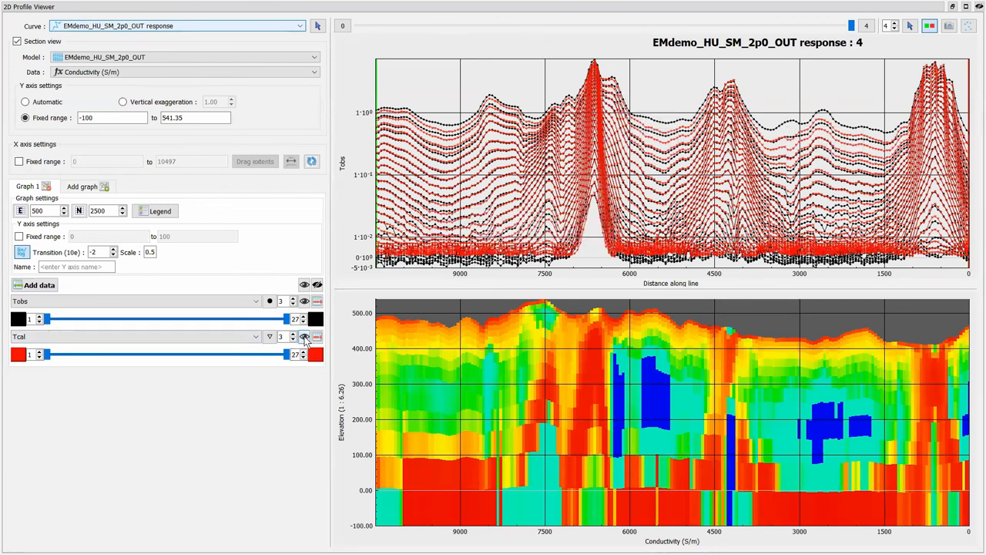
left_click(305, 336)
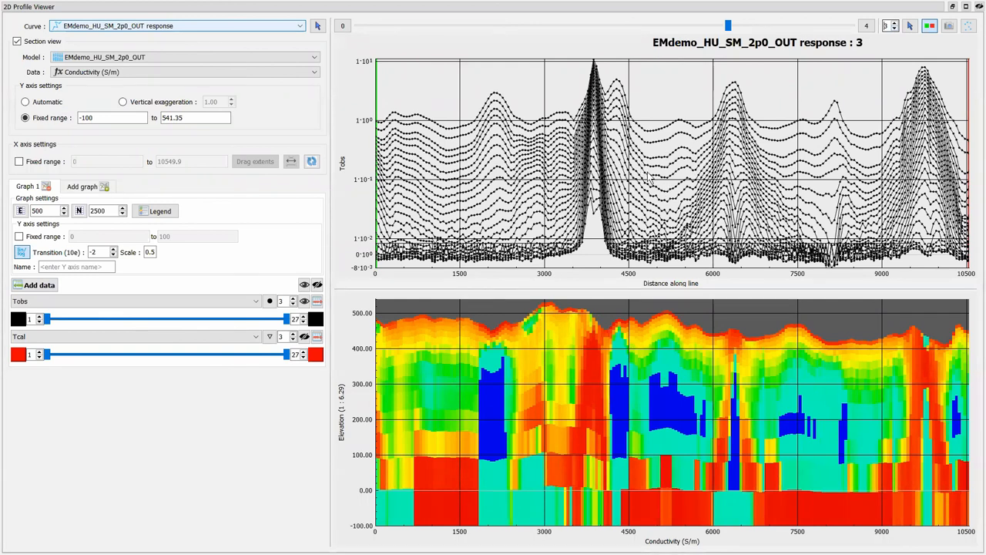
Pick the first anomaly peak and confirm it with comment A1_bedrock
left_click(891, 25)
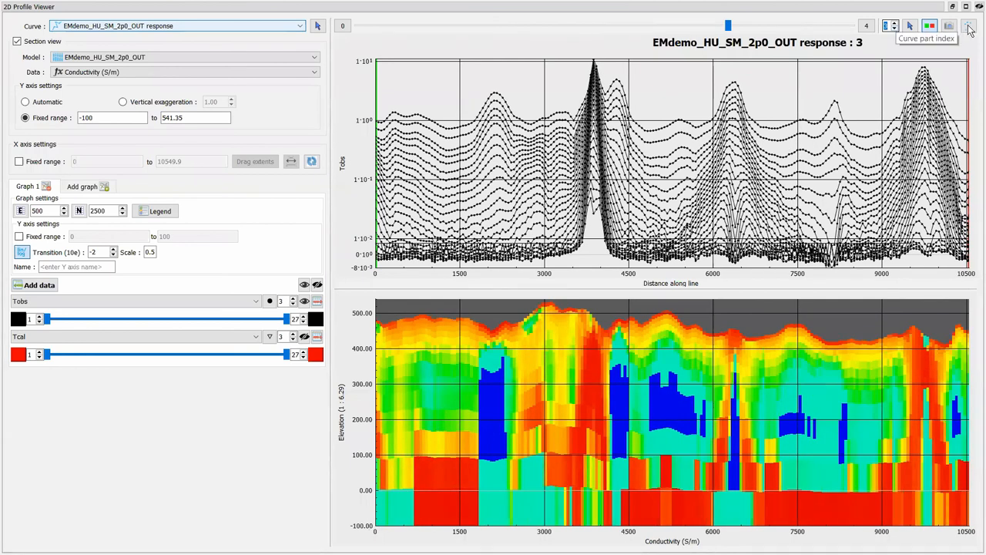
mouse_move(970, 25)
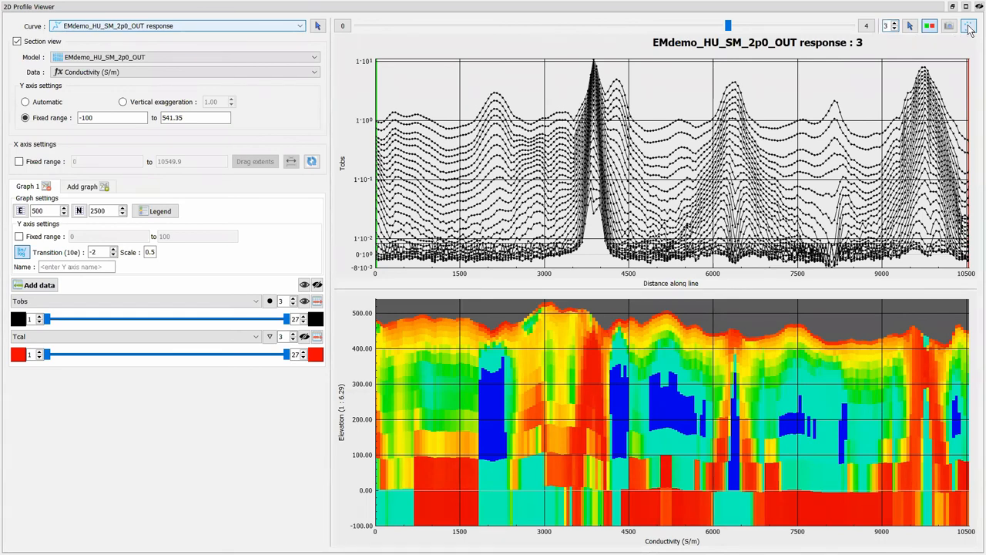
mouse_move(594, 216)
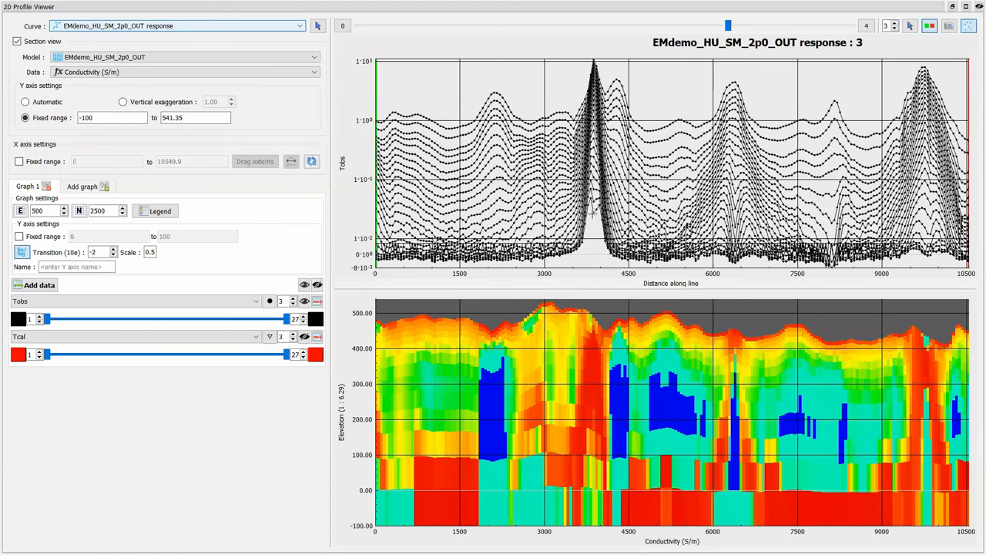
mouse_move(604, 223)
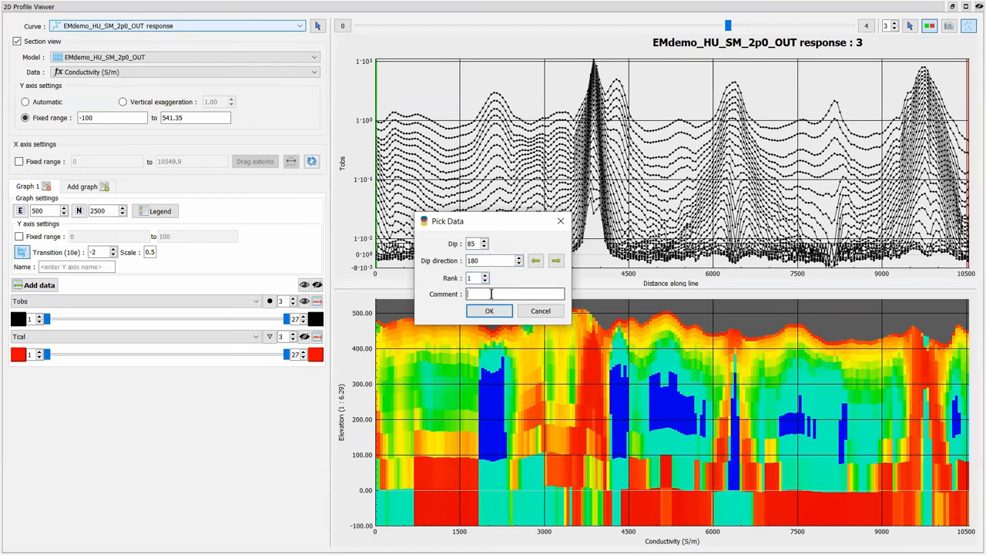
type("A1_bedrock")
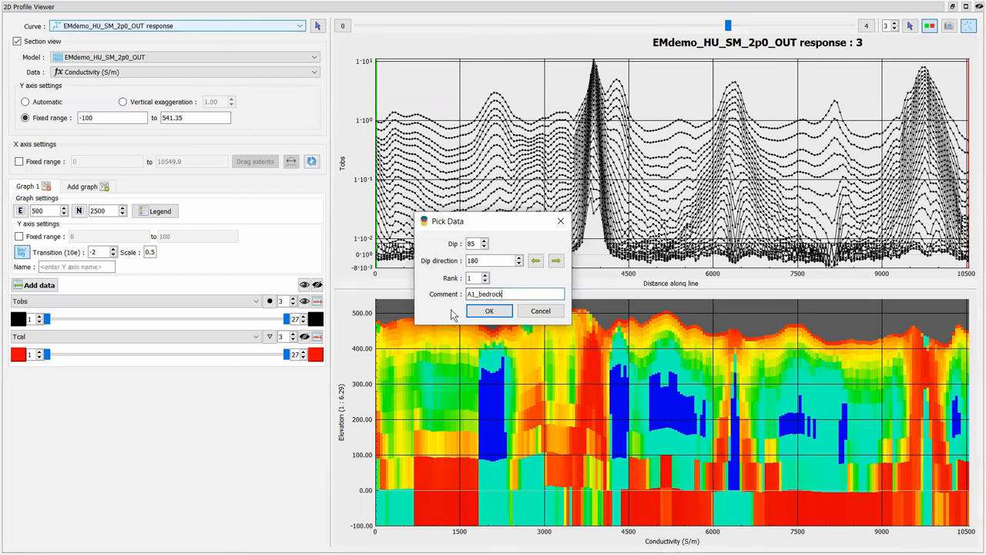
left_click(490, 312)
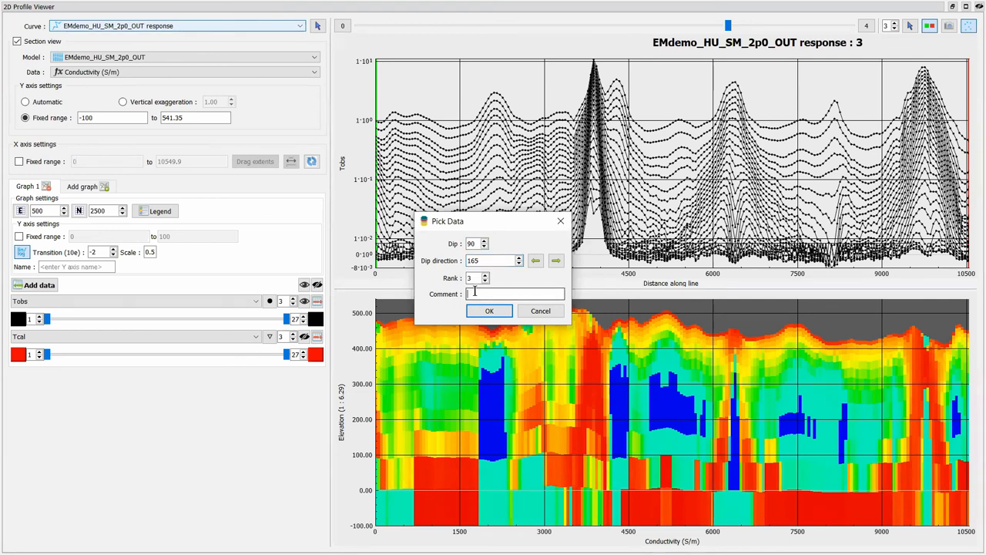
Add two more picks with dip 90, commented A2_strat and A1_strat
type("A3_s")
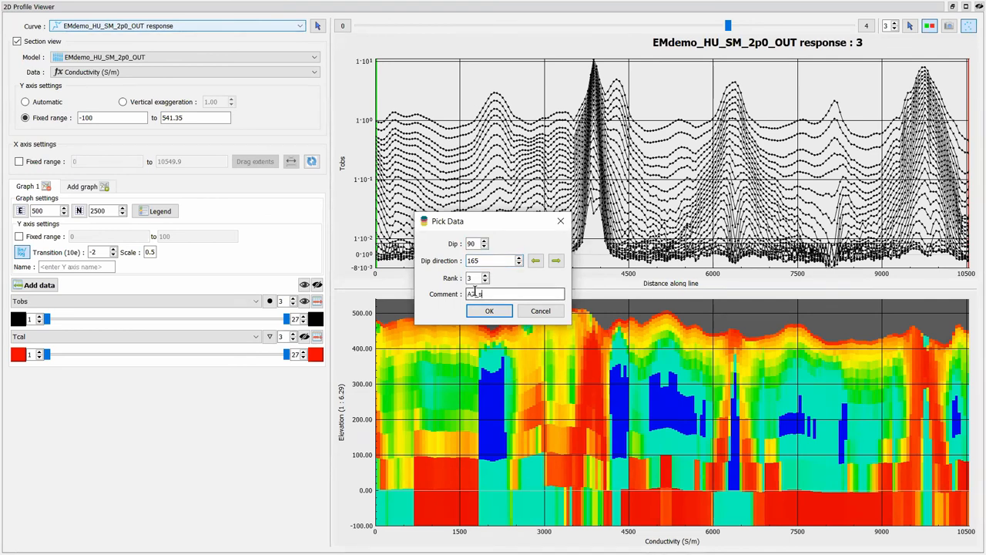
type("A2_strat")
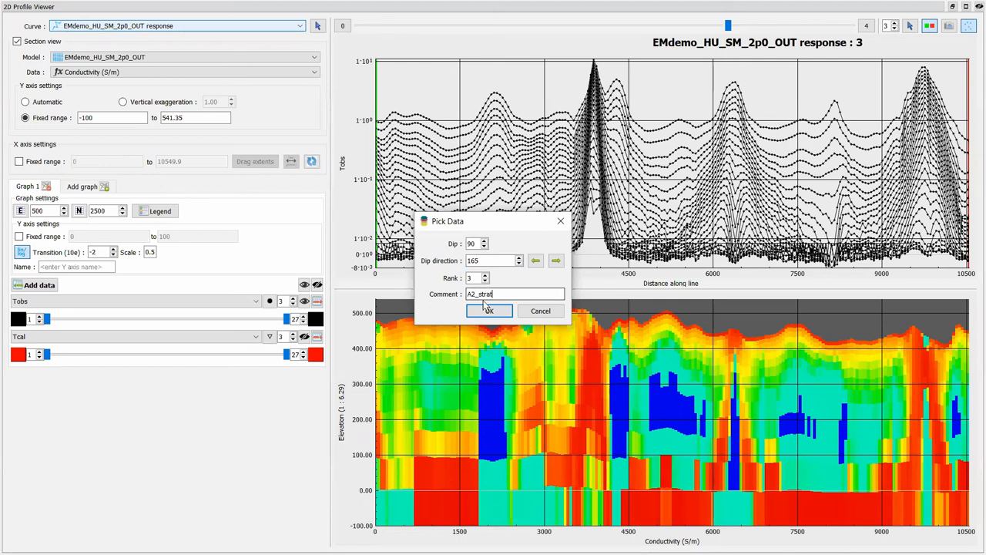
left_click(489, 312)
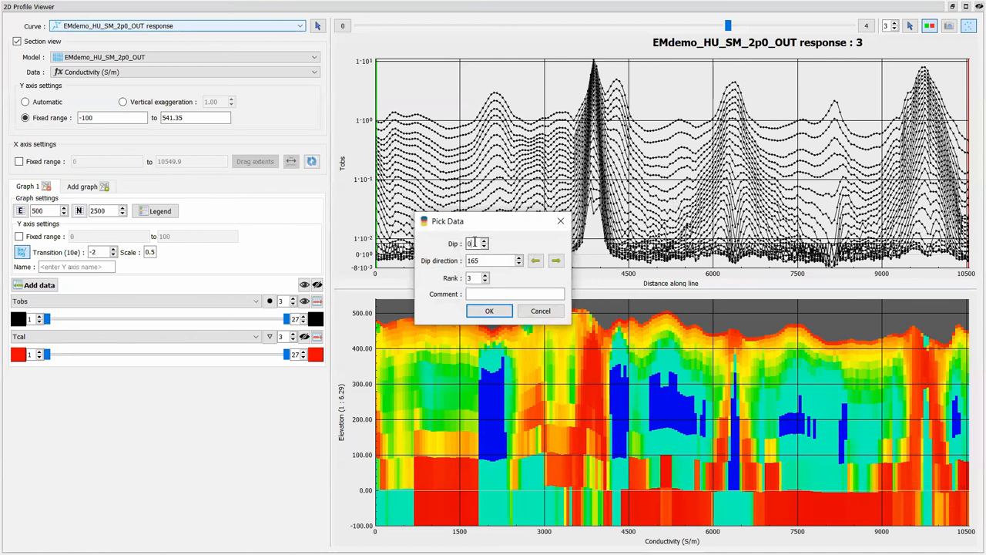
type("90")
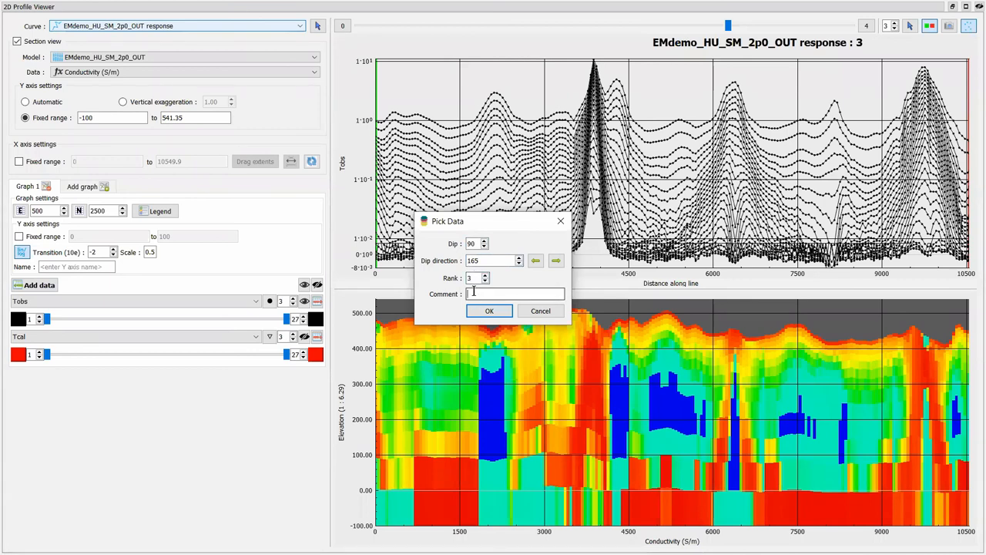
type("A1")
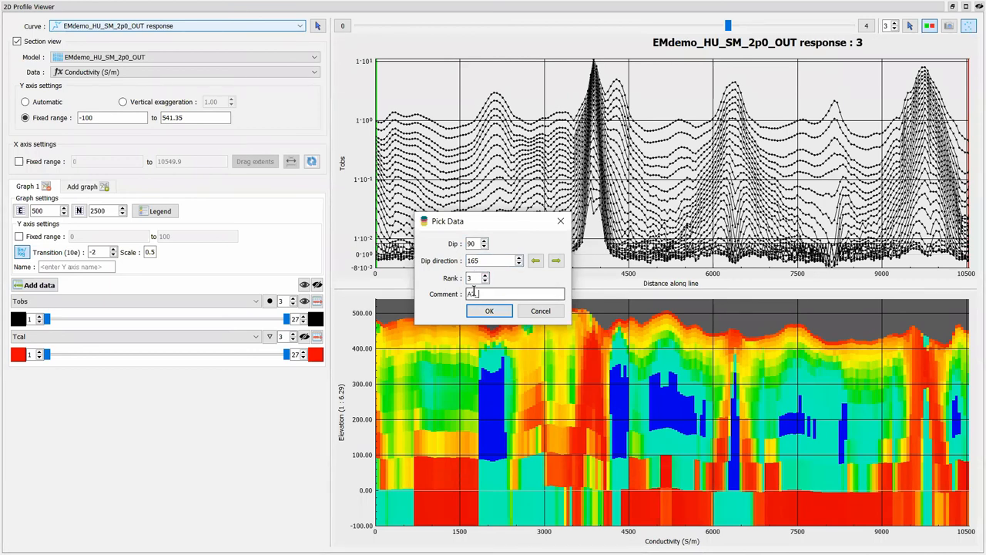
type("_strat")
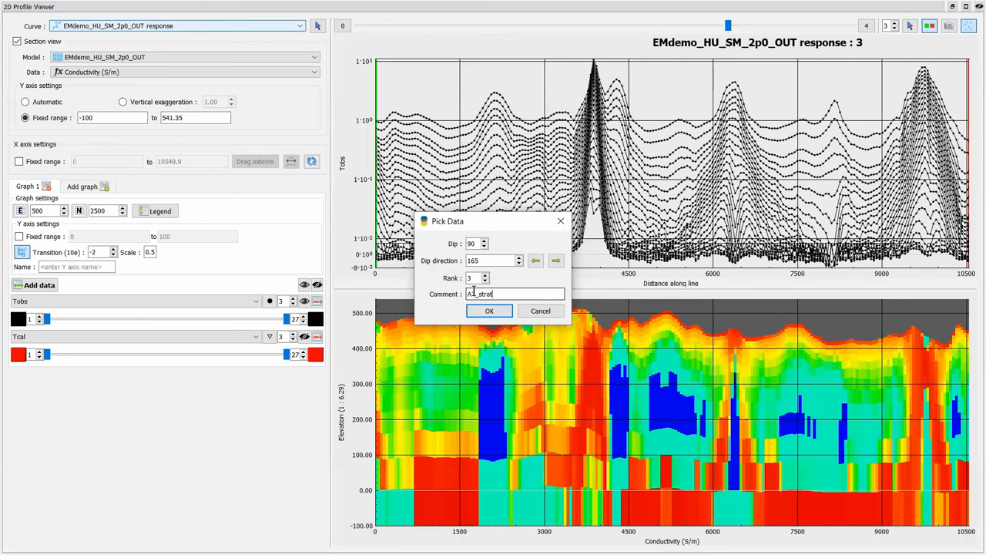
left_click(490, 311)
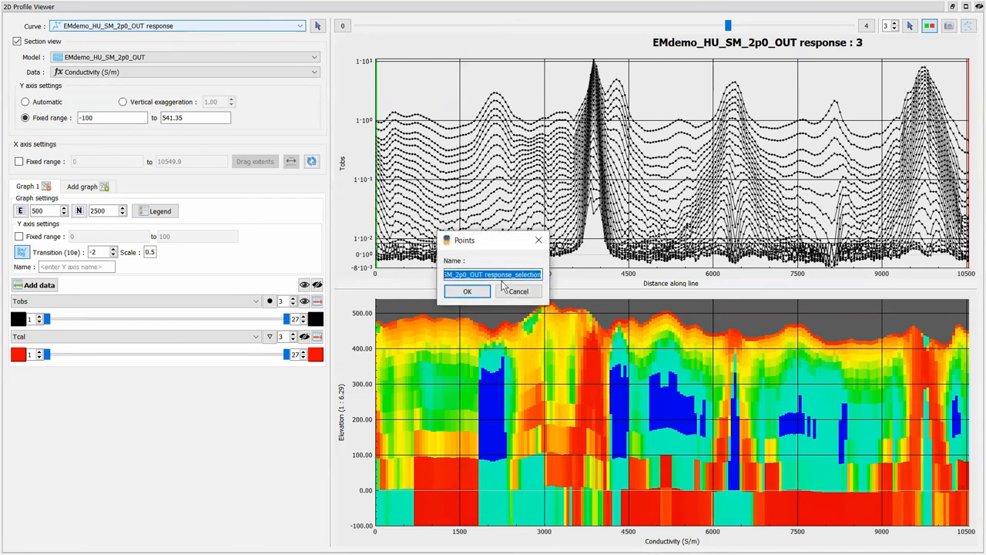
Name the new points object 'anomalies' and confirm it
type("a")
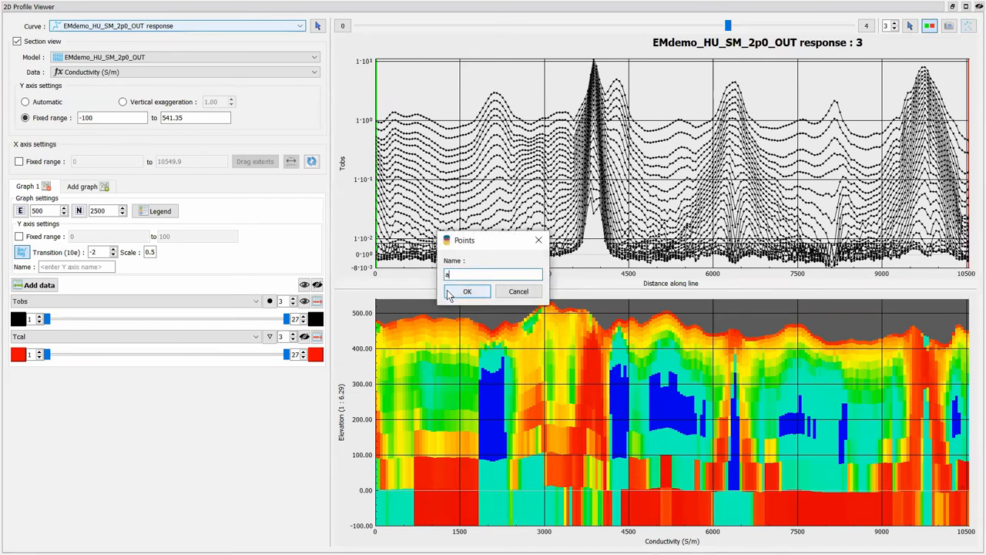
type("nomalie")
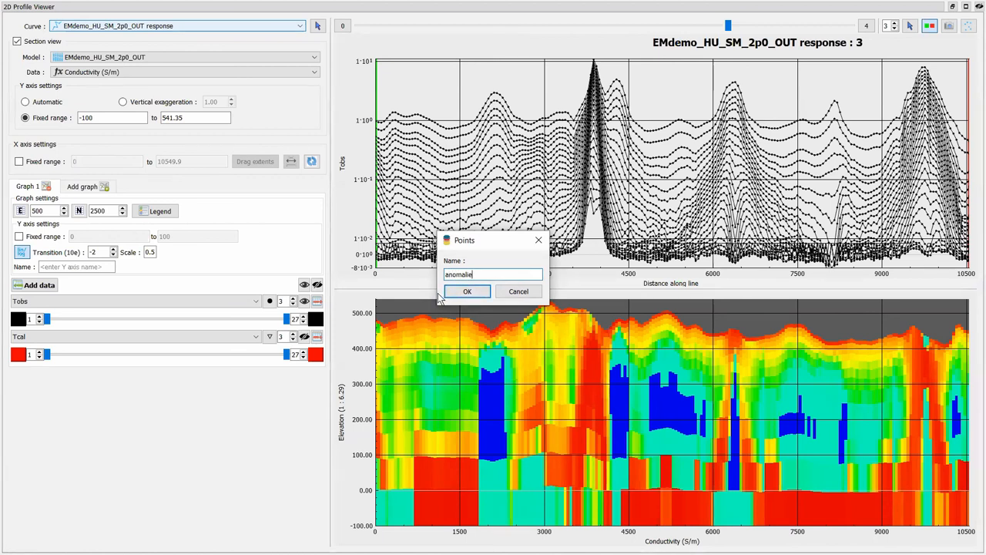
left_click(467, 292)
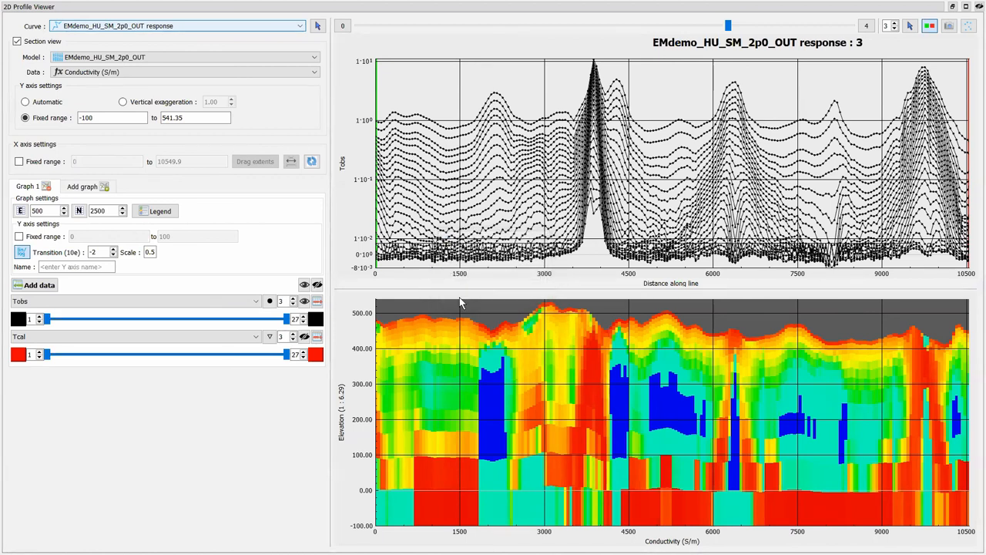
mouse_move(527, 254)
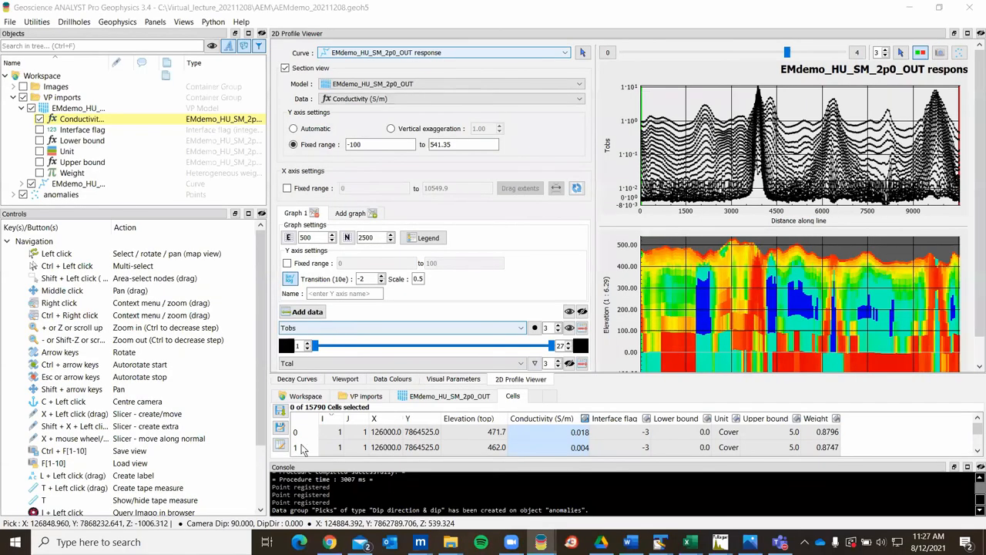
Display the anomalies points in the 3D viewport with node size 15
left_click(345, 379)
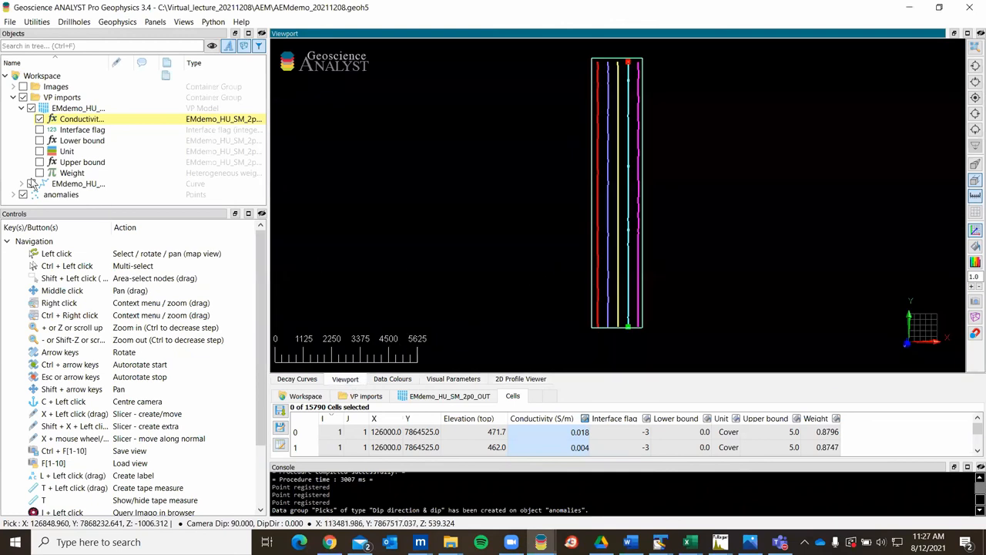
double_click(62, 194)
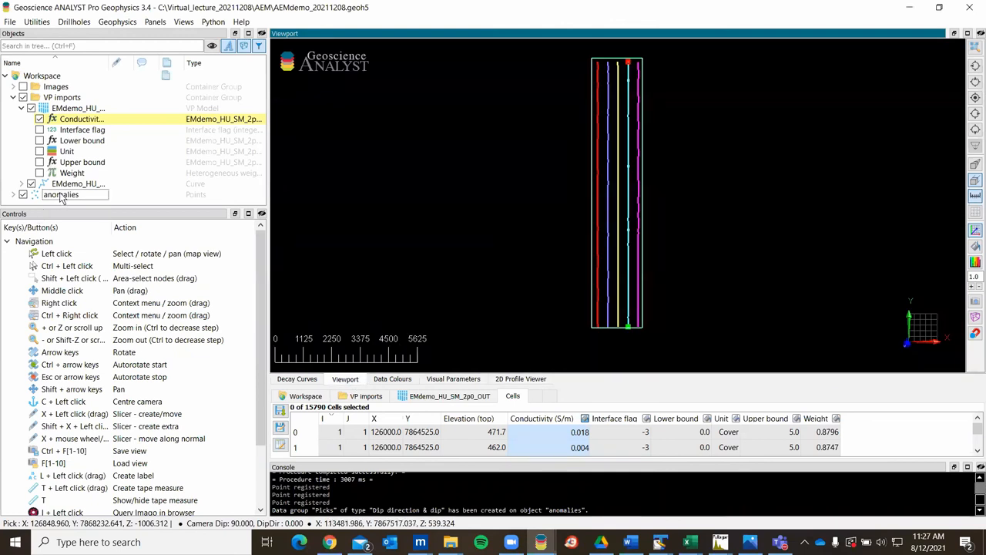
left_click(61, 195)
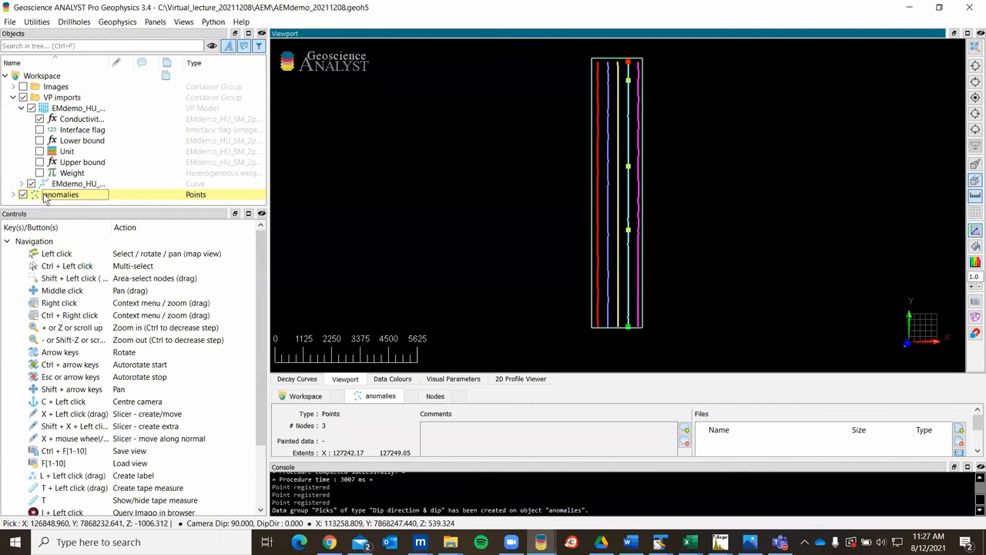
left_click(453, 379)
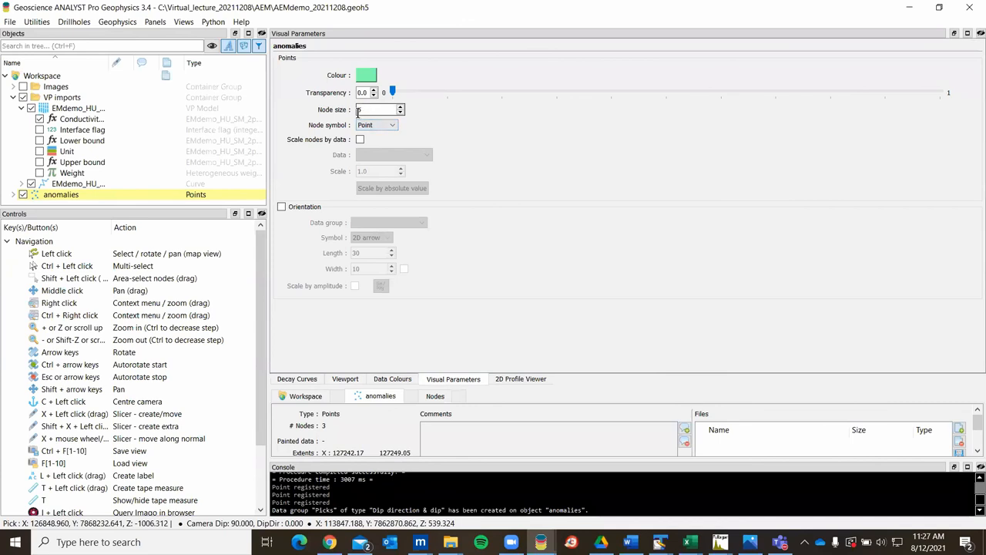
type("15")
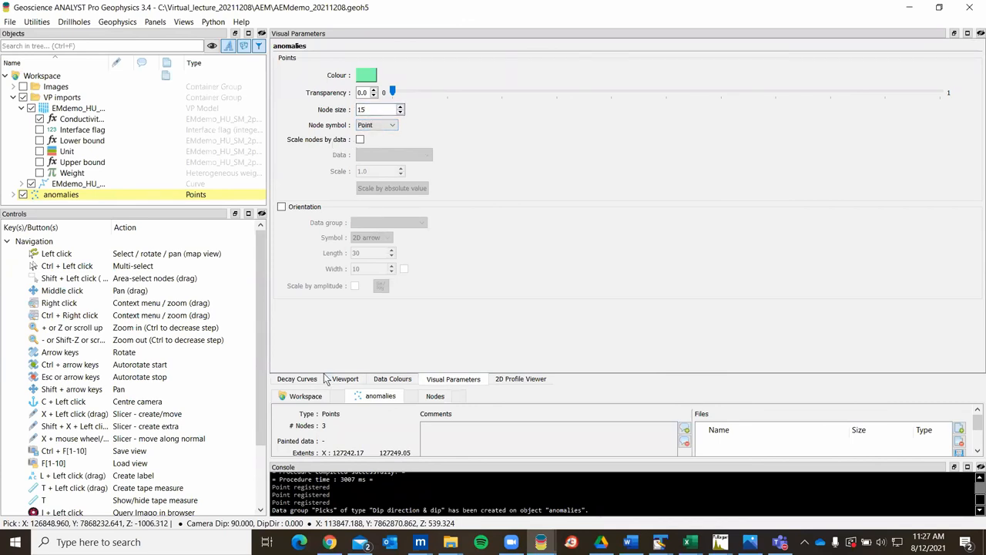
Colour the anomaly picks by Rank and bring up their data colour settings
left_click(345, 379)
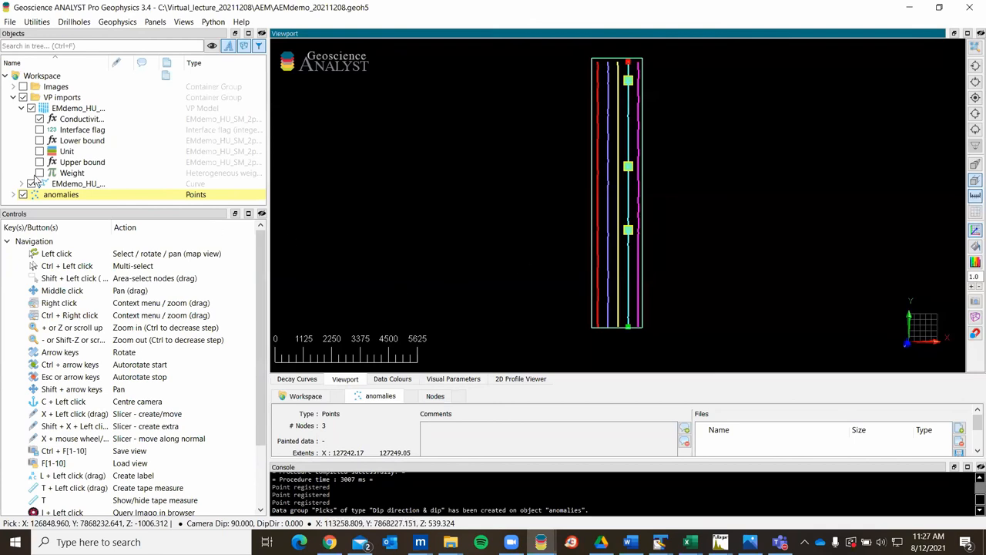
left_click(14, 194)
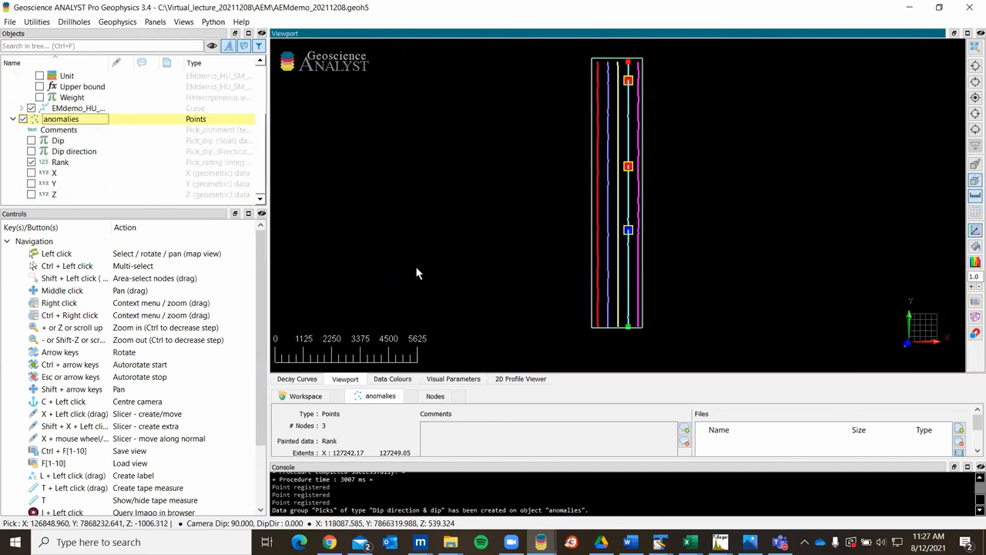
left_click(391, 379)
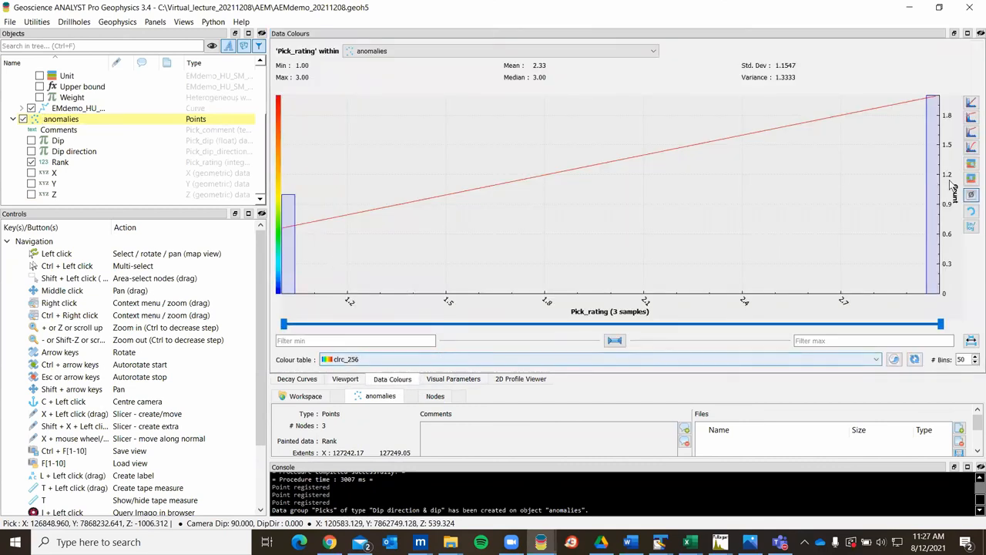
mouse_move(971, 101)
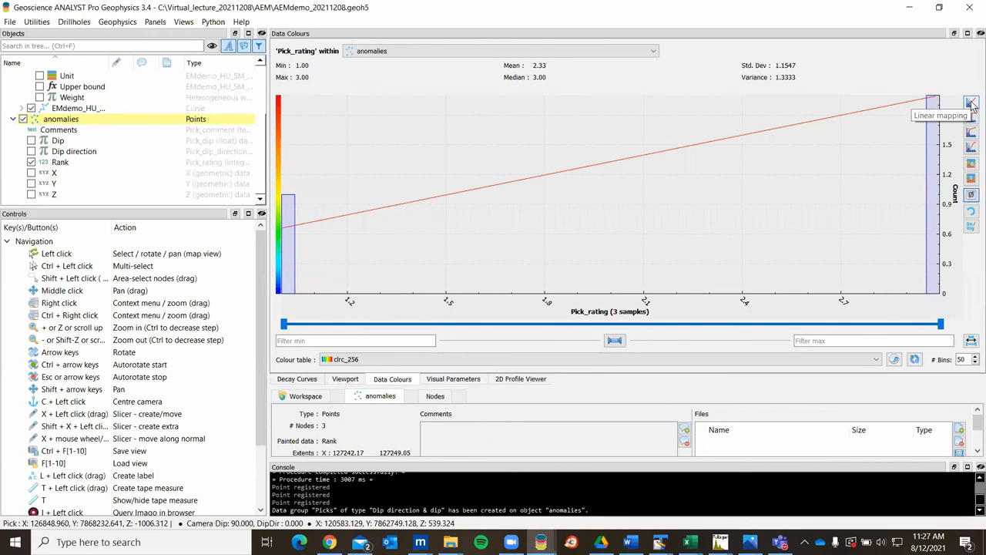
Set the Pick_rating colour mapping to Linear and view the picks in the 3D viewport
left_click(971, 102)
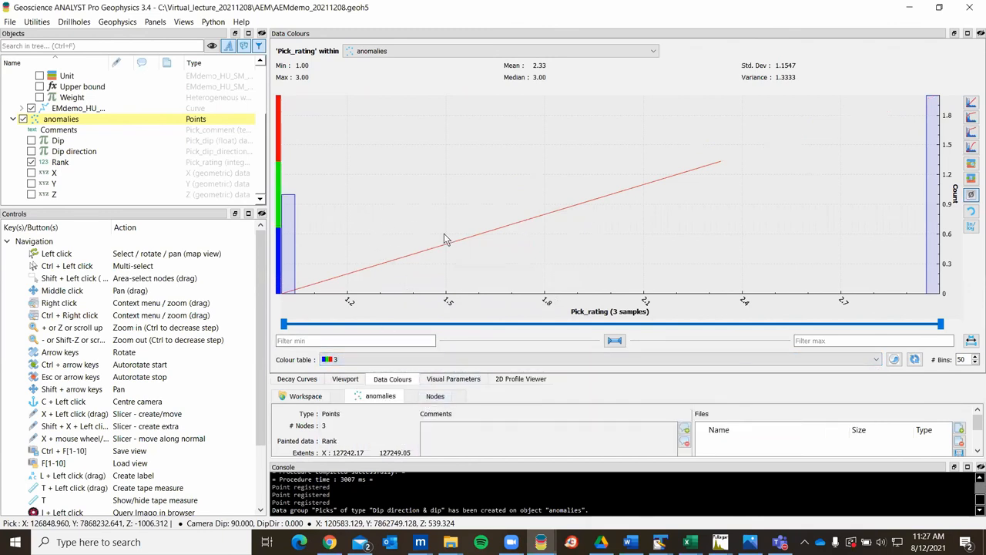
mouse_move(444, 231)
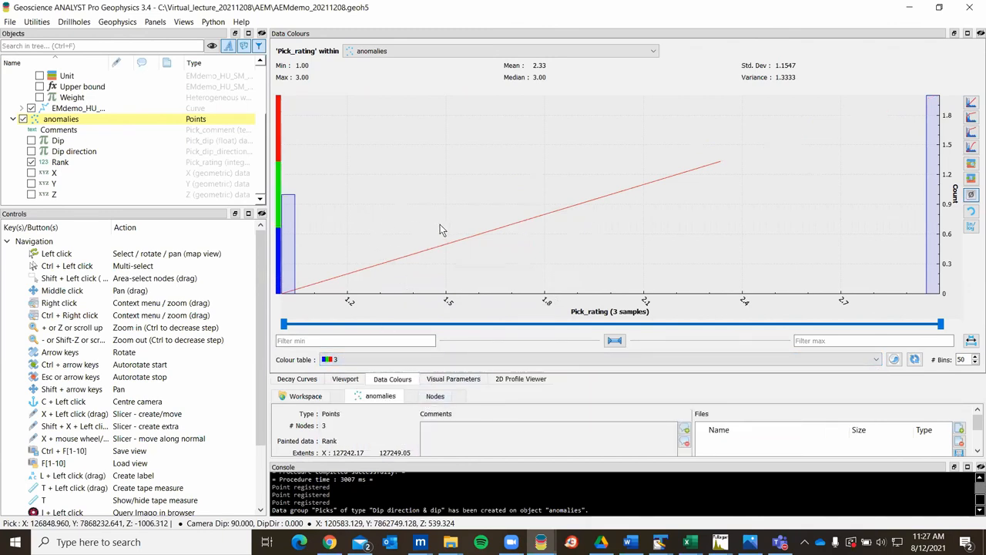
mouse_move(422, 229)
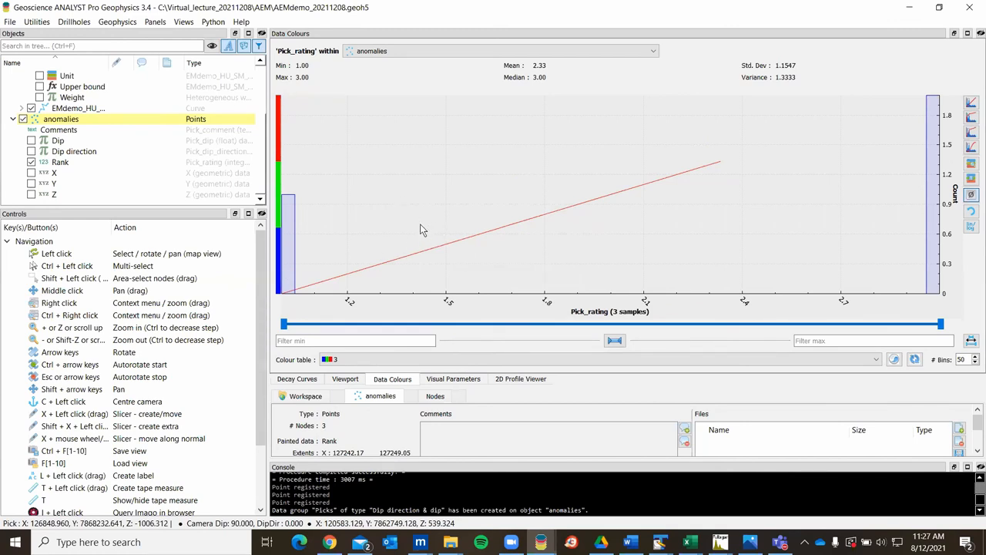
mouse_move(494, 343)
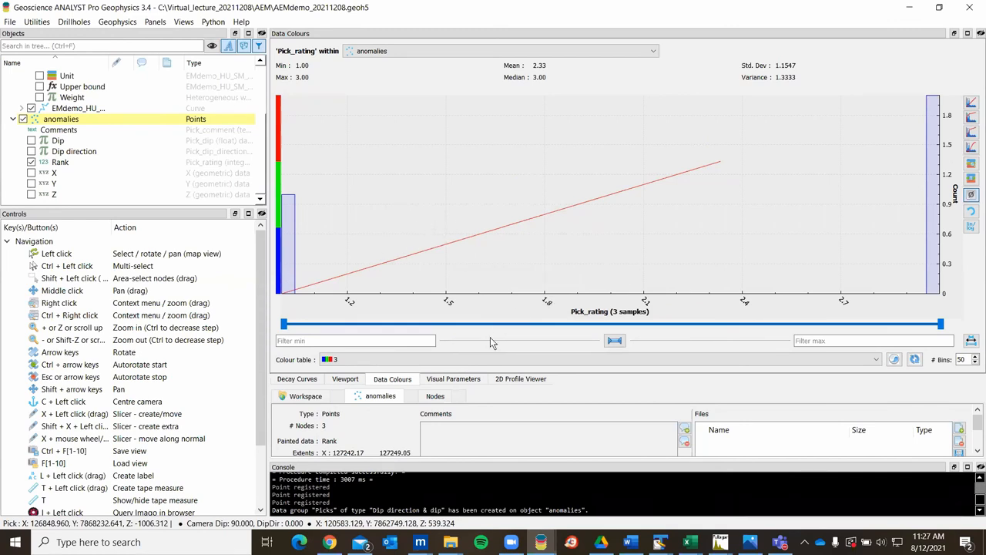
mouse_move(283, 124)
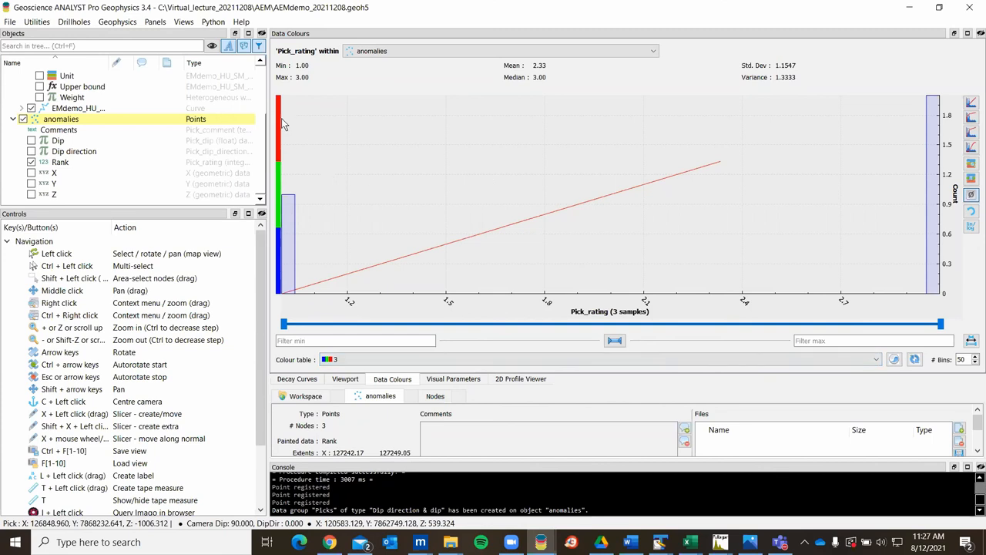
mouse_move(876, 399)
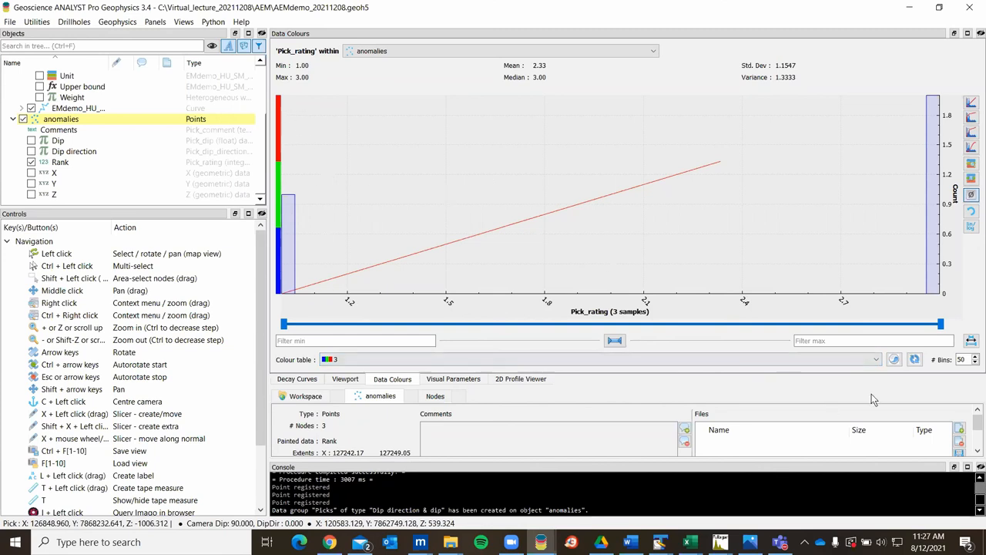
left_click(915, 359)
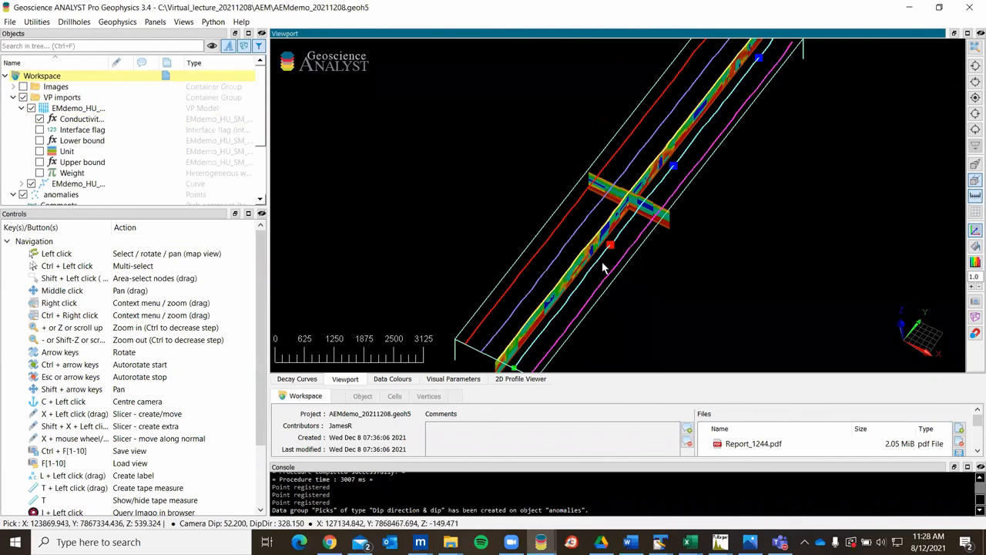
mouse_move(457, 223)
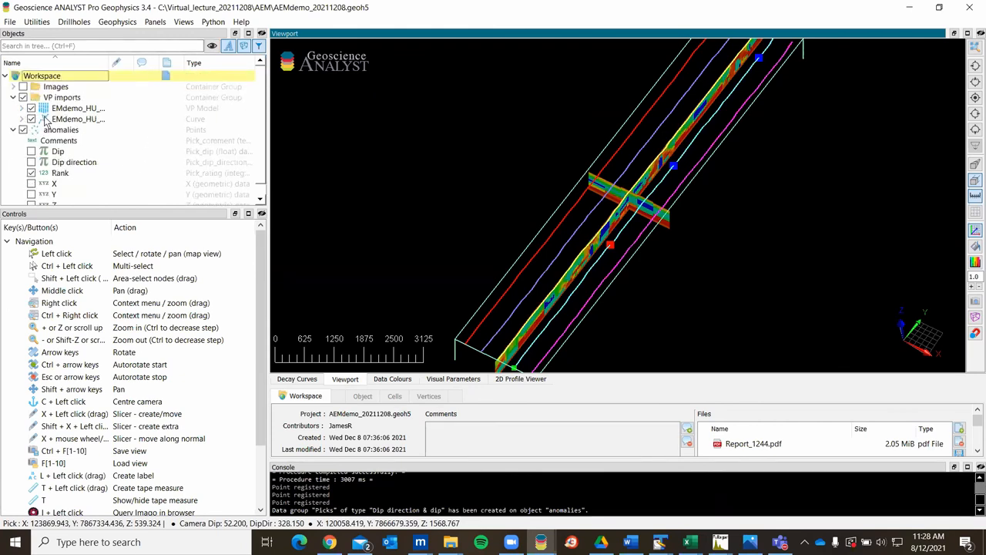
Select the EMdemo_HU response curve so its Nodes table appears beneath the 3D view
left_click(77, 119)
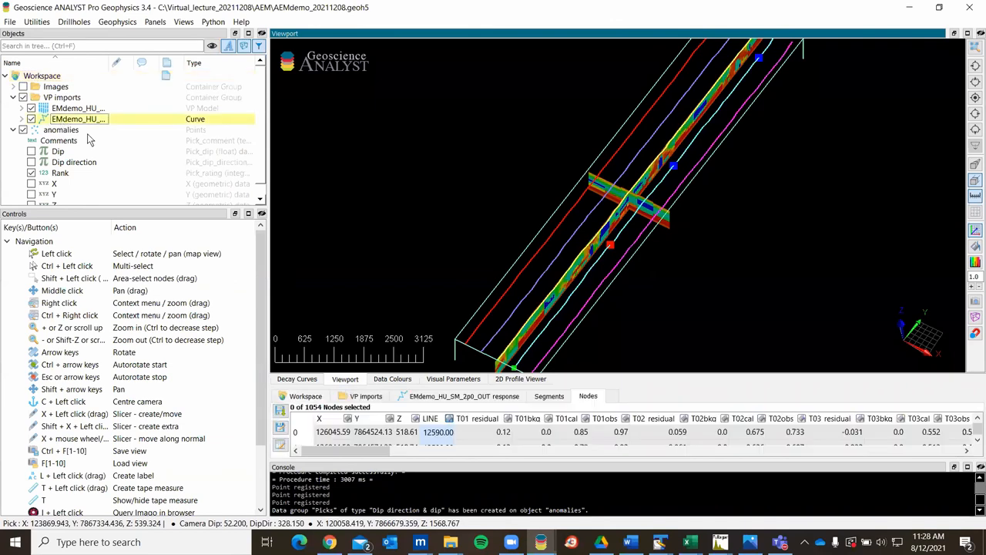
mouse_move(324, 145)
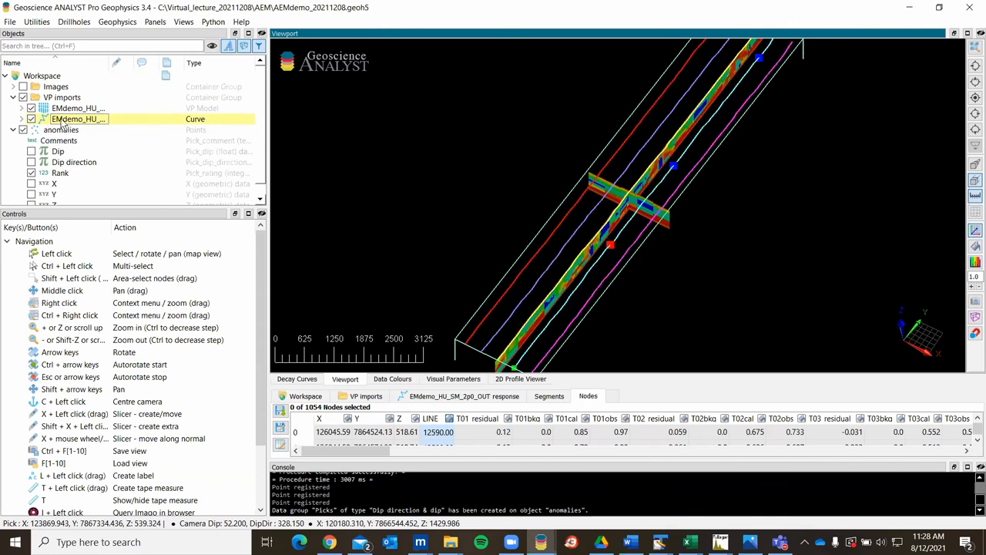
mouse_move(87, 123)
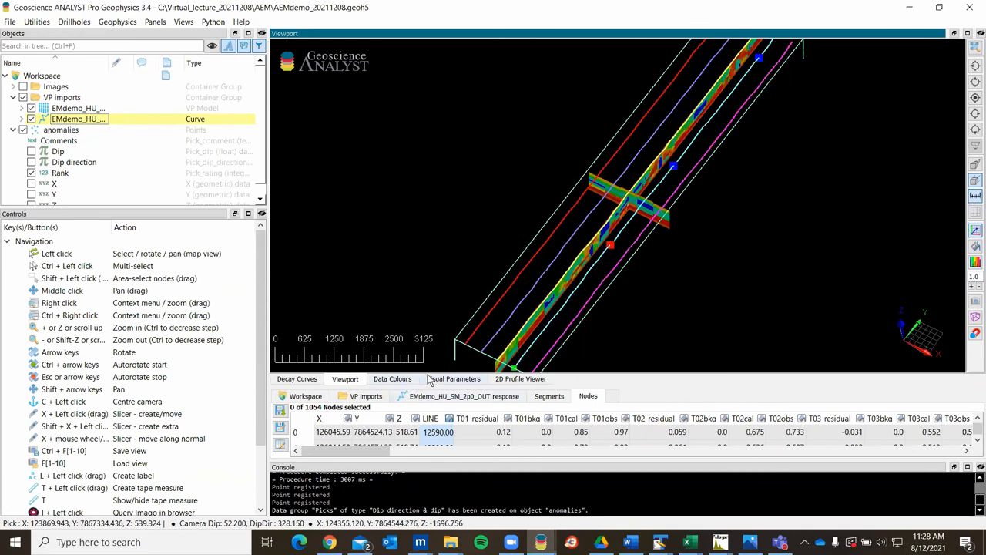
Show the curve's Visual Parameters with profile plotting on and the Tobs channel list expanded
left_click(453, 379)
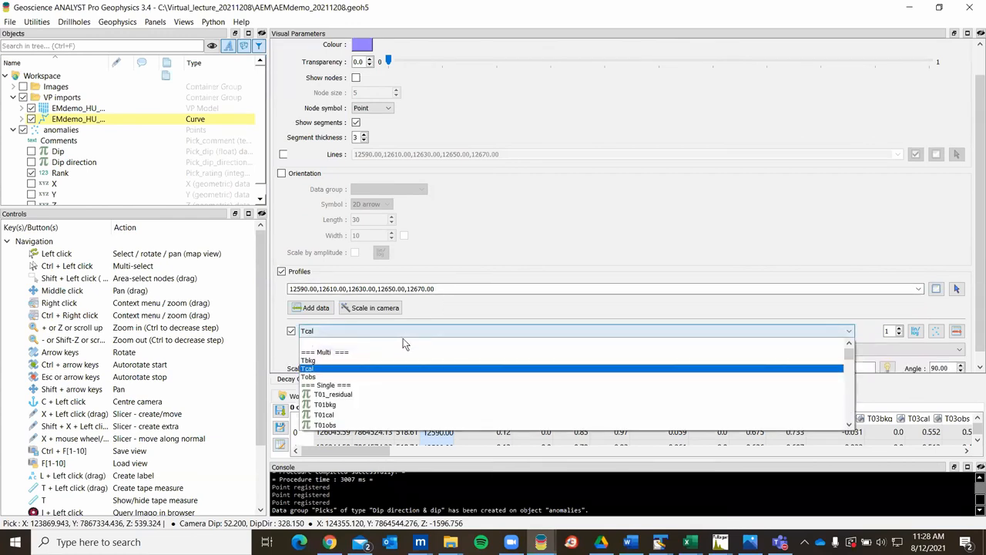
left_click(310, 377)
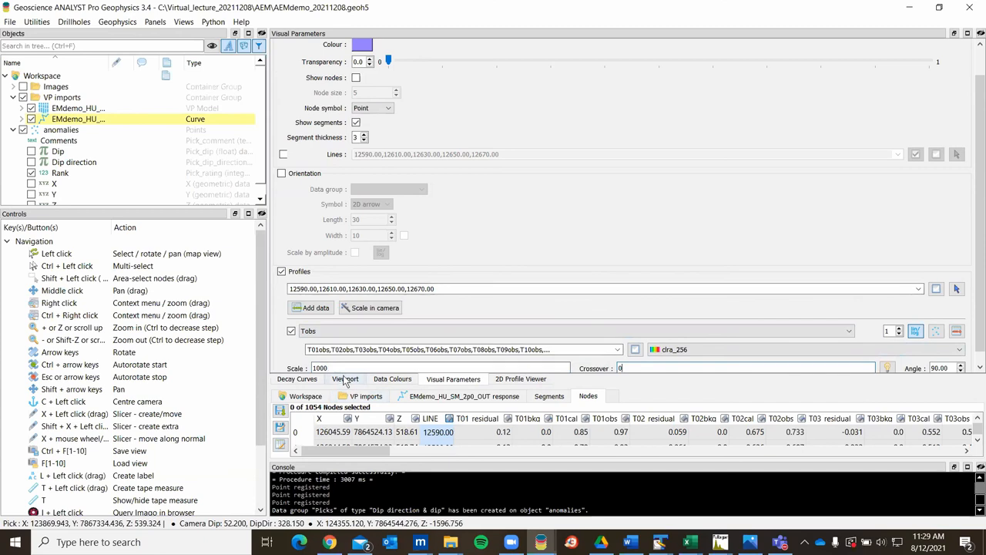
Return to the Viewport and orbit to an oblique overview of the stacked profiles above the sections
left_click(346, 379)
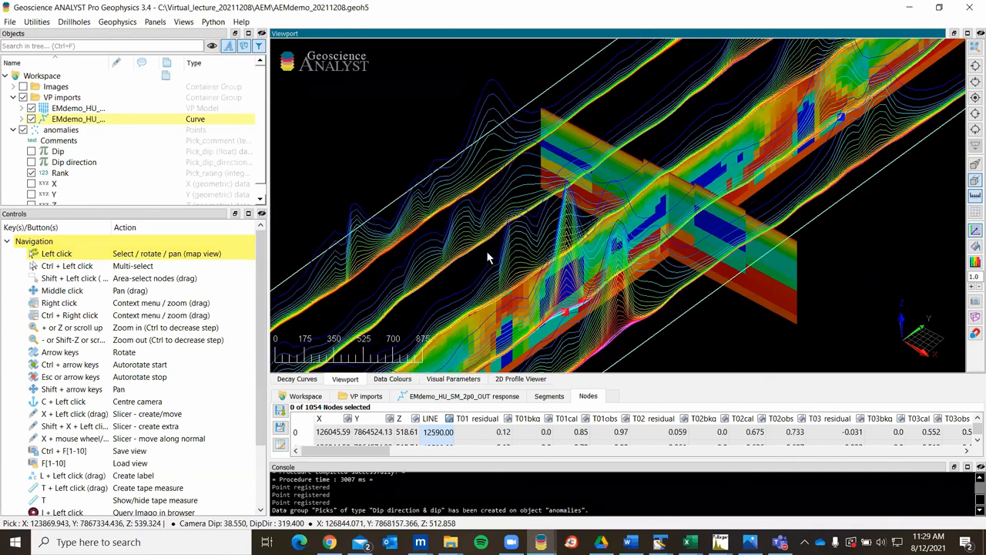
left_click_drag(486, 254, 493, 167)
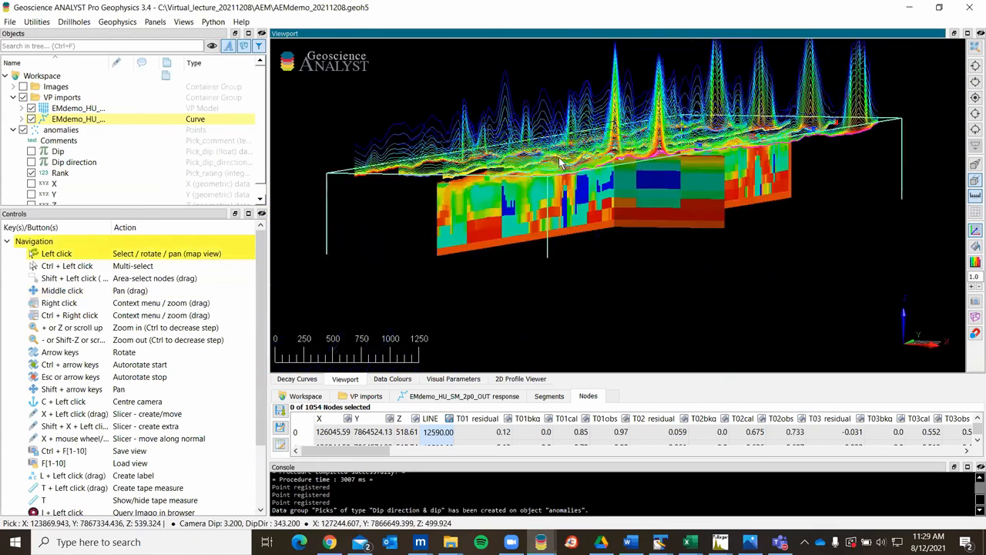
left_click_drag(562, 161, 548, 218)
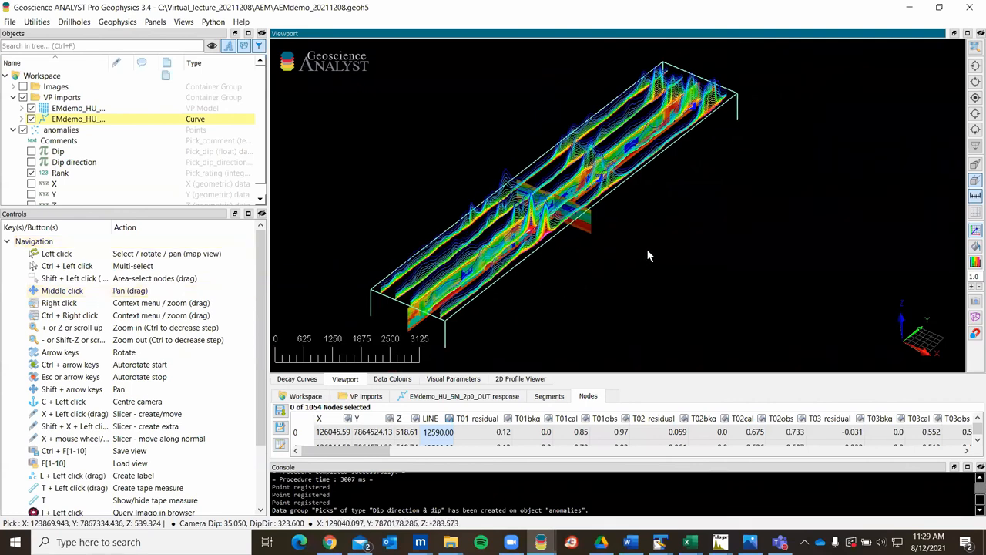
mouse_move(625, 229)
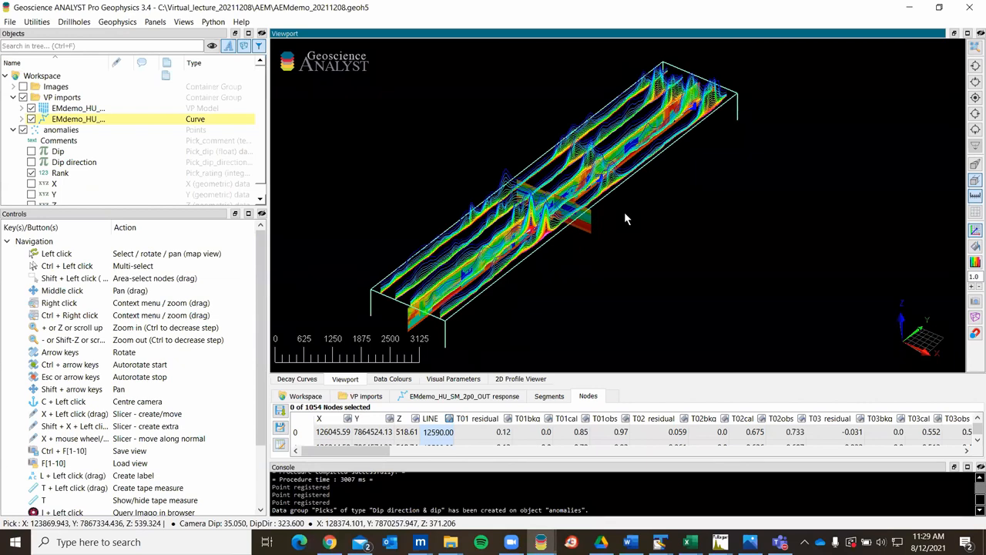
mouse_move(615, 219)
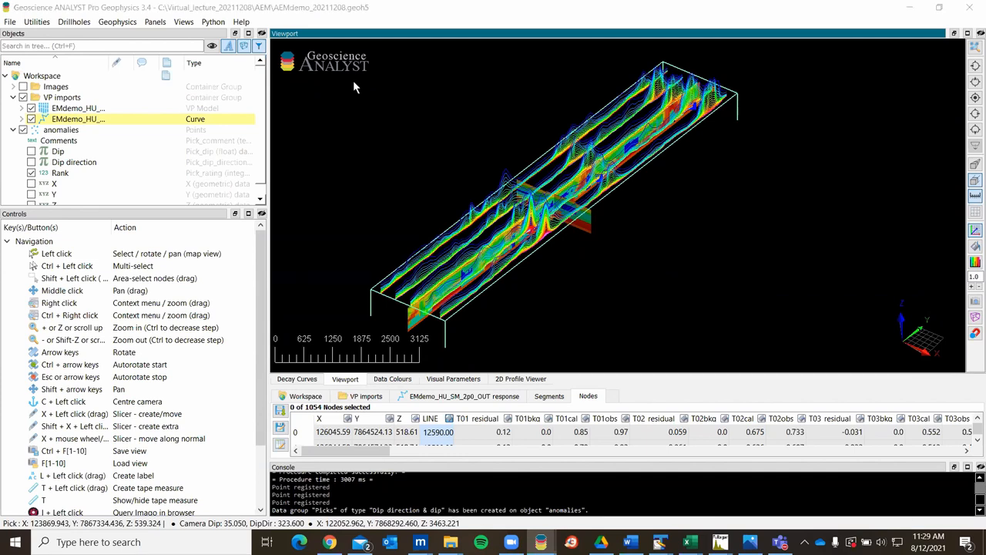
mouse_move(271, 284)
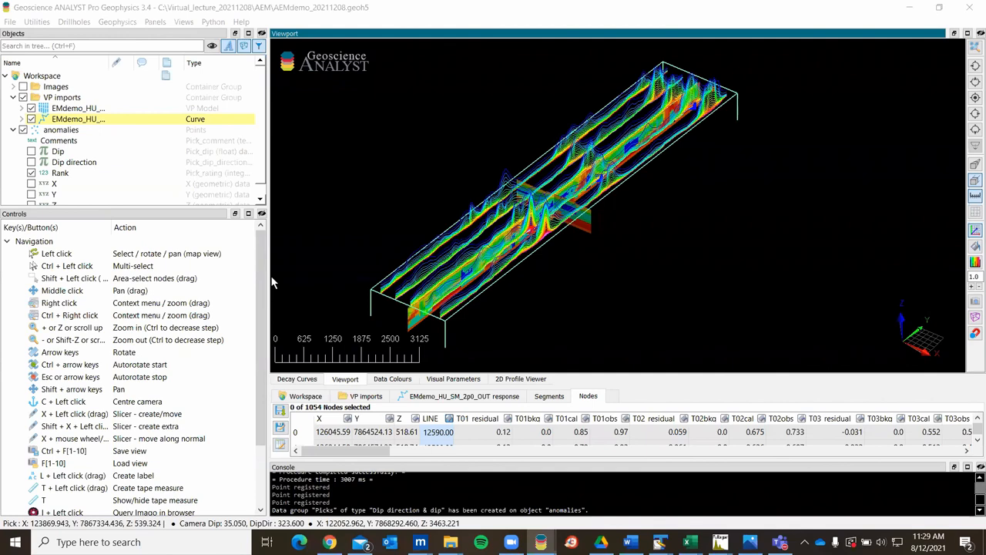
mouse_move(476, 235)
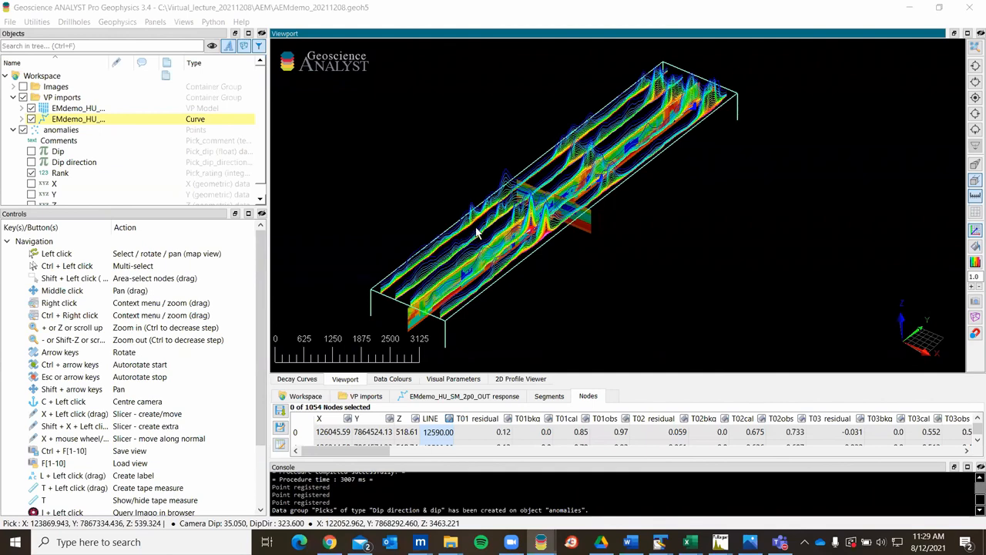
mouse_move(510, 214)
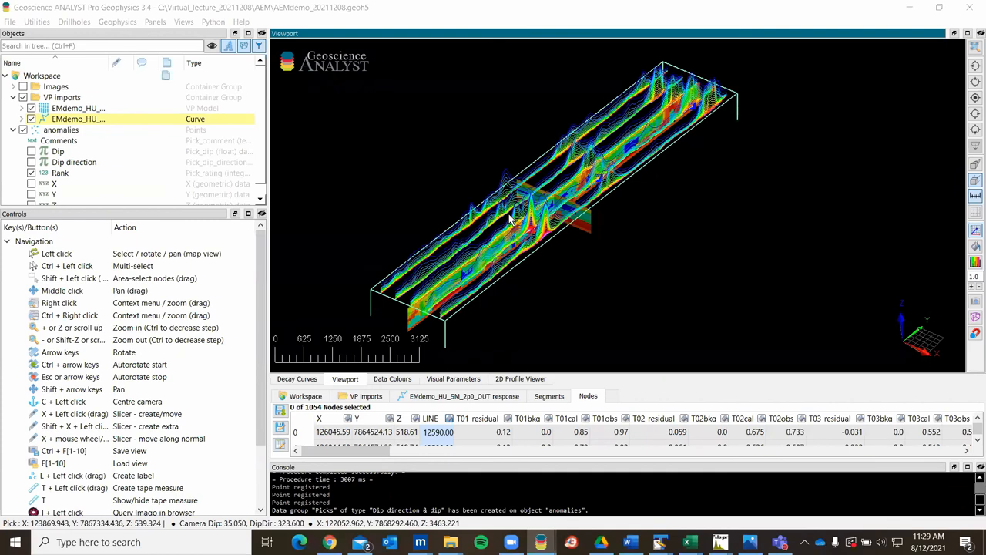
mouse_move(466, 61)
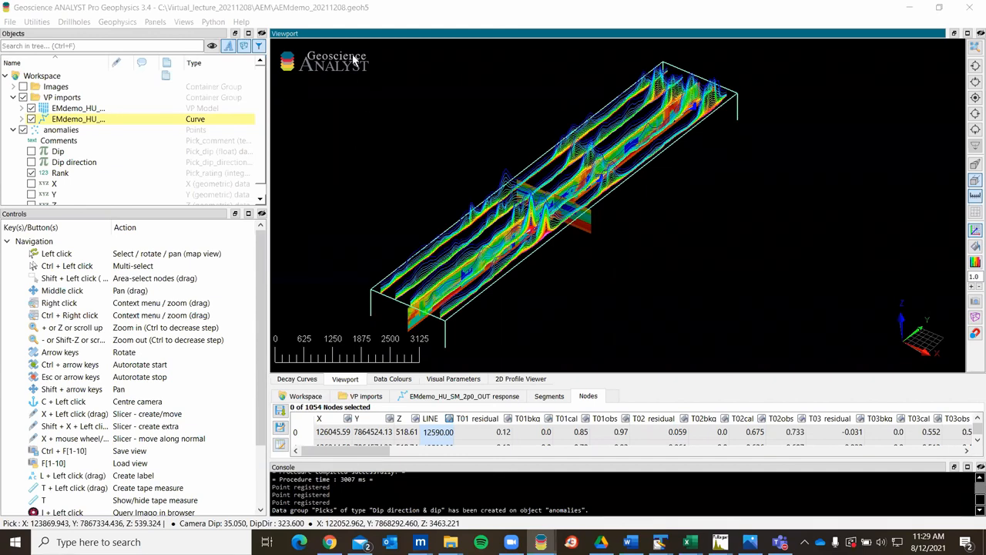
mouse_move(517, 159)
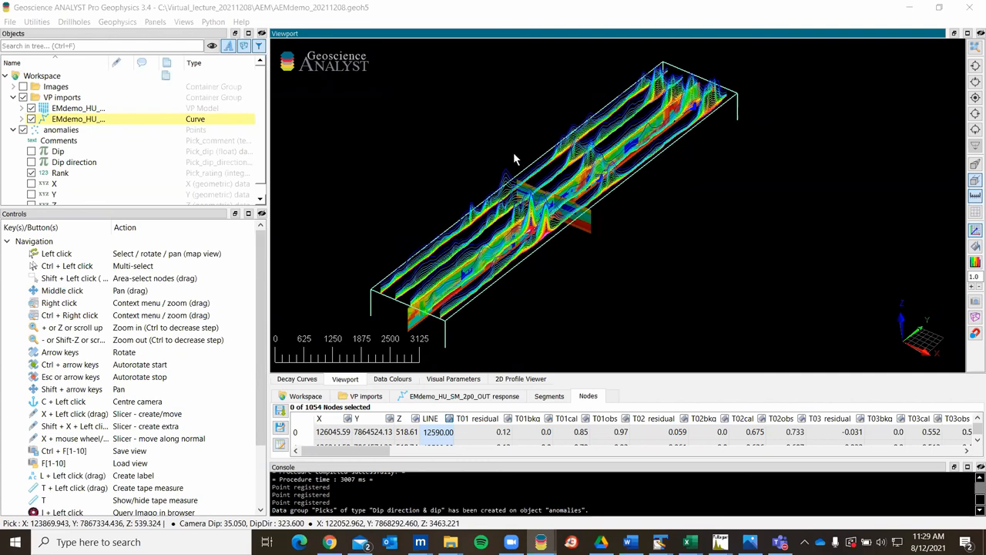
mouse_move(552, 72)
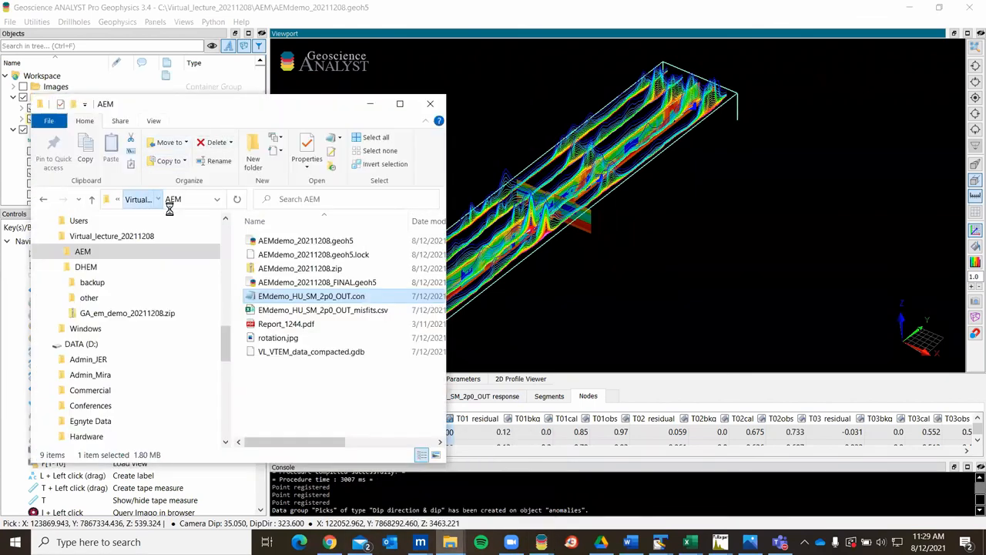
Navigate up to the lecture folder and into the DHEM folder
left_click(43, 199)
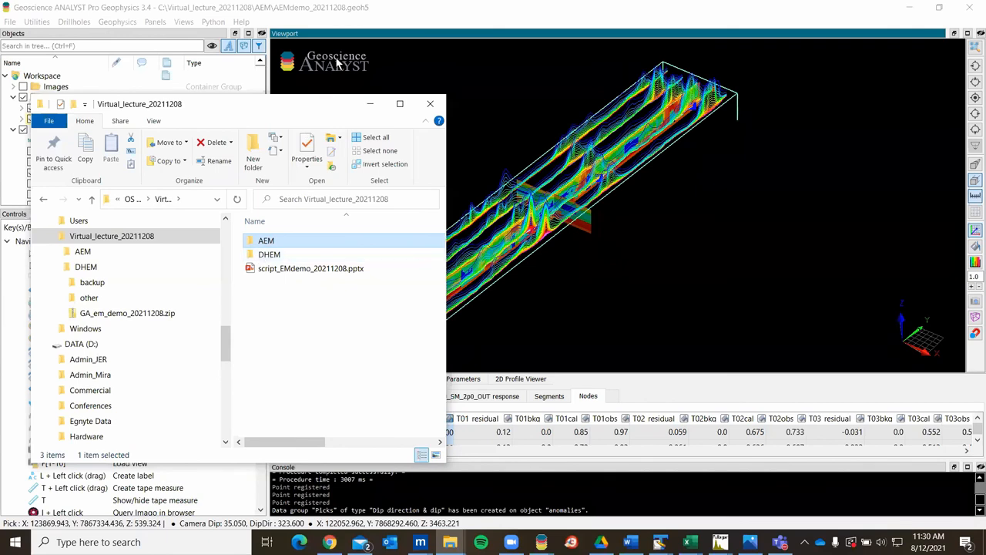
left_click(268, 254)
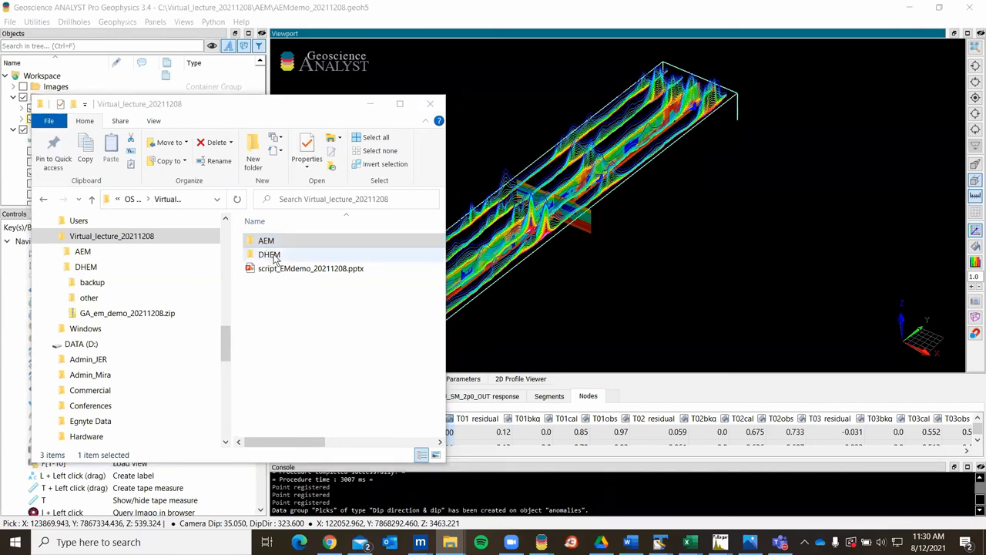
mouse_move(274, 259)
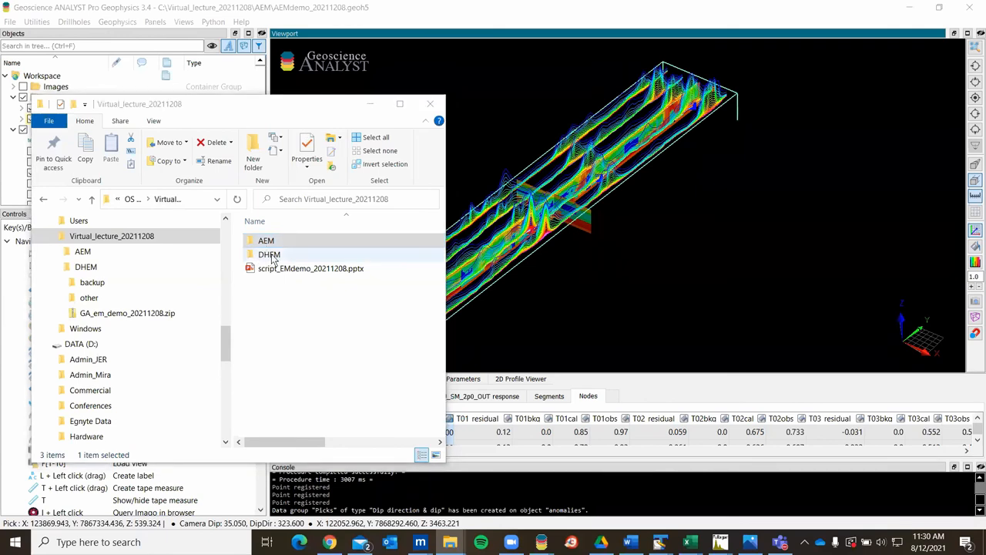
left_click(269, 254)
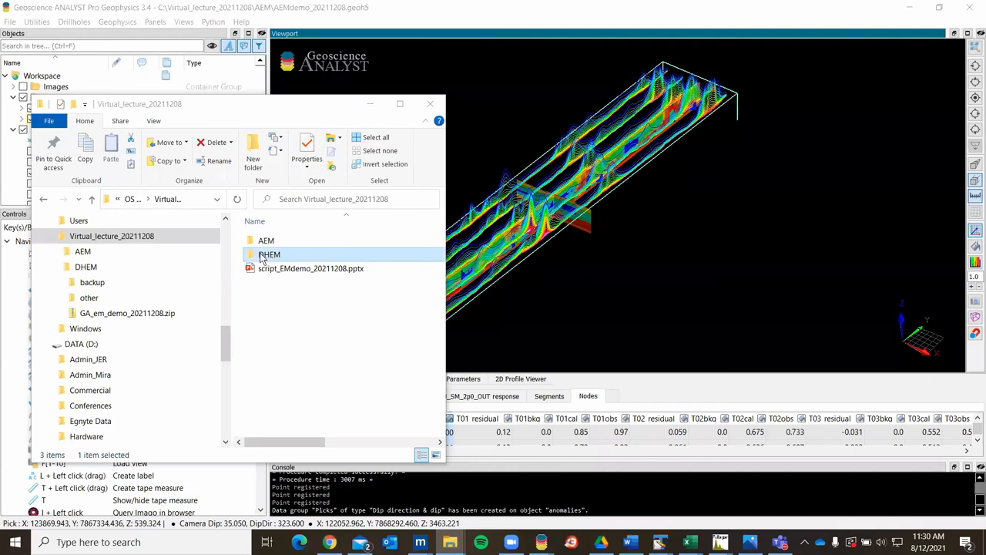
double_click(268, 255)
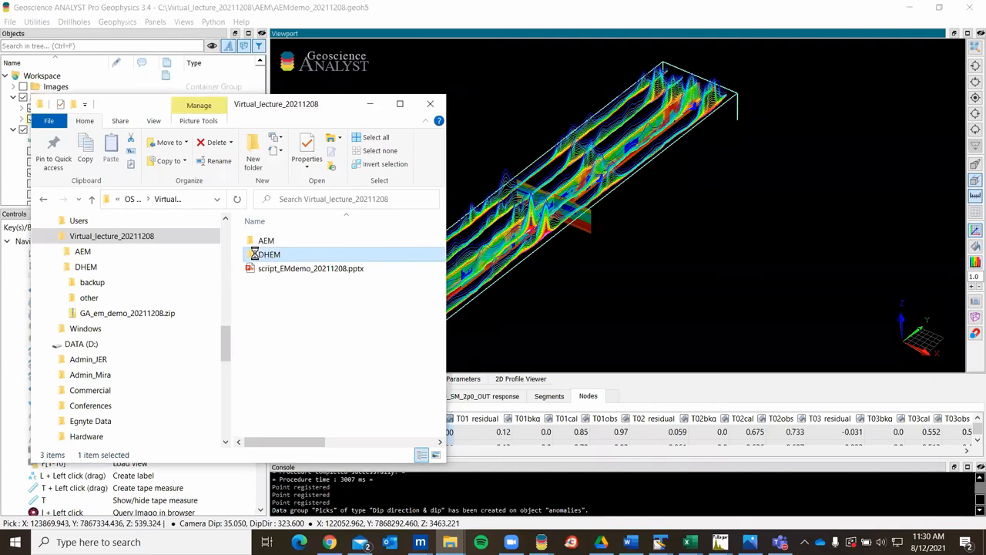
double_click(268, 254)
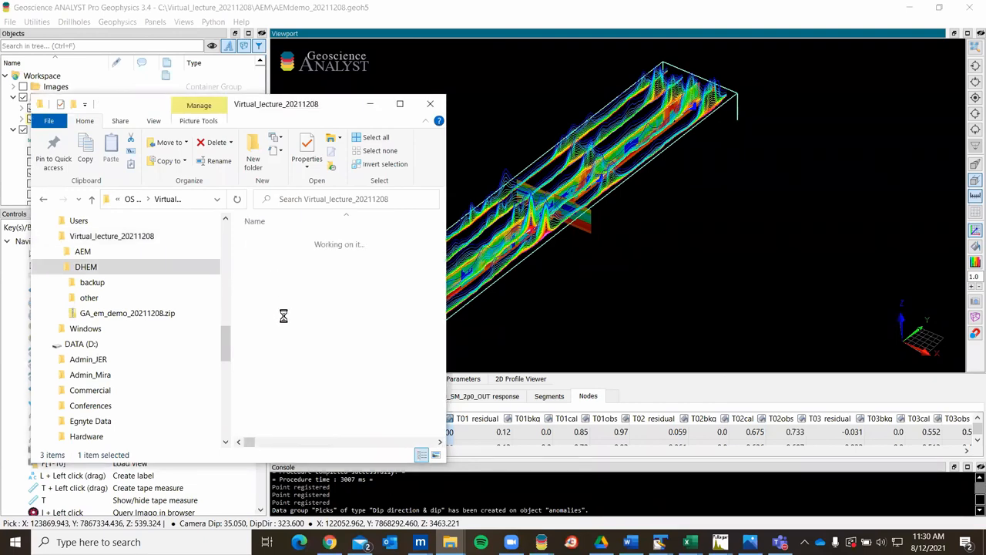
double_click(87, 267)
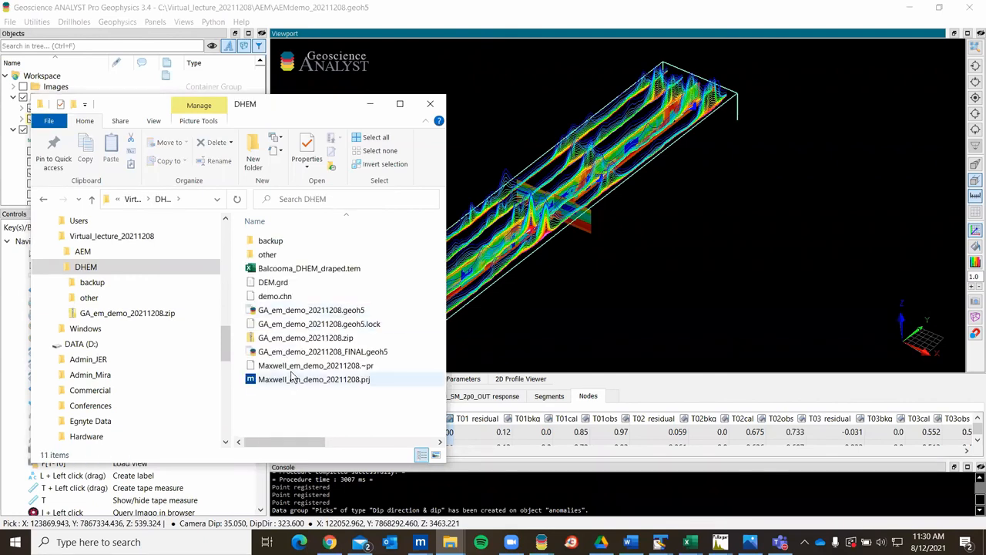
Select demo.chn and bring up its context menu of opening options
left_click(274, 296)
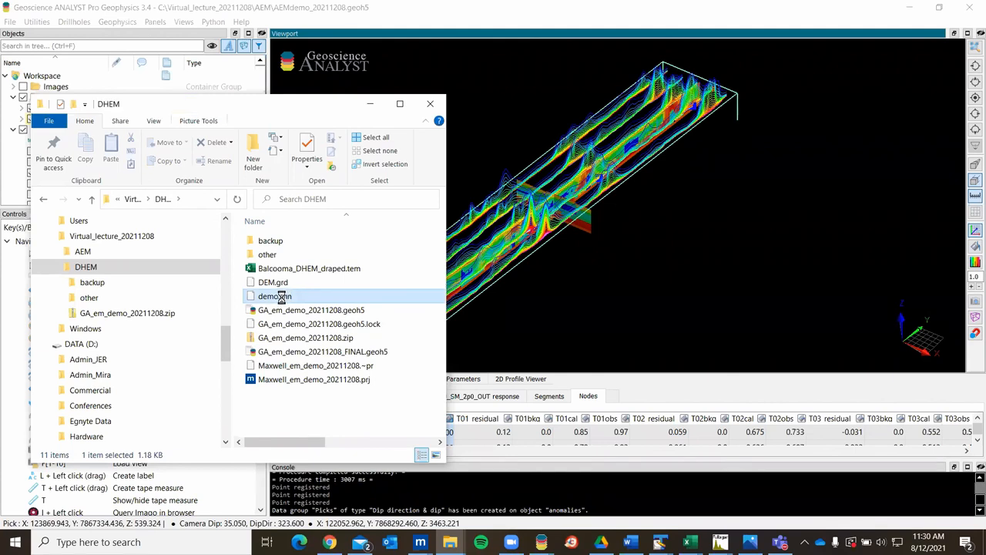
right_click(275, 296)
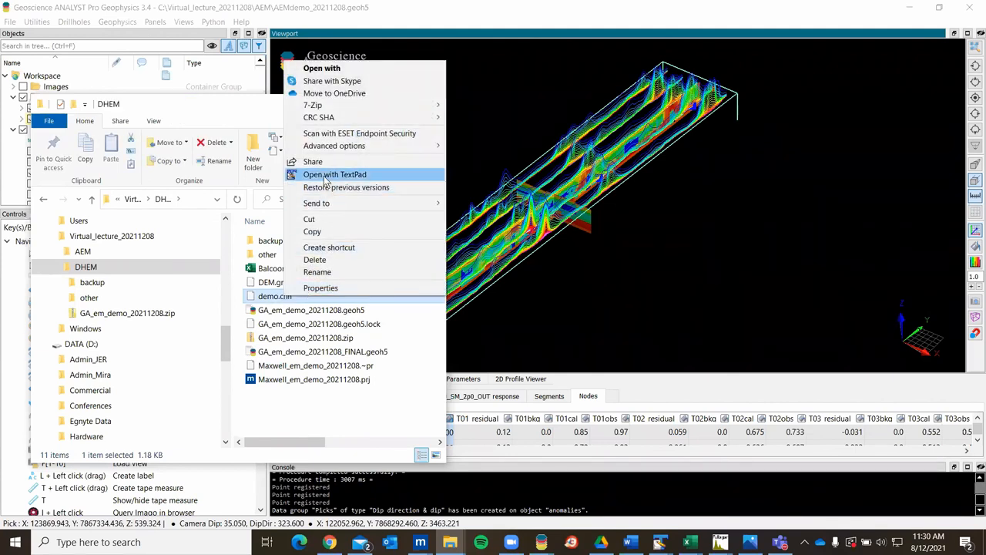
View demo.chn in TextPad, dismissing the evaluation notice, to read its delay and width table
left_click(335, 174)
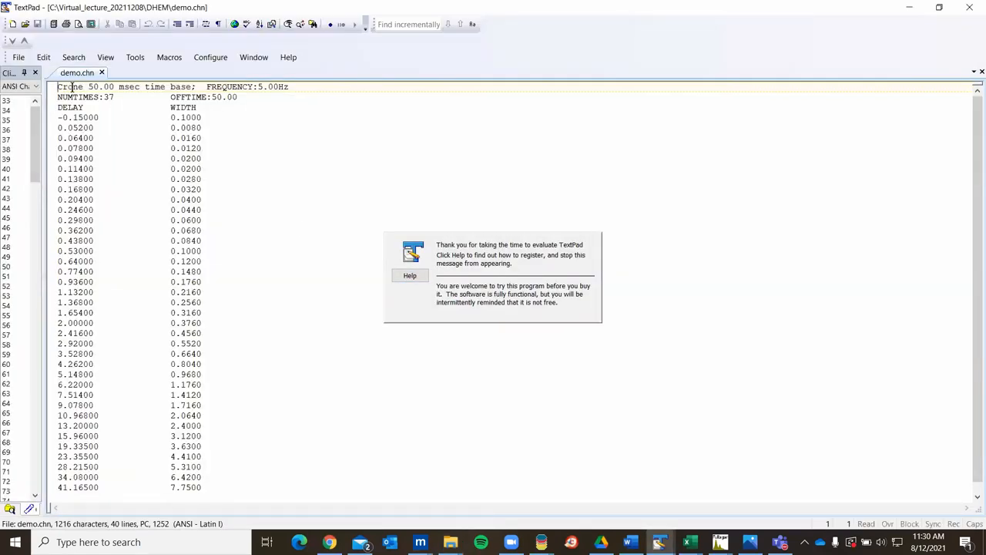
left_click(410, 275)
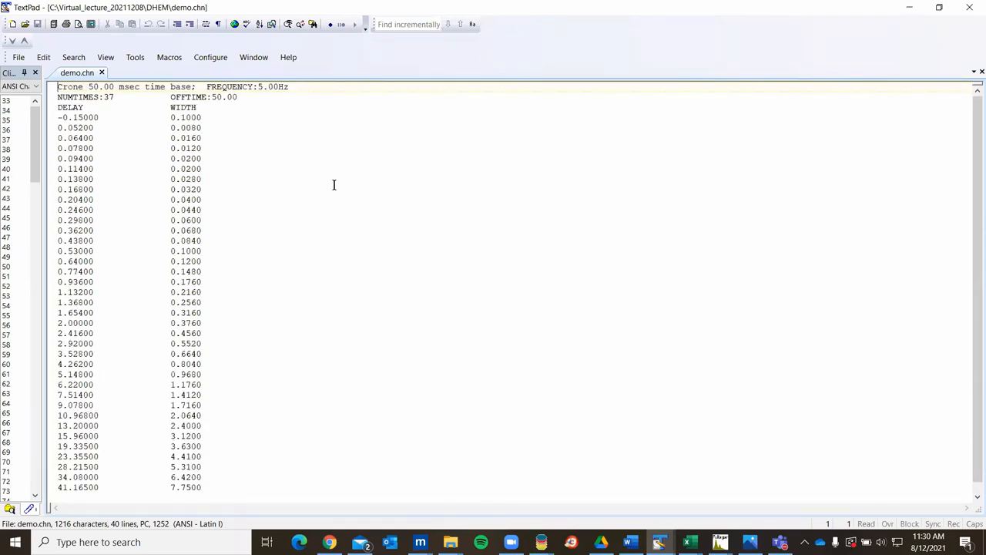
mouse_move(121, 111)
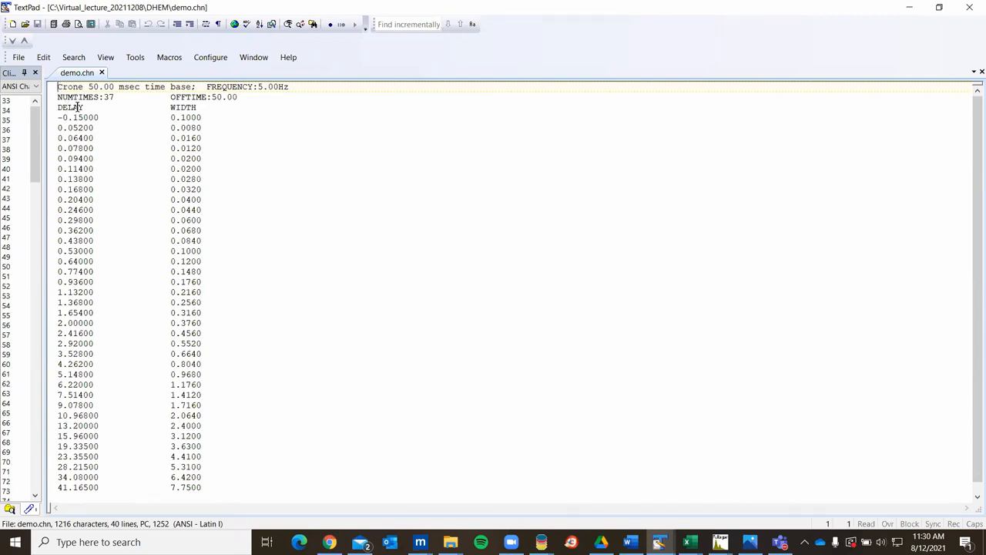
mouse_move(105, 410)
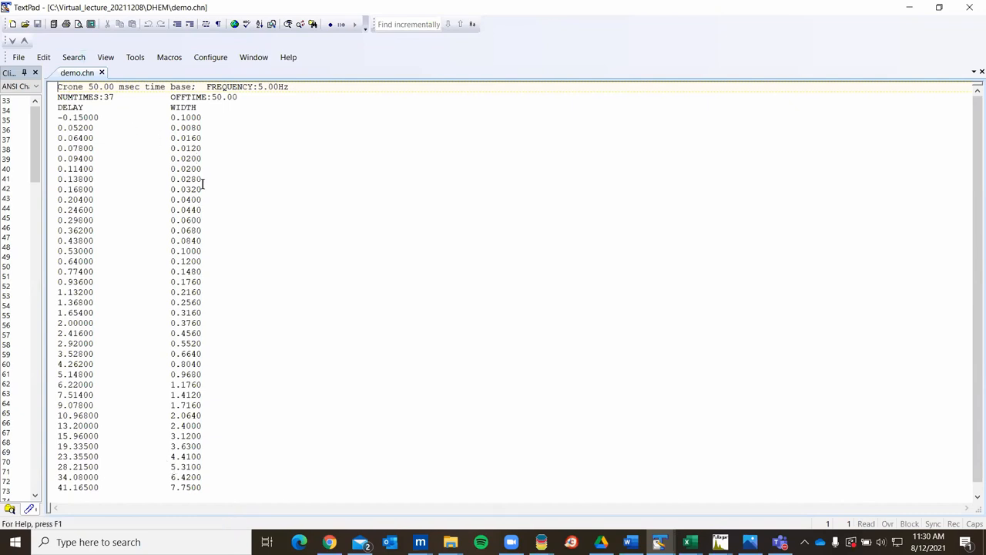
mouse_move(771, 136)
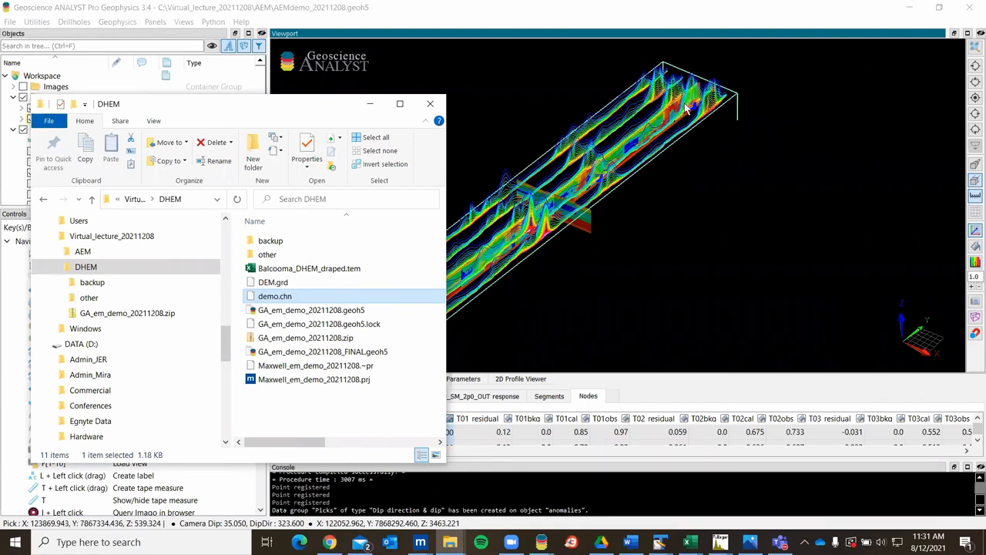
mouse_move(595, 68)
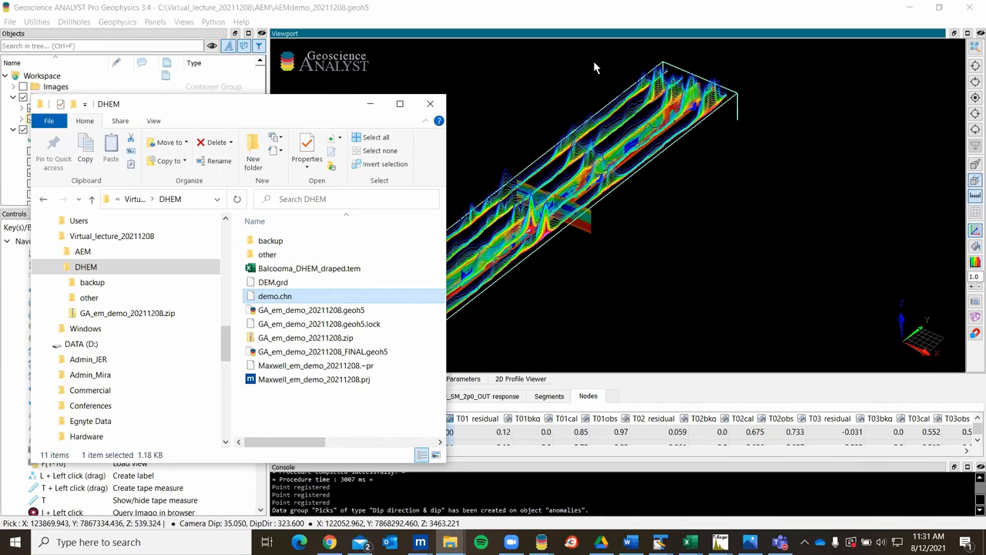
mouse_move(554, 76)
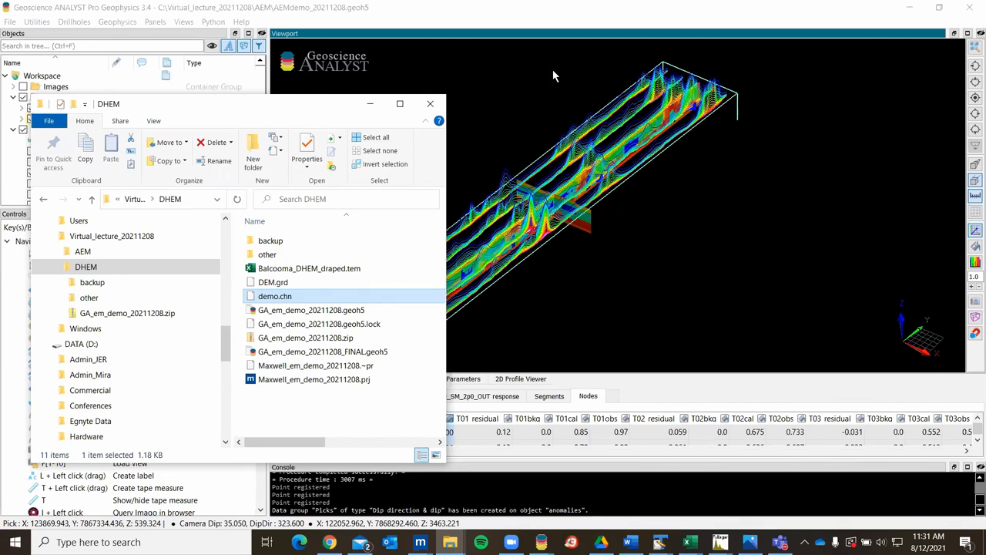
mouse_move(569, 171)
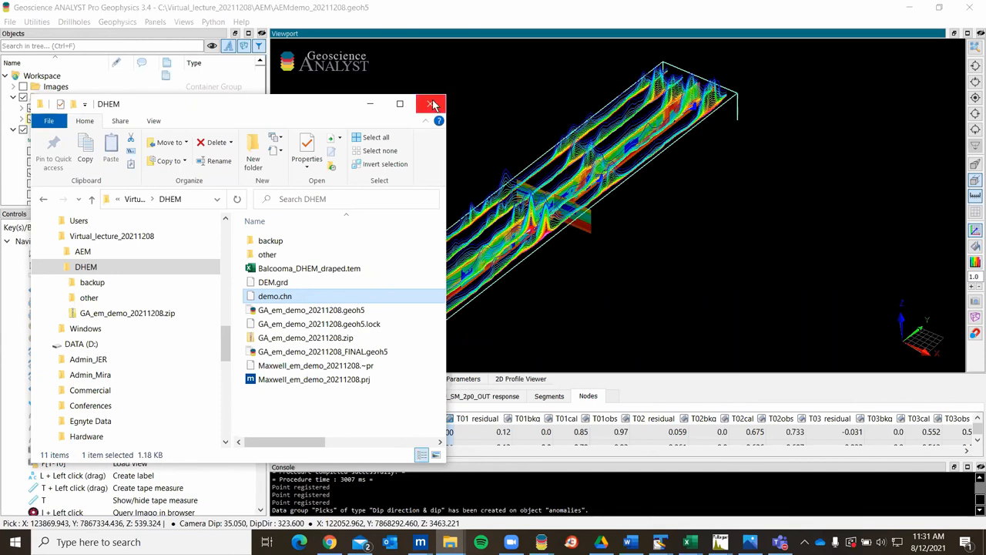
Close the DHEM File Explorer window, leaving only the Geoscience ANALYST scene
left_click(433, 103)
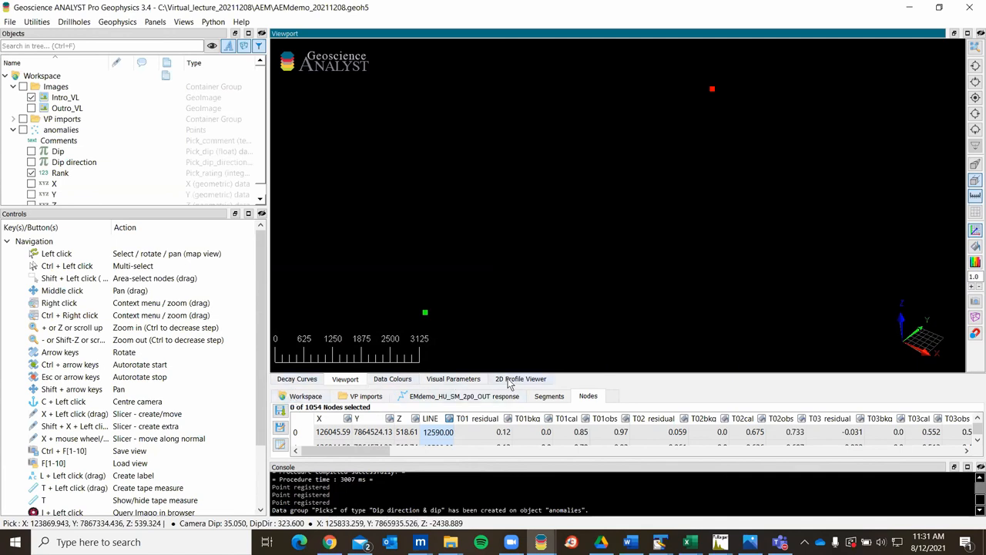
Uncheck the EM data objects in the Objects tree so the 3D viewport is empty
left_click(521, 379)
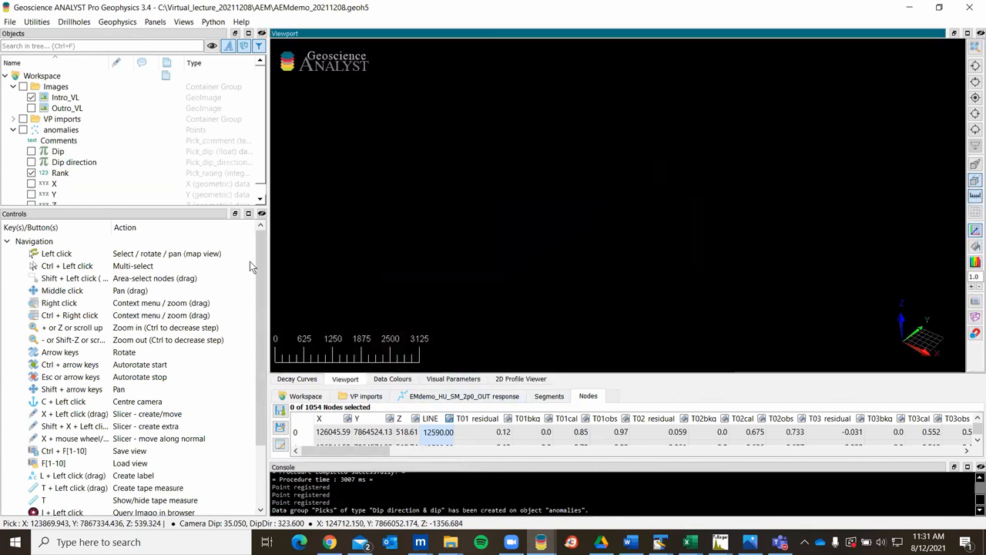
left_click(21, 86)
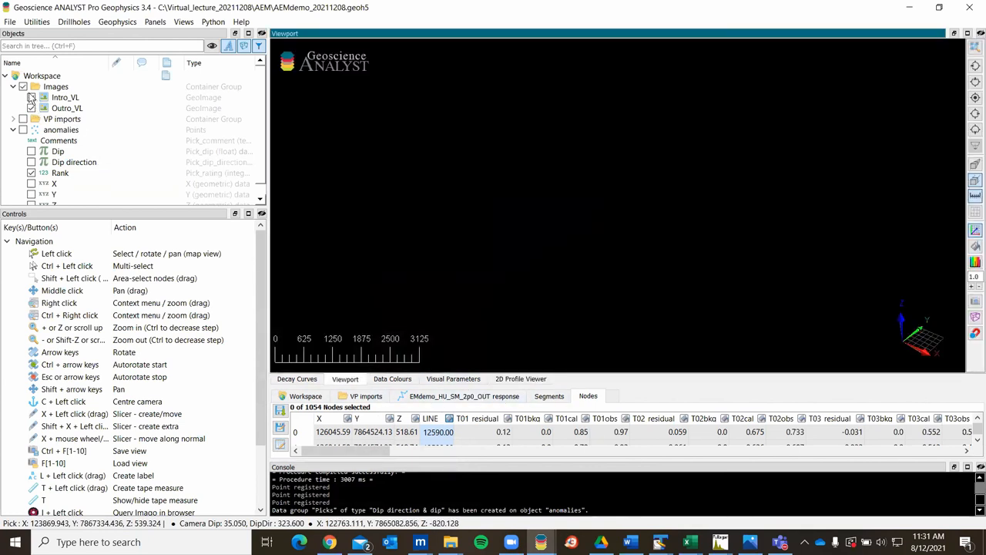